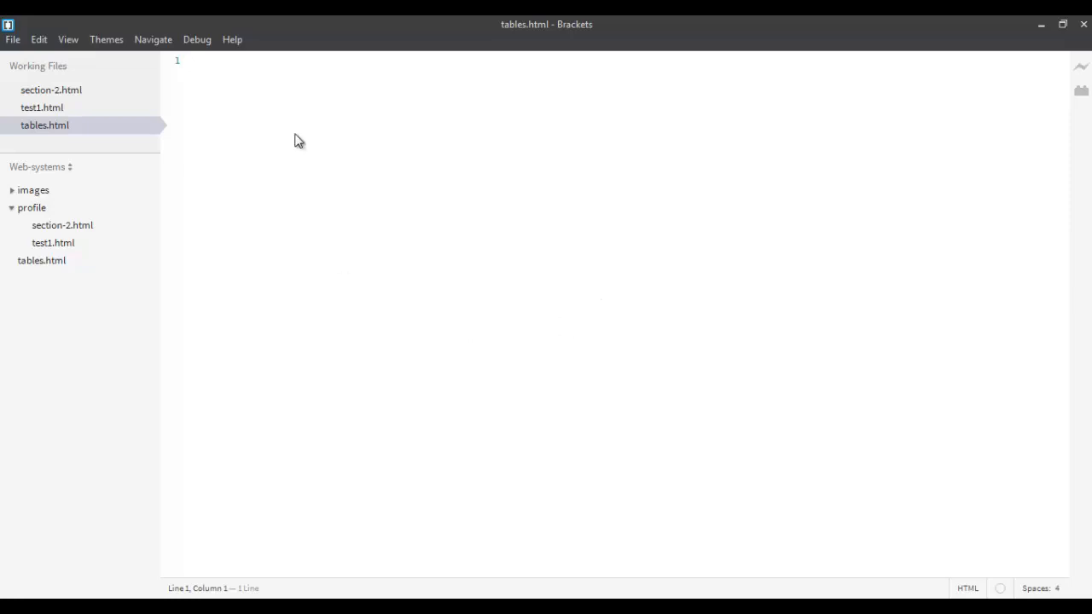
pyautogui.moveTo(317, 131)
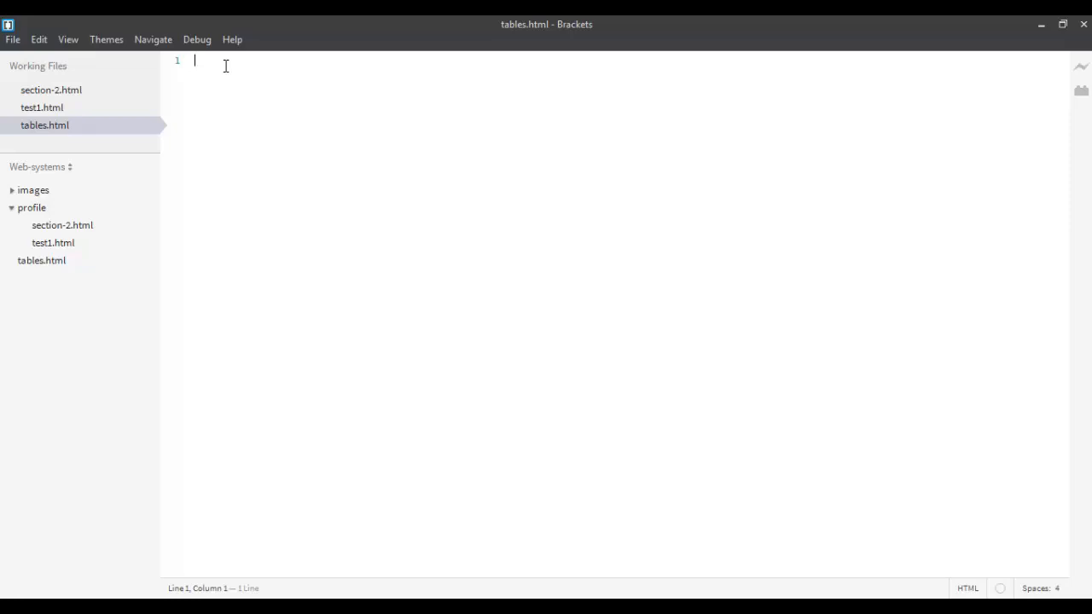
# Write the doctype, html, a head titled 'HTML using Tables' and an empty body
pyautogui.write('<!D')
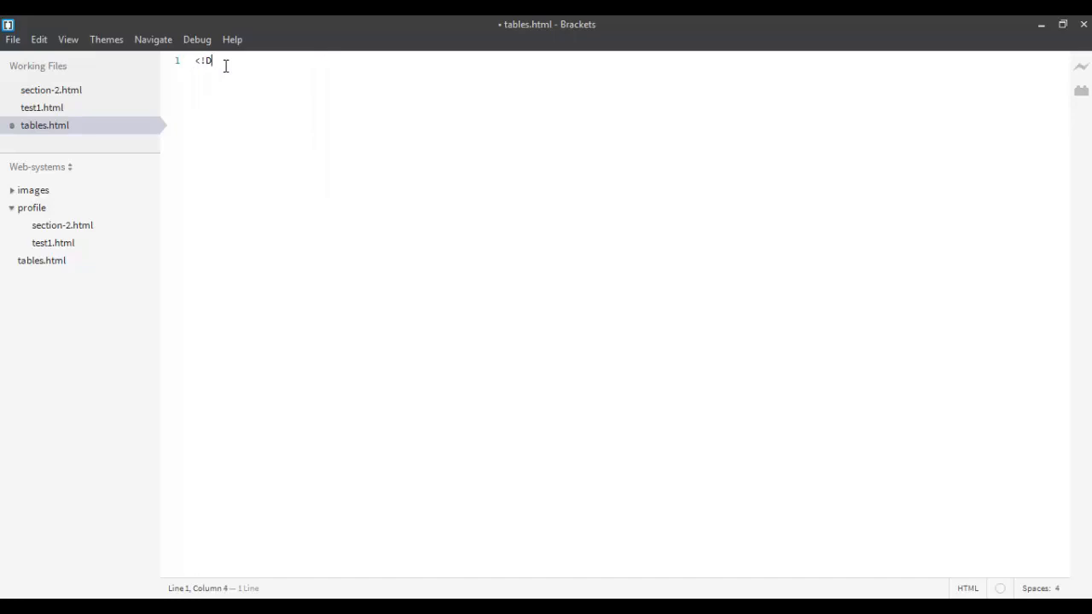
pyautogui.write('OCTYPE html>')
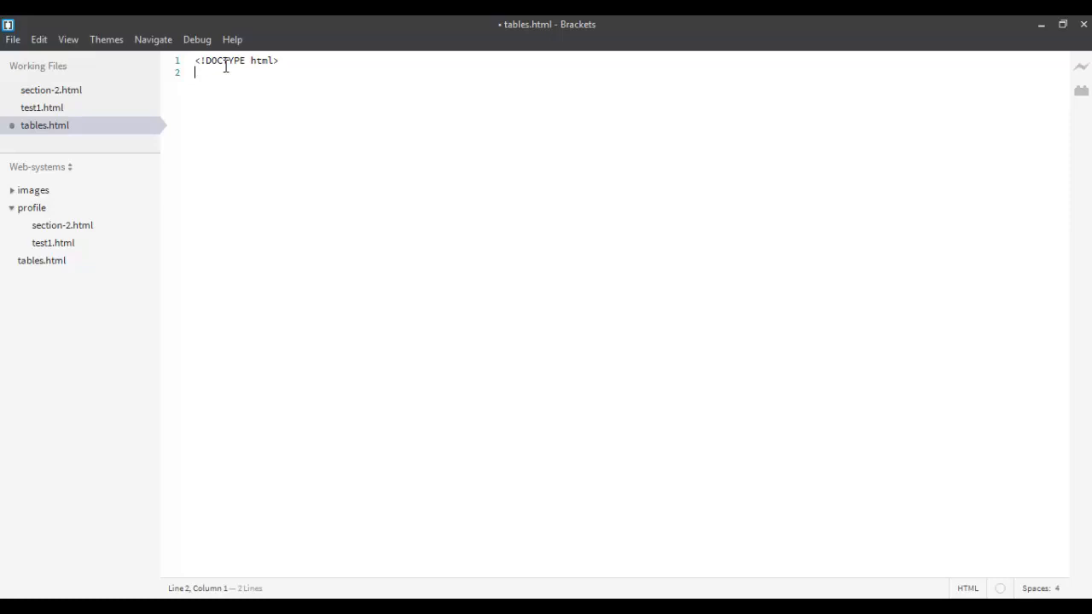
pyautogui.write('<html>')
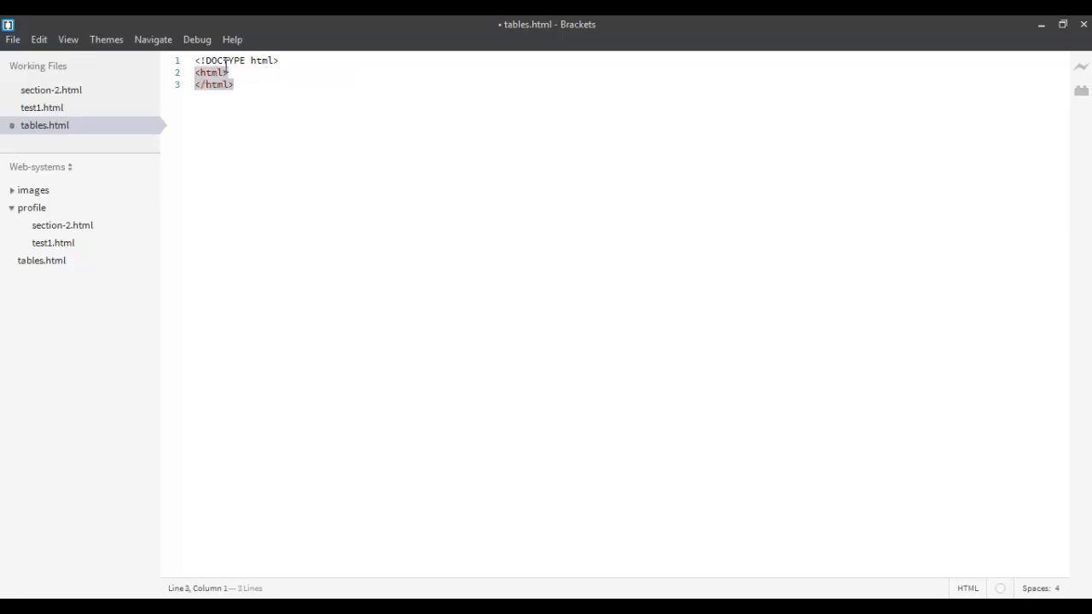
pyautogui.click(228, 71)
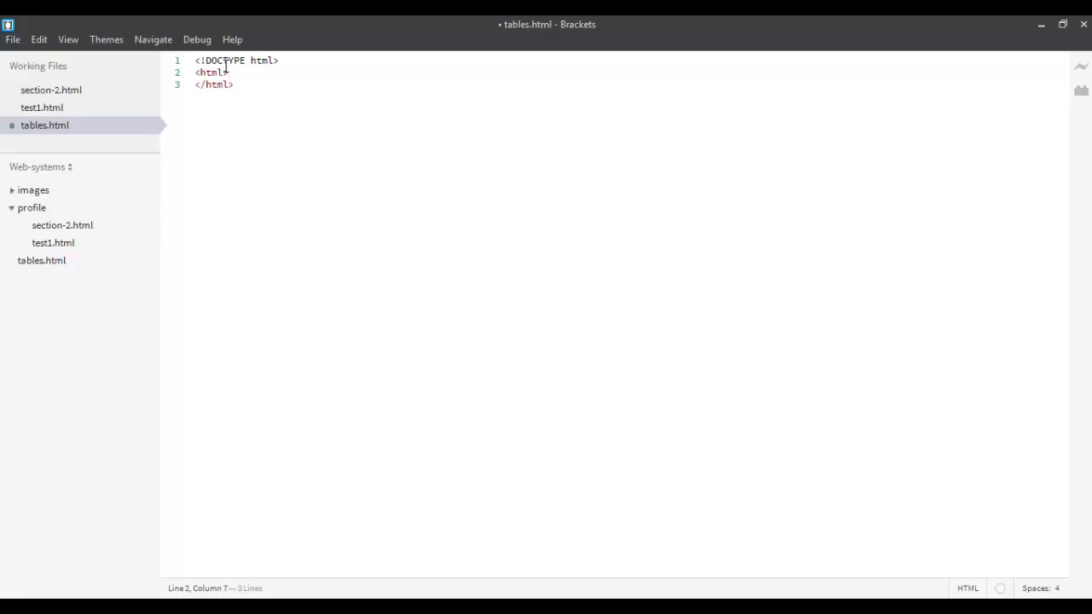
pyautogui.write('<head>')
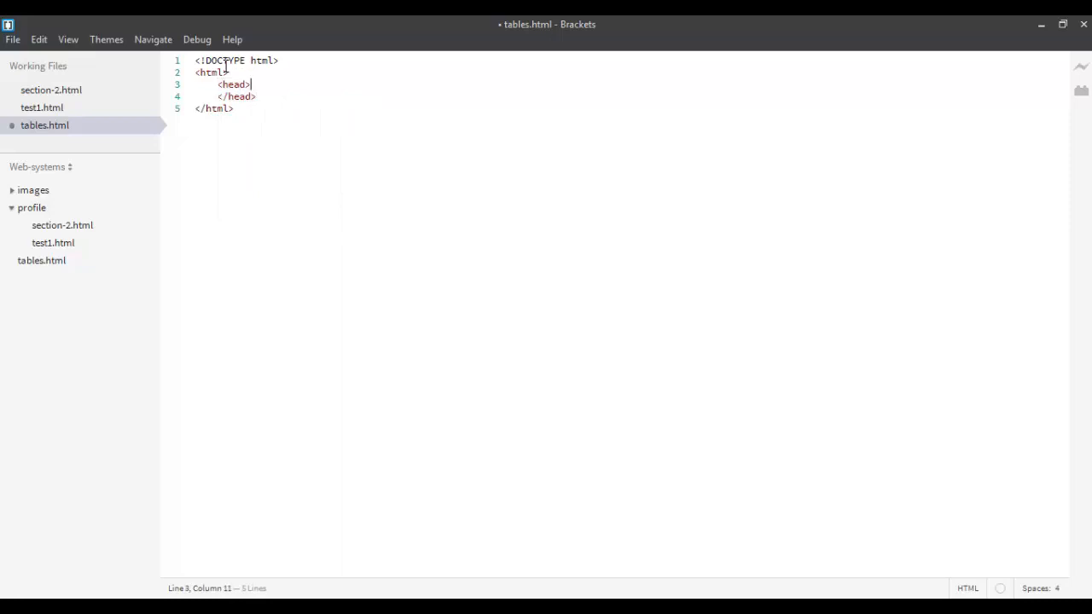
pyautogui.write('<title>HTML using </title>')
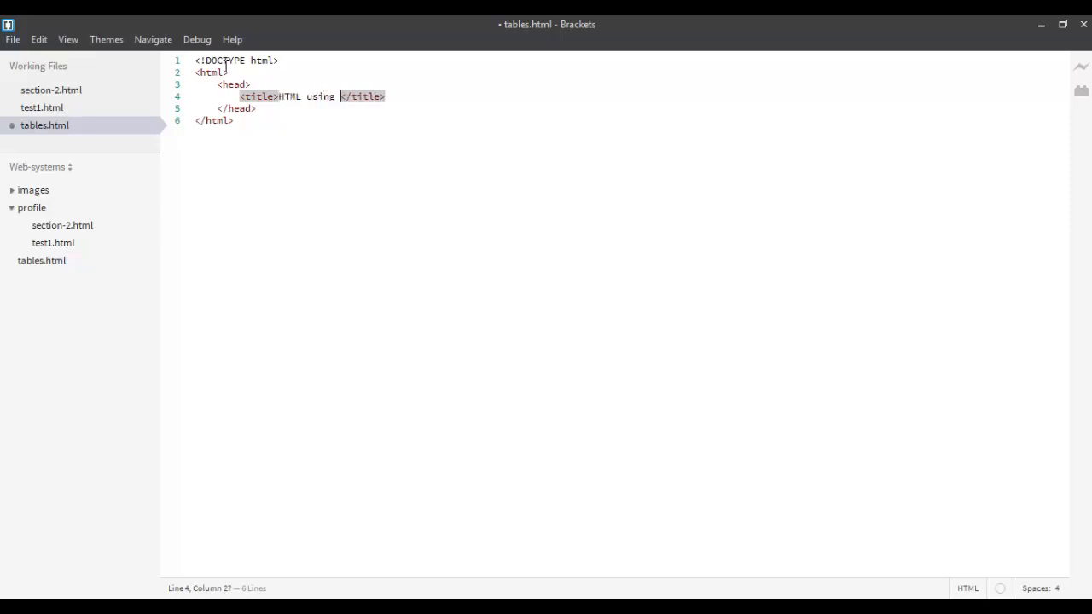
pyautogui.write('Tables')
pyautogui.write('<body>')
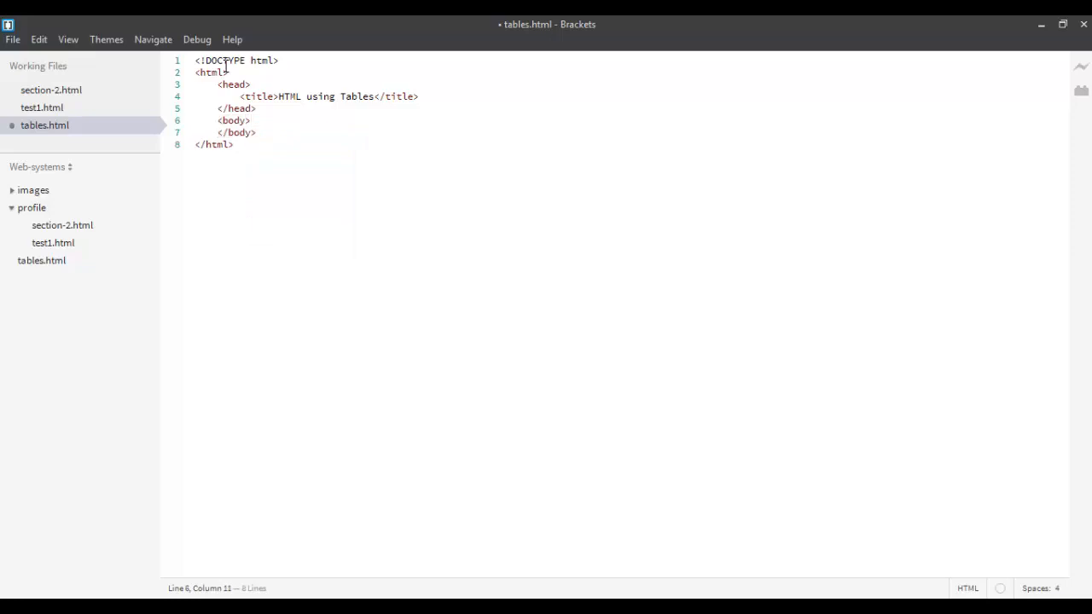
pyautogui.press('enter')
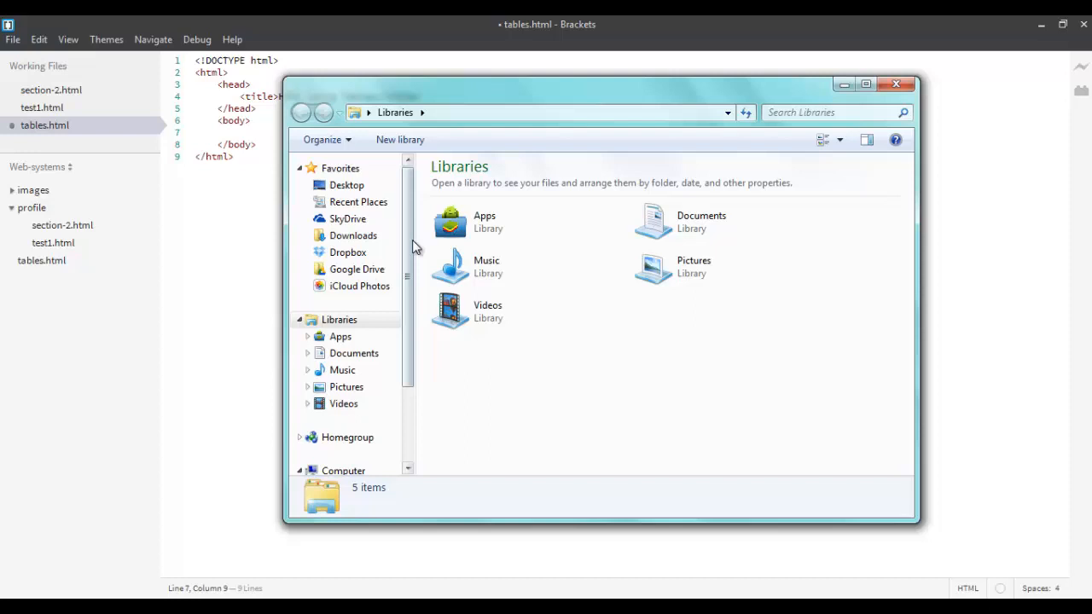
# Browse Dropbox > Spring 2014 to Week 3 and open Week_3.1-HTML-Tables
pyautogui.click(348, 252)
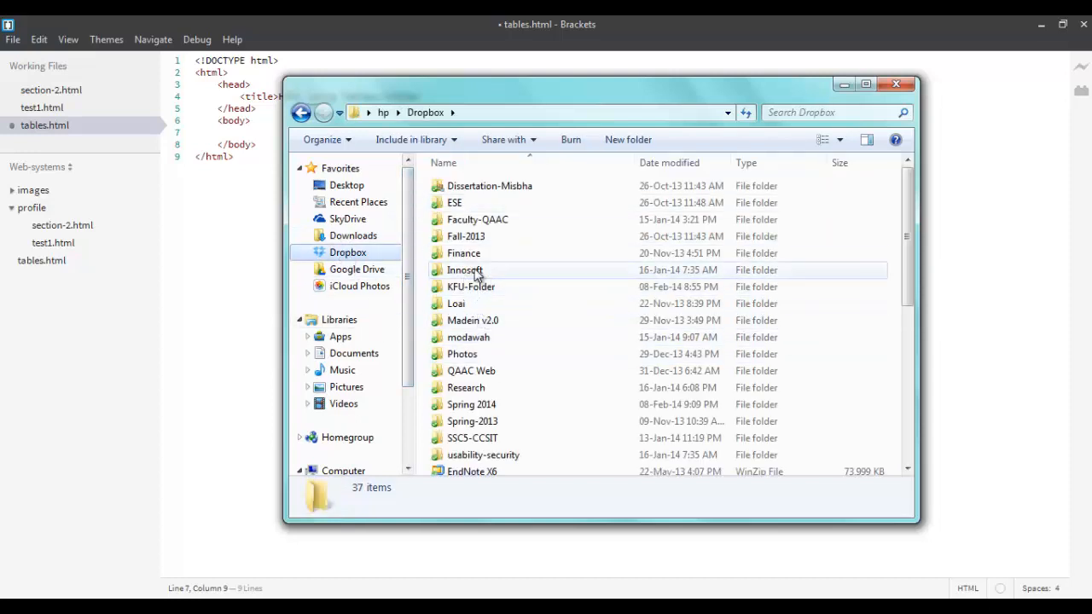
pyautogui.doubleClick(471, 286)
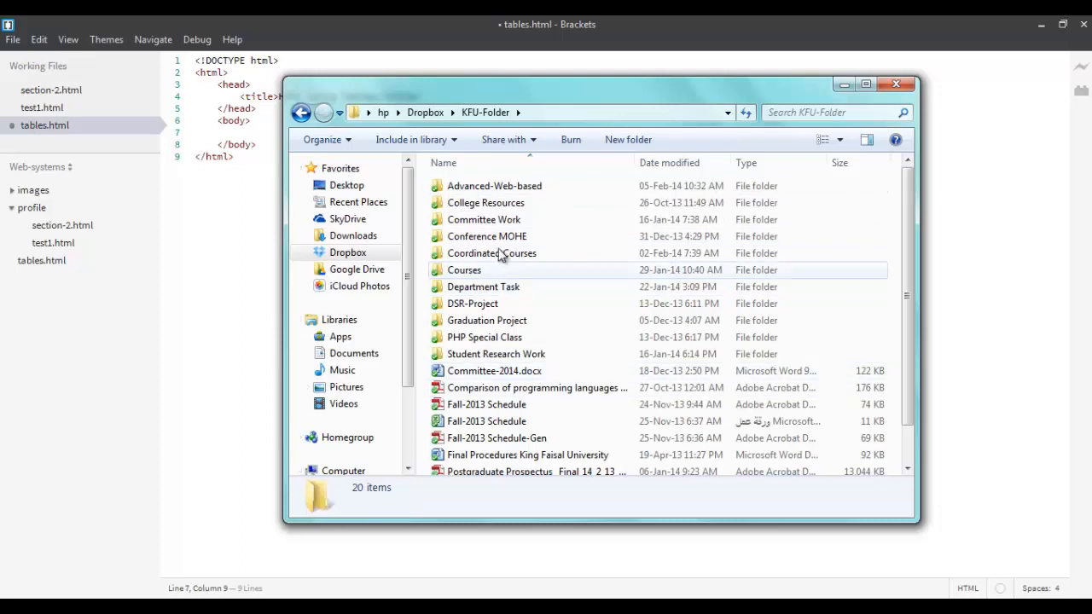
pyautogui.moveTo(456, 112)
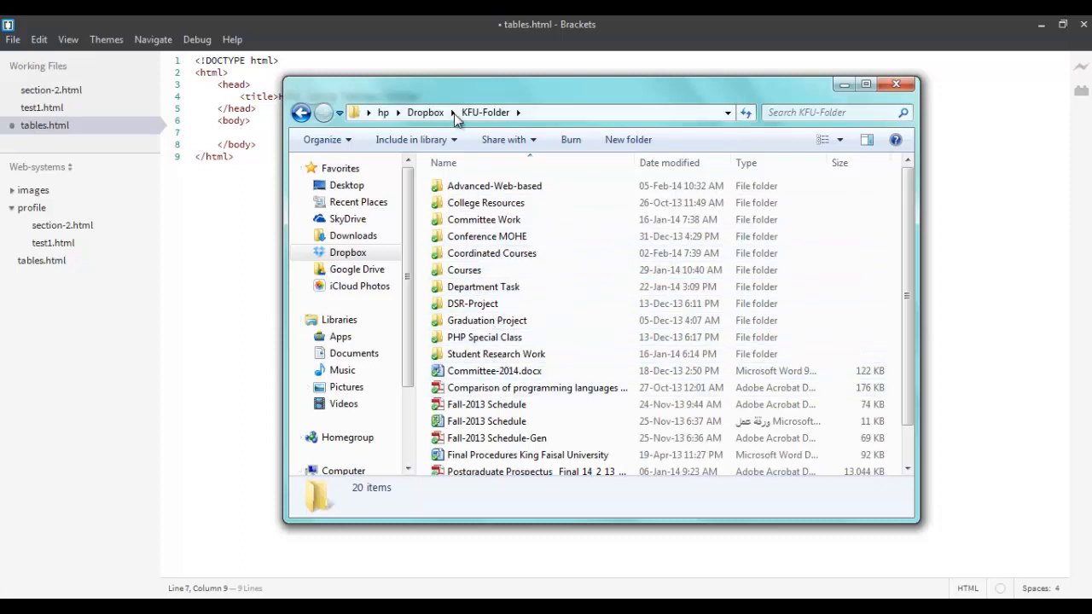
pyautogui.click(425, 112)
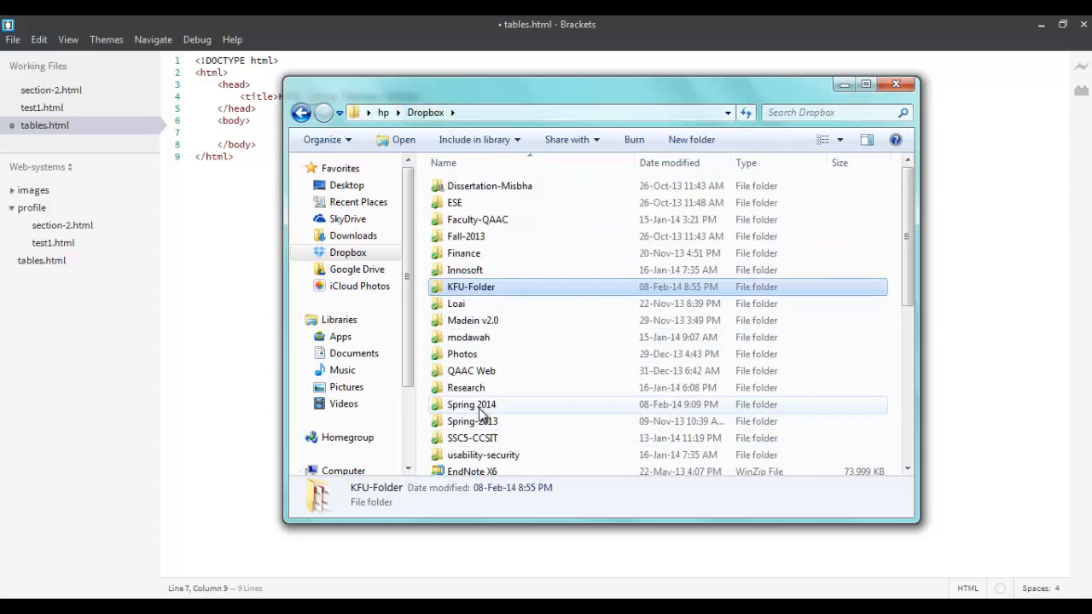
pyautogui.doubleClick(471, 404)
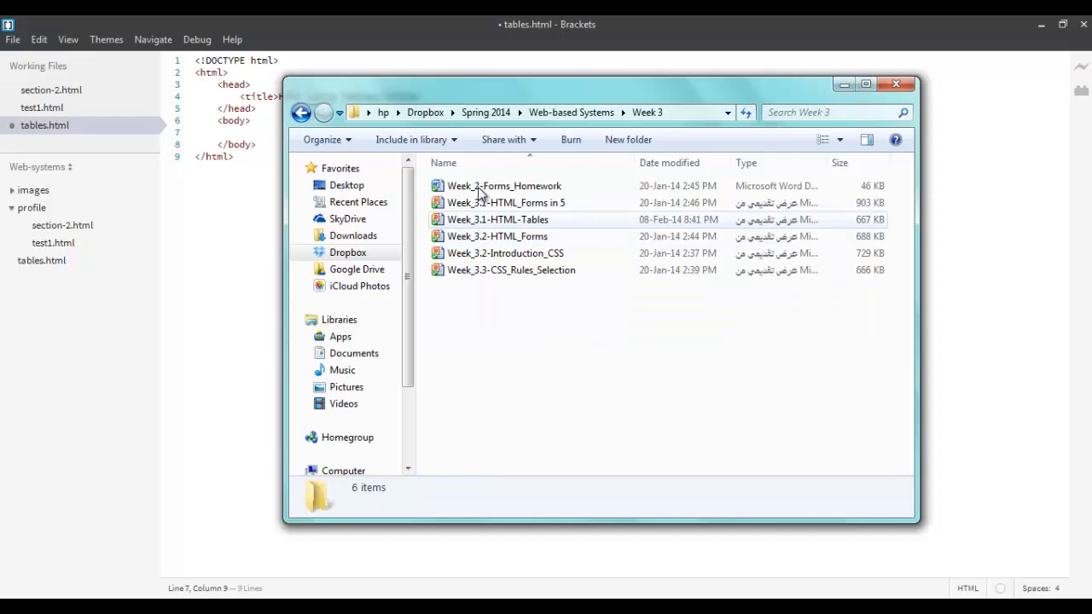
pyautogui.click(498, 220)
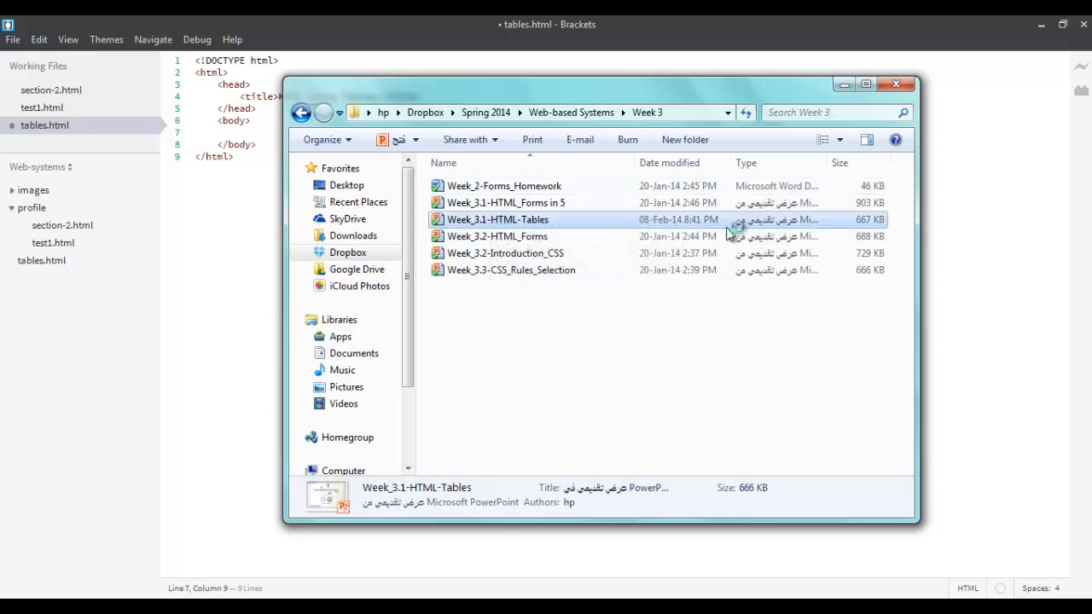
pyautogui.doubleClick(497, 219)
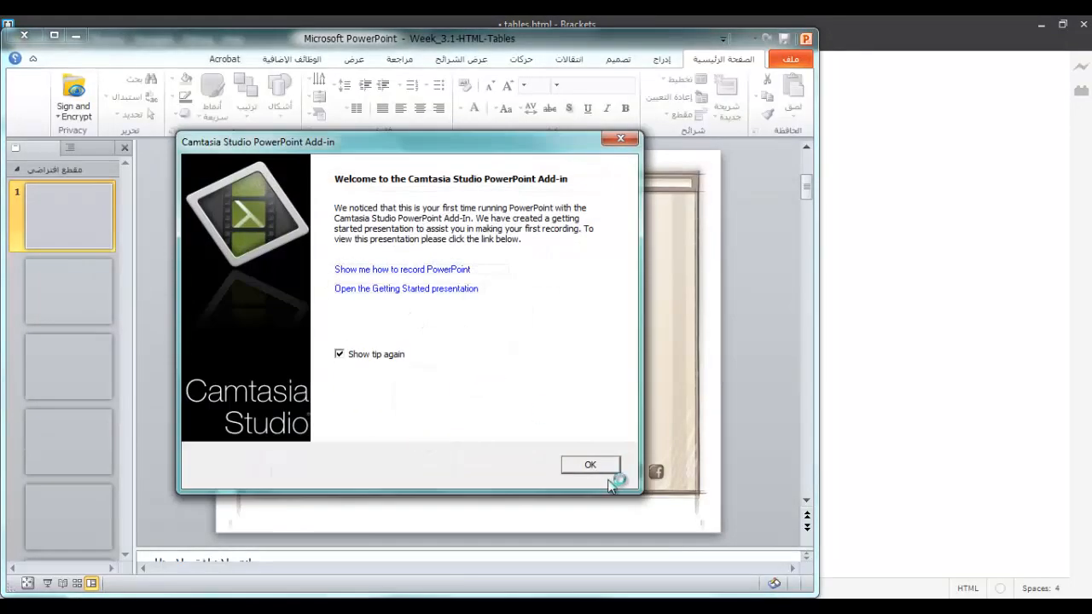
# Dismiss the Camtasia add-in dialog and view slide 9, TRY NOW, with the scores table
pyautogui.click(589, 464)
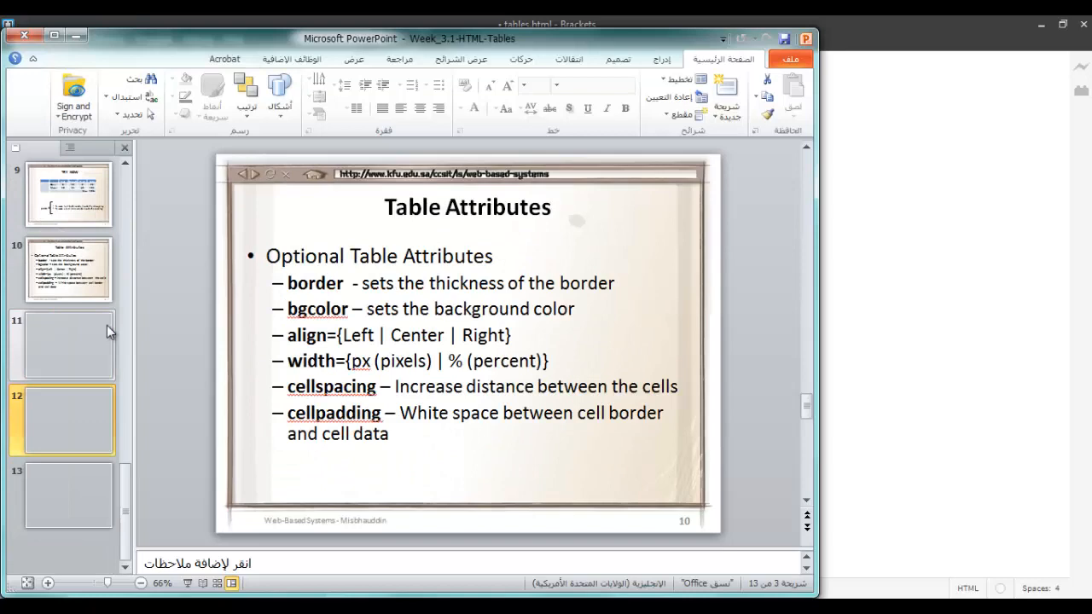
pyautogui.click(68, 194)
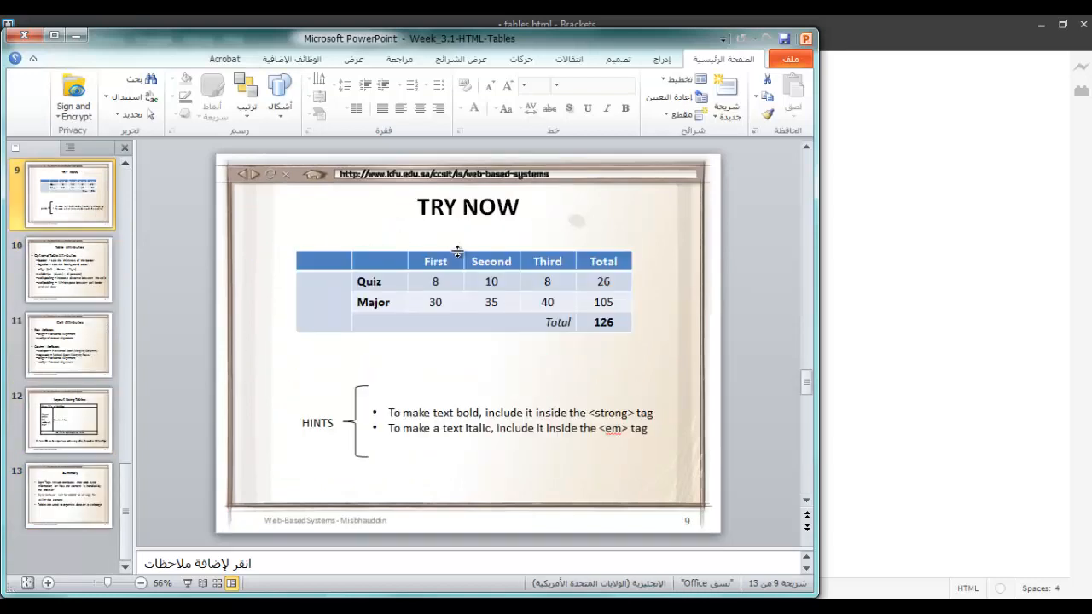
pyautogui.moveTo(614, 331)
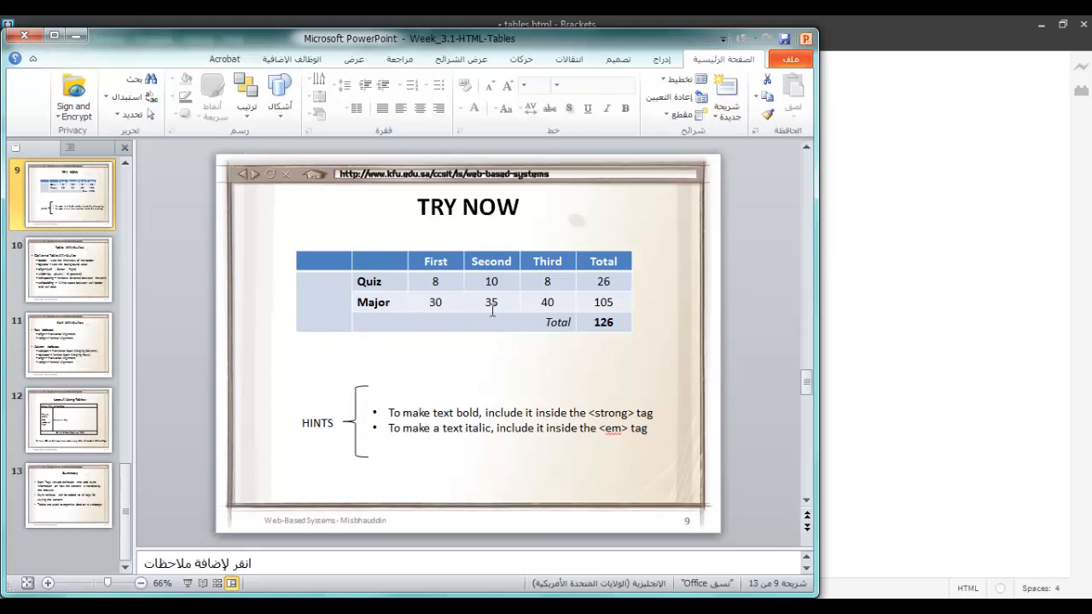
pyautogui.moveTo(797, 211)
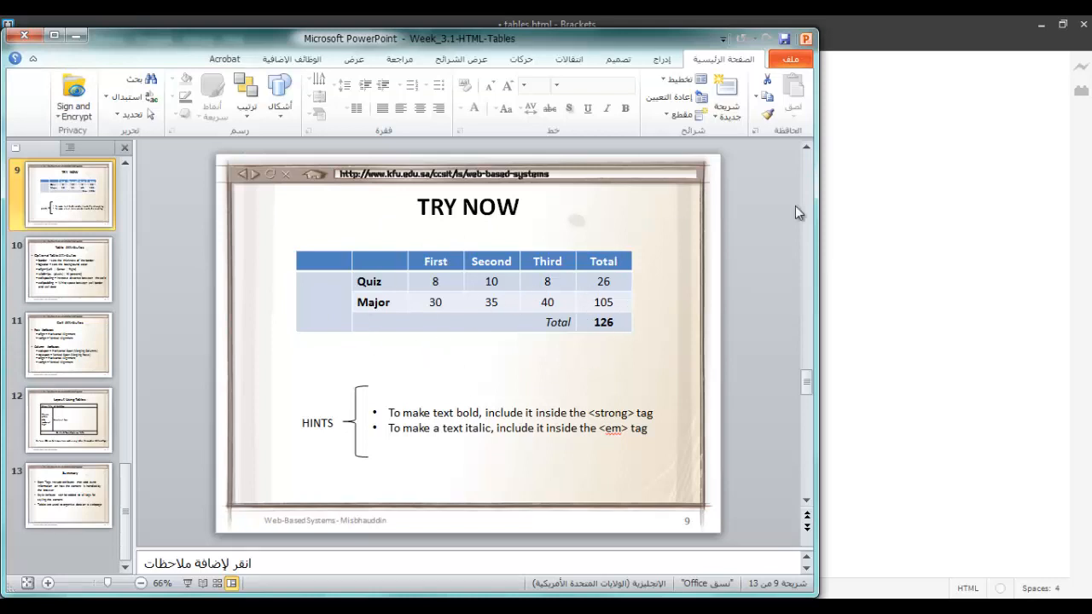
pyautogui.moveTo(910, 261)
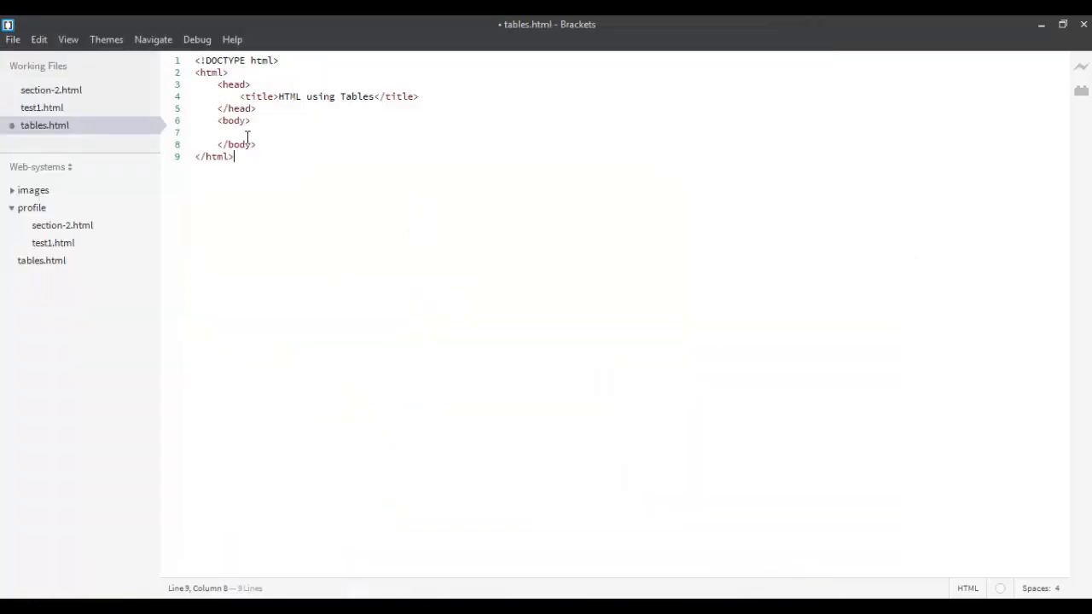
# Insert a table holding one row with an empty td cell inside the body
pyautogui.write('<table</tbale>')
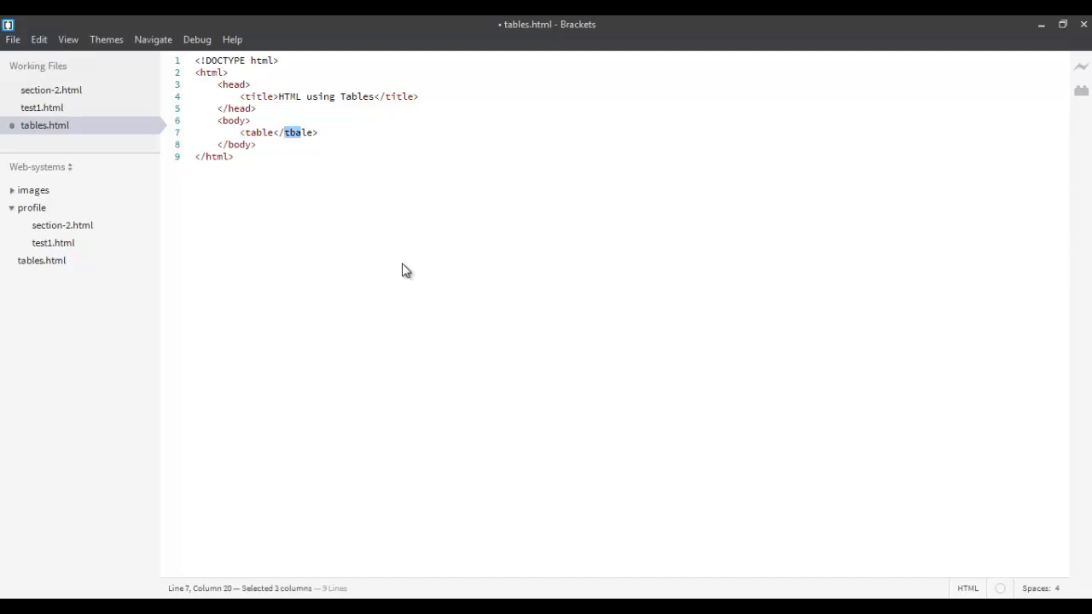
pyautogui.write('table')
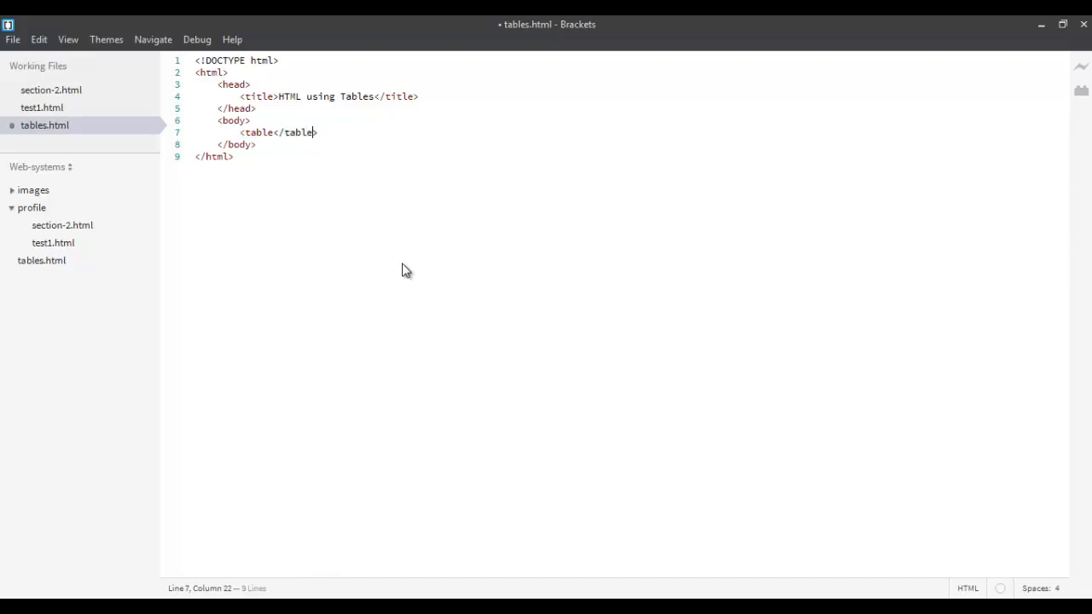
pyautogui.write('>')
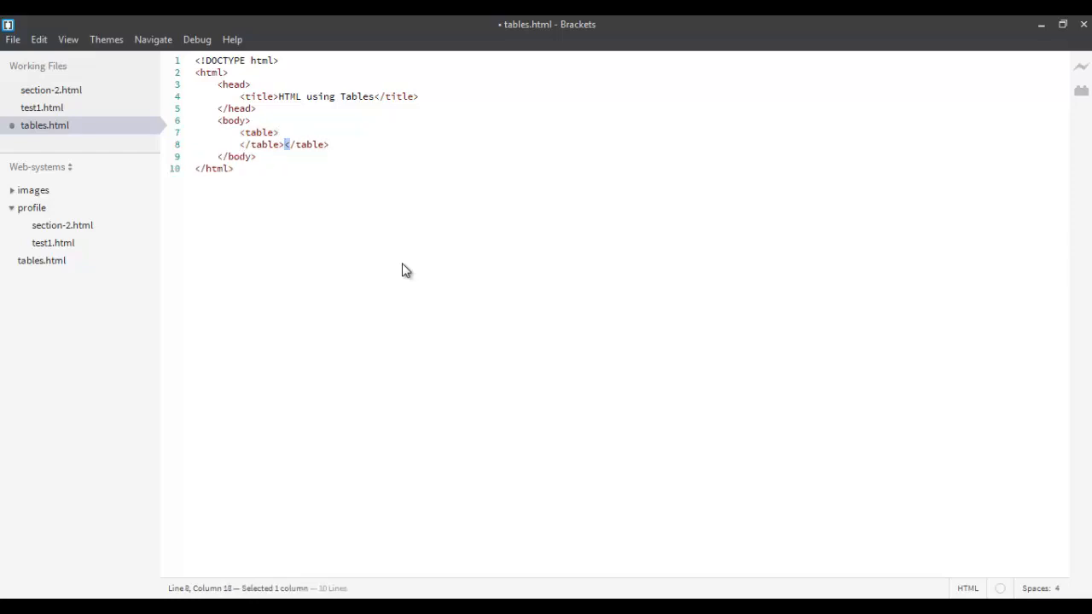
pyautogui.press('Delete')
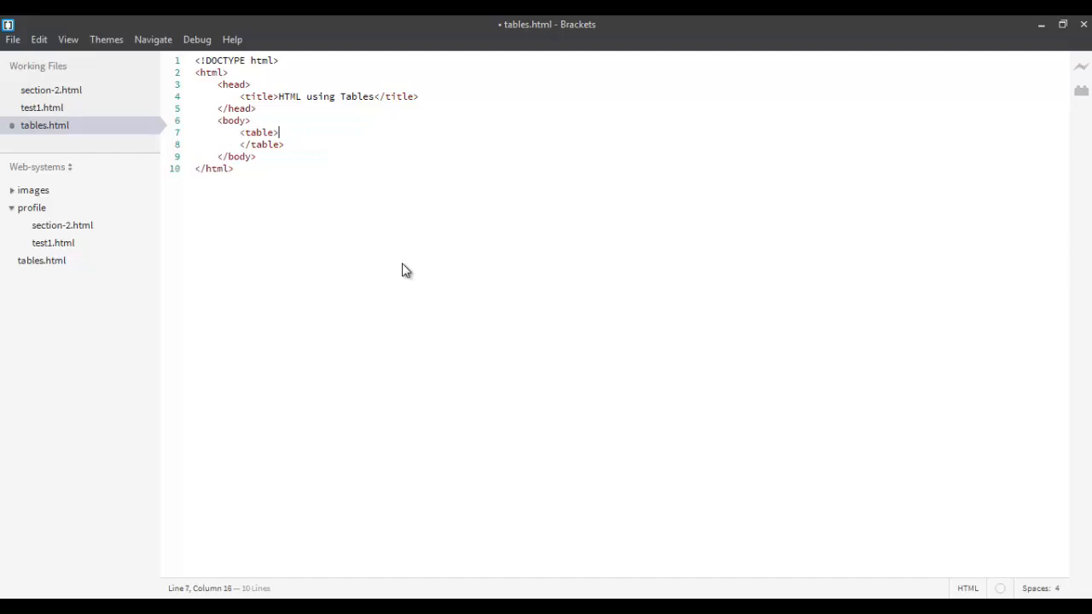
pyautogui.write('<tr>')
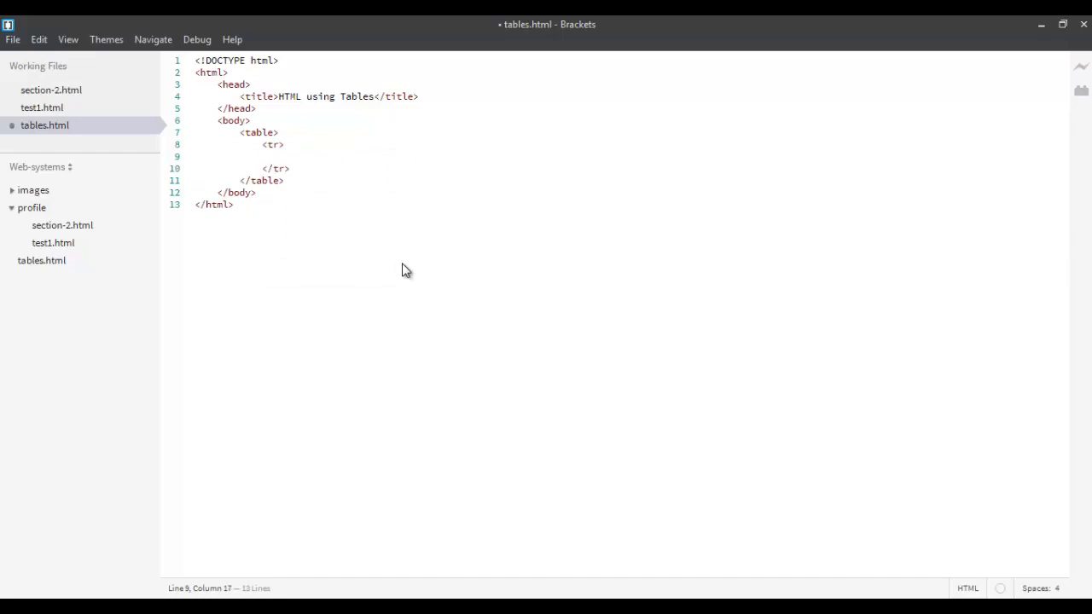
pyautogui.write('<td></td>')
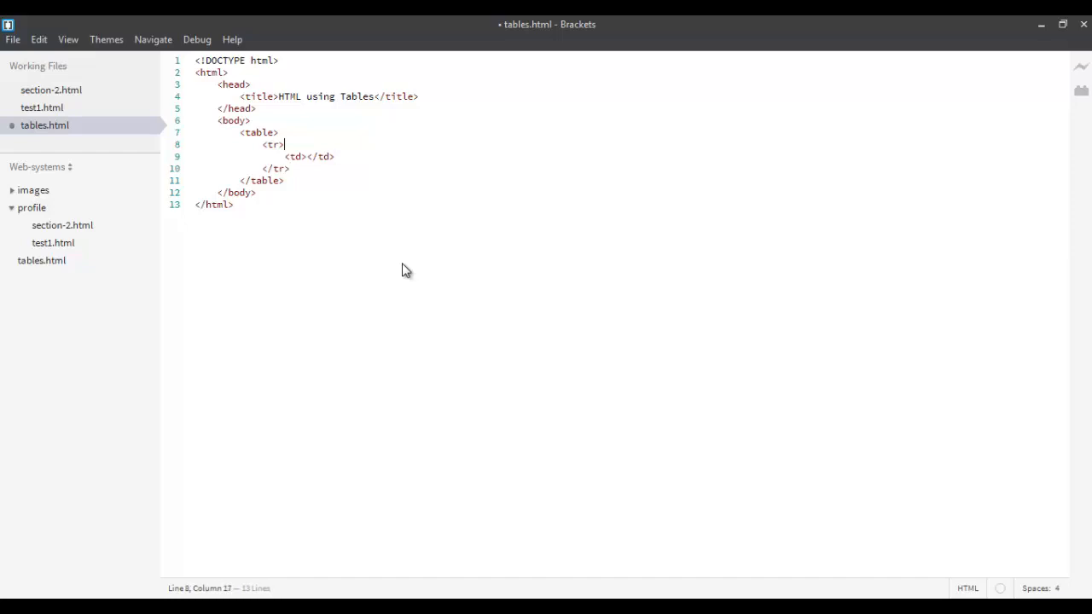
pyautogui.click(278, 133)
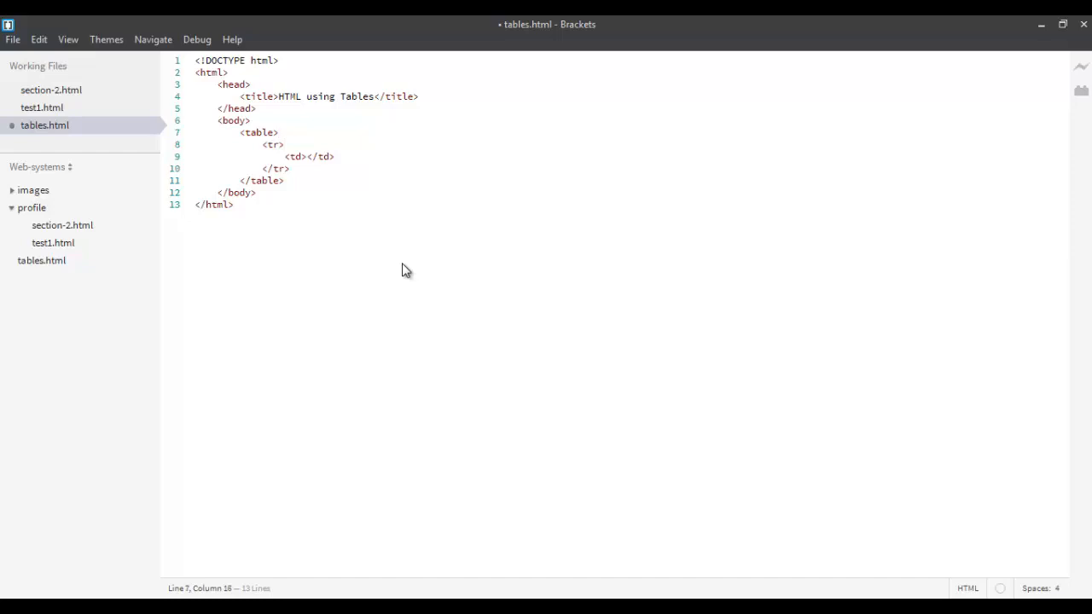
pyautogui.click(278, 132)
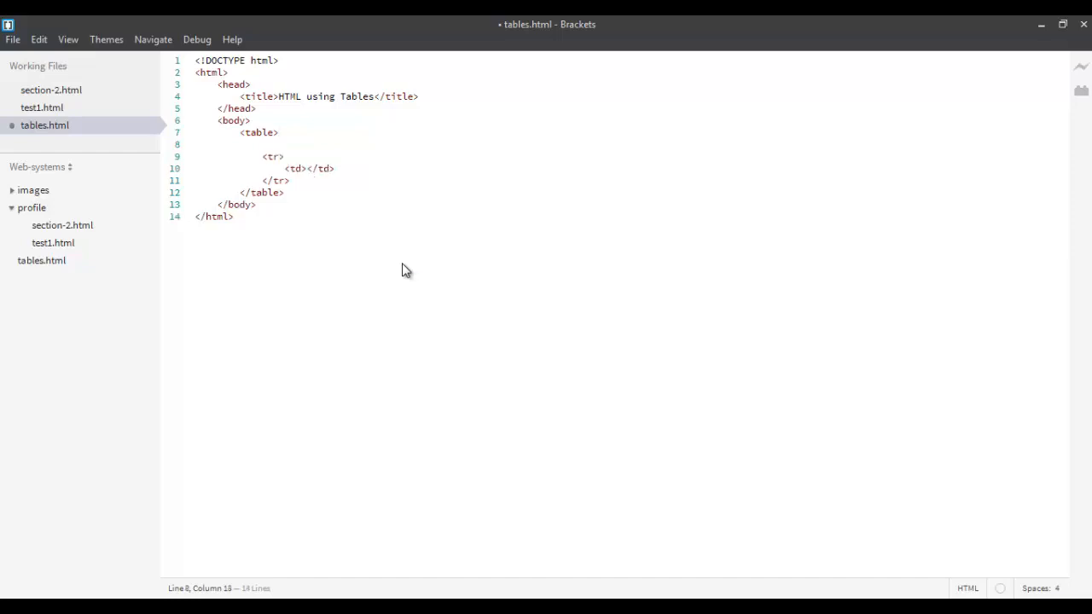
# Add a thead row with an empty th cell and move the data row into tbody
pyautogui.write('<thead>')
pyautogui.write('</thead>')
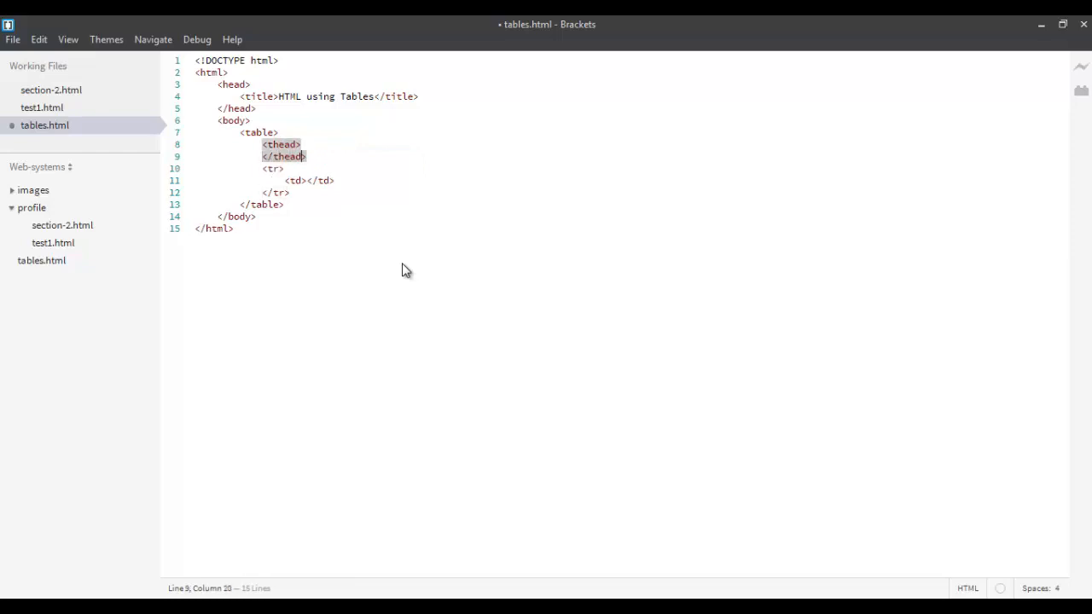
pyautogui.write('tbody>')
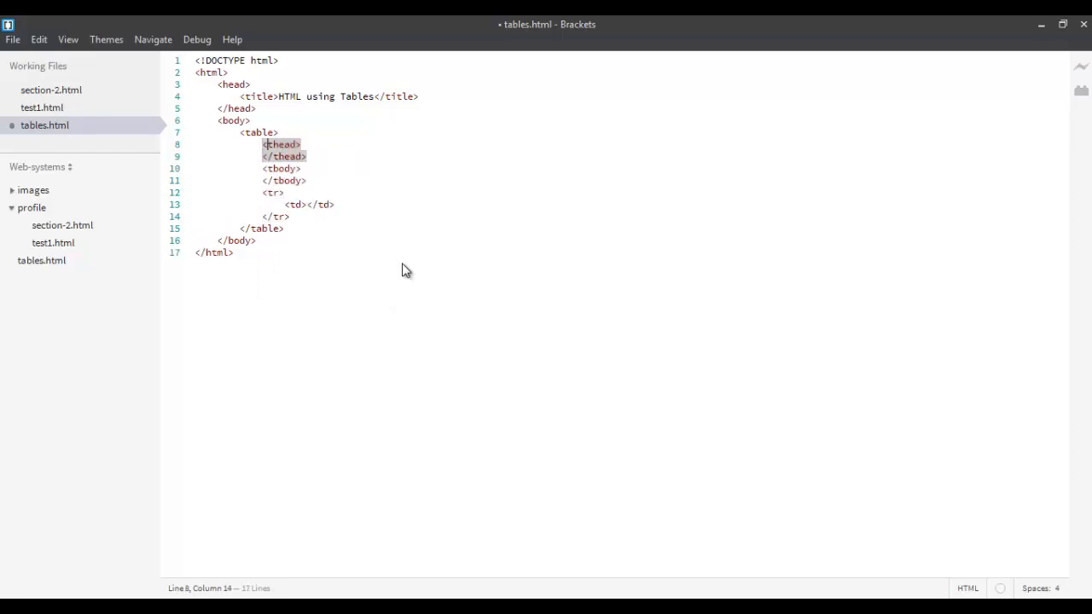
pyautogui.write('<tr>')
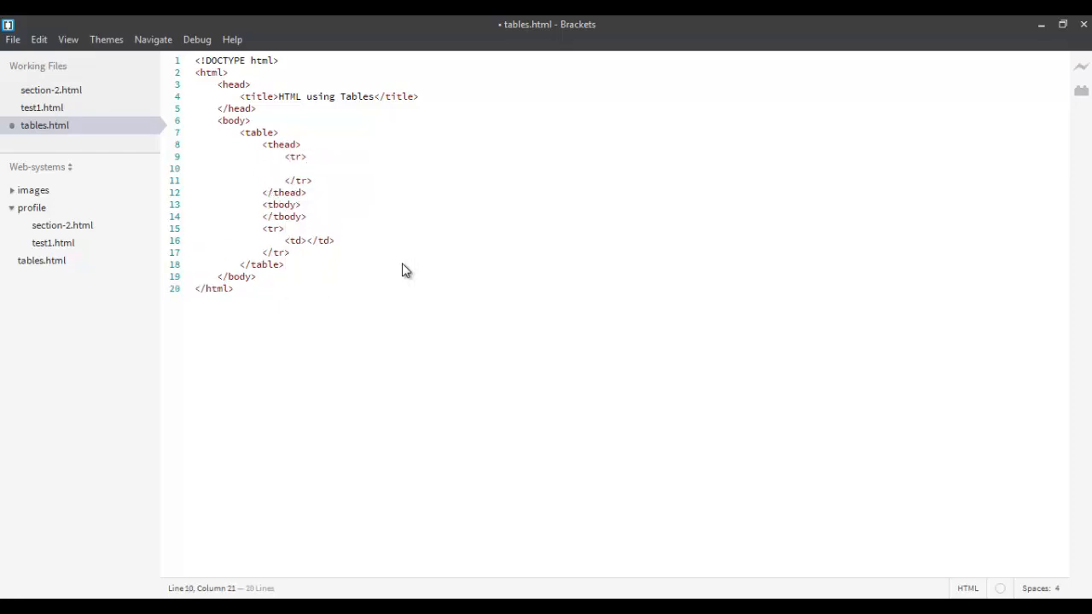
pyautogui.write('<th></th>')
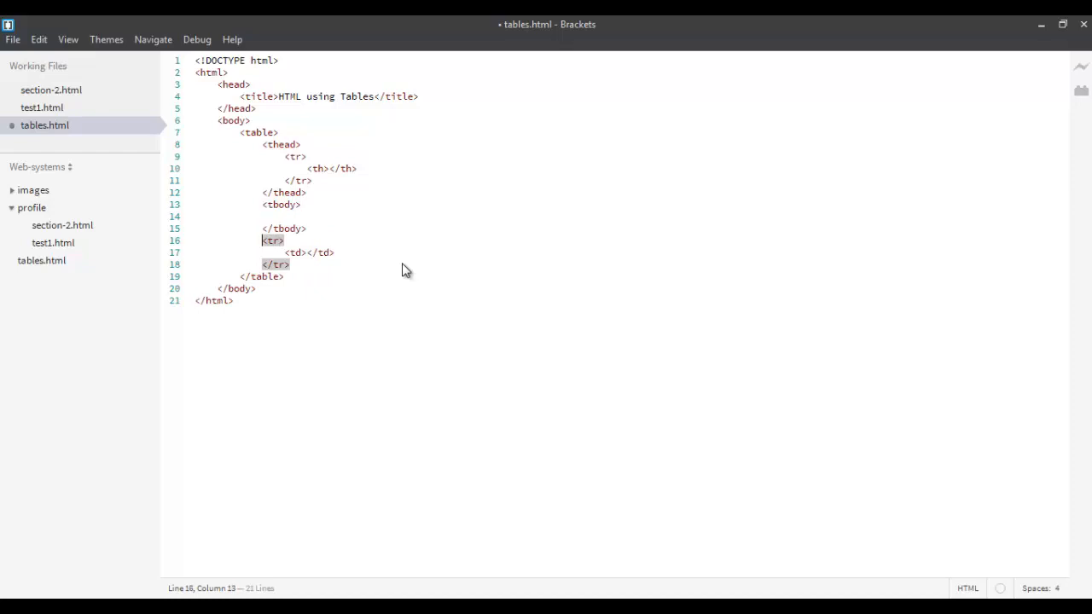
pyautogui.moveTo(262, 240); pyautogui.dragTo(290, 264)
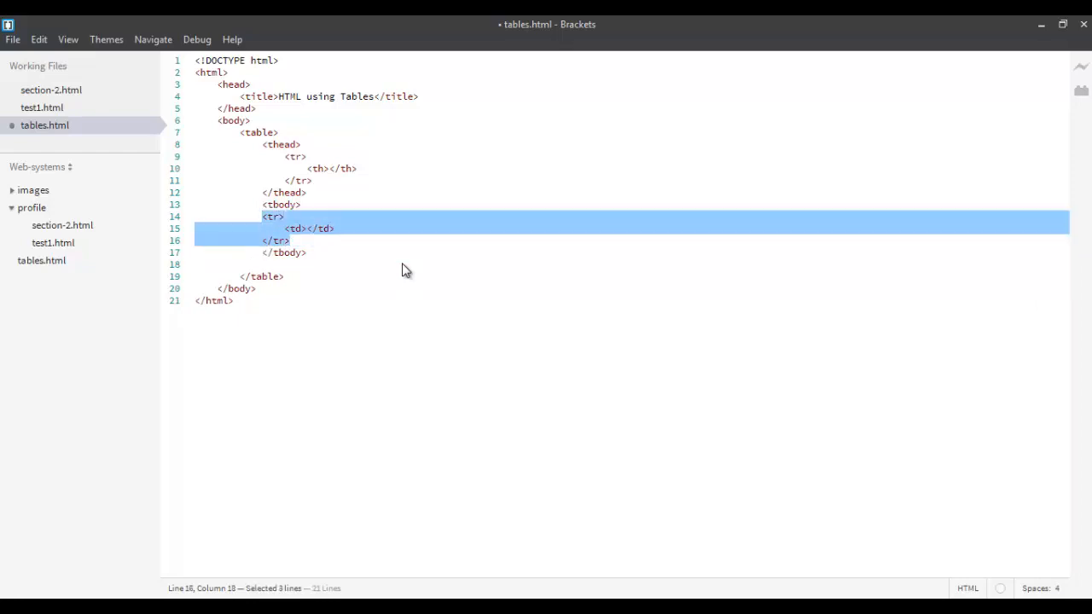
pyautogui.click(296, 180)
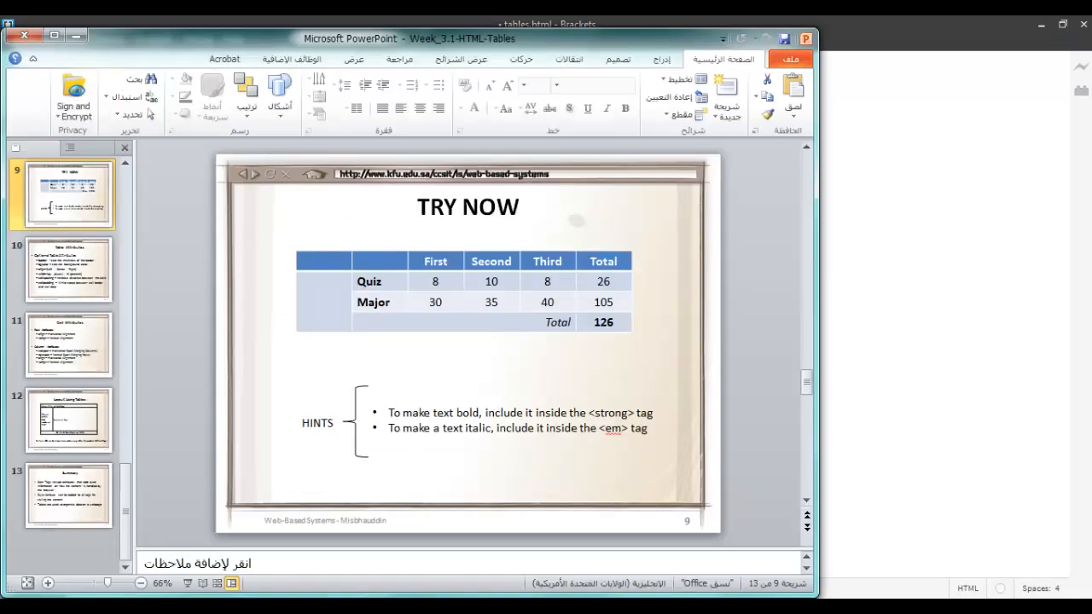
pyautogui.moveTo(497, 241)
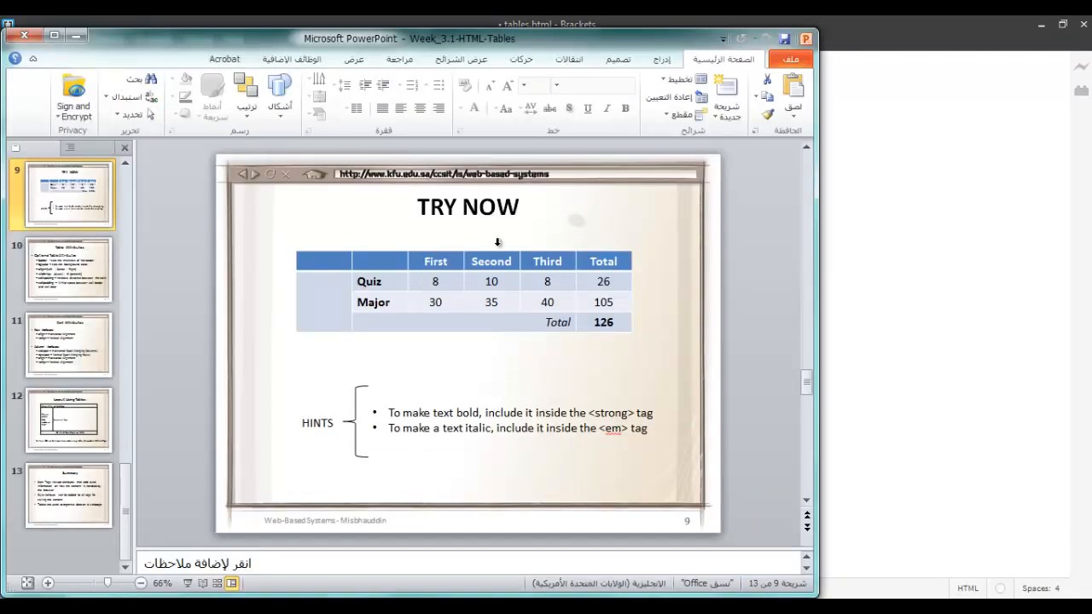
pyautogui.moveTo(513, 332)
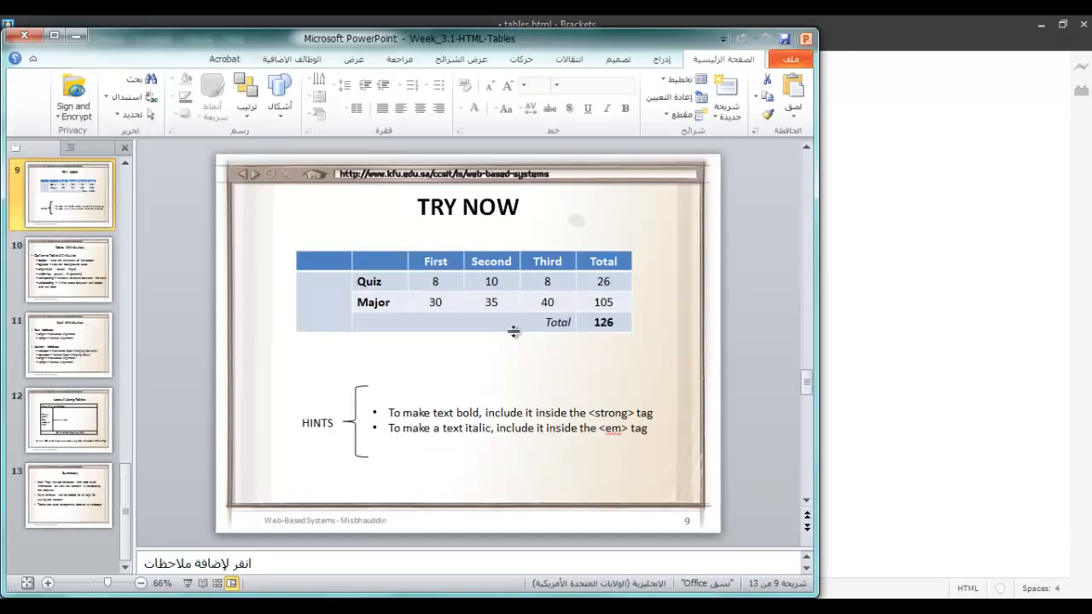
pyautogui.moveTo(416, 322)
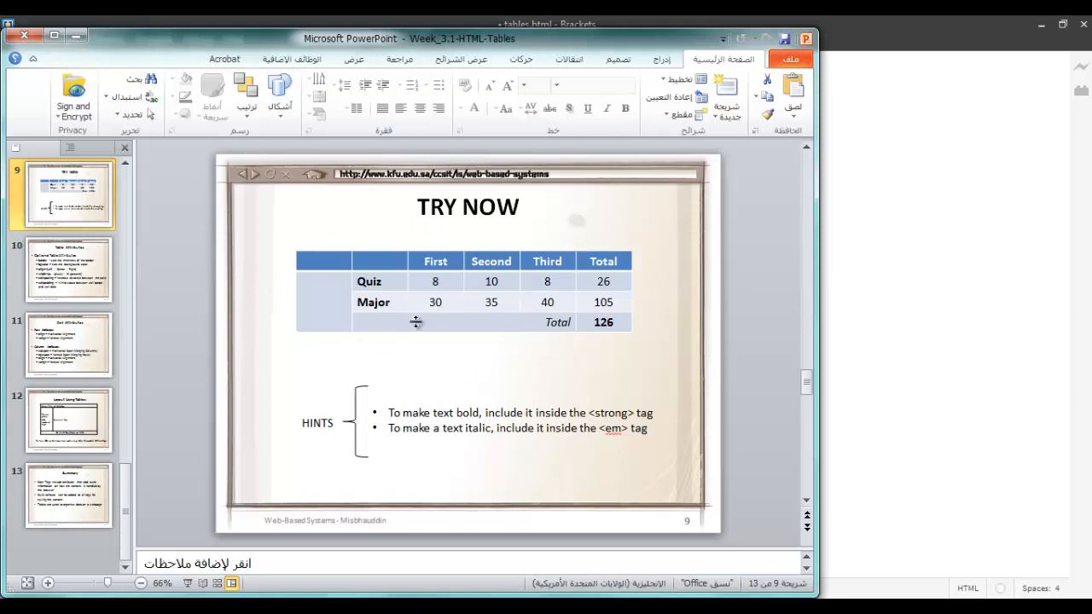
pyautogui.moveTo(601, 293)
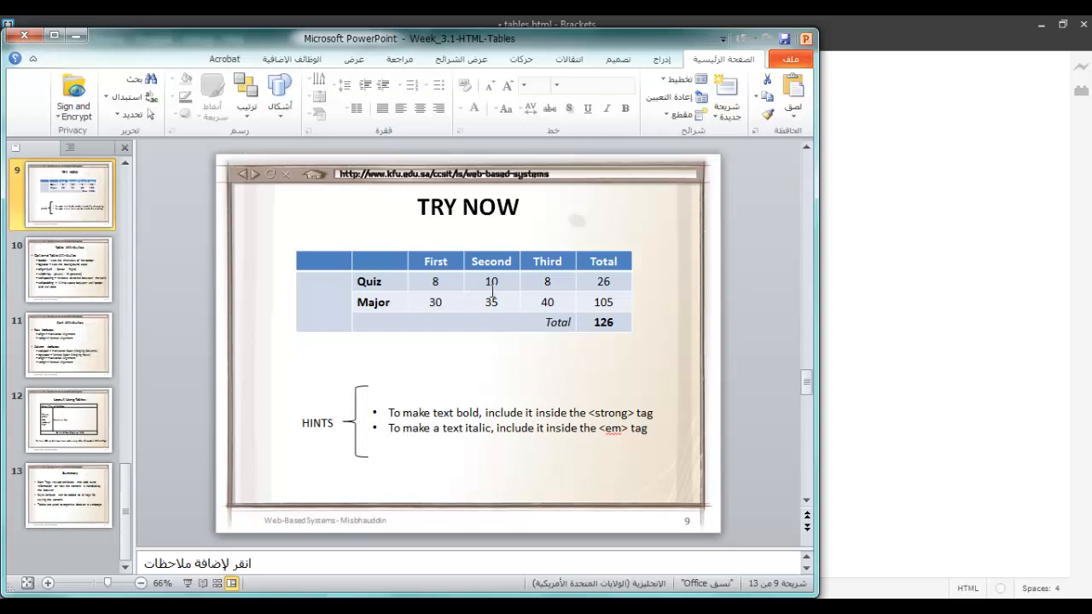
pyautogui.click(322, 282)
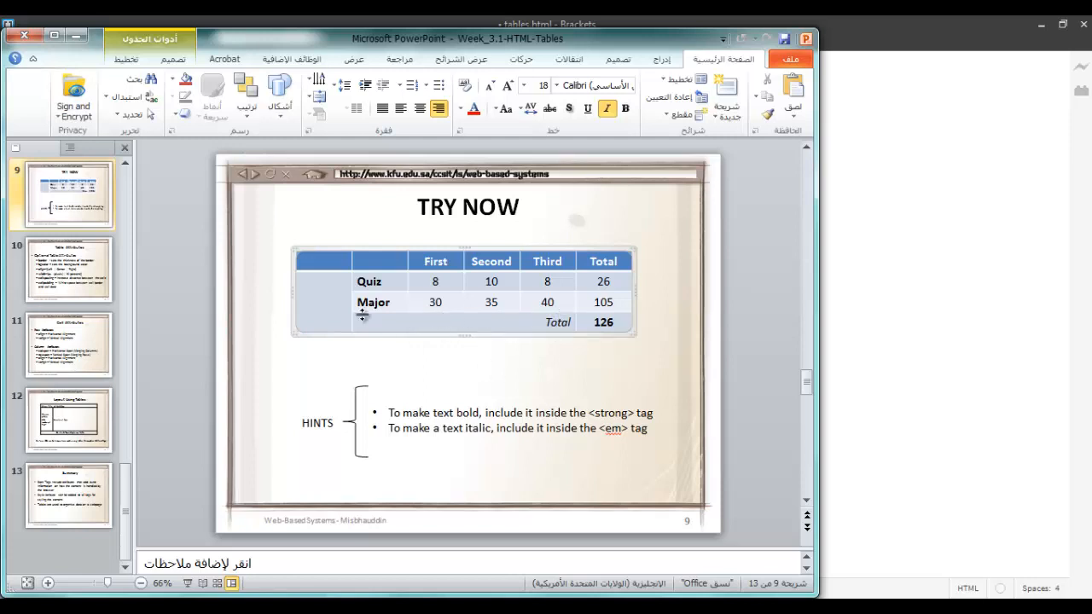
pyautogui.moveTo(328, 290)
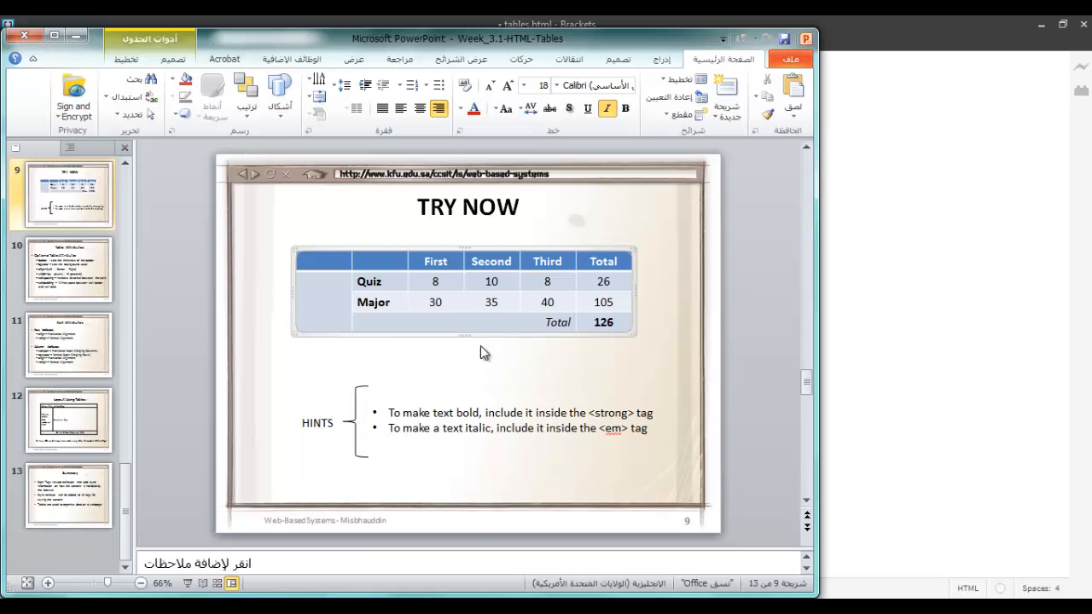
pyautogui.click(557, 322)
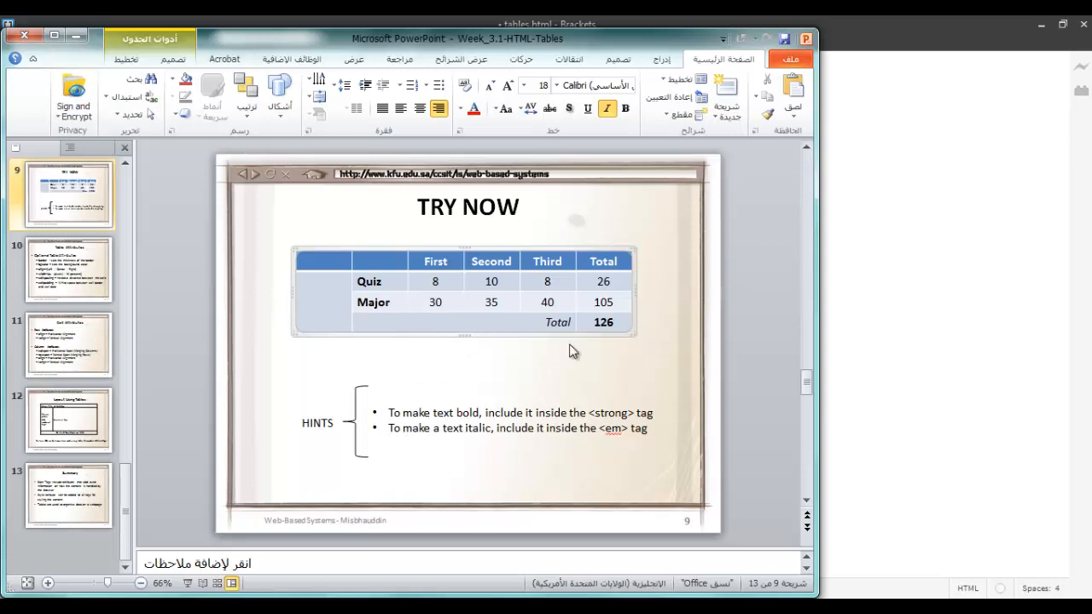
pyautogui.moveTo(473, 318)
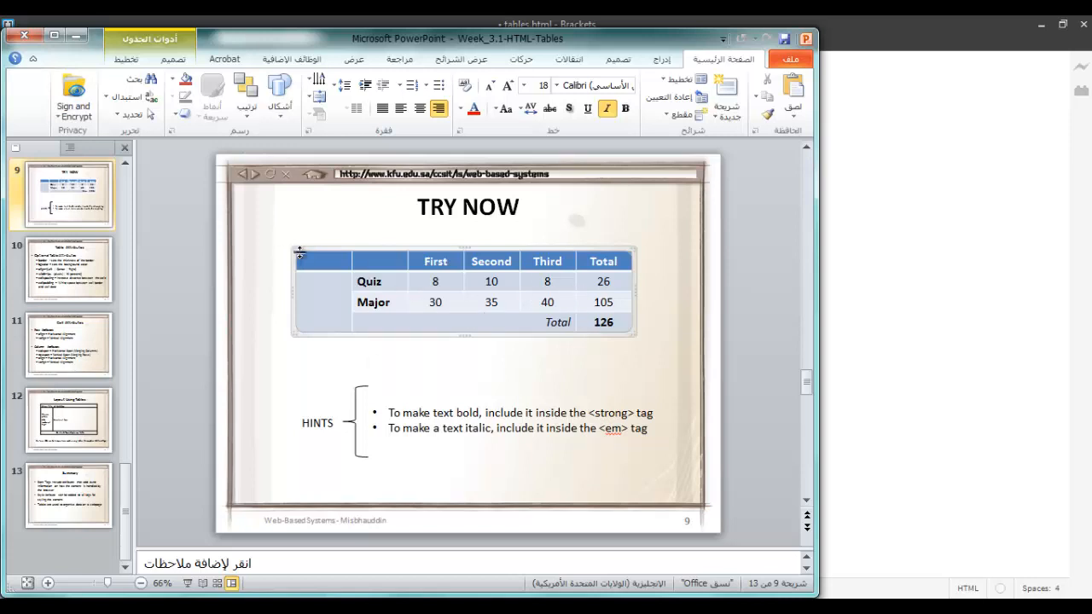
pyautogui.moveTo(619, 290)
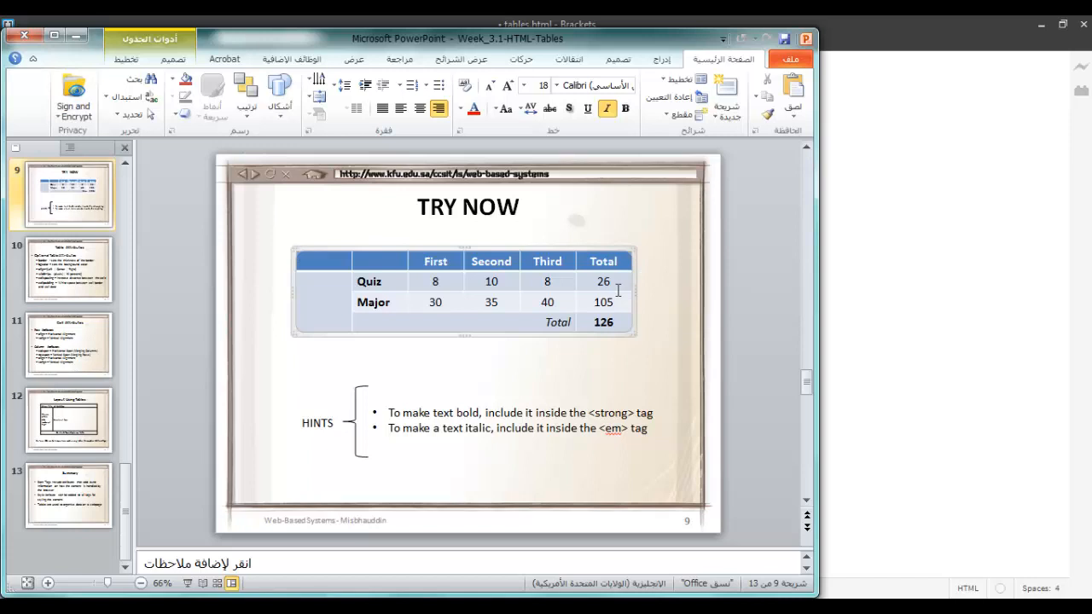
pyautogui.click(544, 322)
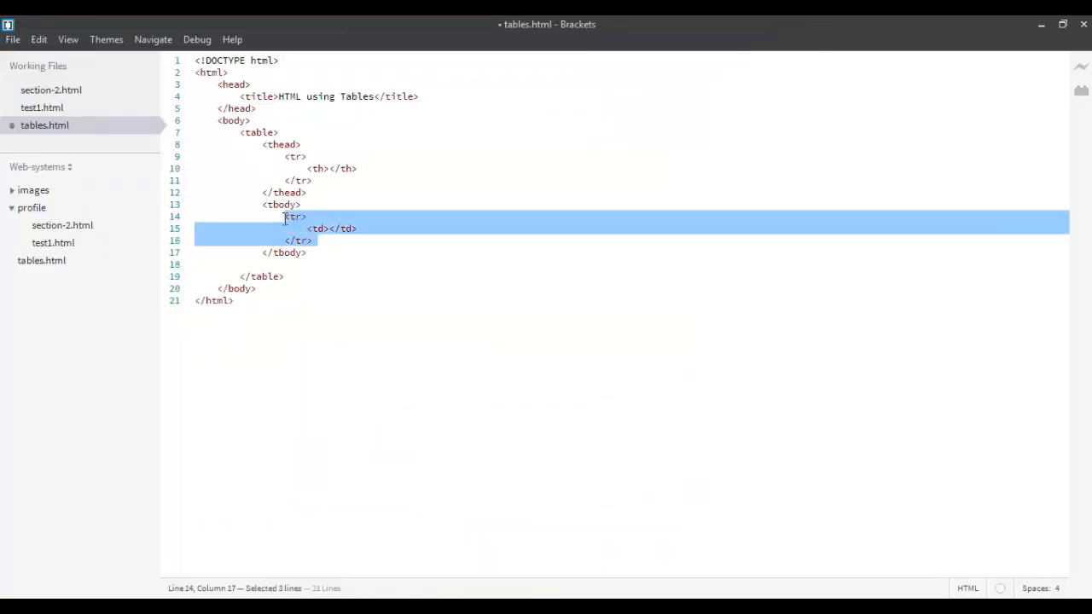
# Add two more tr rows with empty cells so tbody holds three data rows
pyautogui.click(313, 240)
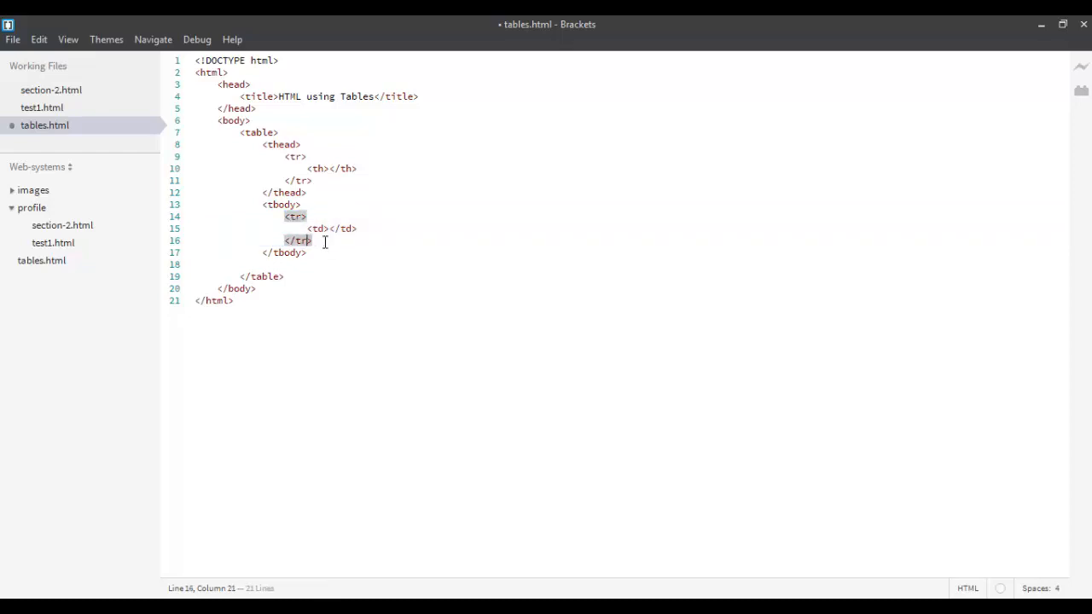
pyautogui.write('<tr>')
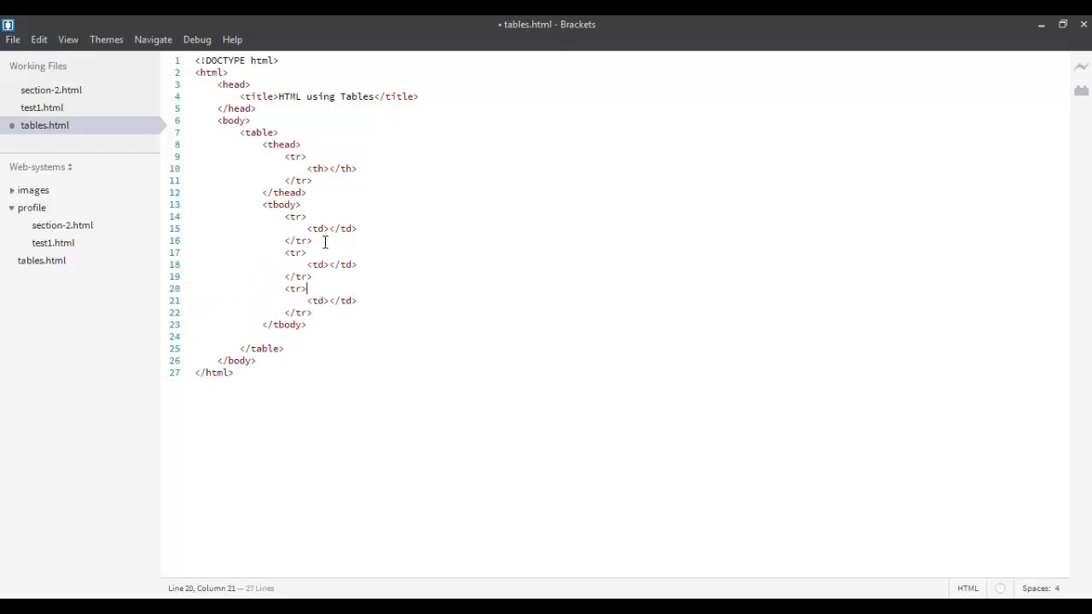
pyautogui.click(312, 240)
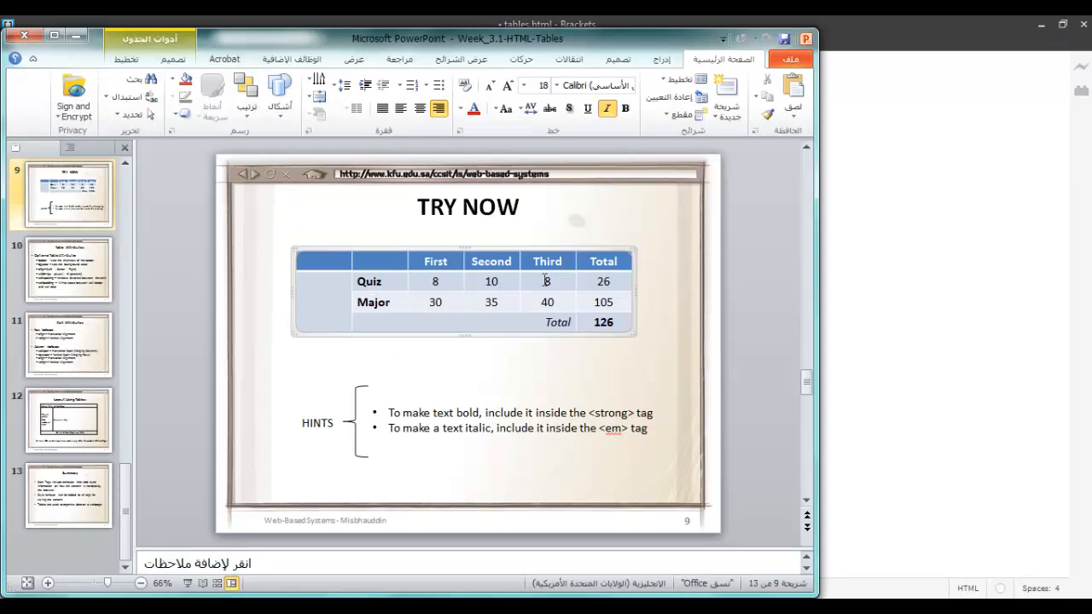
pyautogui.moveTo(881, 309)
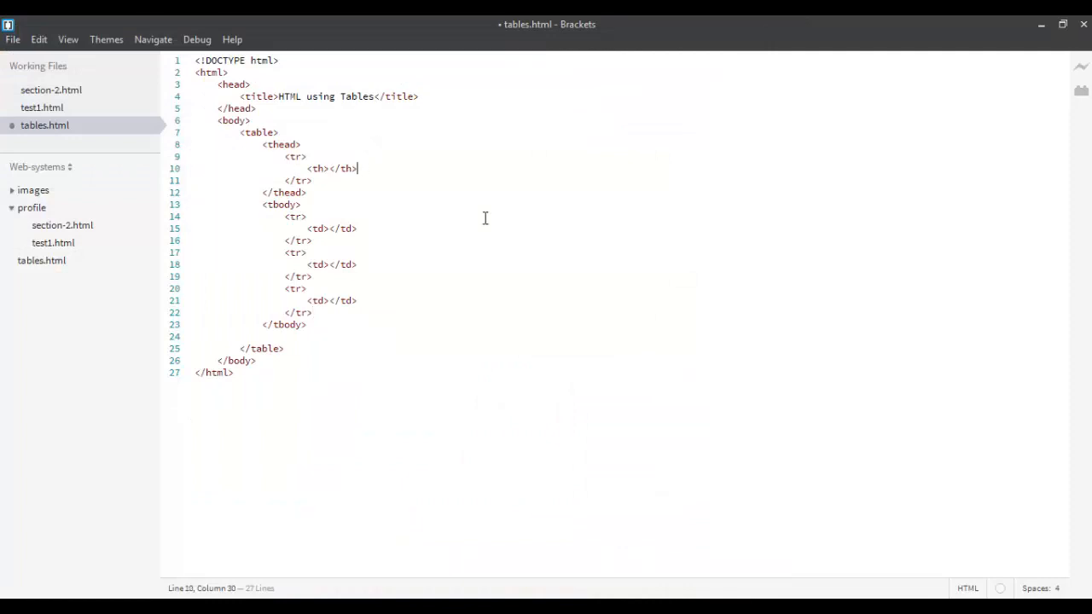
# Grow the header row to six th cells and each body row to six td cells
pyautogui.write('<th')
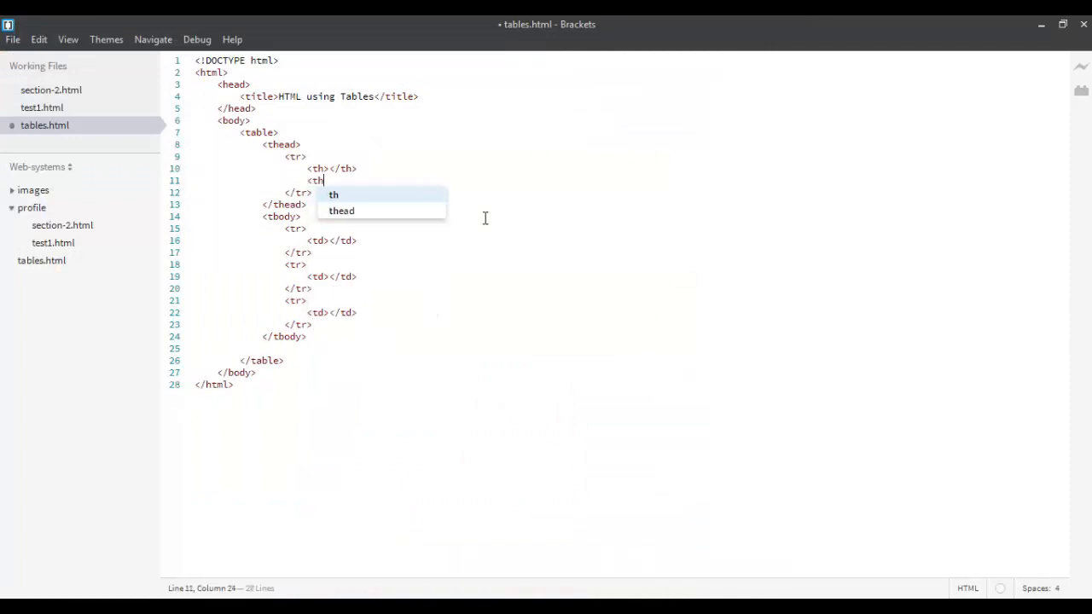
pyautogui.click(334, 194)
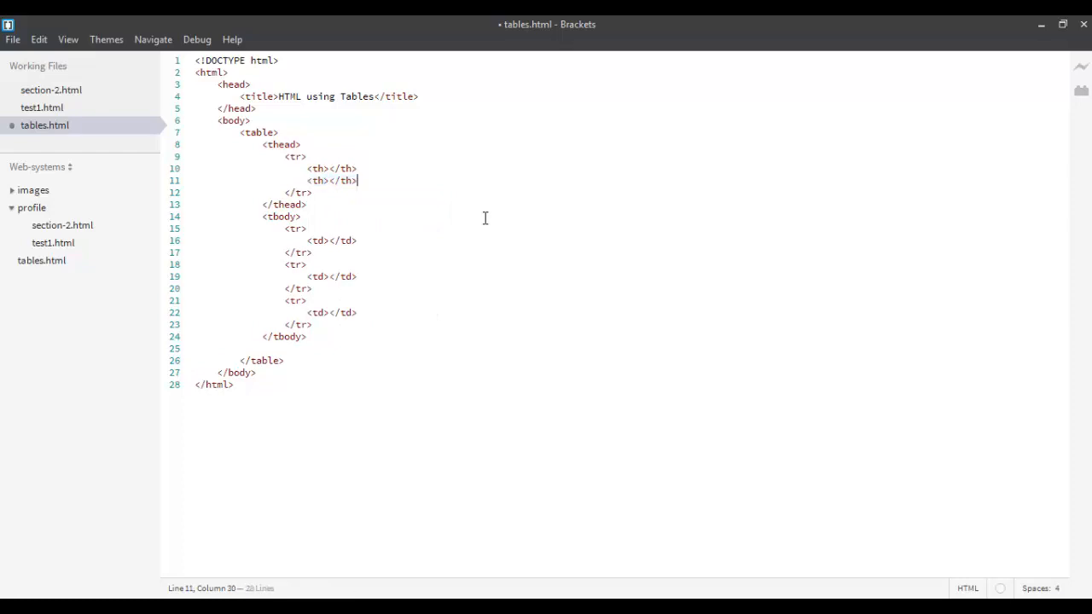
pyautogui.write('<th></th>')
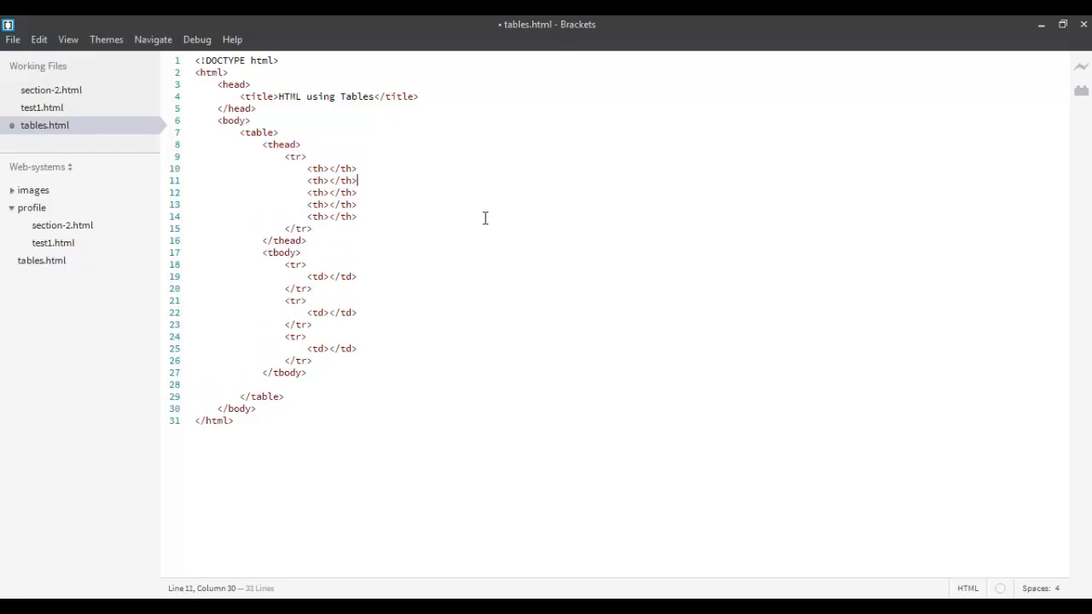
pyautogui.click(356, 203)
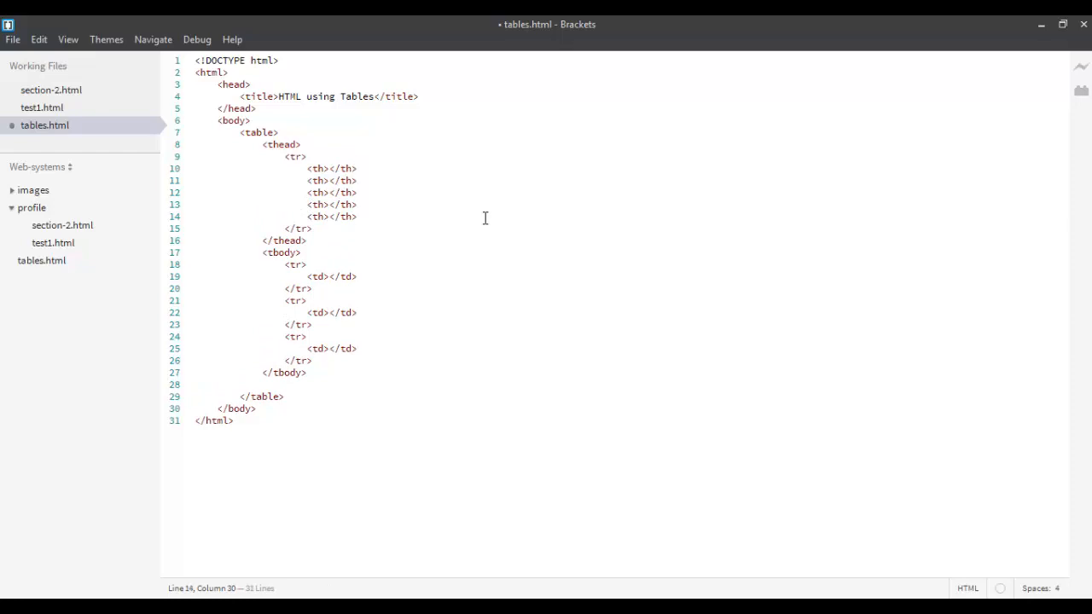
pyautogui.write('<th></th>')
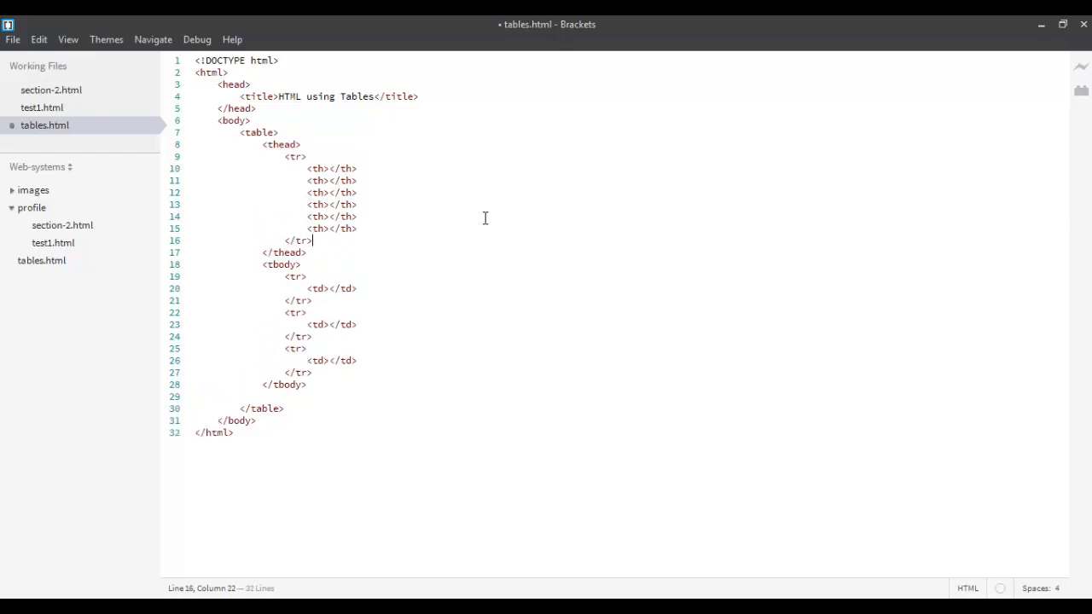
pyautogui.click(356, 288)
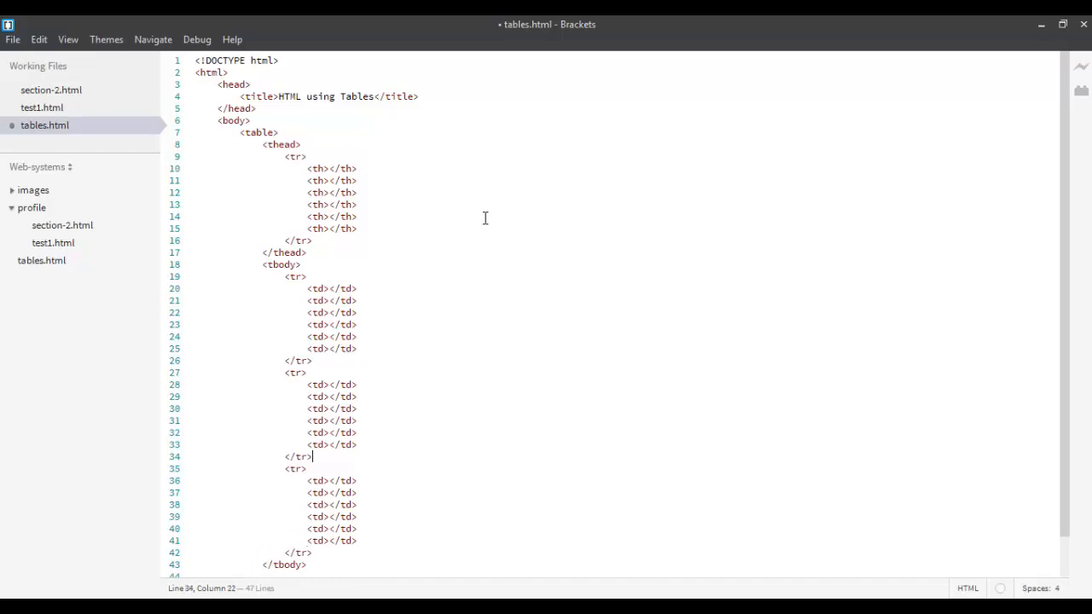
pyautogui.click(313, 241)
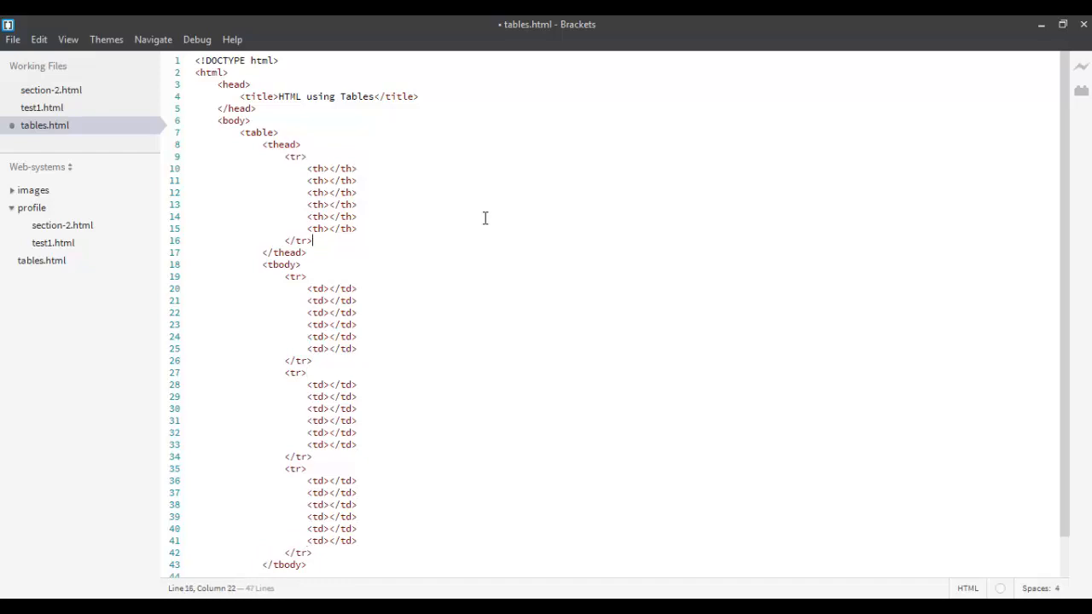
pyautogui.click(312, 468)
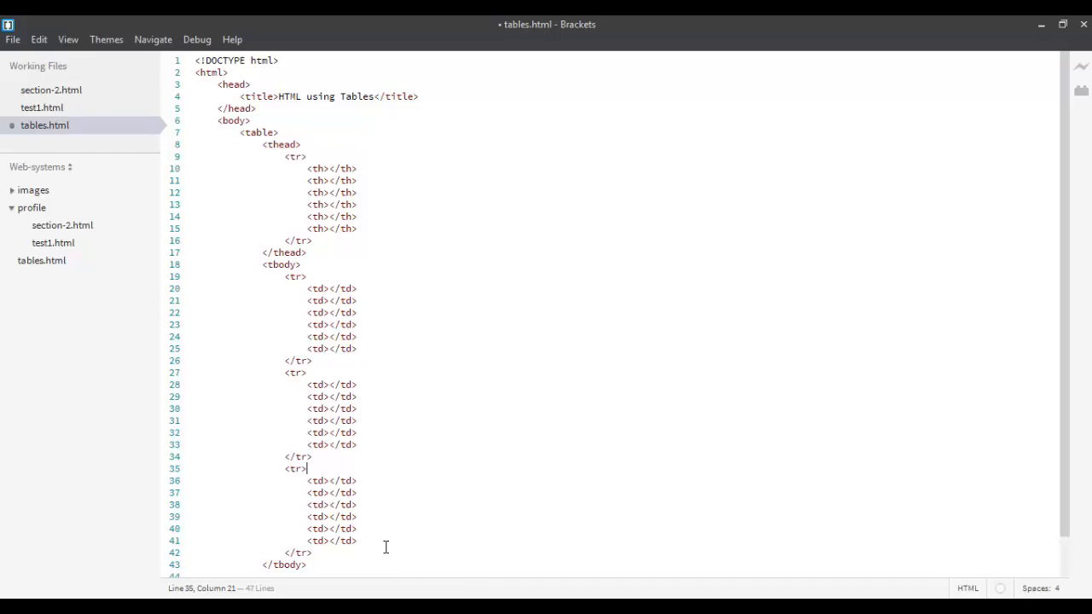
pyautogui.moveTo(339, 244)
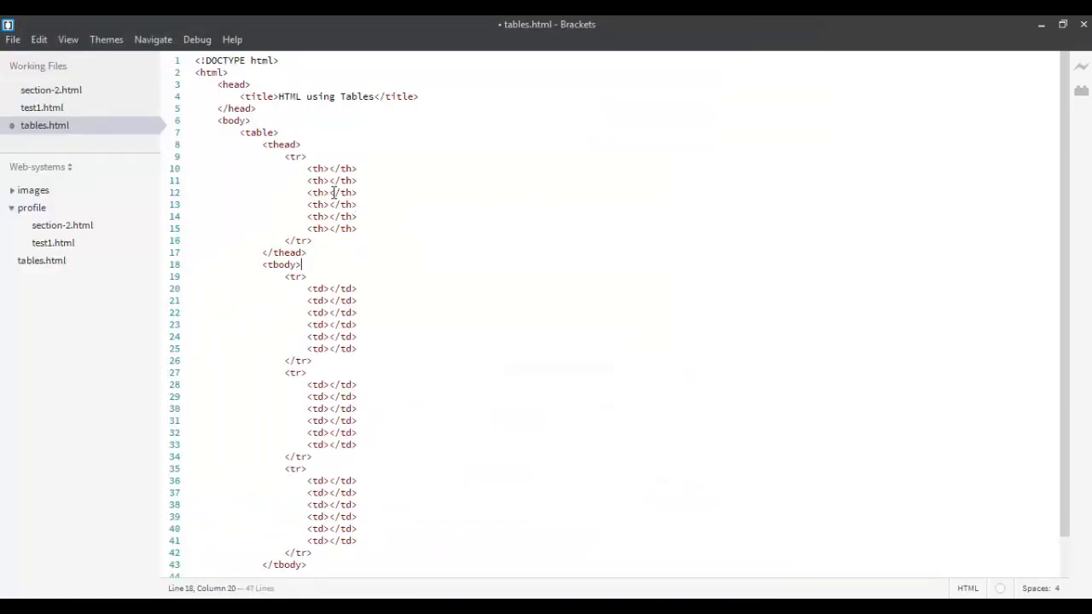
# Type First, Second, Third and Total into header cells three through six
pyautogui.write('First')
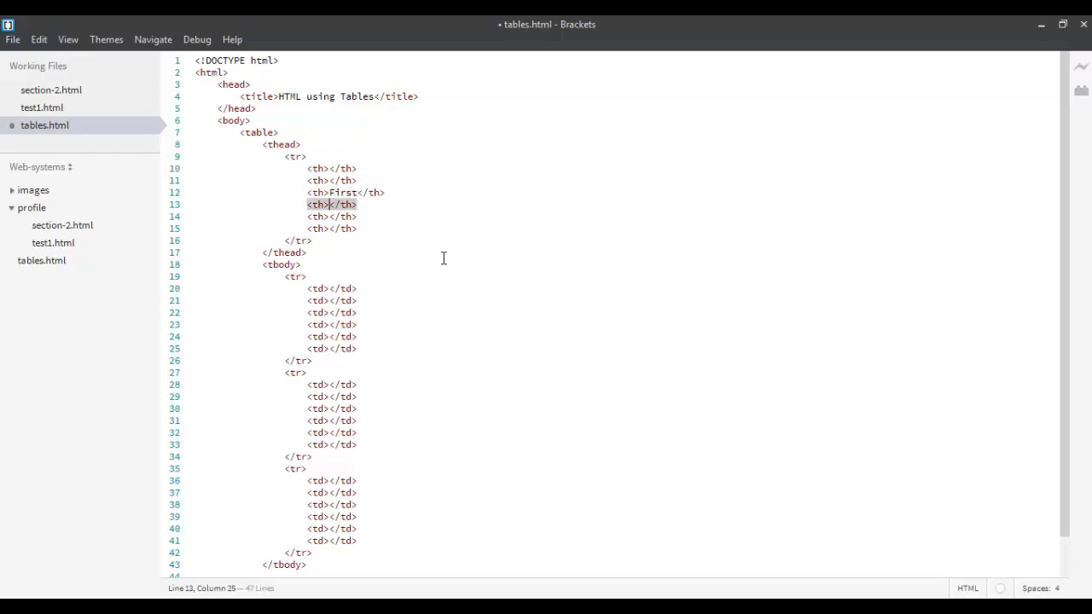
pyautogui.write('Second')
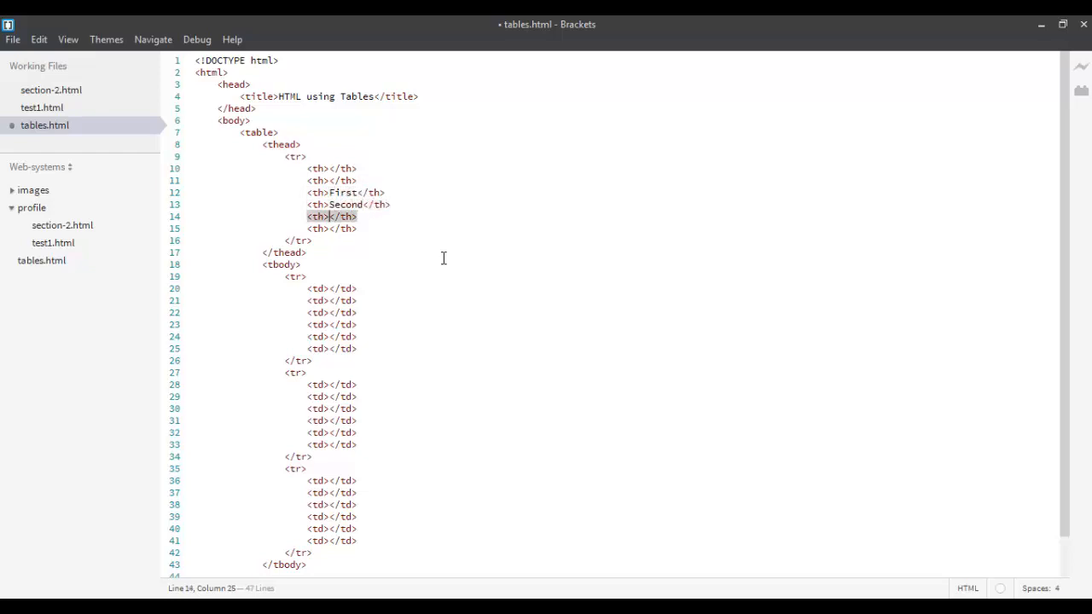
pyautogui.write('Third')
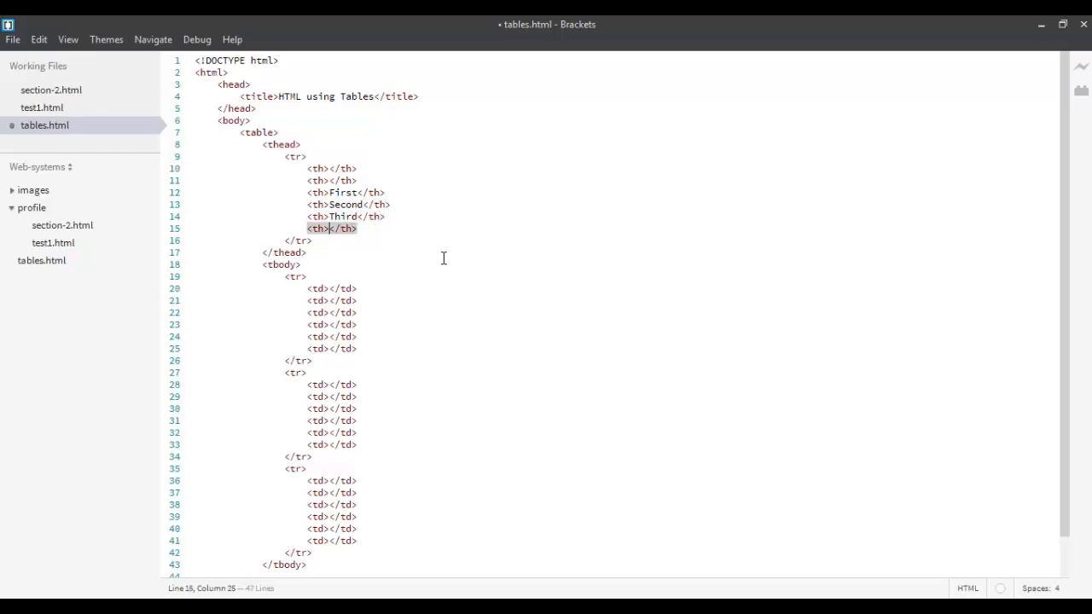
pyautogui.write('Total')
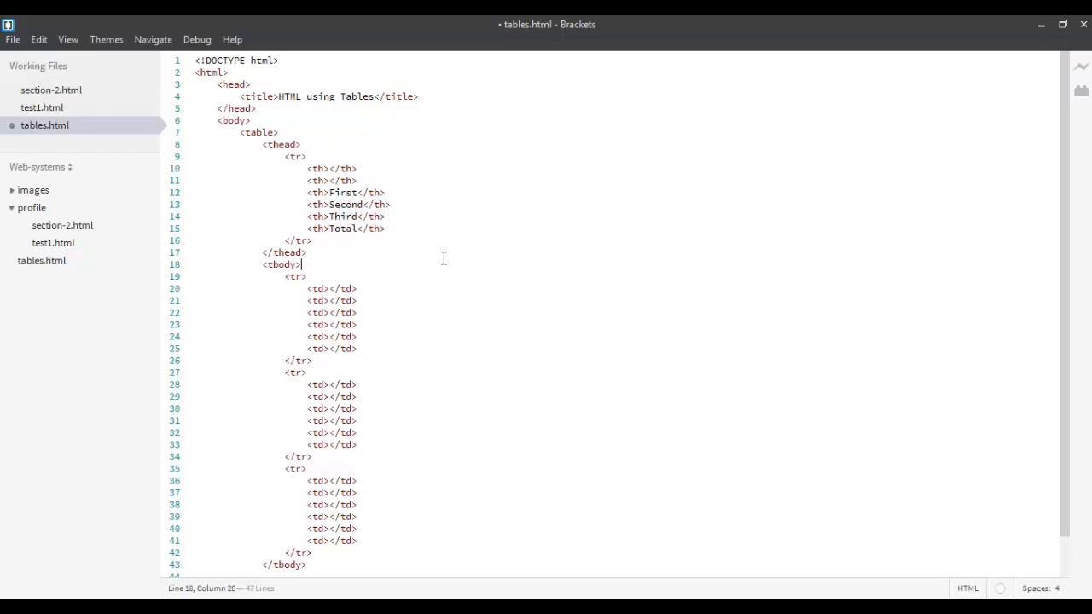
pyautogui.click(358, 288)
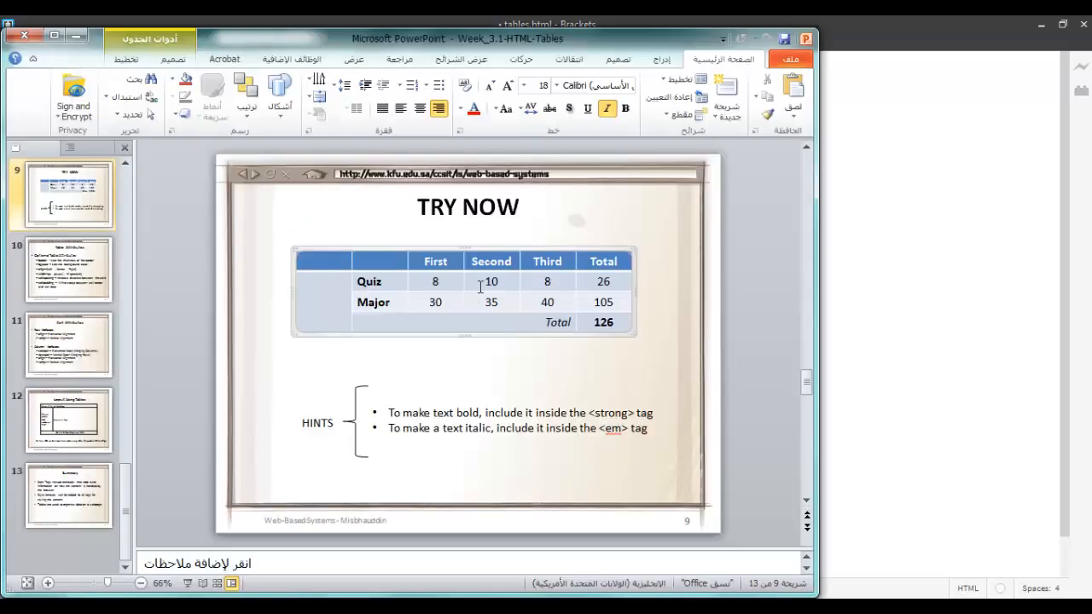
pyautogui.moveTo(536, 290)
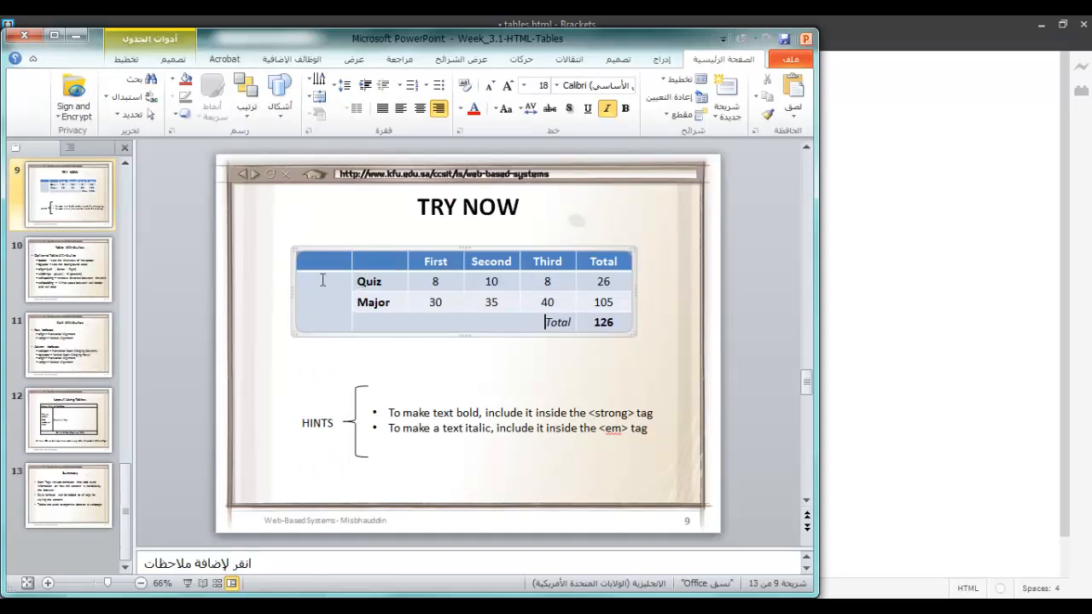
pyautogui.moveTo(325, 290)
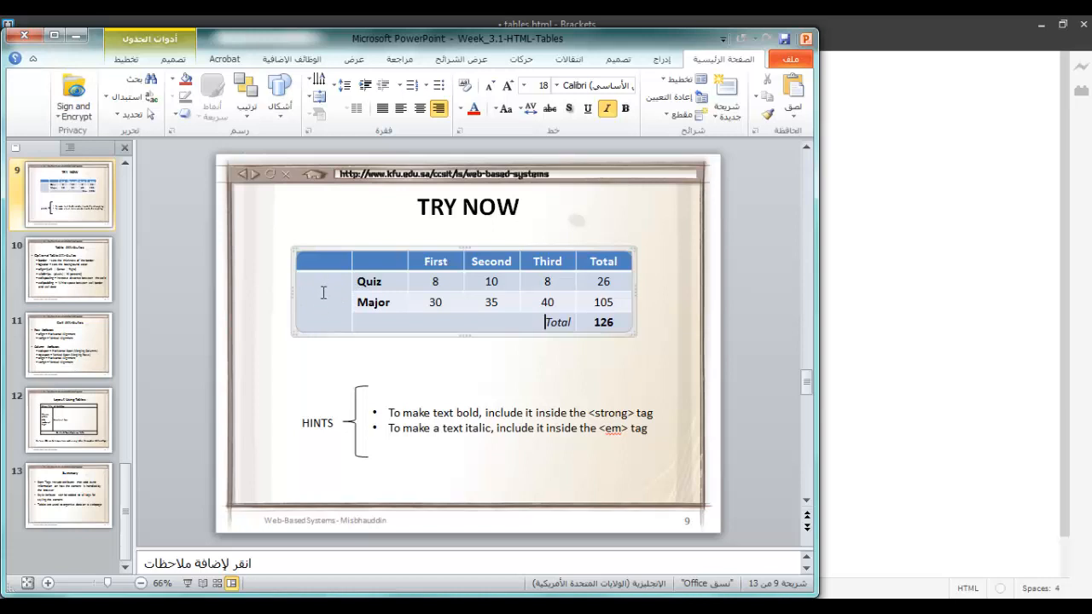
pyautogui.moveTo(333, 342)
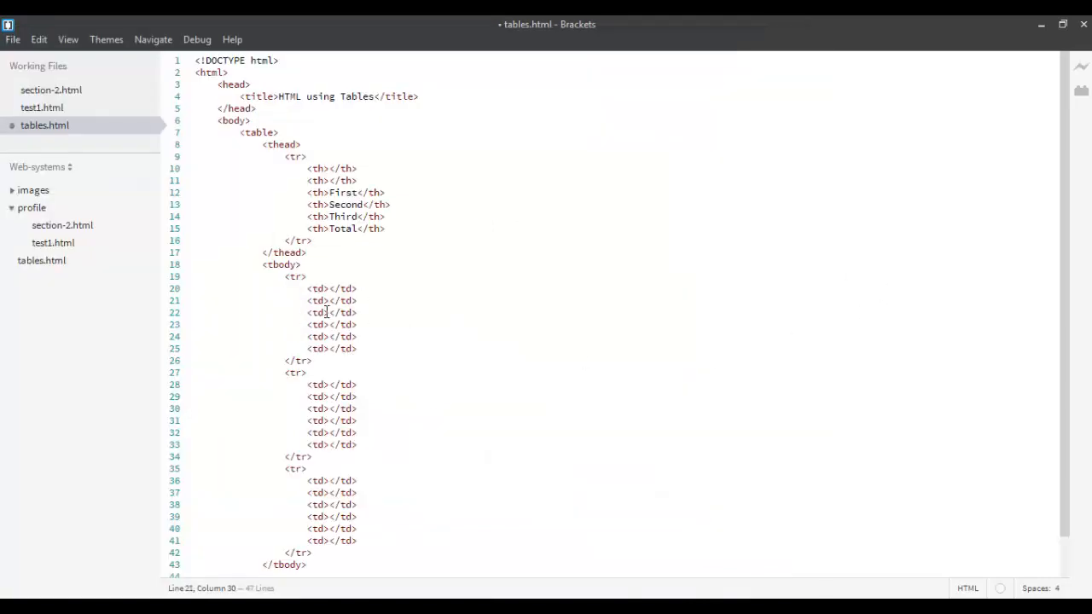
# Add rowspan="3" to the first body cell
pyautogui.doubleClick(331, 288)
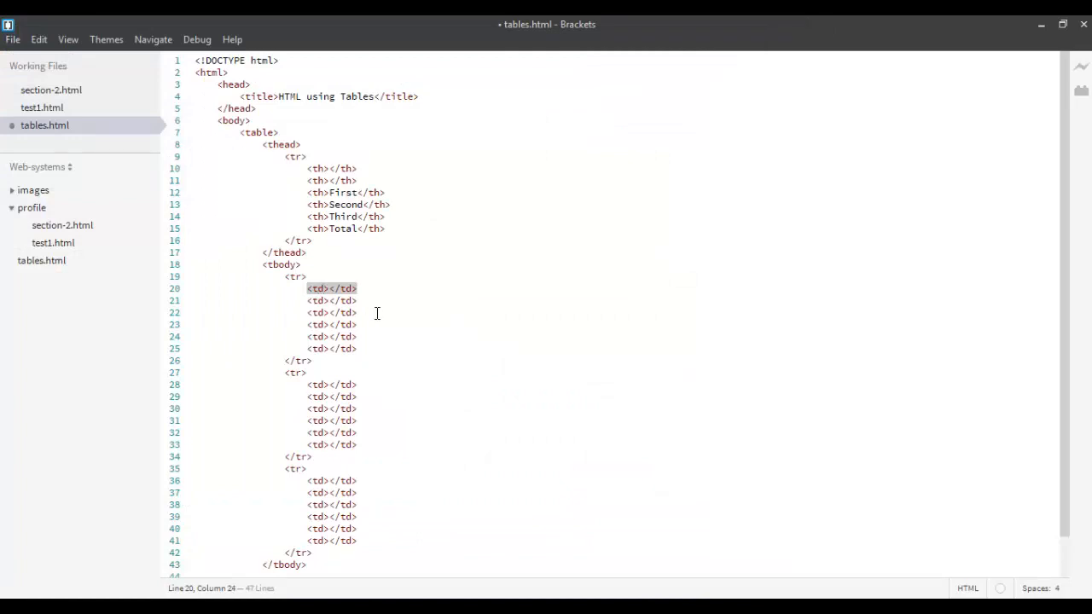
pyautogui.write('rowspan=')
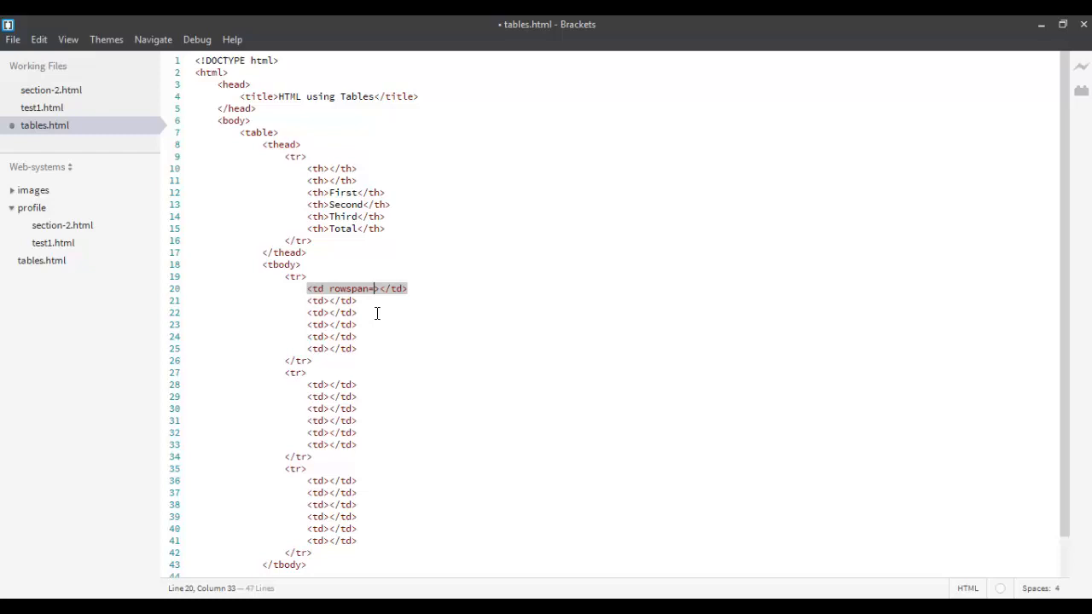
pyautogui.write('"3"')
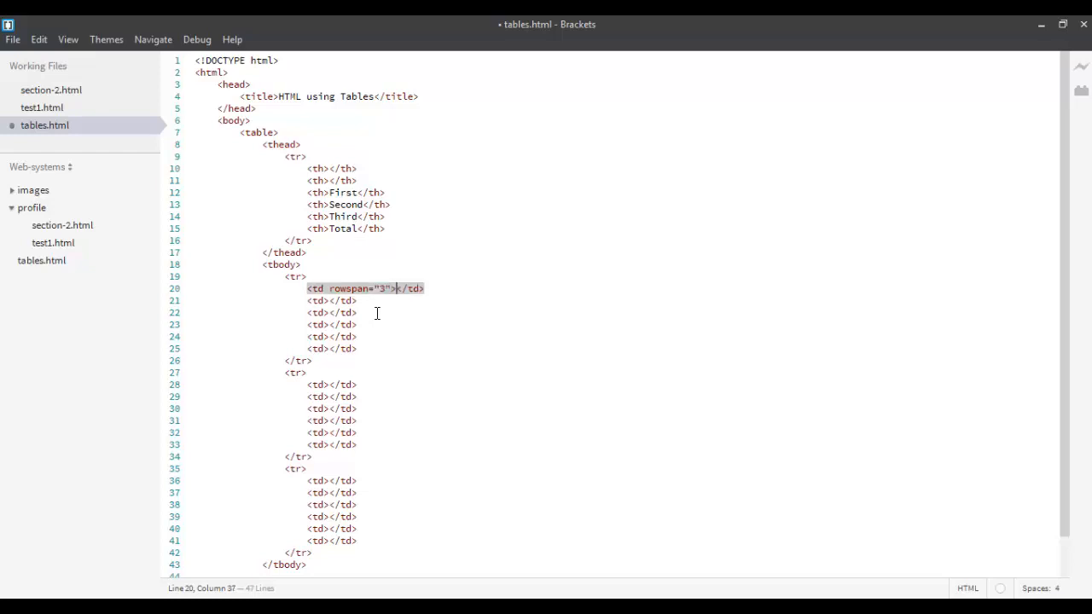
# Fill the first row's following cells with Quiz-1, 8 and 10
pyautogui.click(358, 300)
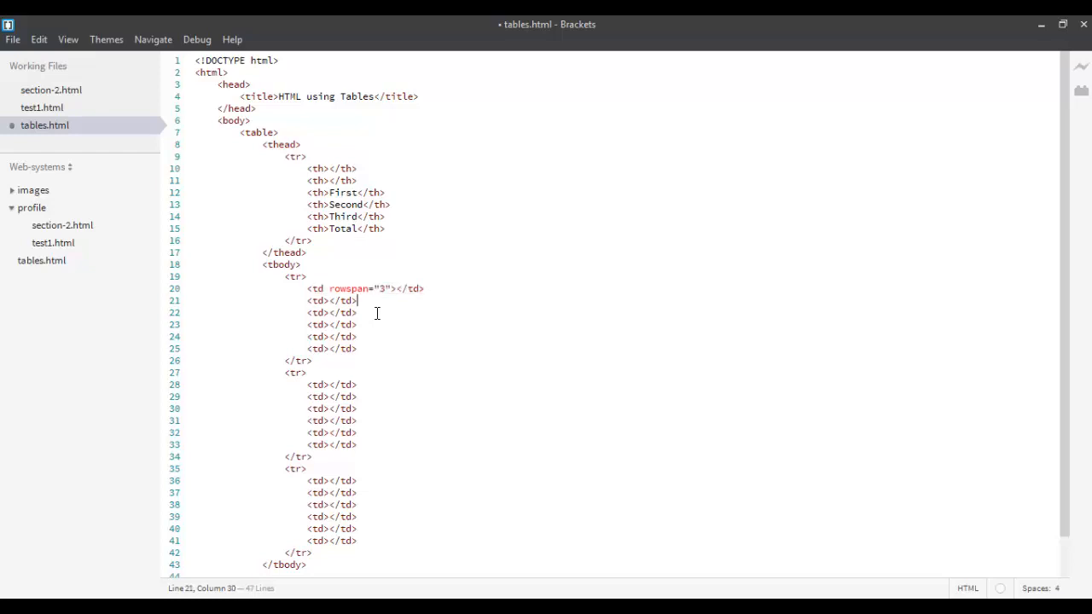
pyautogui.doubleClick(331, 300)
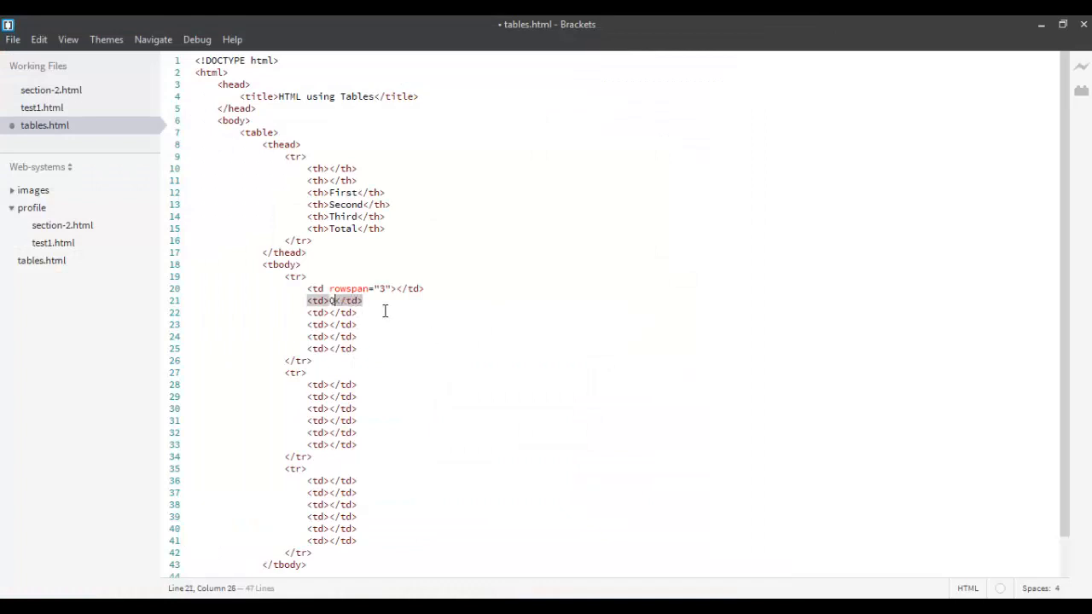
pyautogui.write('Quiz-1')
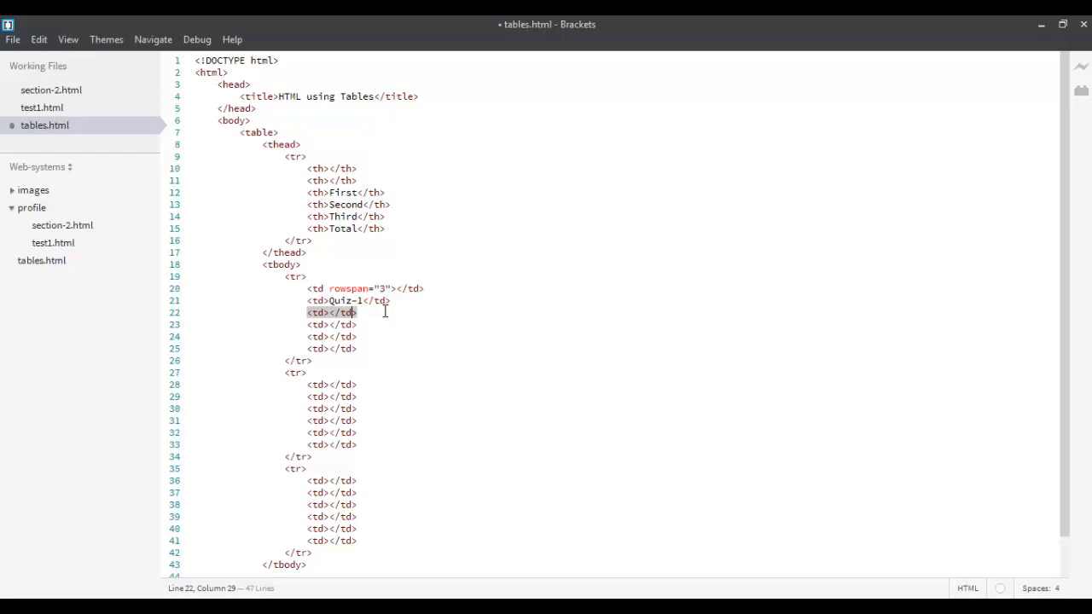
pyautogui.write('8')
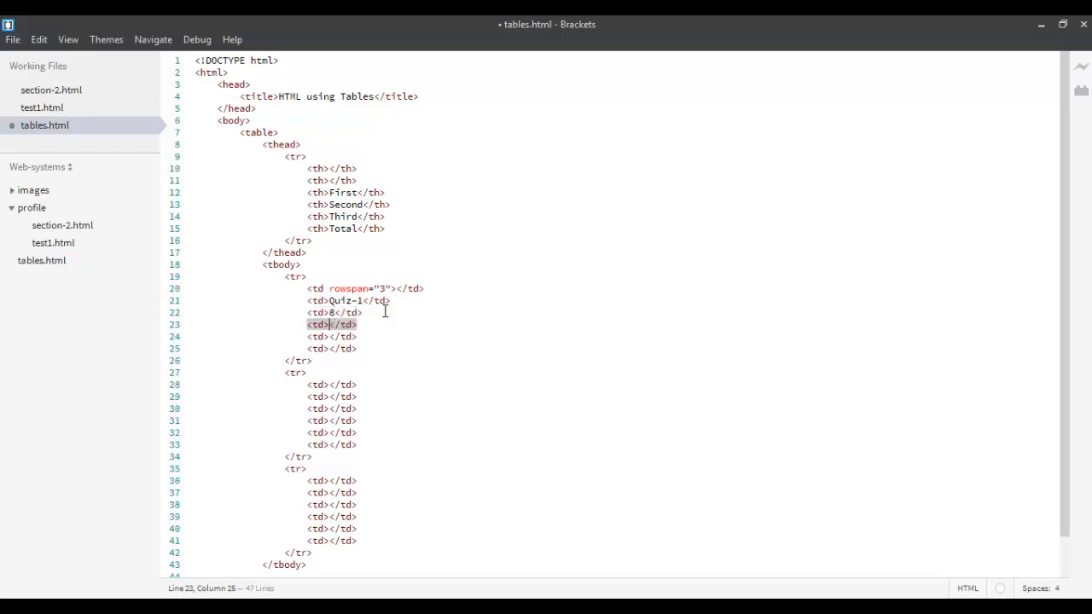
pyautogui.write('10')
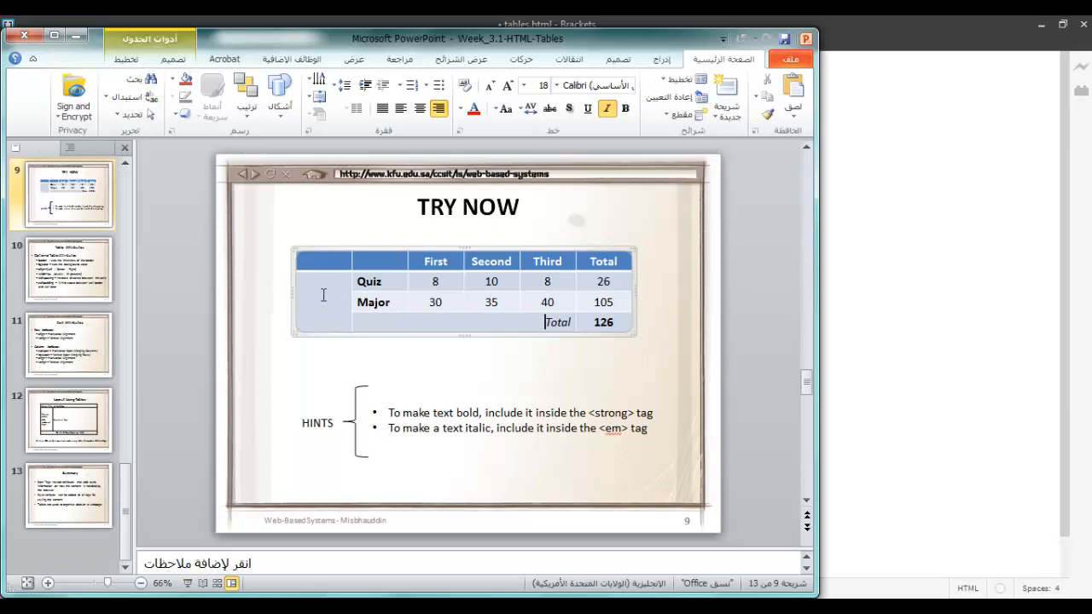
pyautogui.moveTo(326, 302)
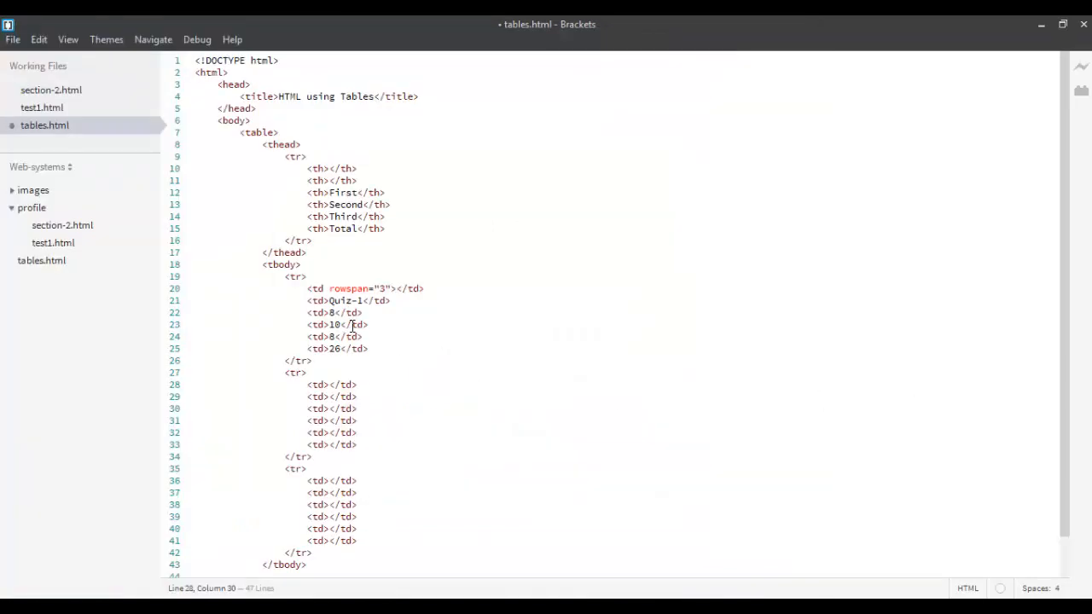
# Enter Major, 30, 35, 40 and 105 into the second body row and save tables.html
pyautogui.doubleClick(343, 384)
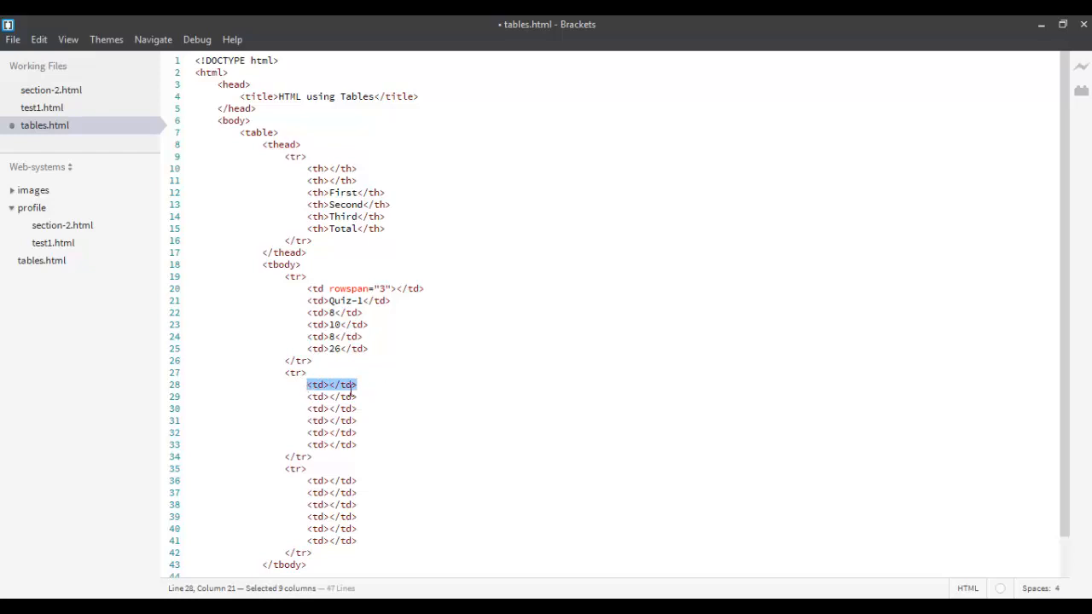
pyautogui.moveTo(466, 395)
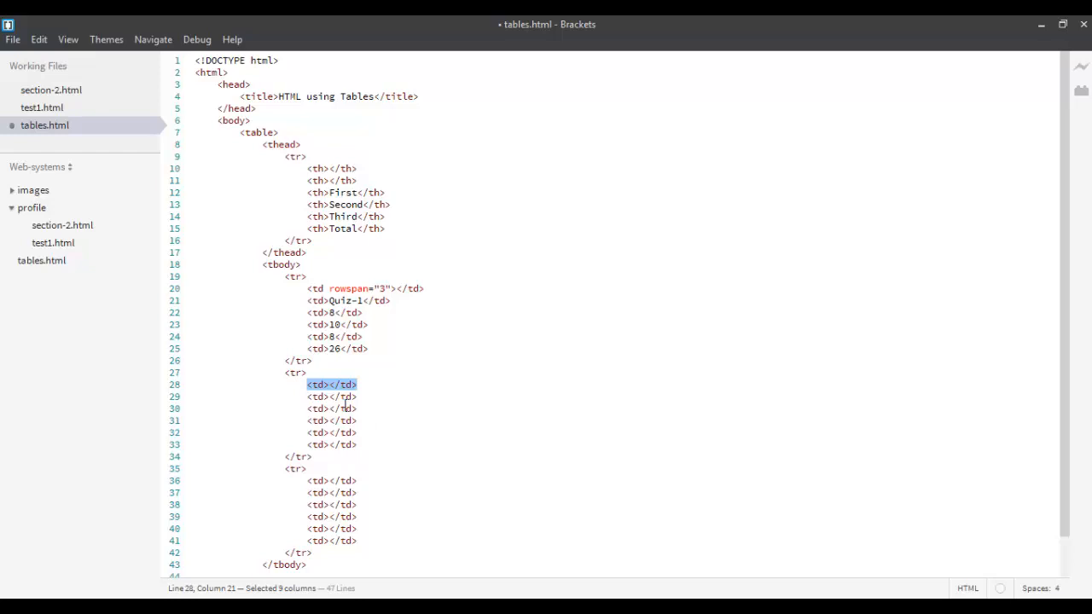
pyautogui.click(332, 396)
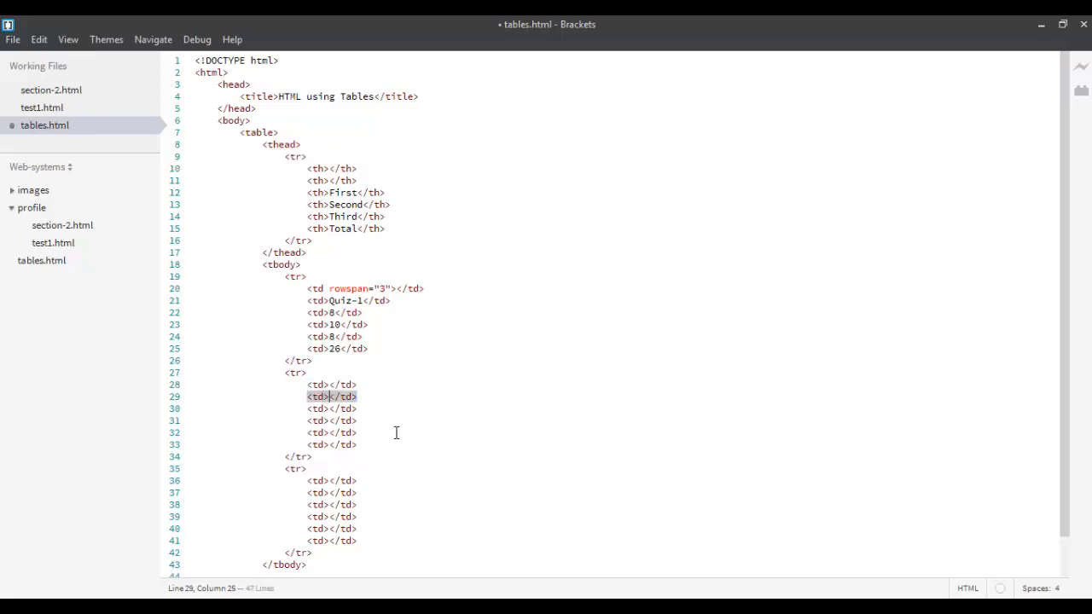
pyautogui.write('Major')
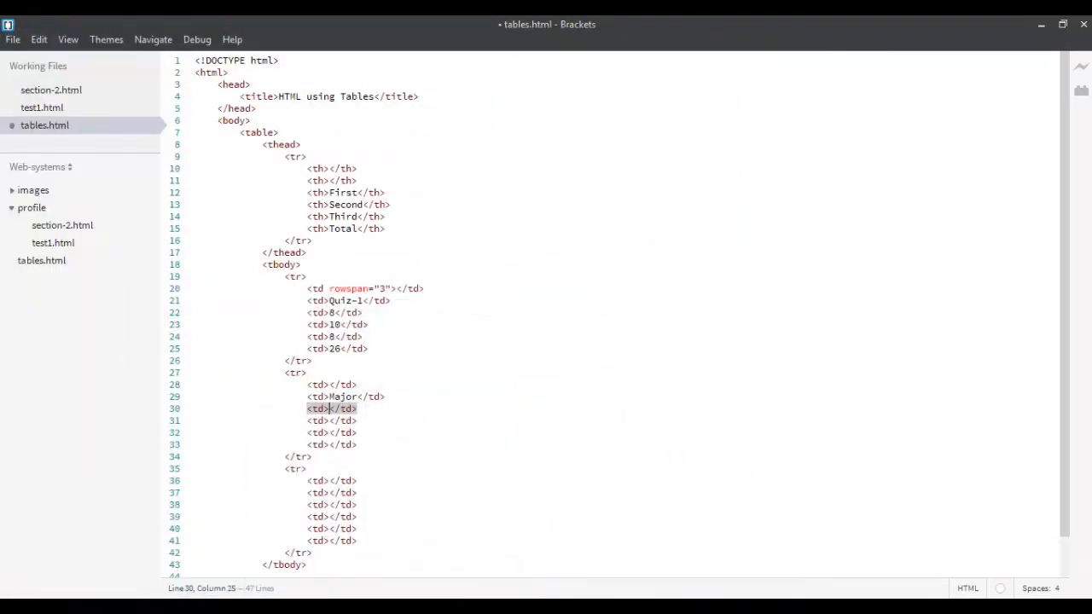
pyautogui.write('30')
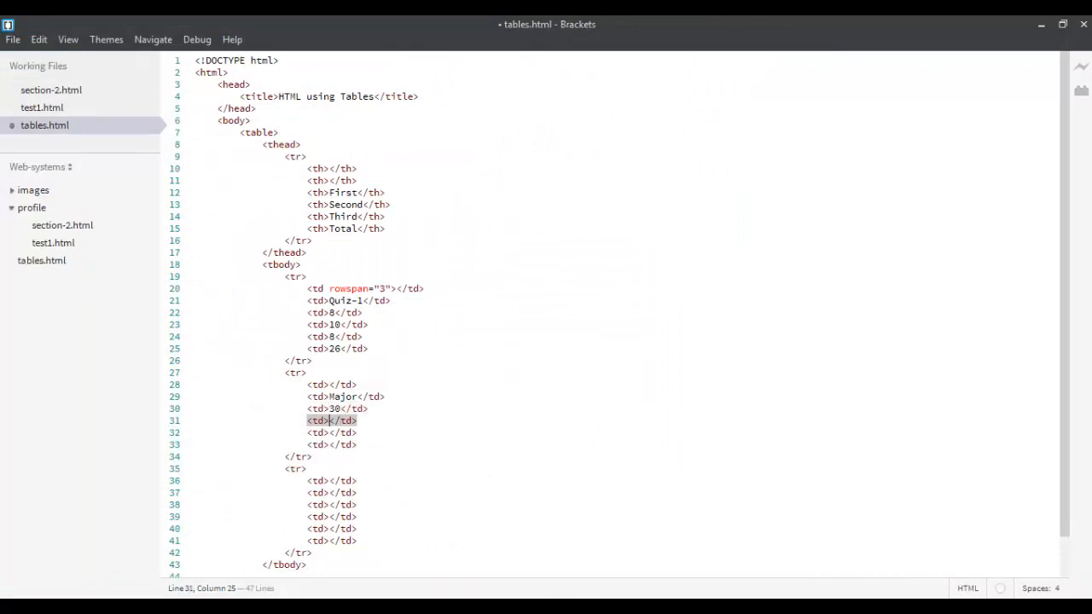
pyautogui.write('35')
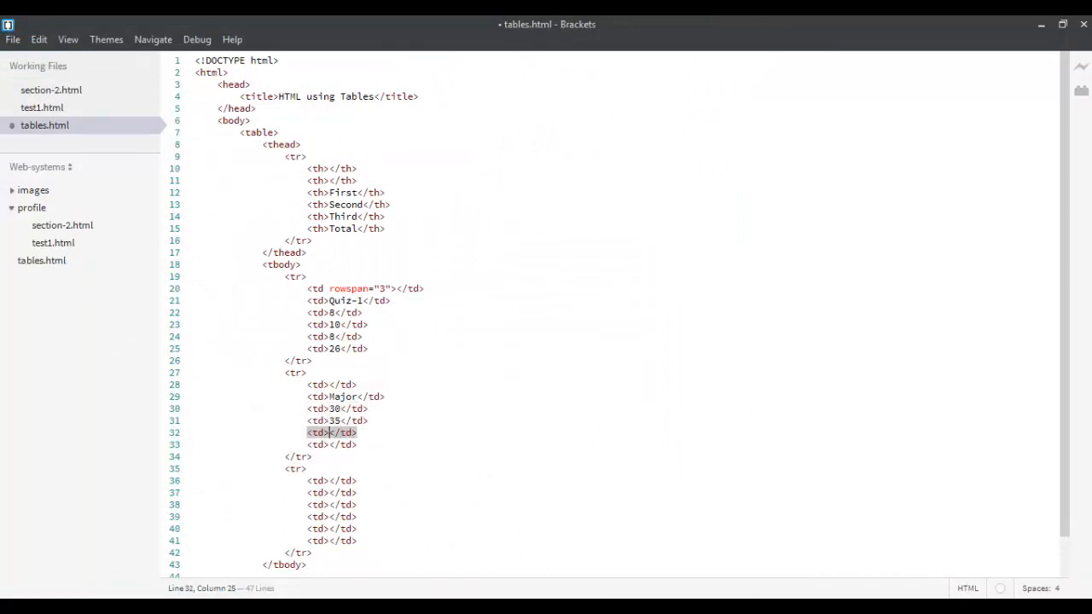
pyautogui.write('40')
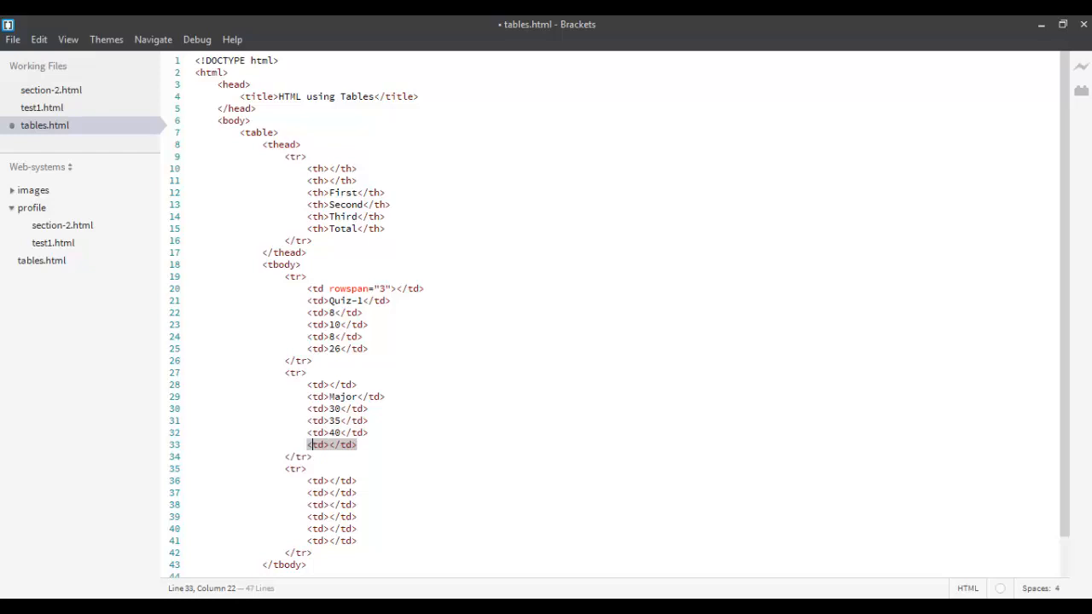
pyautogui.write('105')
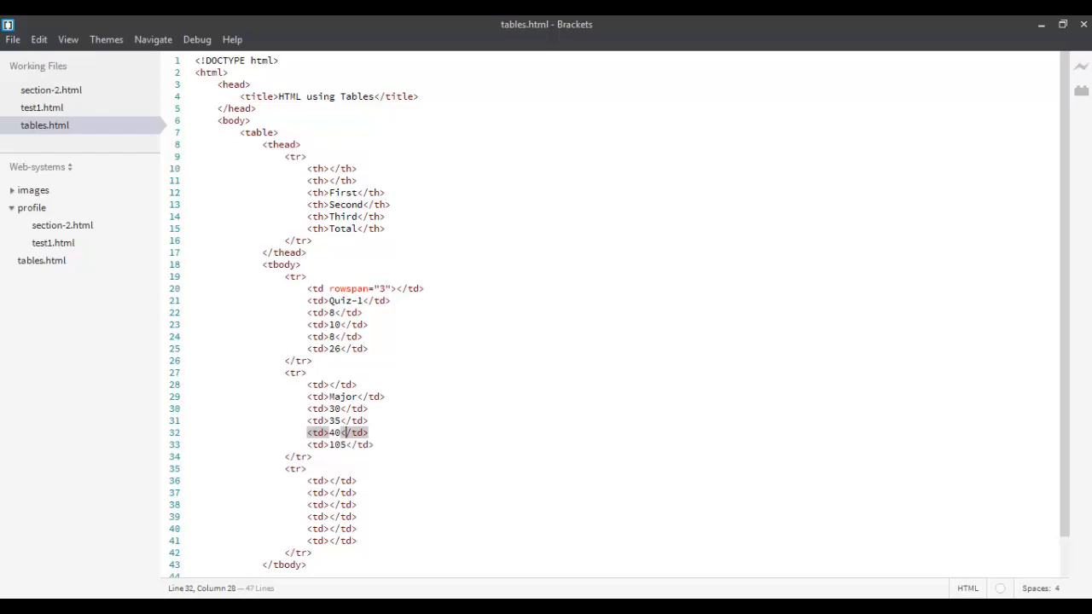
pyautogui.moveTo(798, 315)
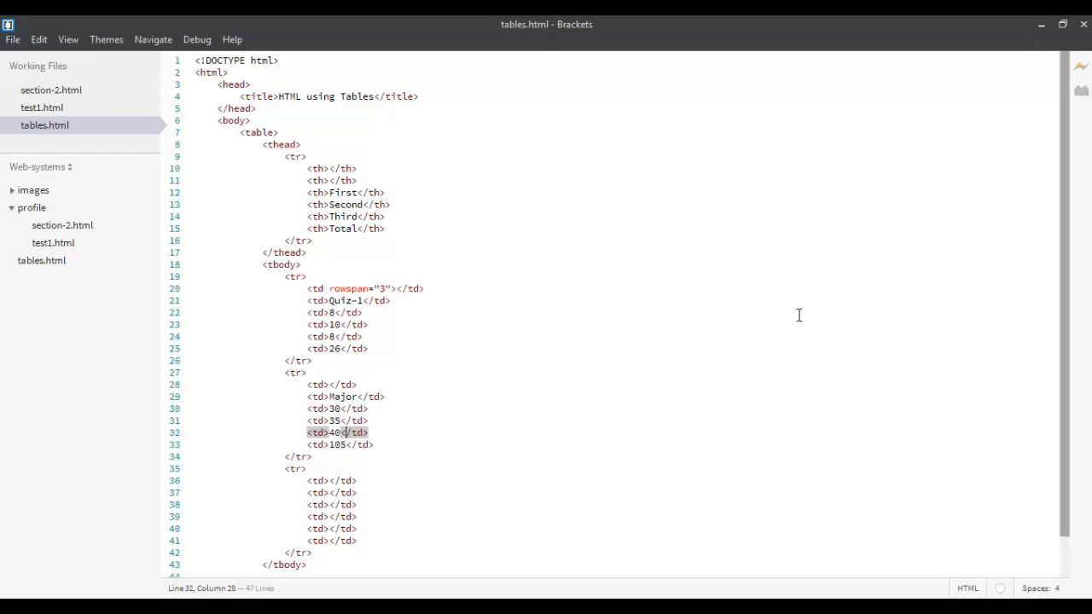
pyautogui.moveTo(566, 547)
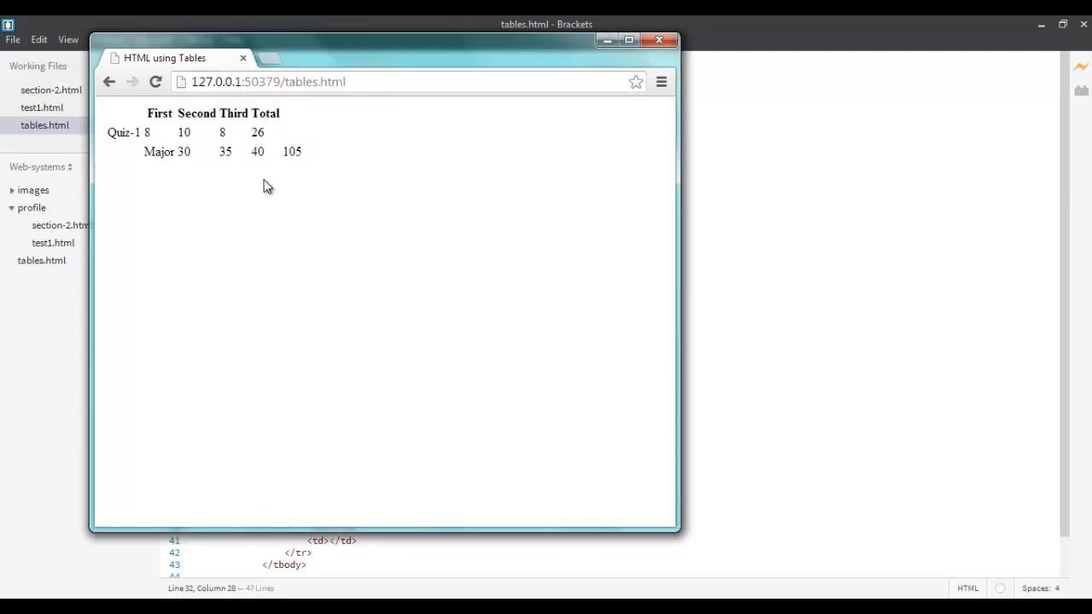
pyautogui.moveTo(509, 162)
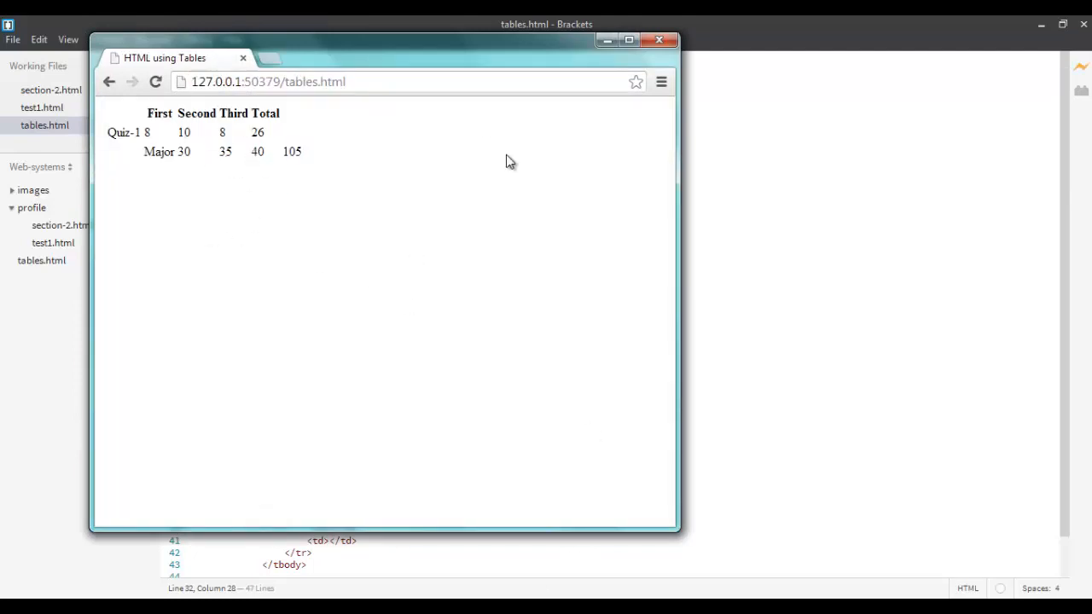
pyautogui.moveTo(759, 311)
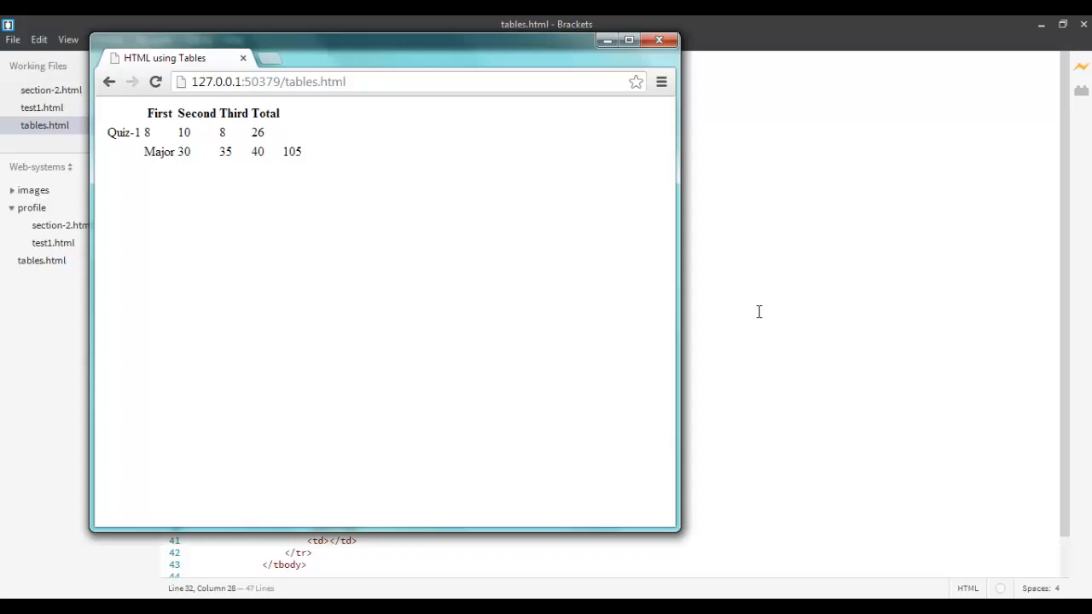
pyautogui.click(659, 40)
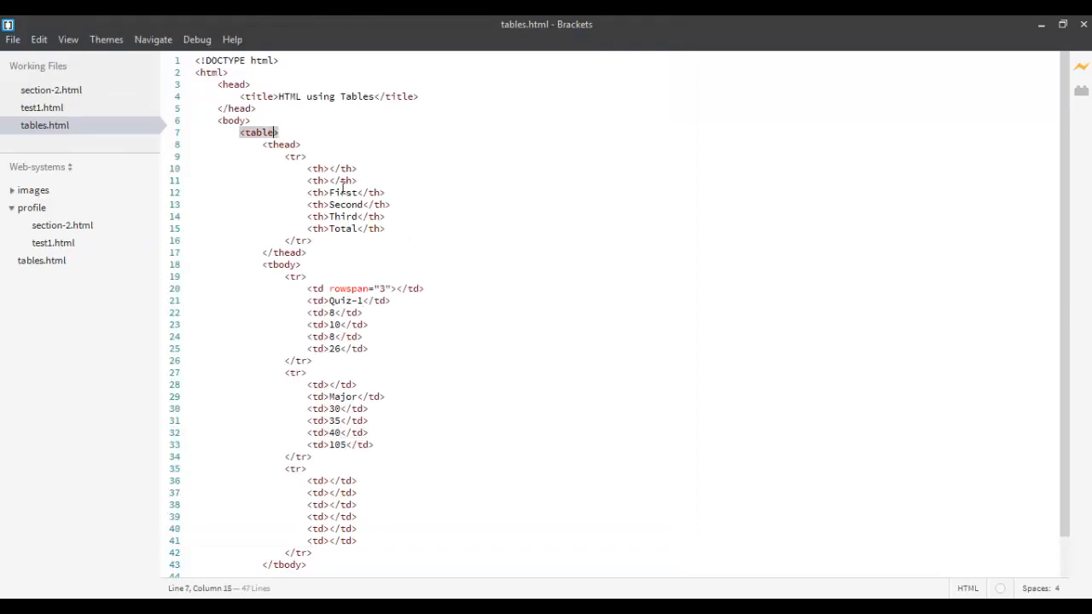
# Add border="1" to the table tag and save tables.html
pyautogui.write('border="1')
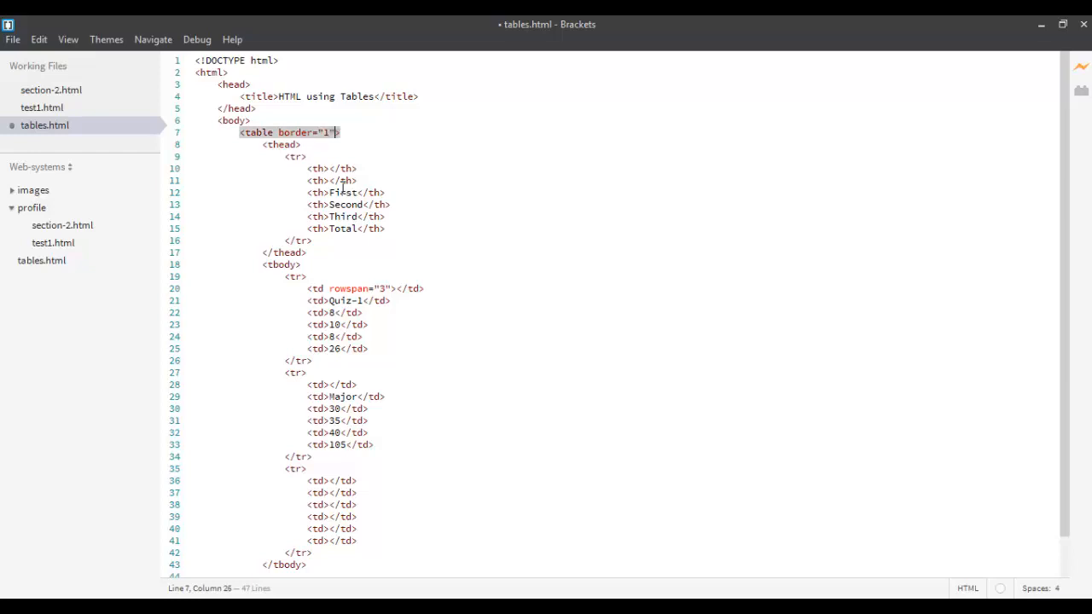
pyautogui.press('ctrl+s')
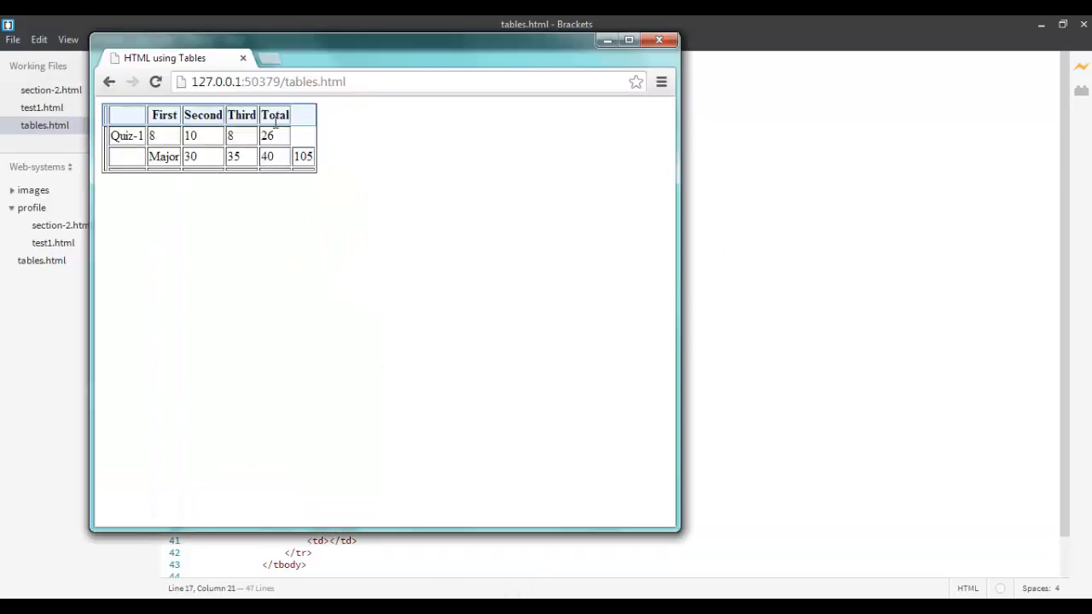
pyautogui.moveTo(164, 177)
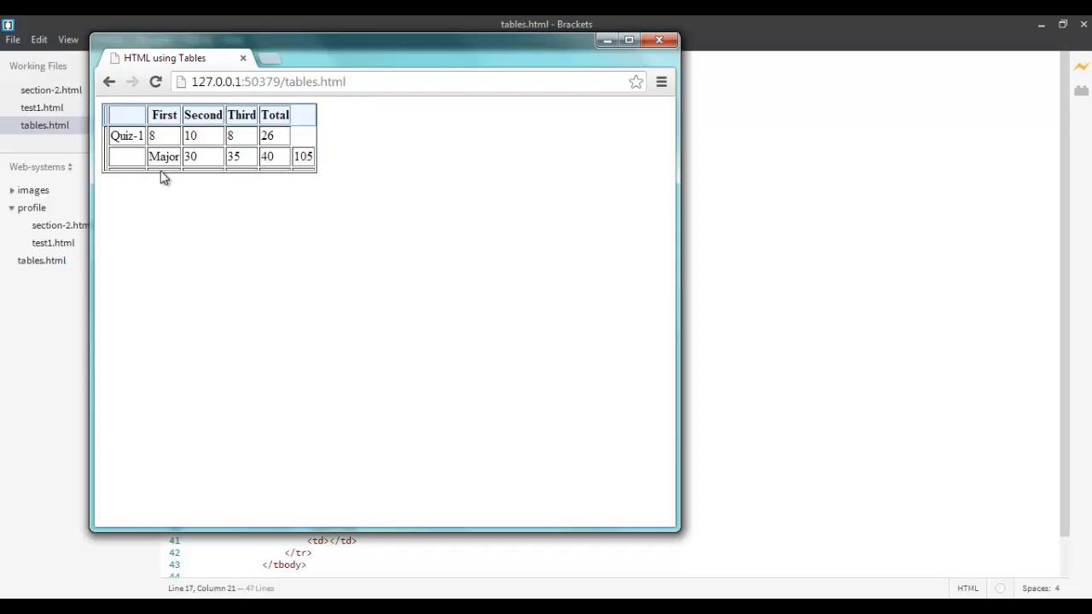
pyautogui.moveTo(128, 164)
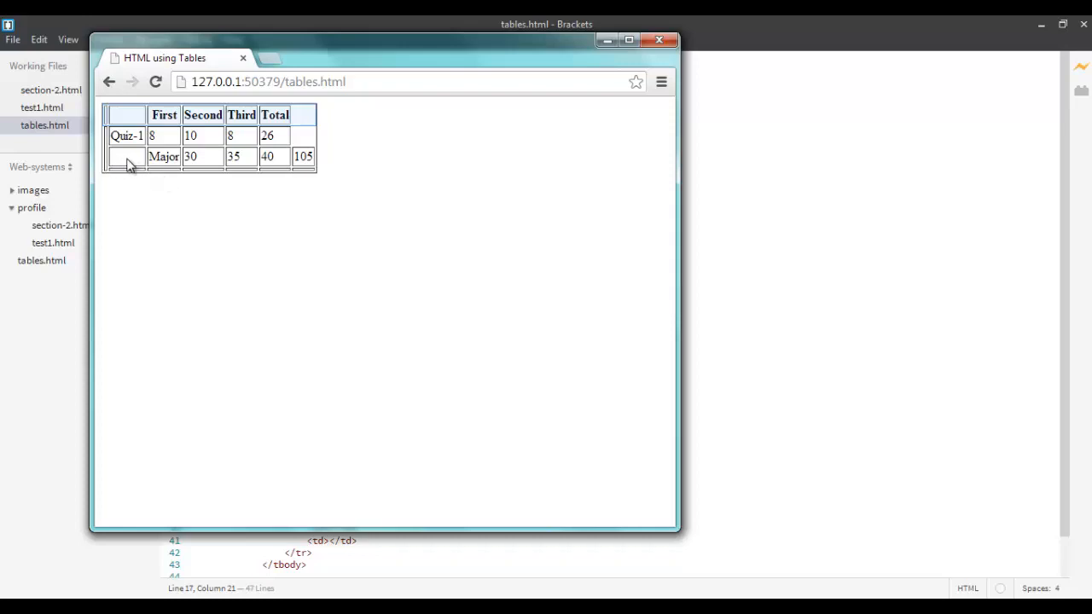
pyautogui.moveTo(135, 161)
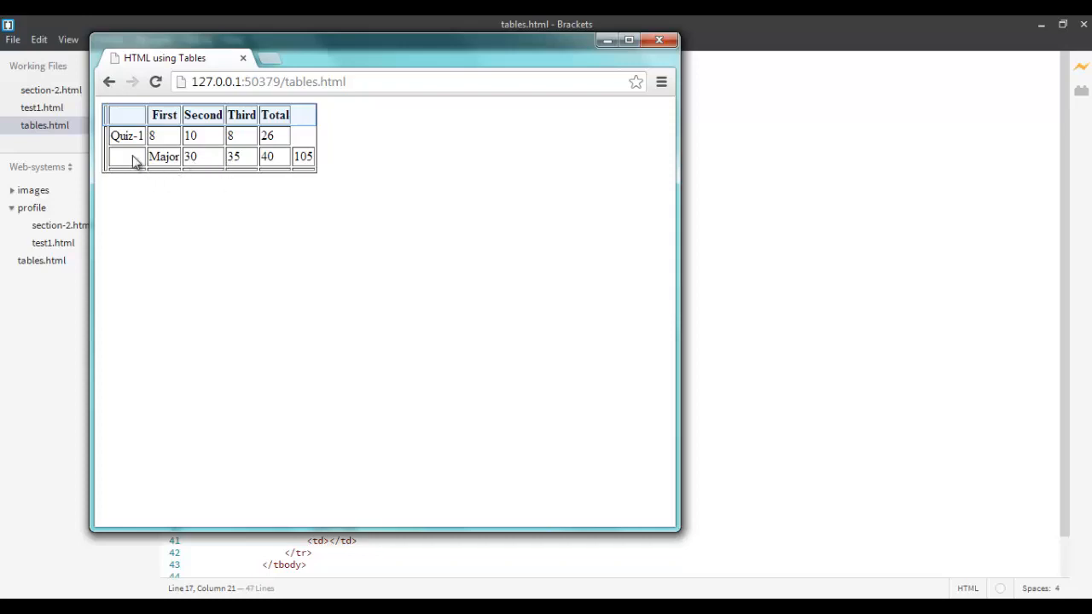
pyautogui.moveTo(124, 164)
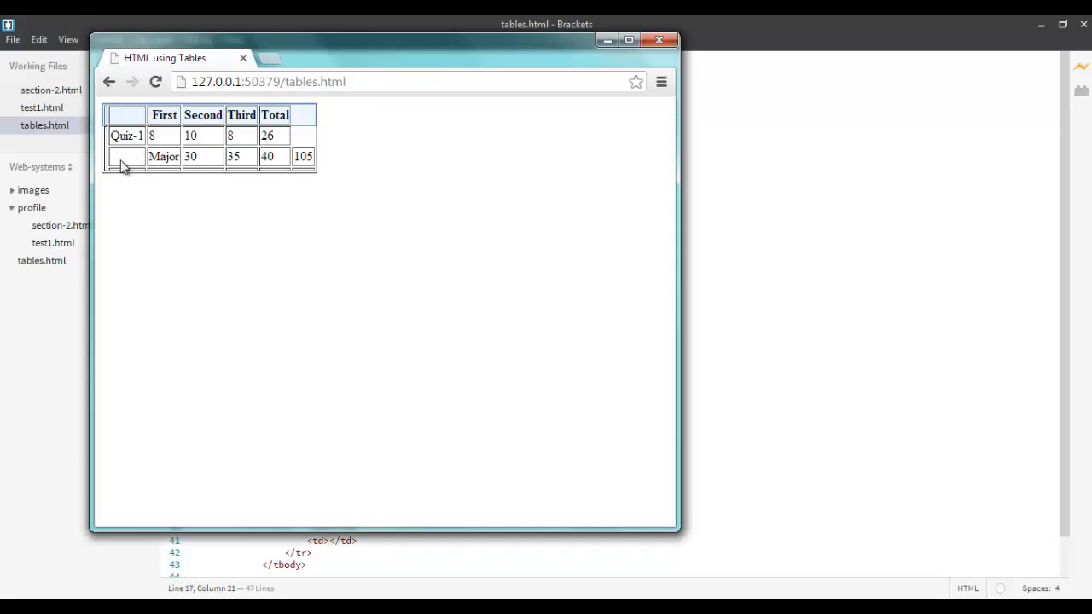
pyautogui.moveTo(111, 157)
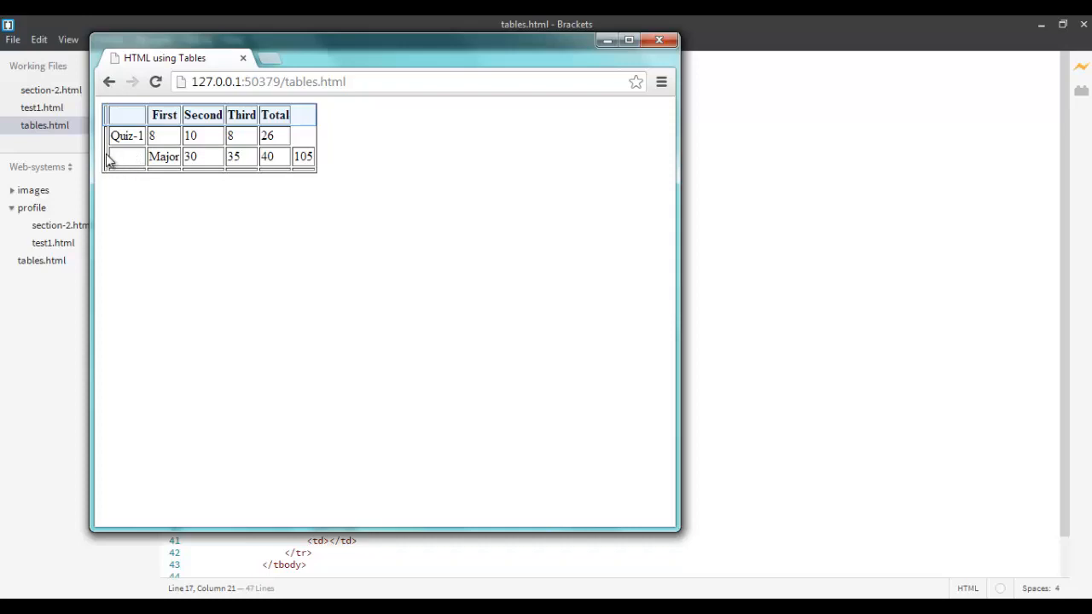
pyautogui.moveTo(109, 162)
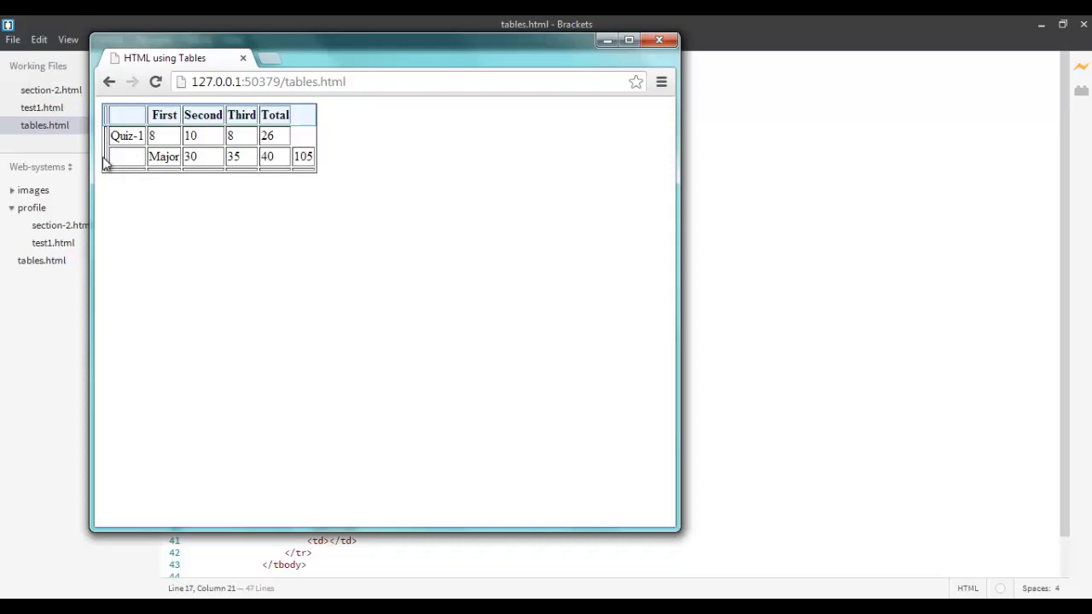
pyautogui.moveTo(111, 170)
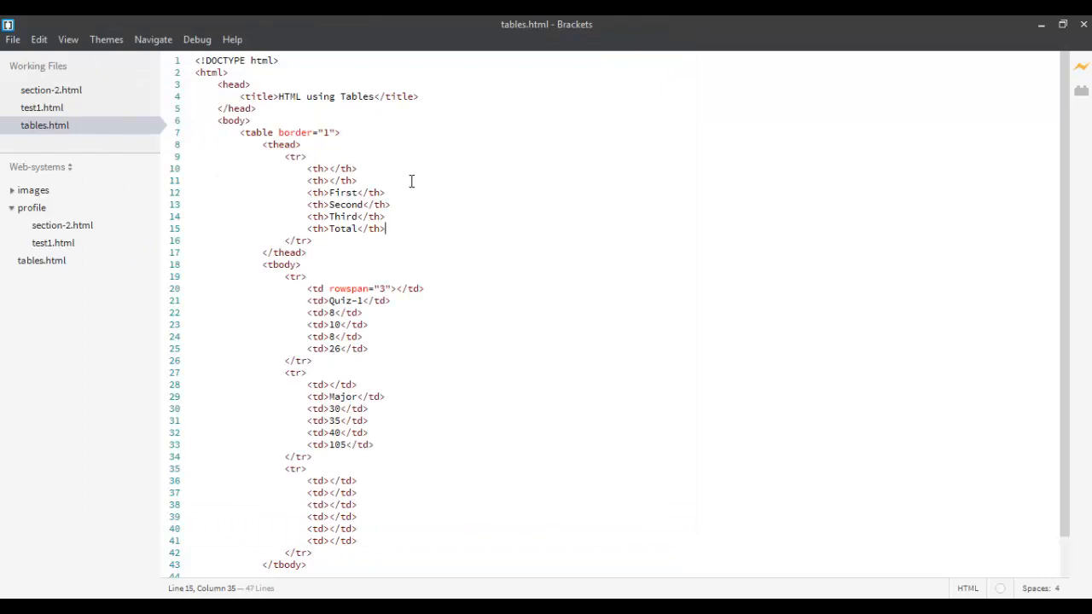
pyautogui.moveTo(371, 188)
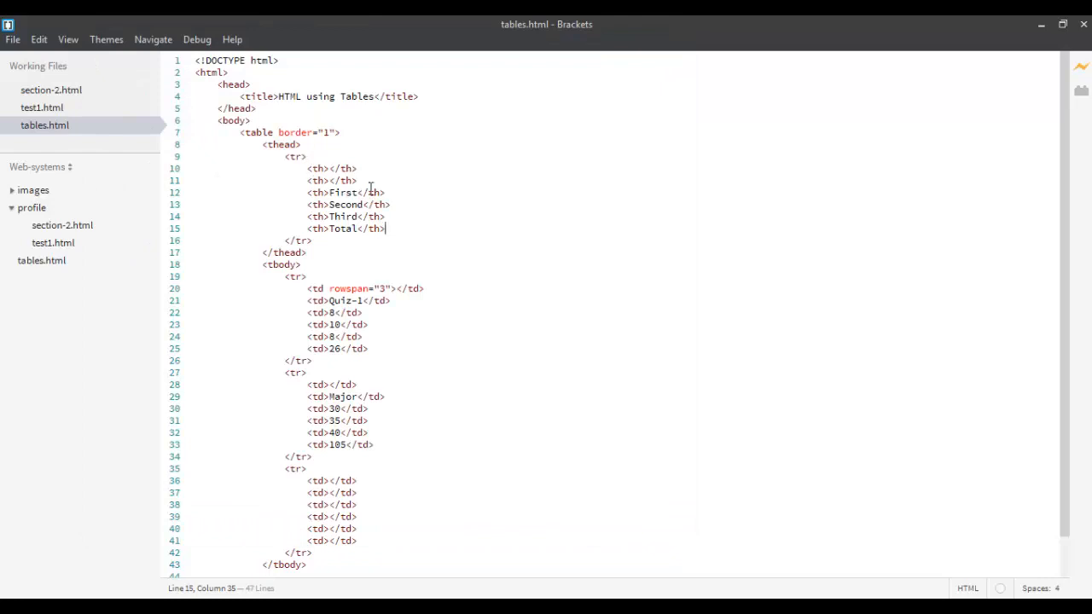
pyautogui.moveTo(397, 205)
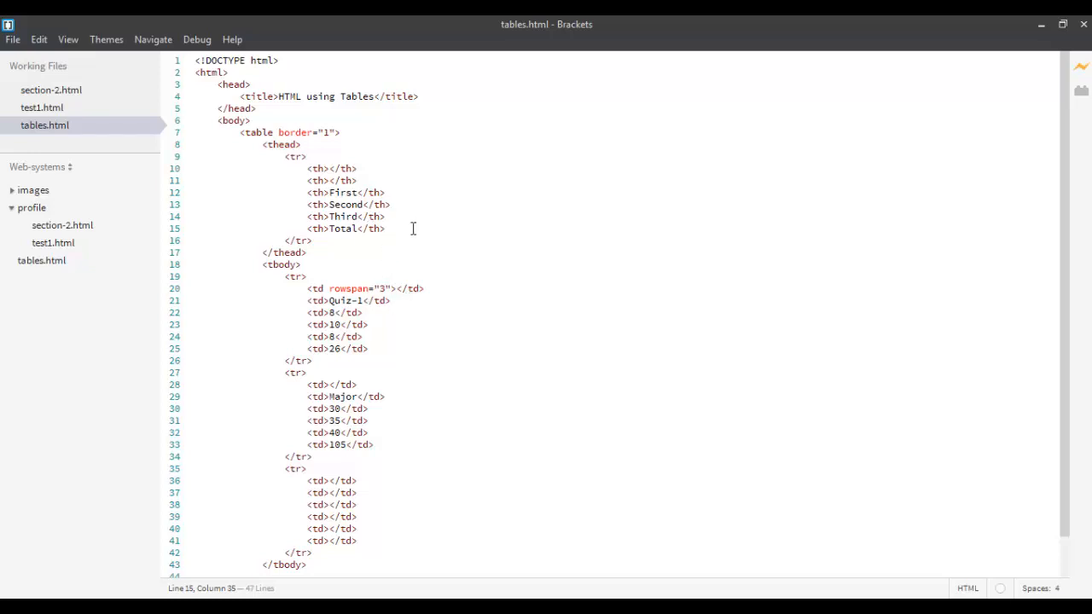
pyautogui.moveTo(397, 307)
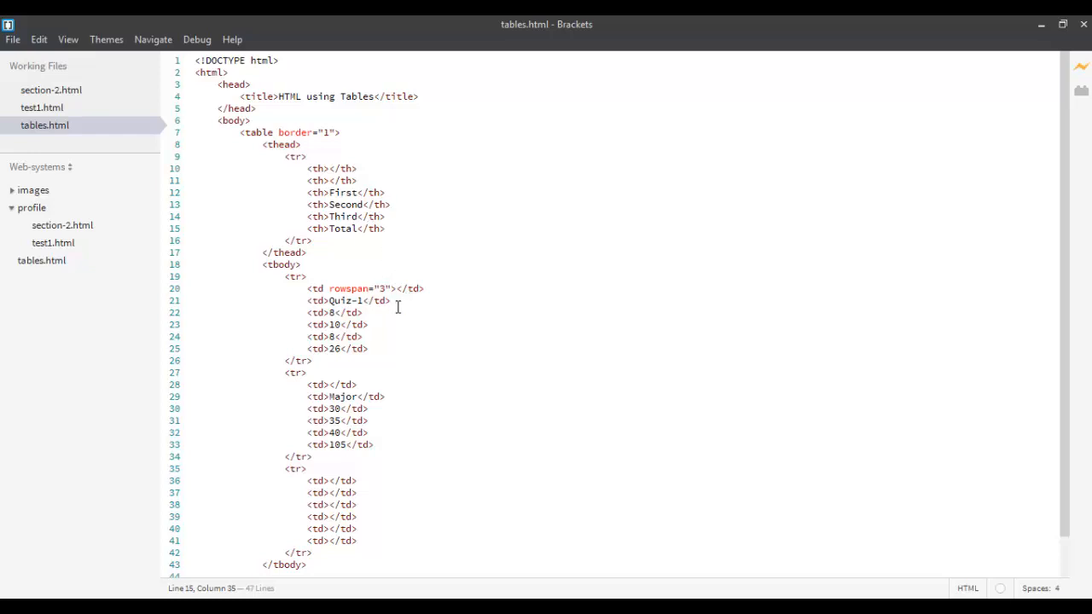
pyautogui.moveTo(396, 342)
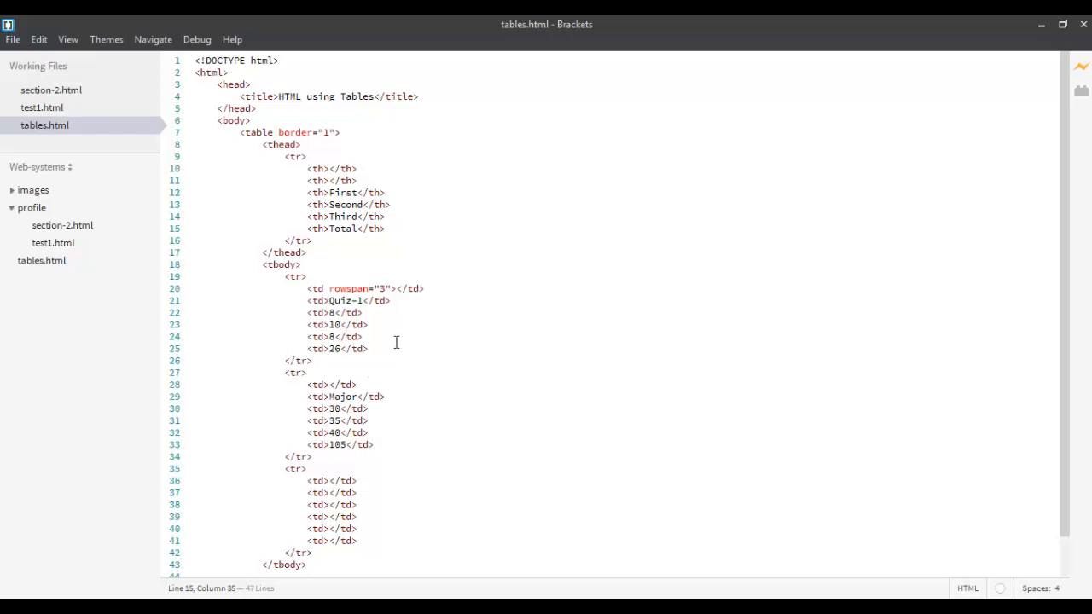
pyautogui.moveTo(409, 300)
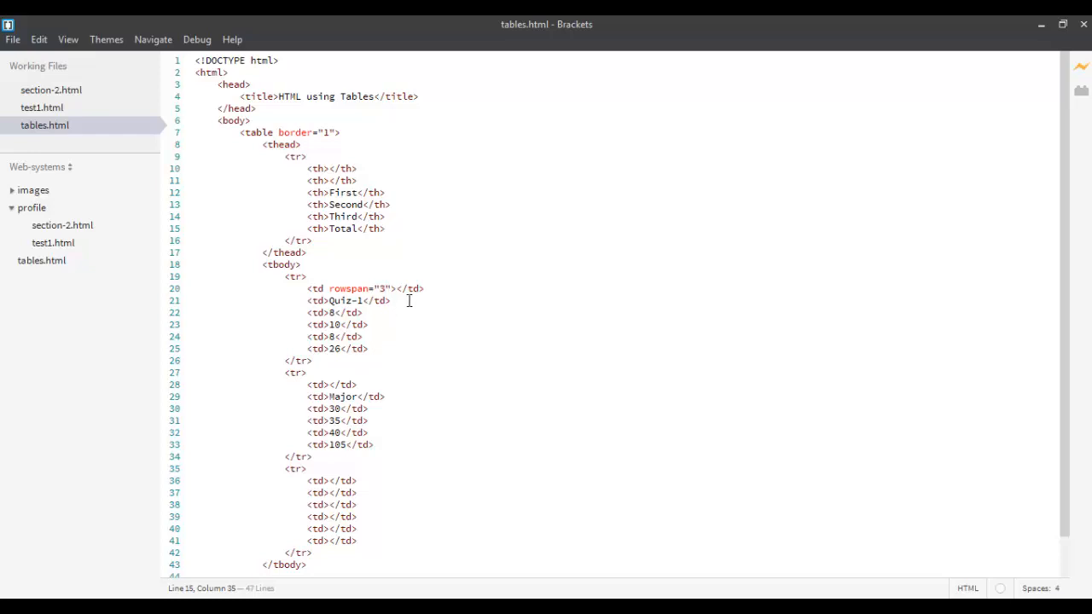
# Add width="30" to the first empty <th> on line 10
pyautogui.click(329, 168)
pyautogui.write(' width="')
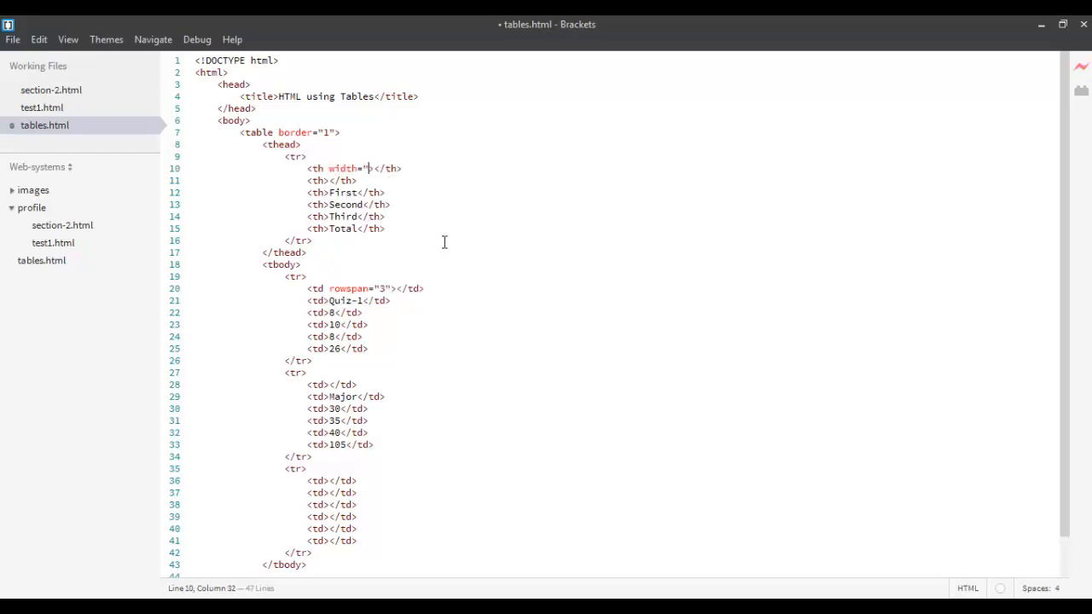
pyautogui.write('3')
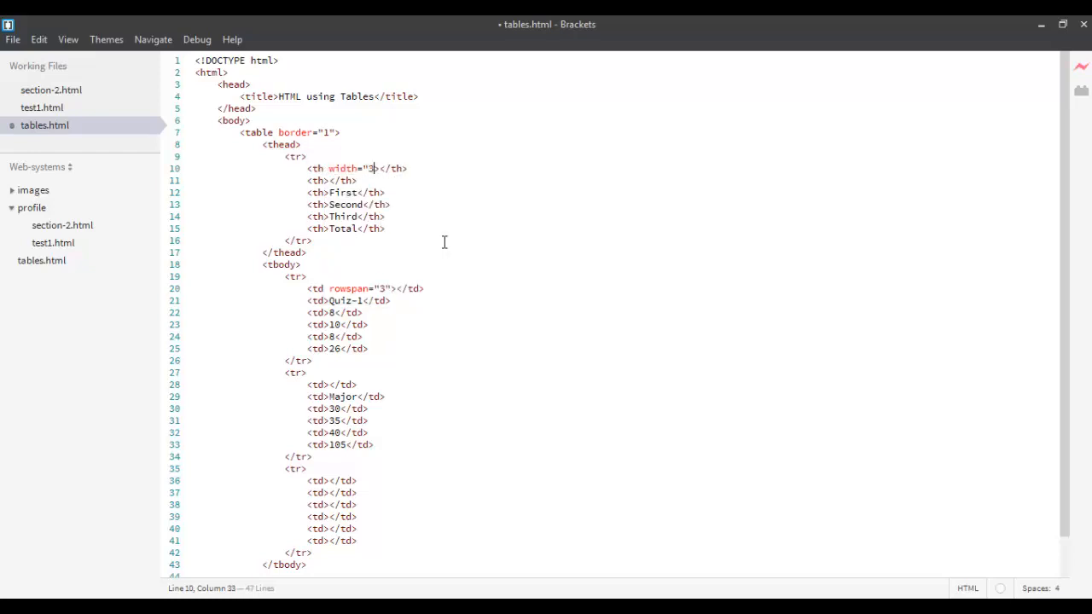
pyautogui.write('0')
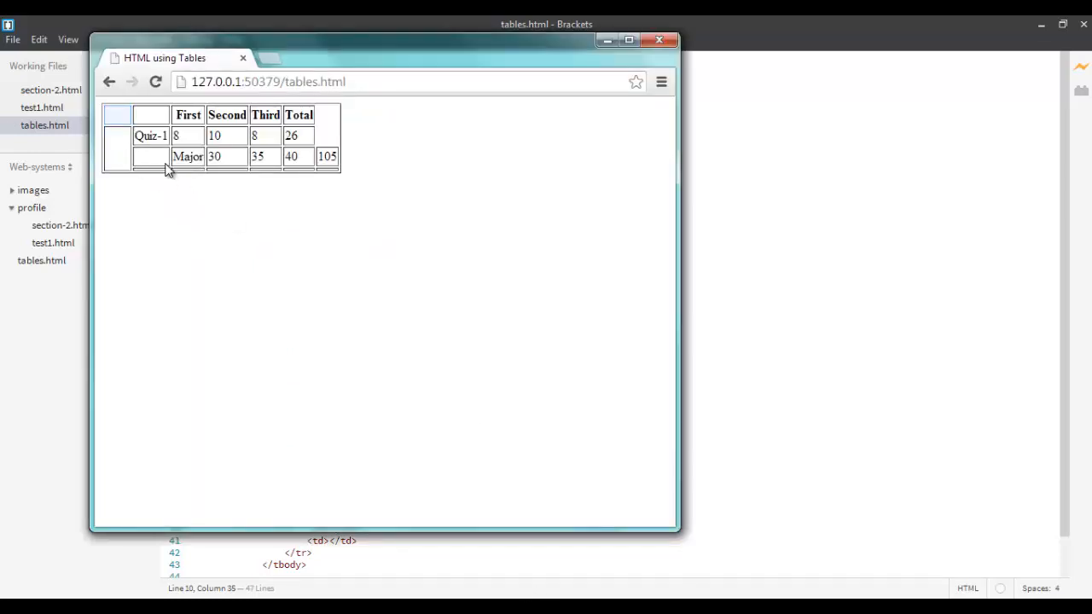
pyautogui.moveTo(198, 171)
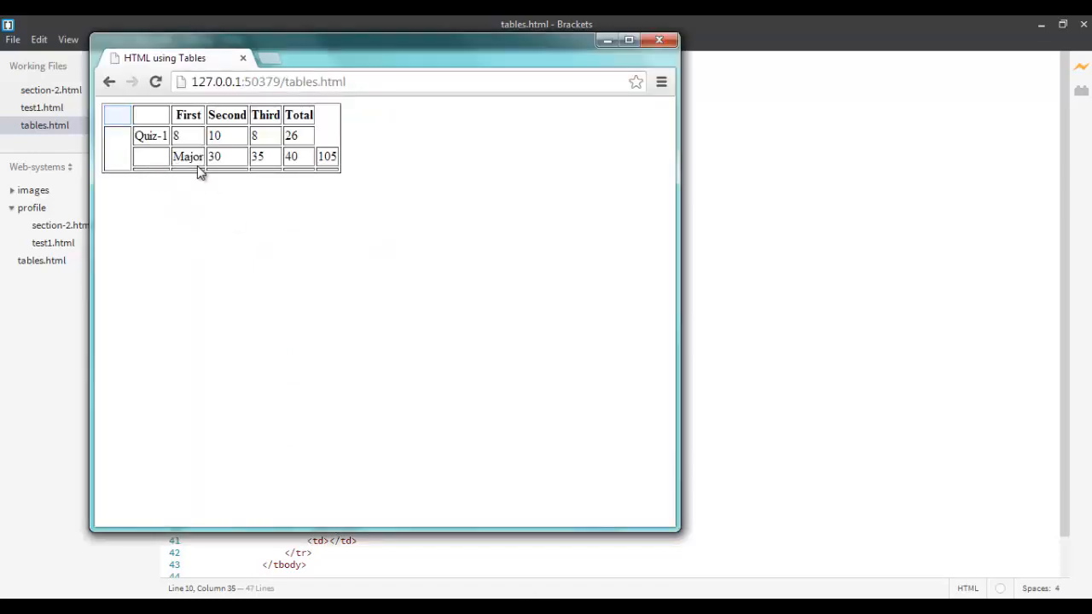
pyautogui.moveTo(163, 159)
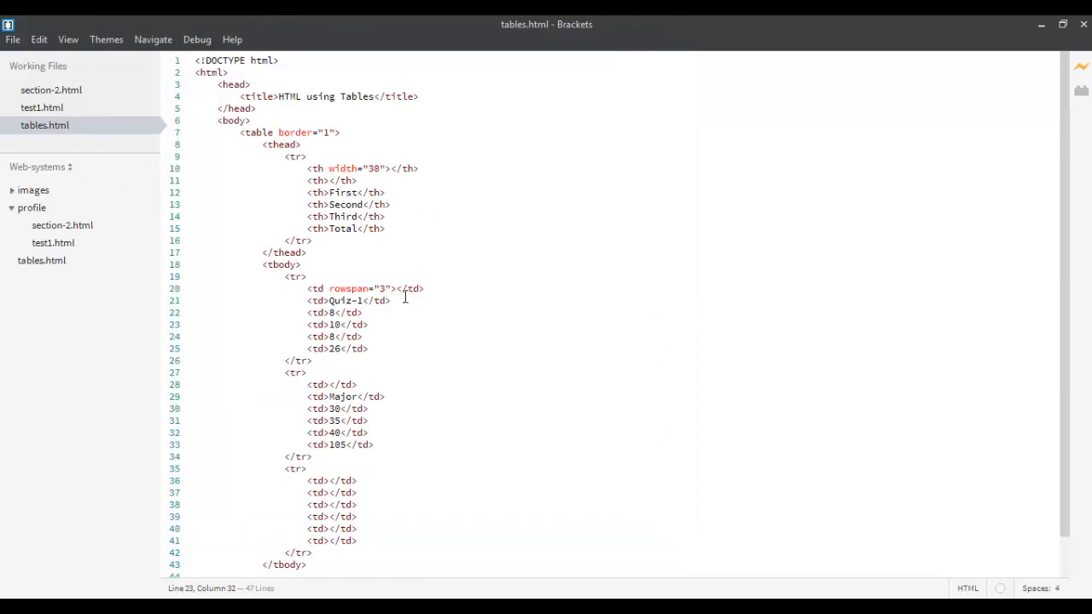
# Delete the empty cell before Major and select the empty cell starting the last row
pyautogui.click(358, 384)
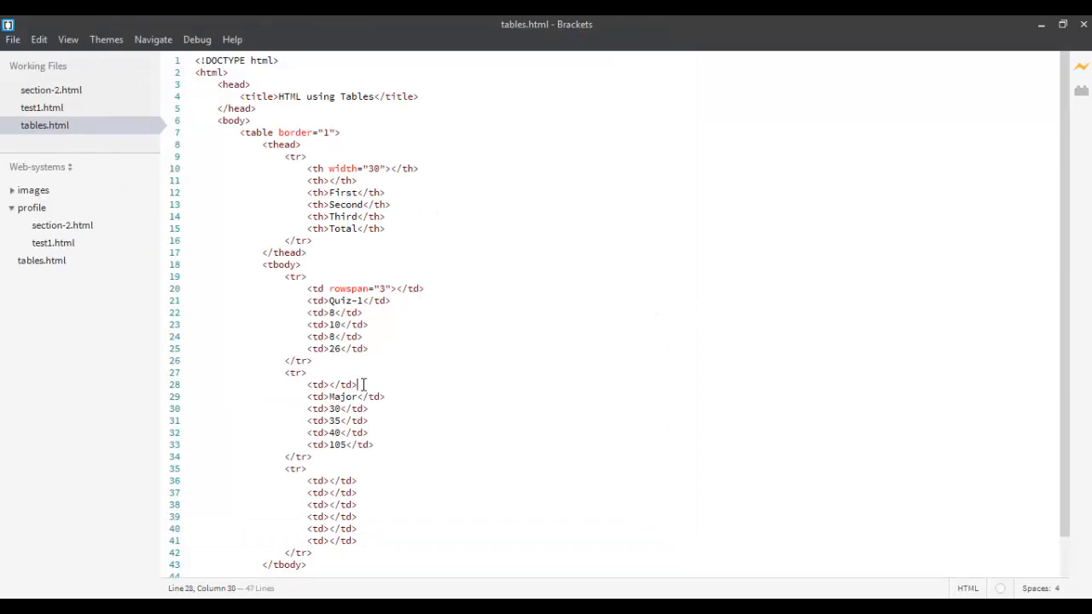
pyautogui.press('Backspace')
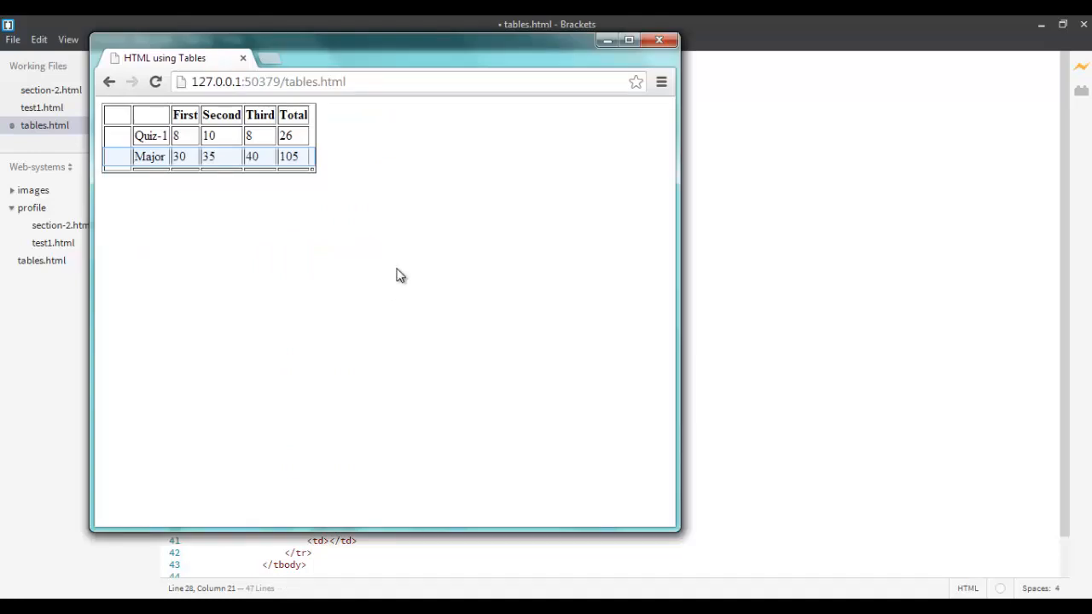
pyautogui.moveTo(845, 274)
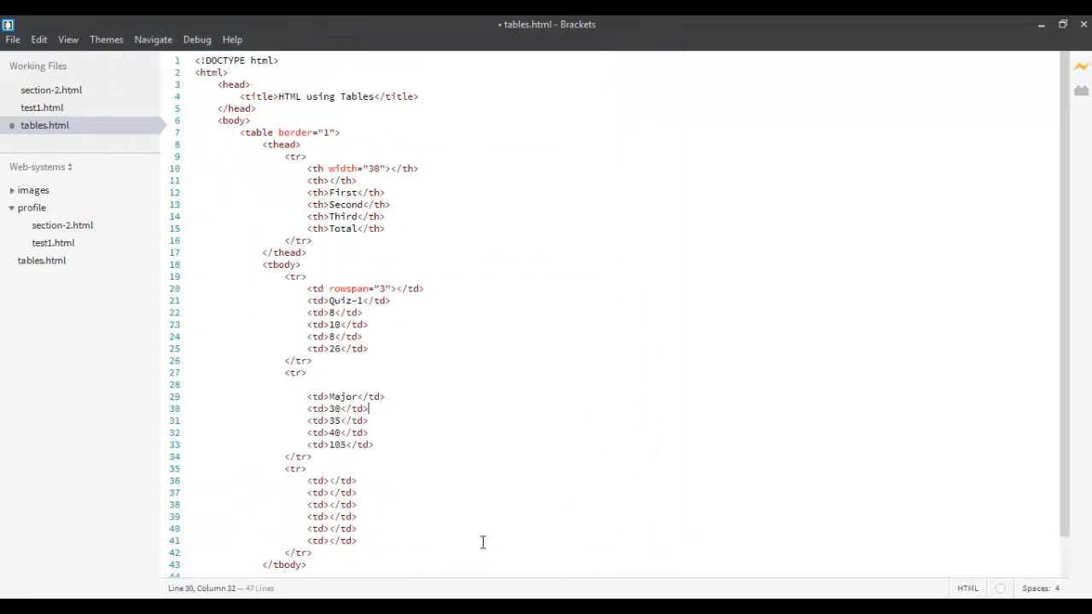
pyautogui.moveTo(324, 522)
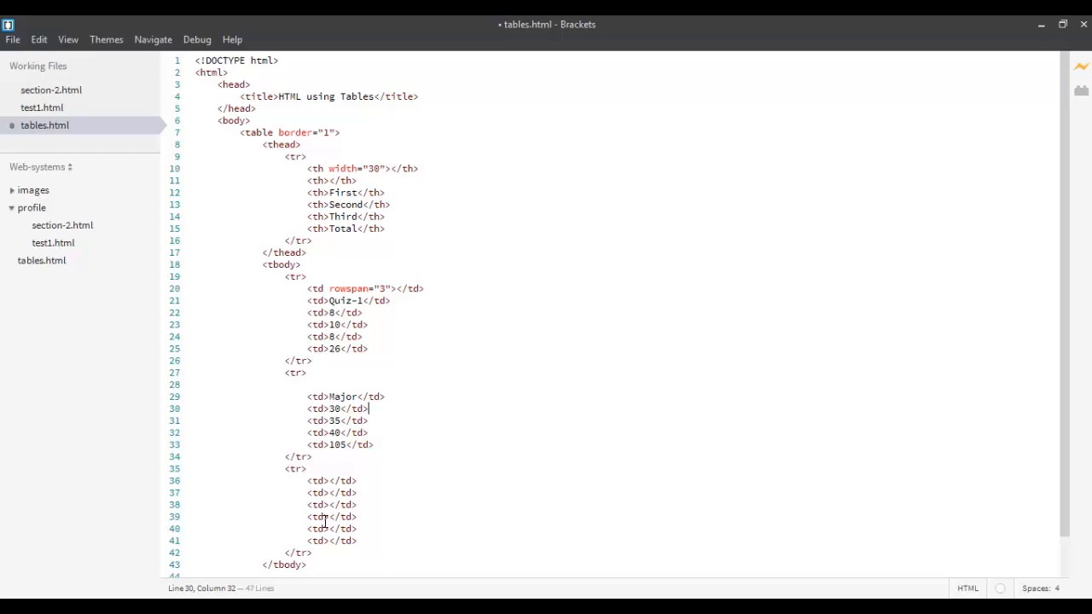
pyautogui.doubleClick(332, 480)
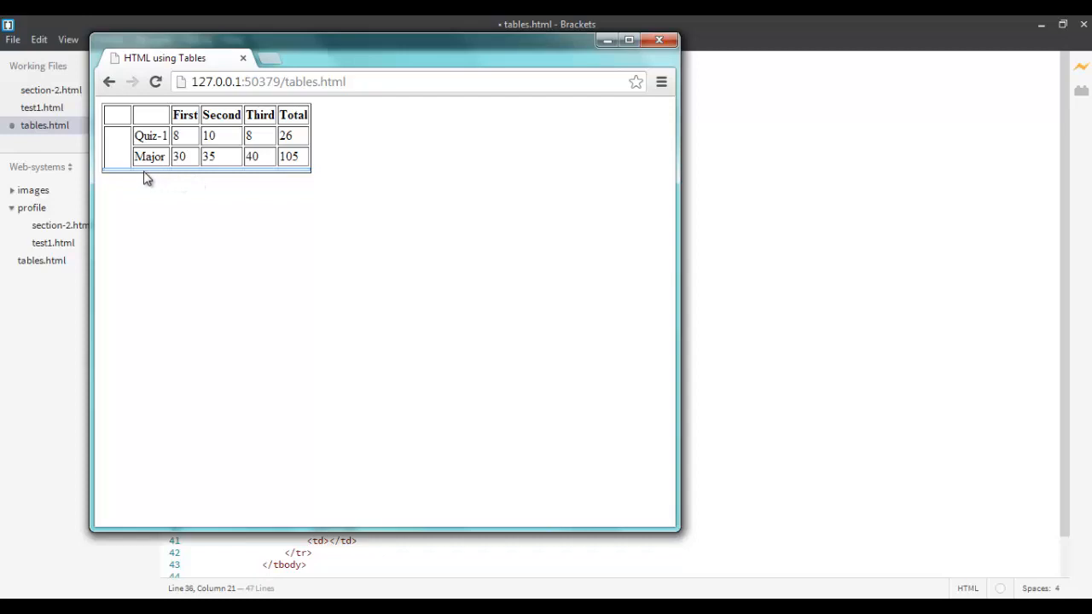
pyautogui.moveTo(124, 175)
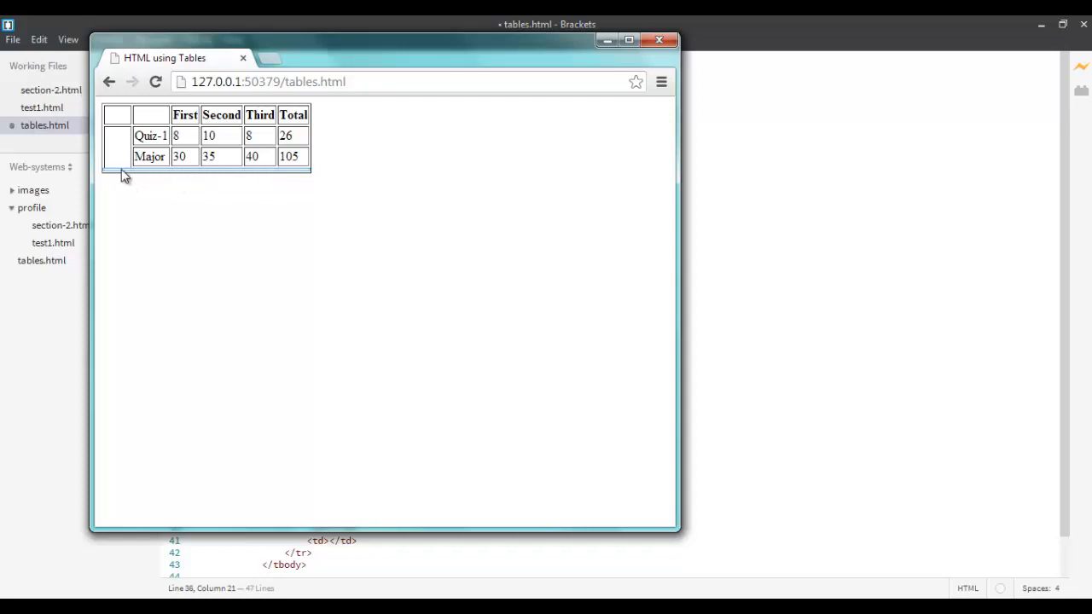
pyautogui.moveTo(287, 180)
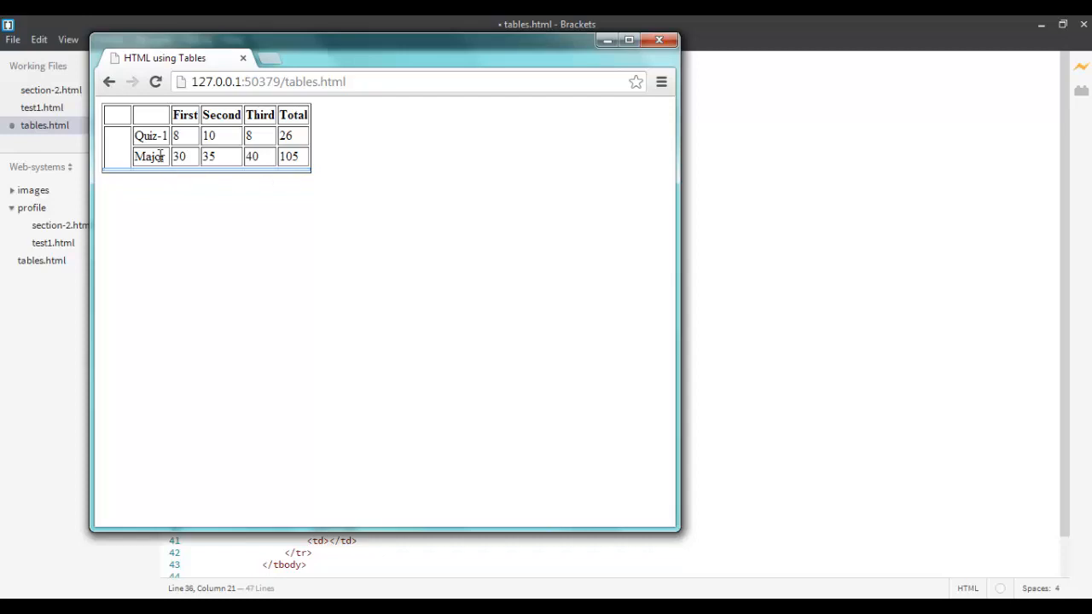
pyautogui.moveTo(271, 178)
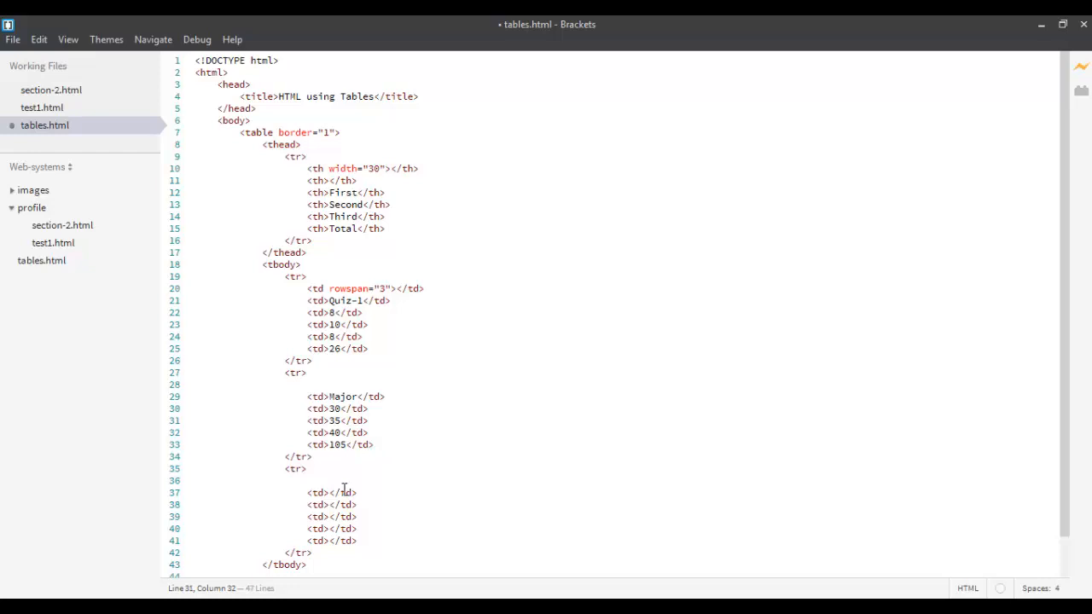
# Turn the last row's first cell into <td colspan="4">Total</td>
pyautogui.write('colspan="')
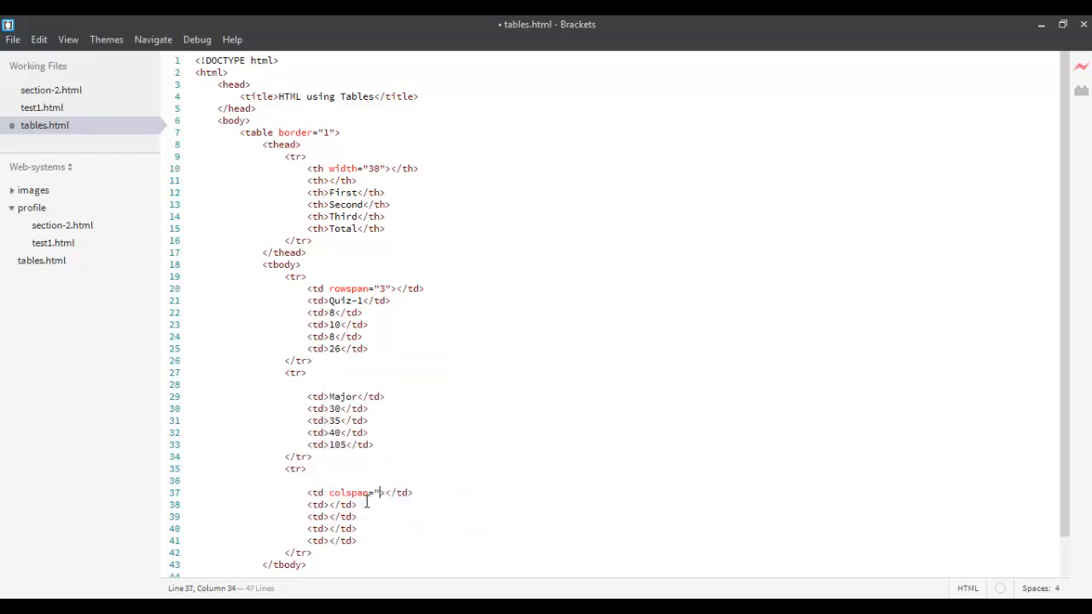
pyautogui.write('4')
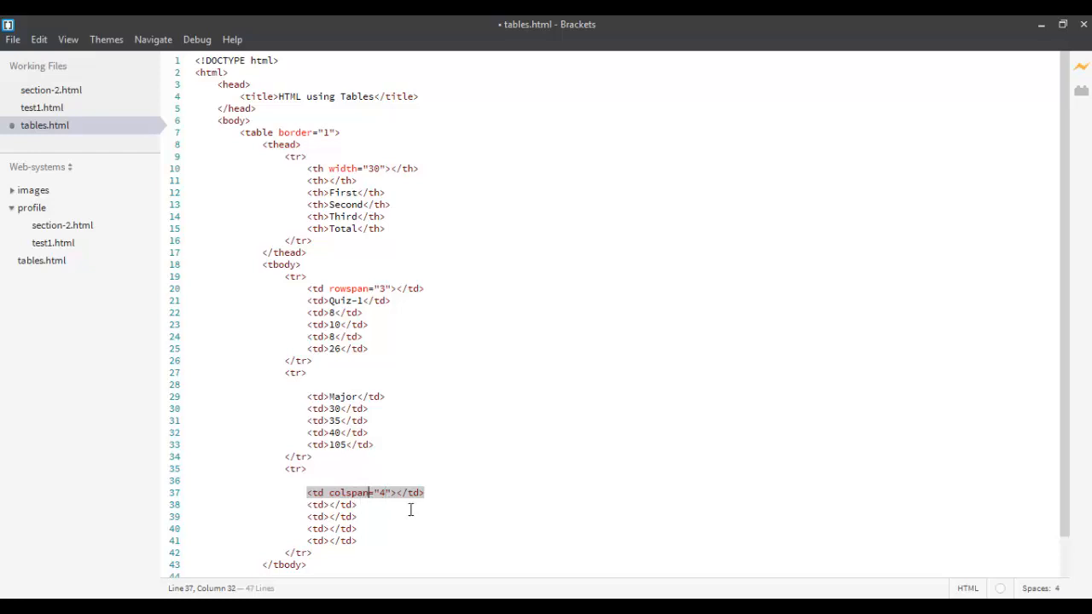
pyautogui.write('To')
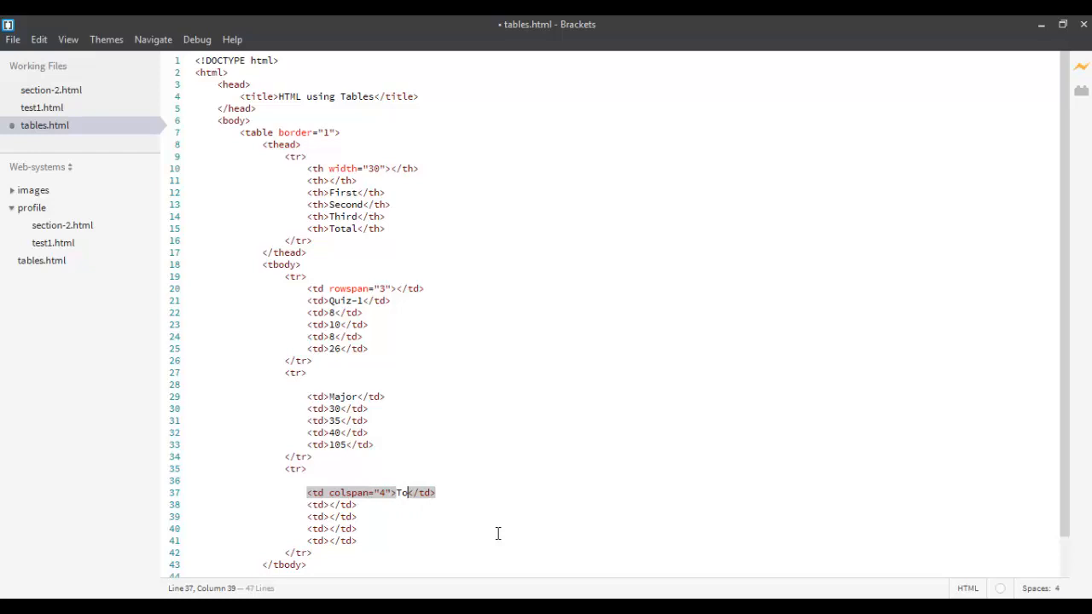
pyautogui.write('tal')
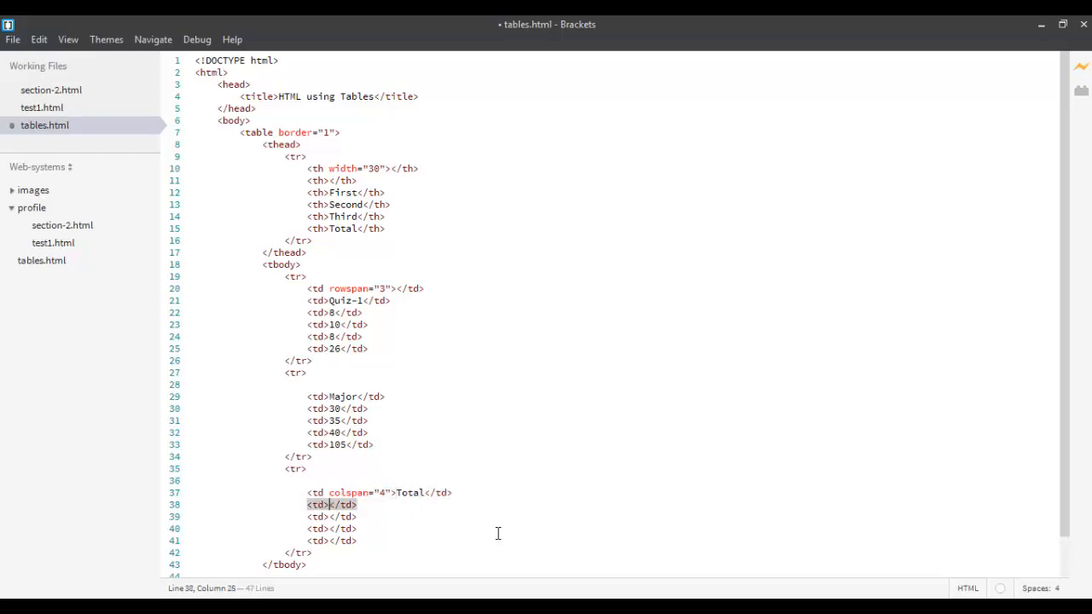
# Check the Total row in the preview, then delete the surplus empty cells after it
pyautogui.moveTo(332, 504); pyautogui.dragTo(332, 528)
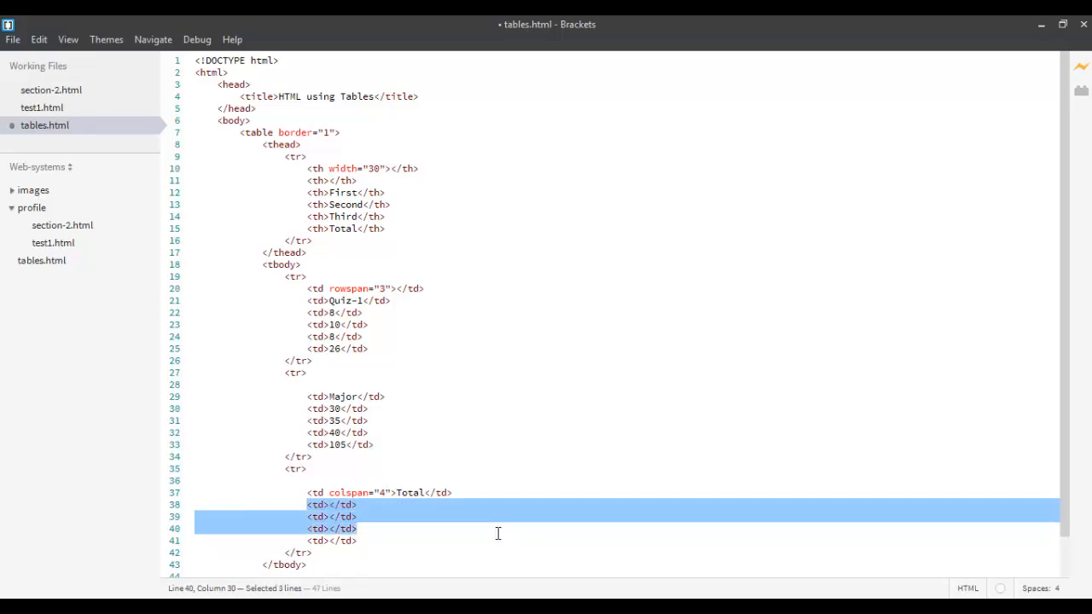
pyautogui.click(307, 480)
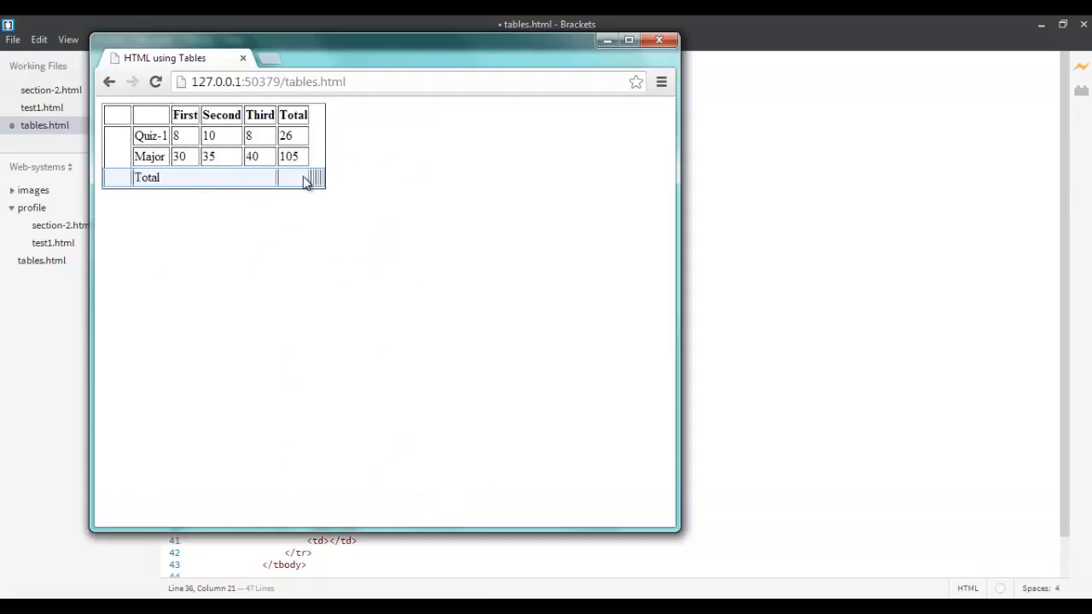
pyautogui.moveTo(320, 176)
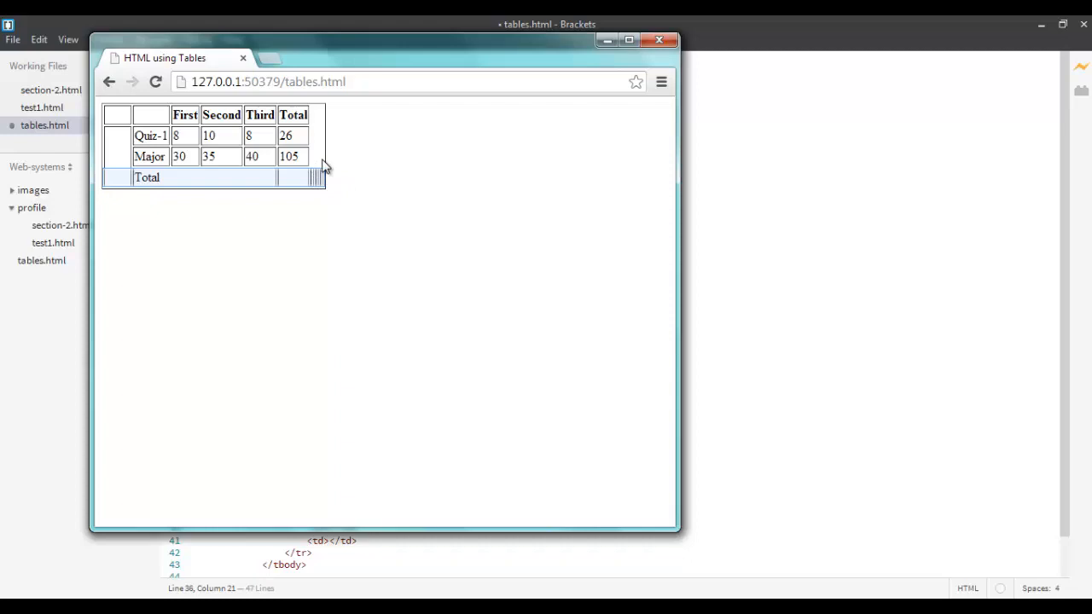
pyautogui.moveTo(326, 186)
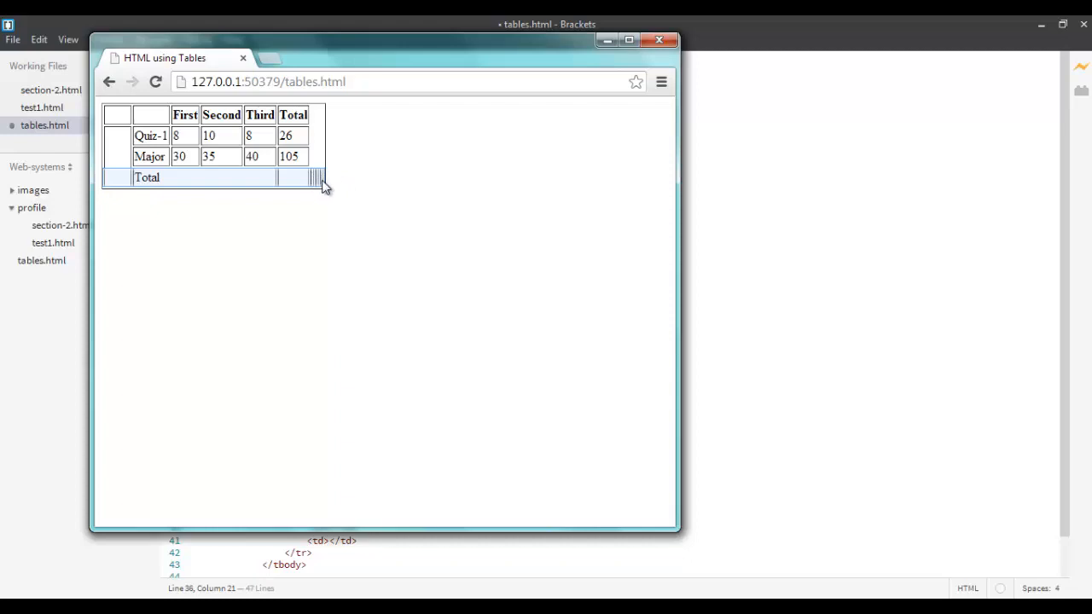
pyautogui.click(659, 40)
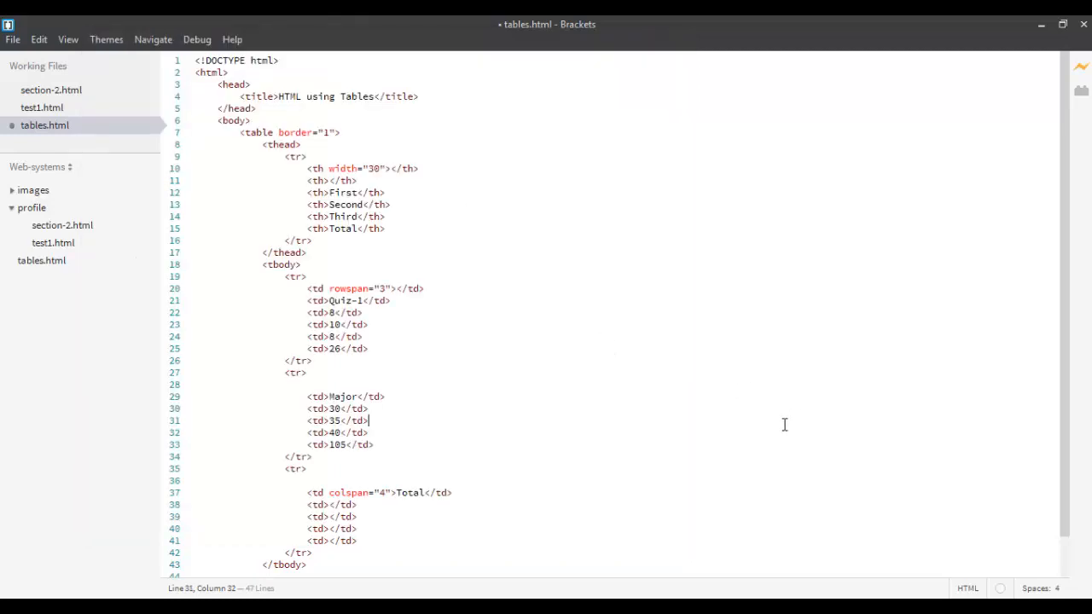
pyautogui.moveTo(307, 504); pyautogui.dragTo(357, 515)
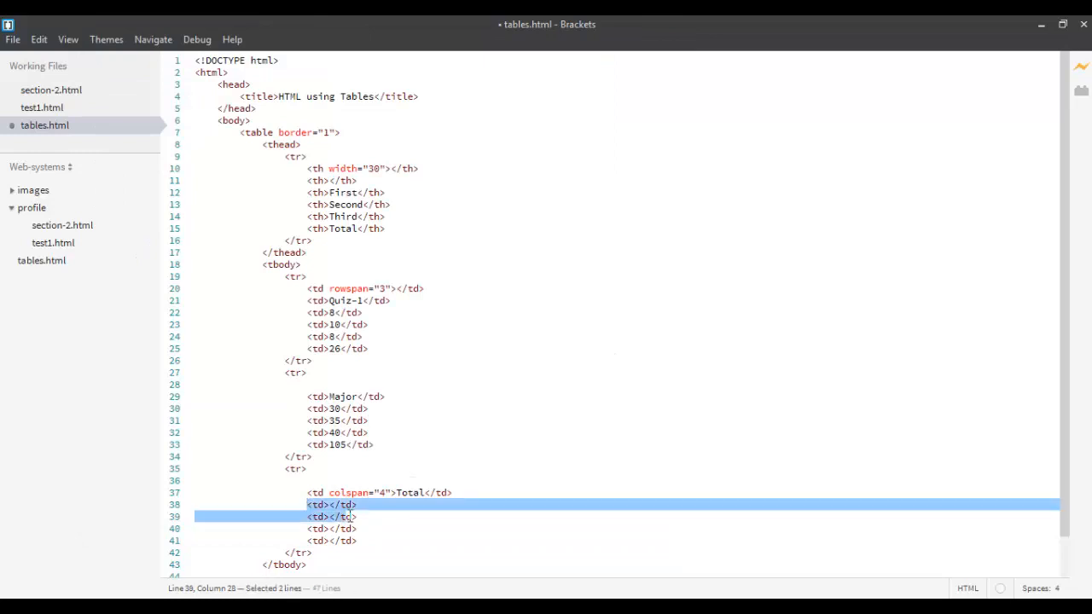
pyautogui.press('Delete')
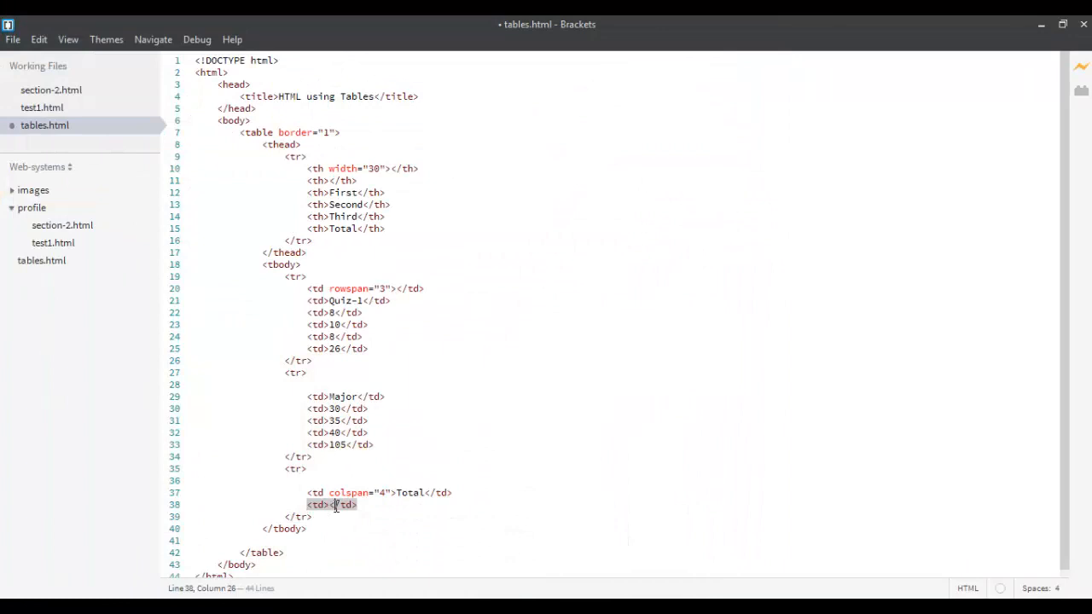
pyautogui.write('126')
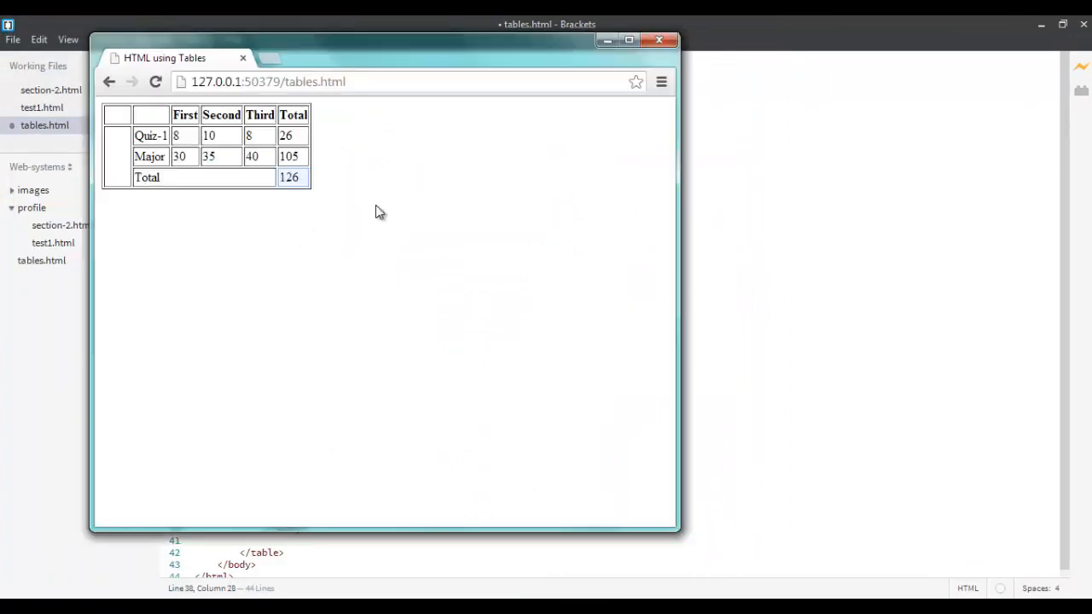
pyautogui.moveTo(487, 433)
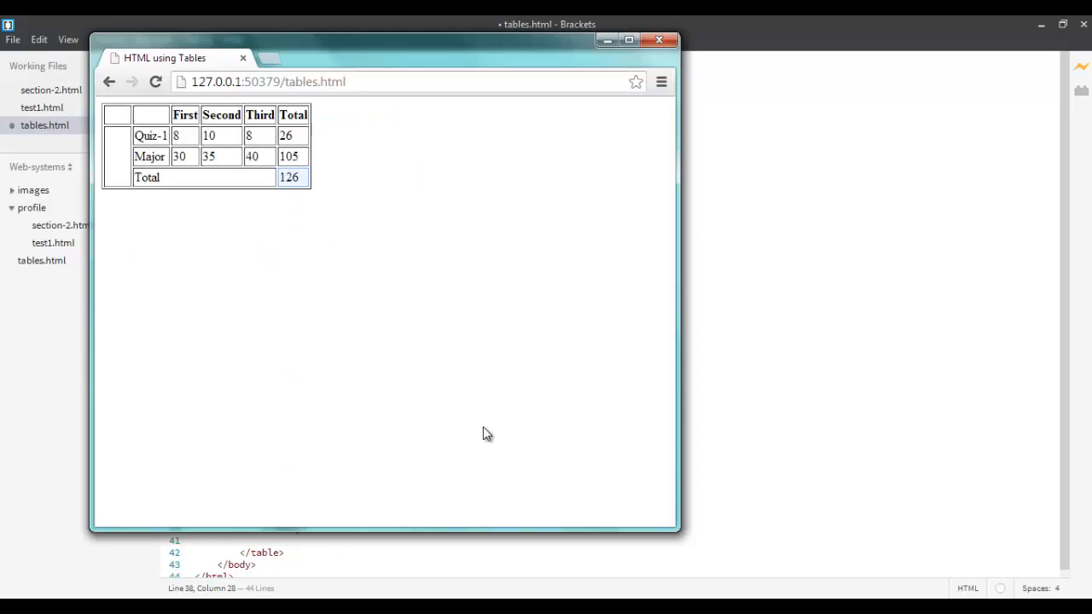
pyautogui.moveTo(704, 339)
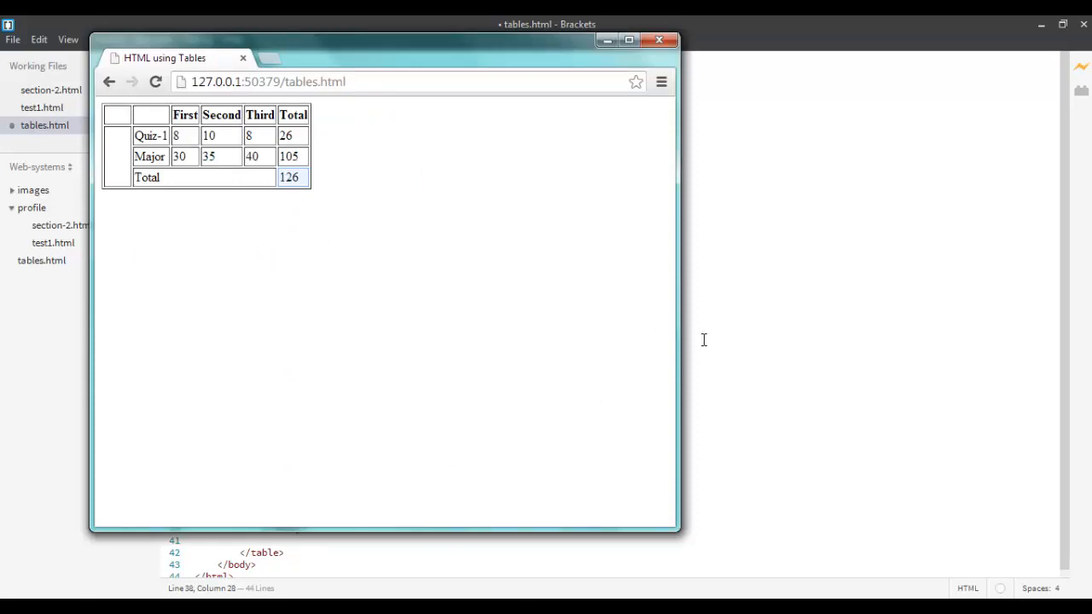
pyautogui.moveTo(170, 145)
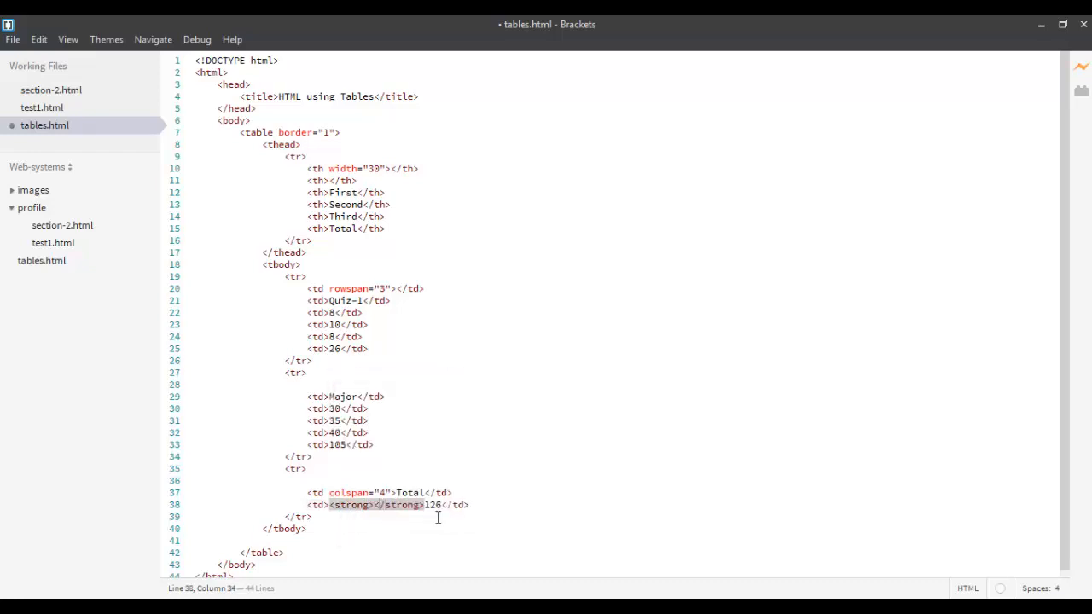
# Wrap the total 126, Quiz-1 and Major in <strong> tags
pyautogui.doubleClick(431, 504)
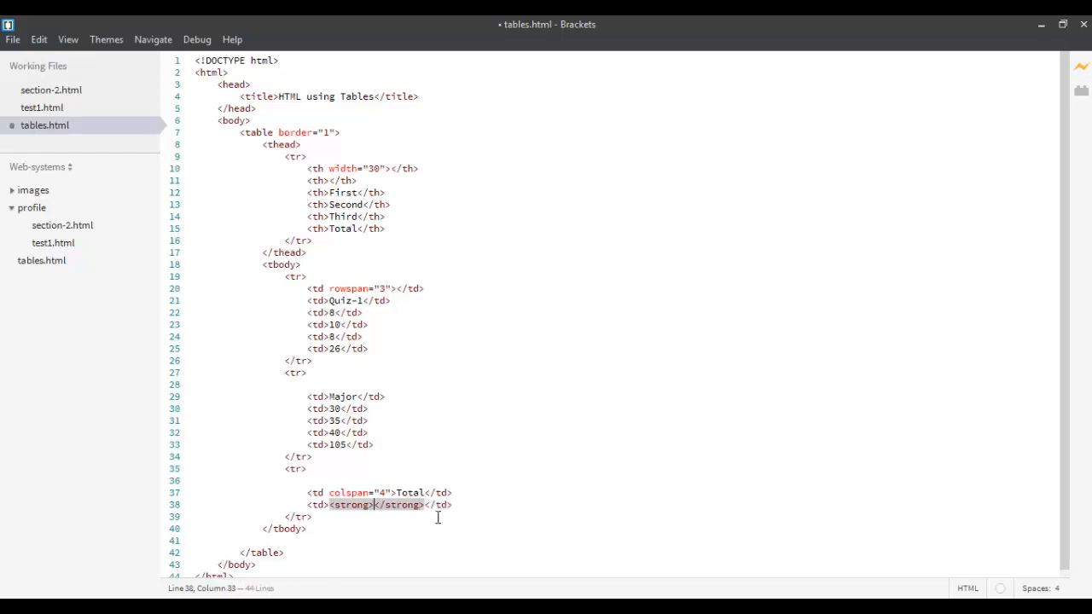
pyautogui.write('126')
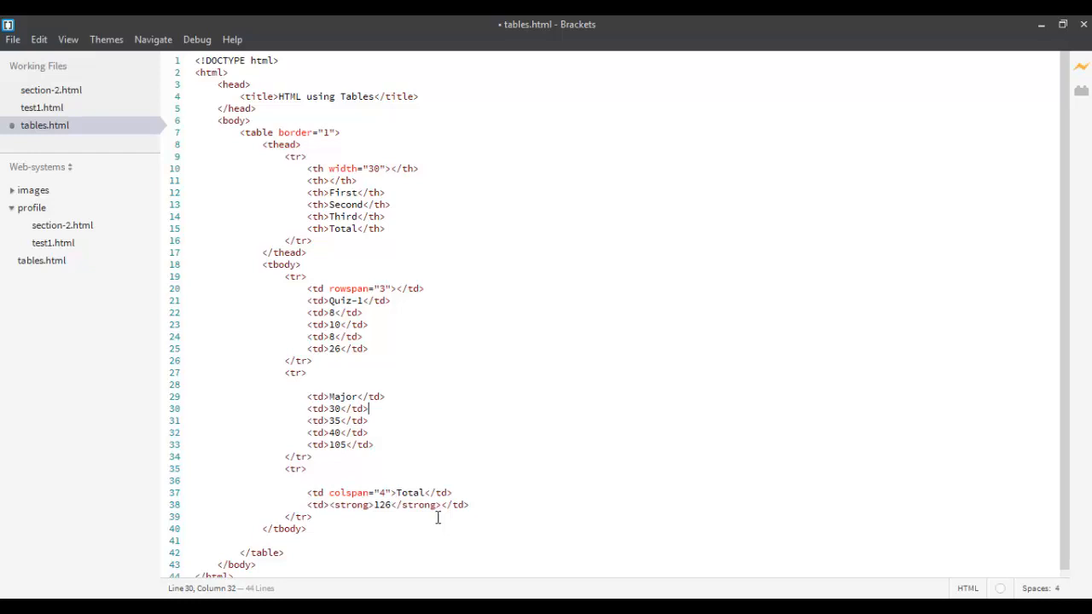
pyautogui.click(360, 300)
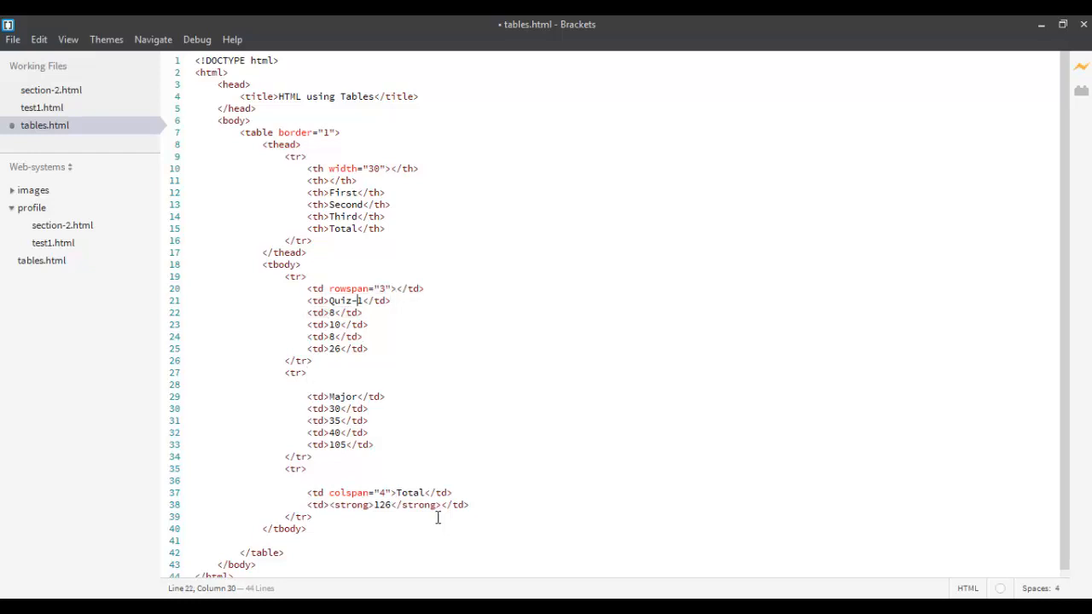
pyautogui.write('<strong')
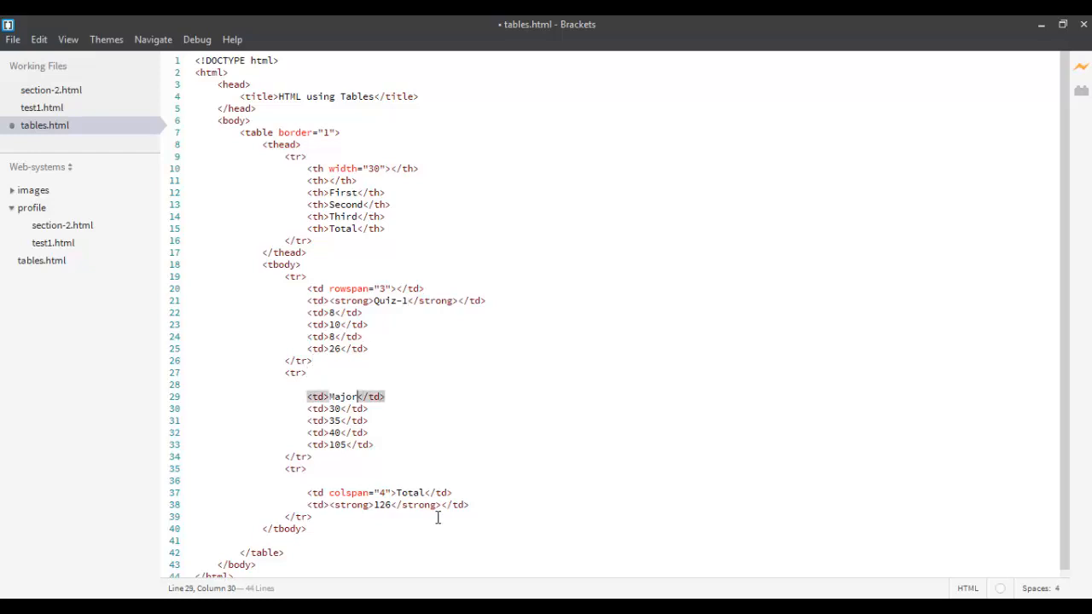
pyautogui.write('</strong>')
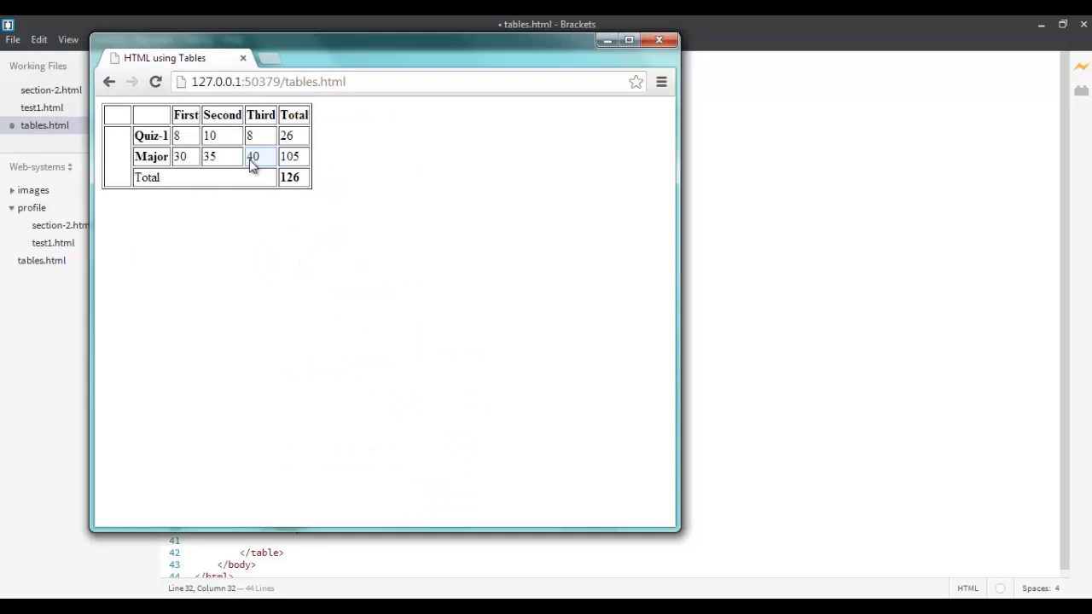
pyautogui.moveTo(412, 307)
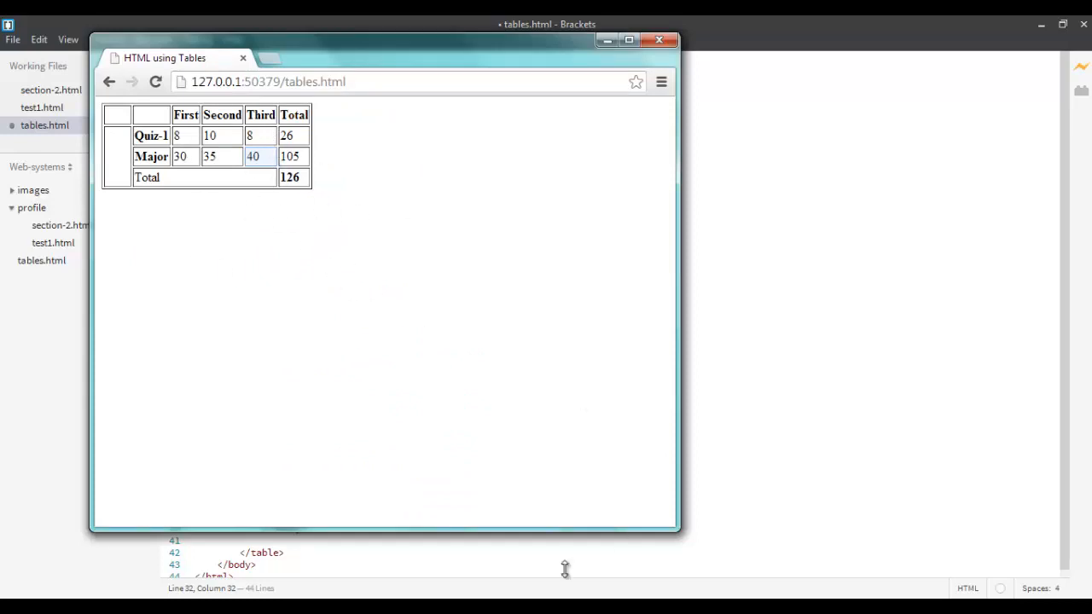
pyautogui.moveTo(582, 286)
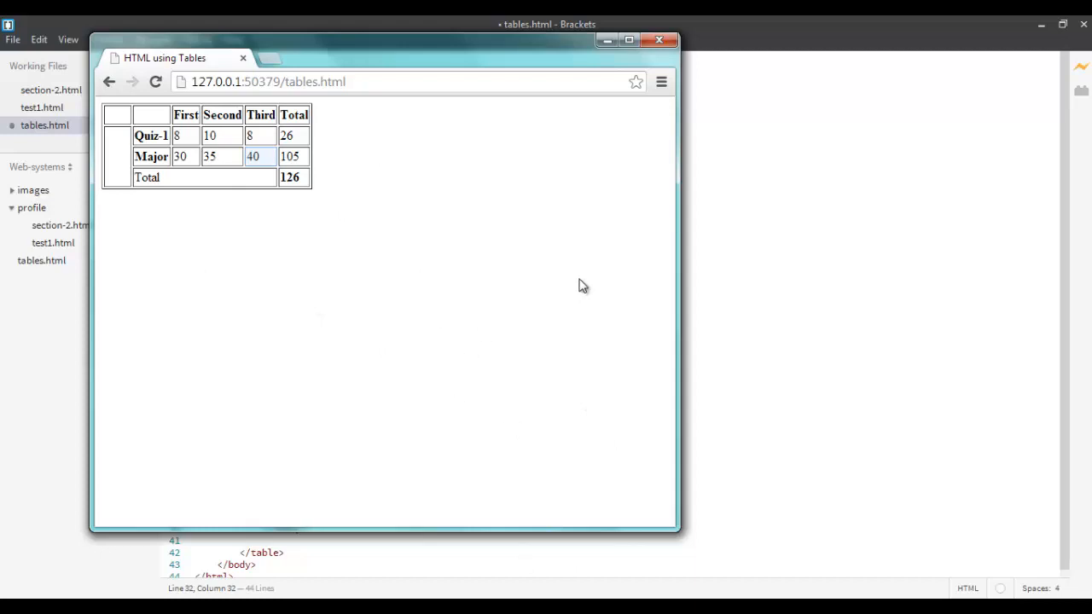
pyautogui.moveTo(672, 325)
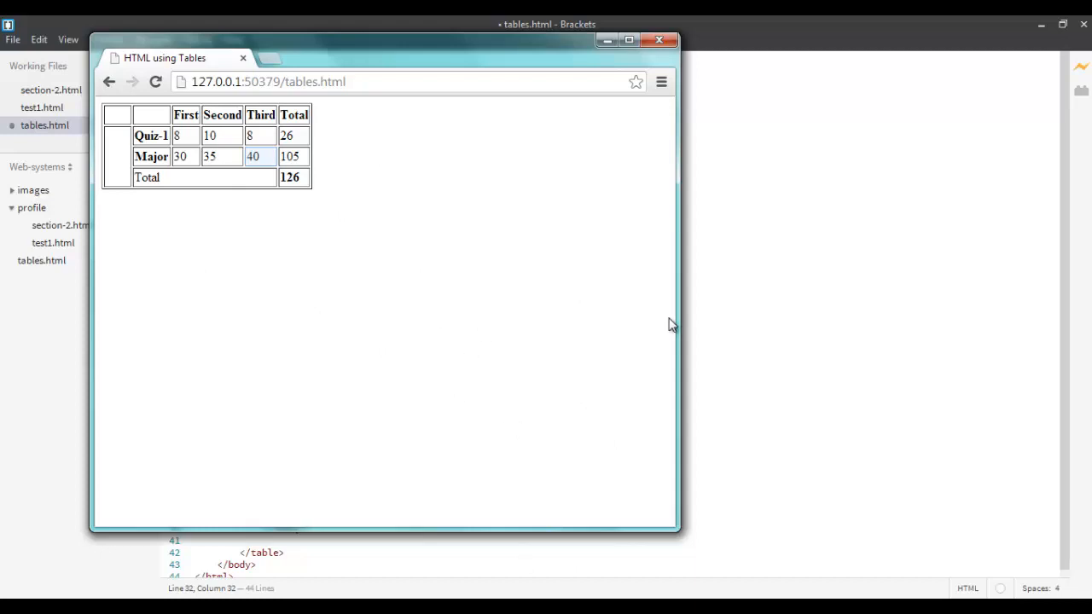
pyautogui.moveTo(604, 156)
pyautogui.write('<thead bgcolo')
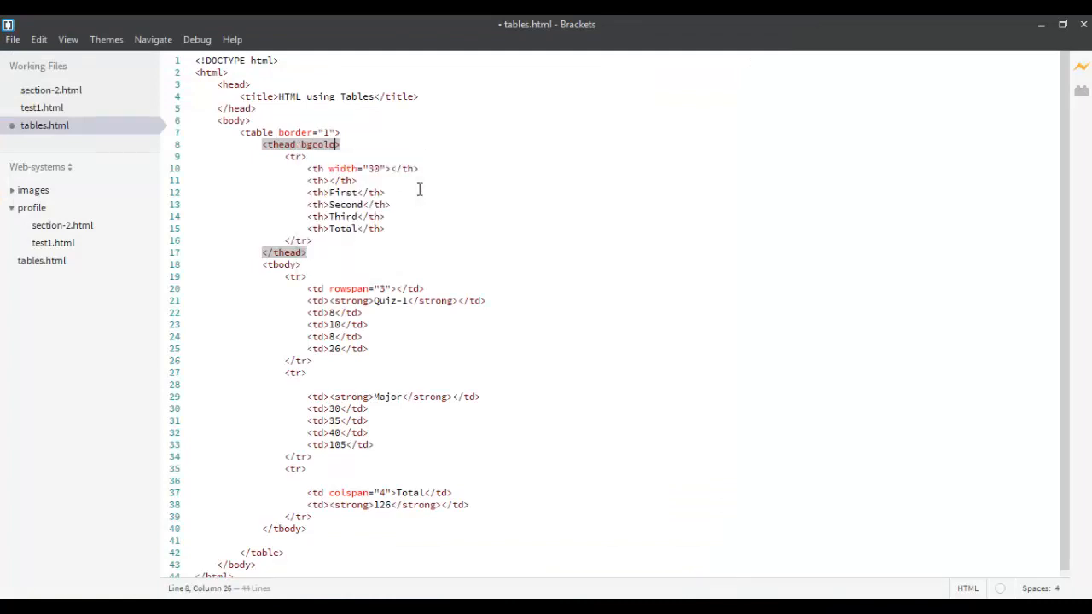
# Add bgcolor="blue" to the <thead> tag
pyautogui.write('r=')
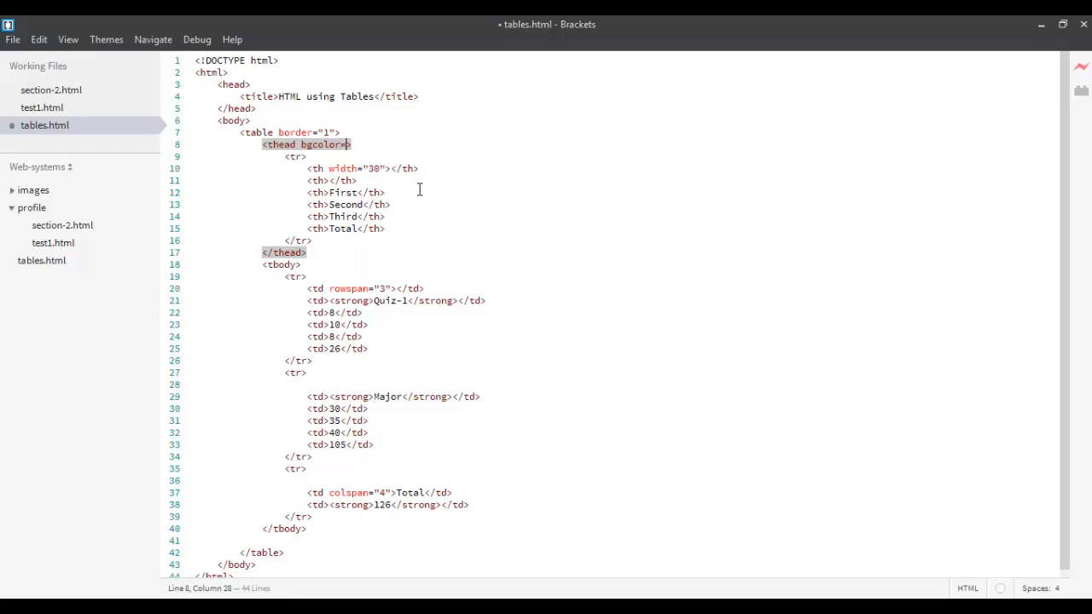
pyautogui.write('="')
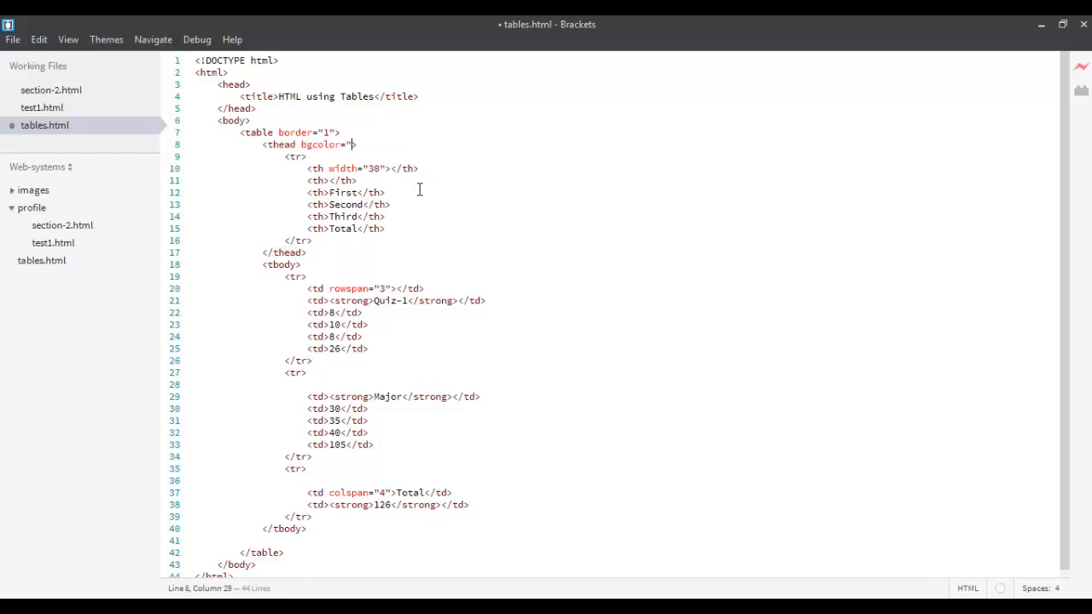
pyautogui.write('blue')
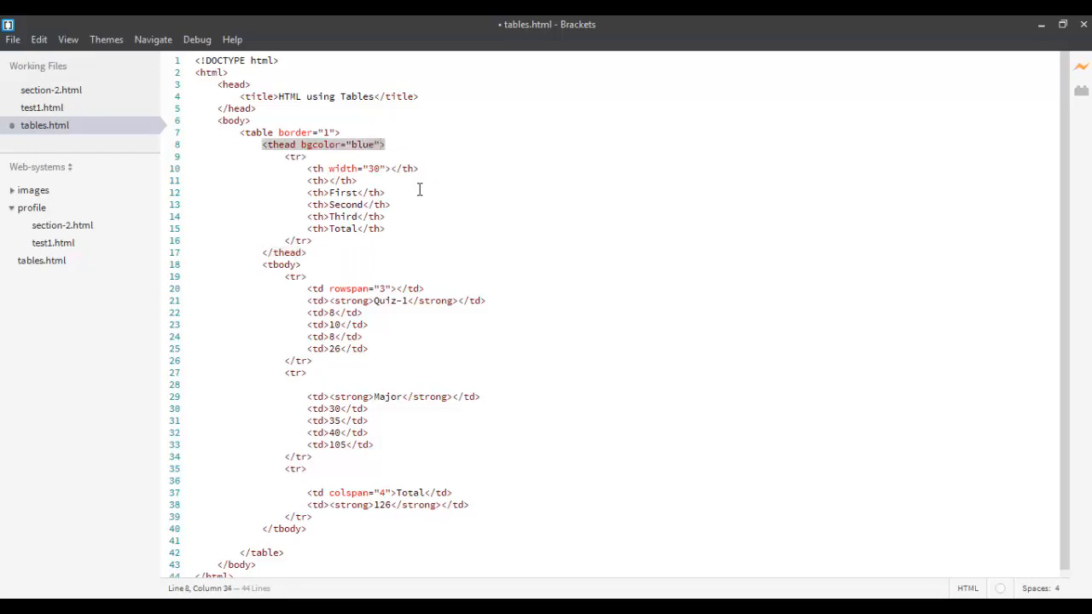
# Add bgcolor="lightblue" to the <tbody> tag and check the preview
pyautogui.click(300, 264)
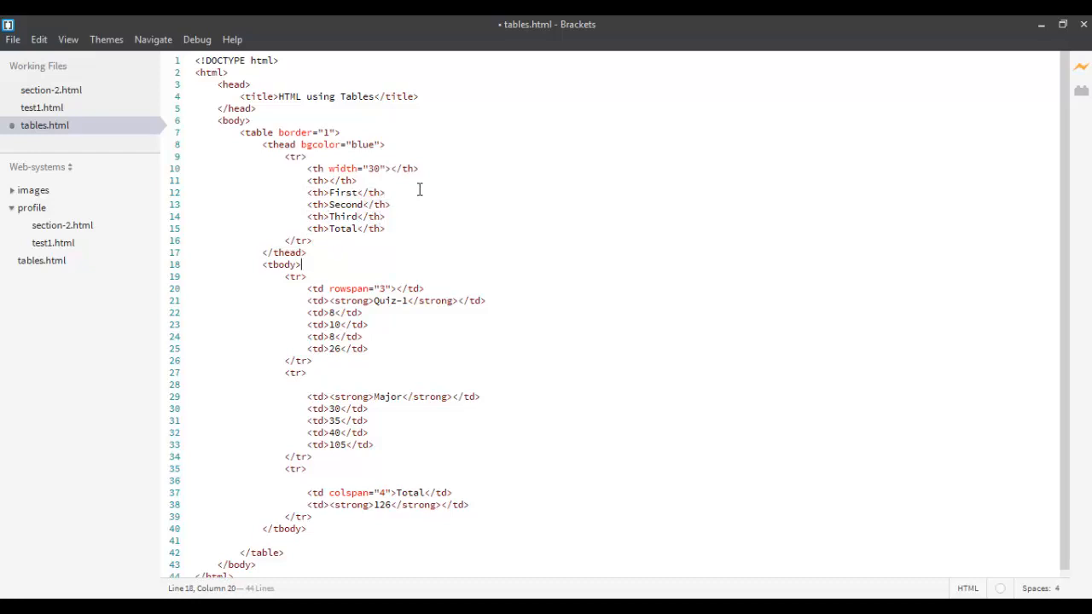
pyautogui.write('bgcolor="')
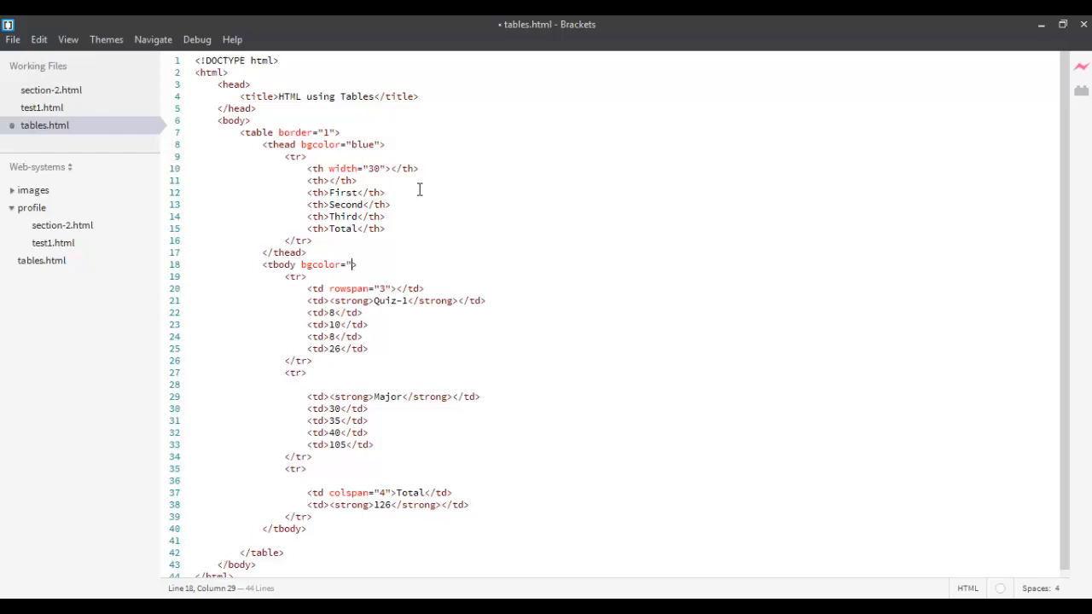
pyautogui.write('lightblue"')
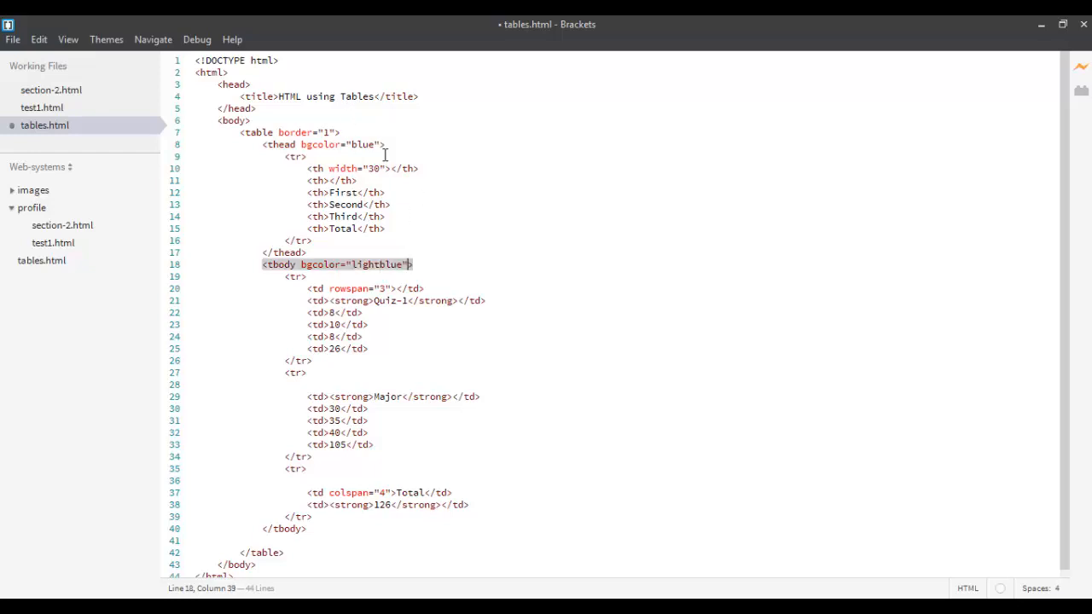
pyautogui.moveTo(373, 271)
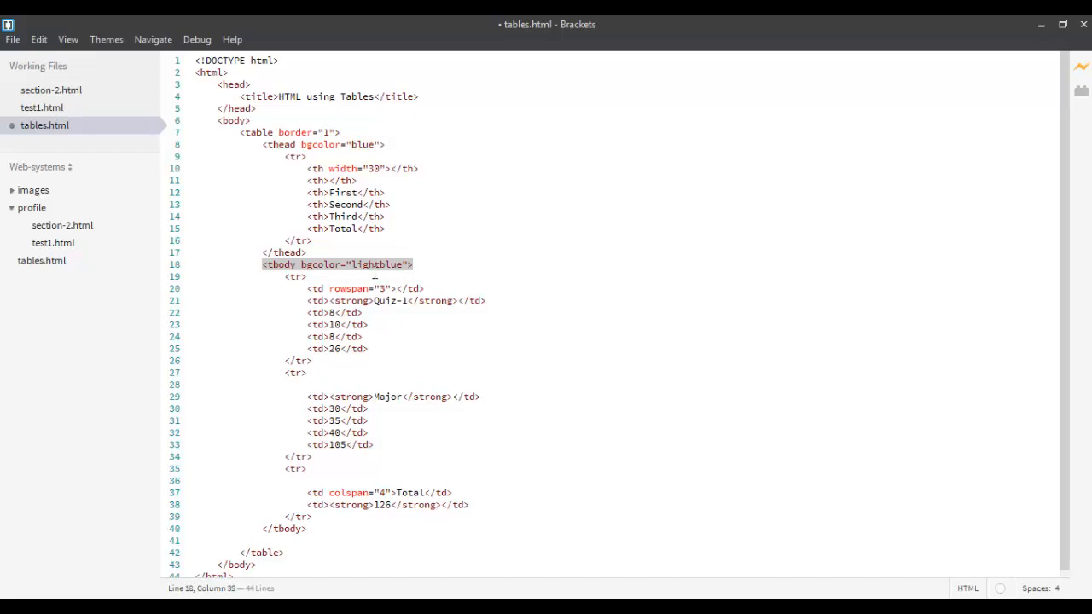
pyautogui.click(307, 277)
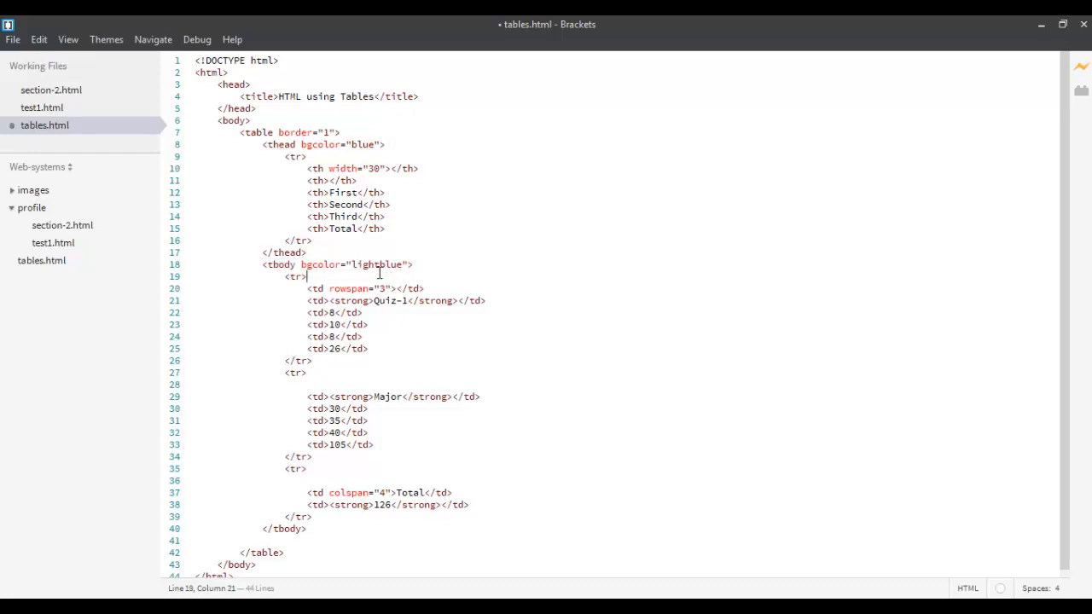
pyautogui.moveTo(461, 326)
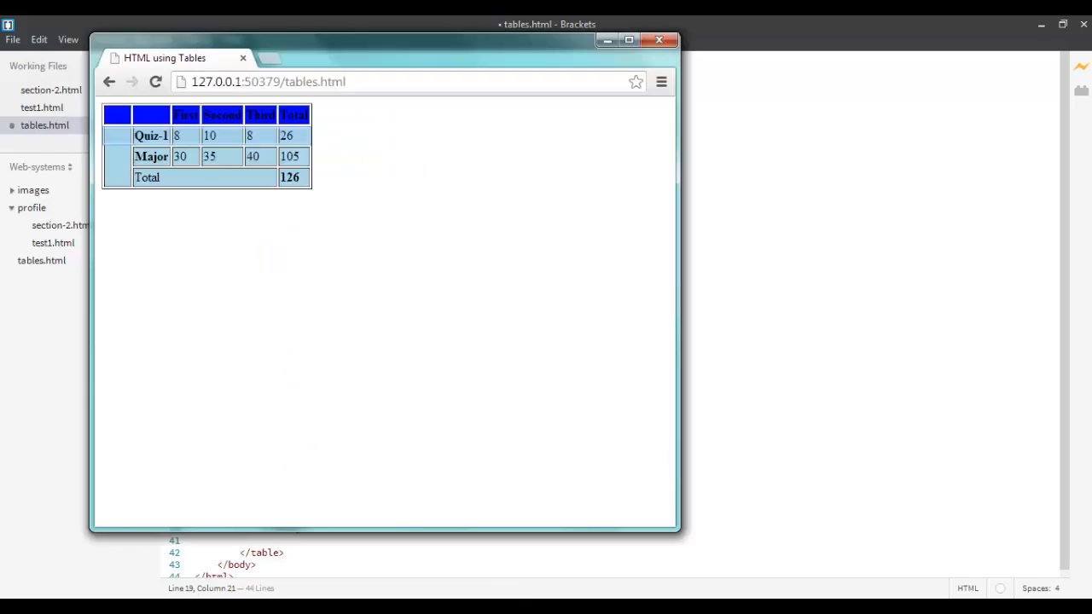
pyautogui.moveTo(245, 135)
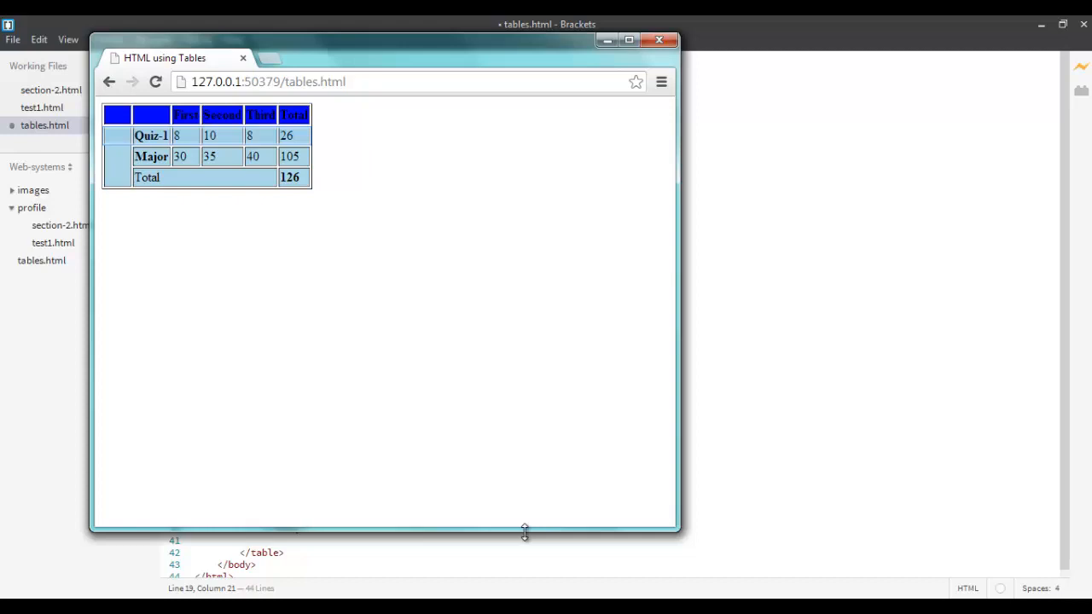
pyautogui.click(658, 40)
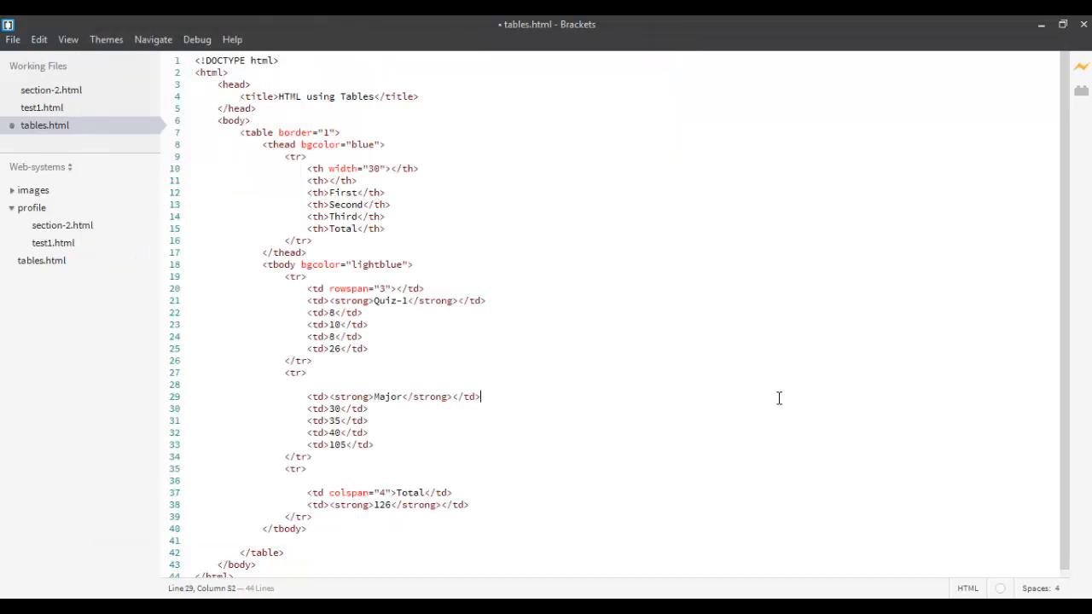
pyautogui.moveTo(574, 190)
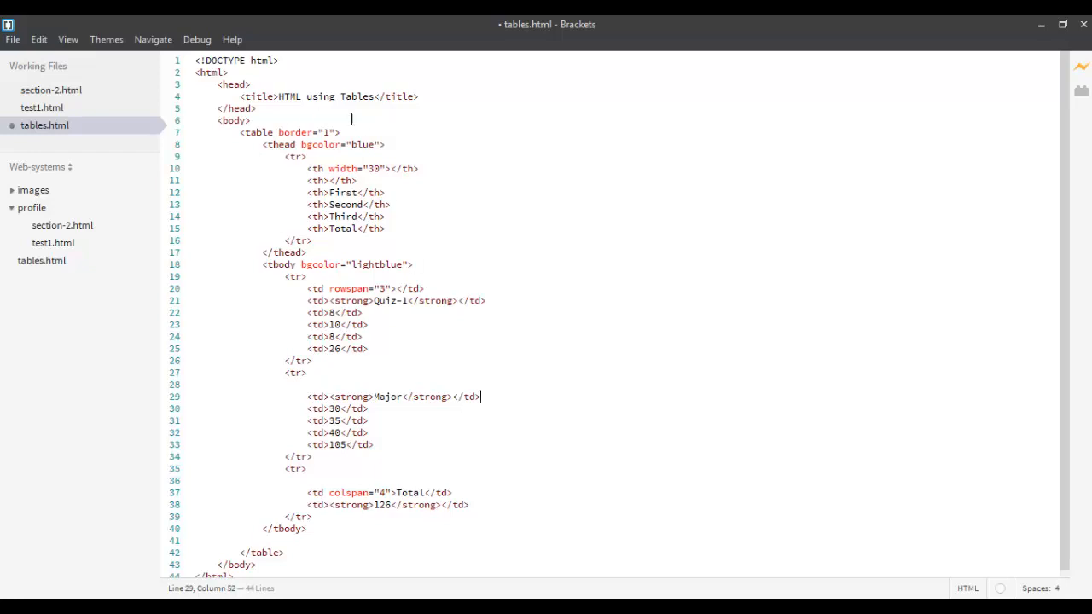
pyautogui.moveTo(345, 357)
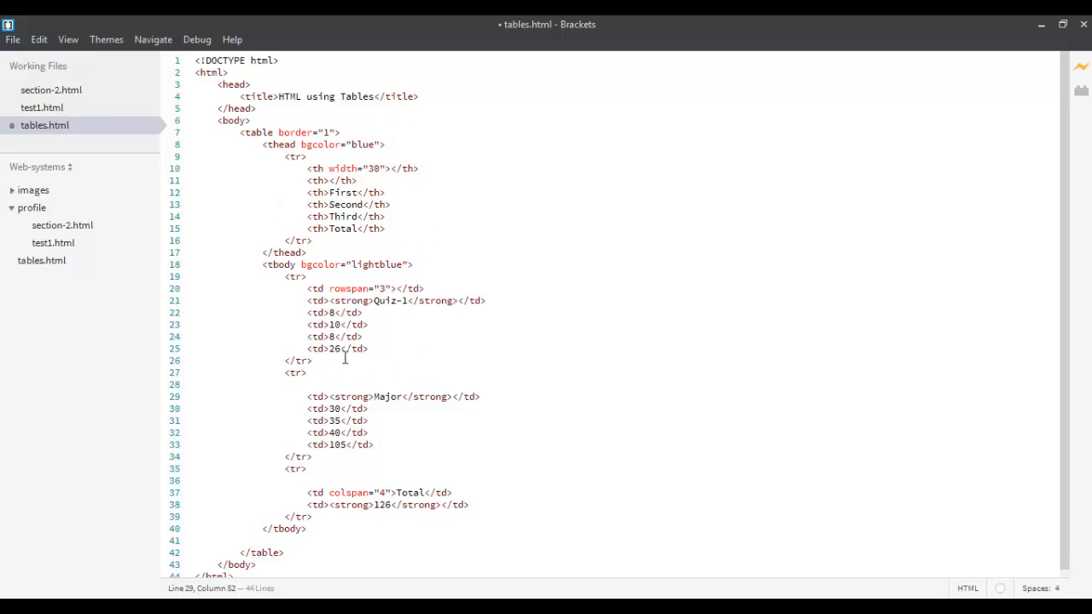
pyautogui.moveTo(360, 312)
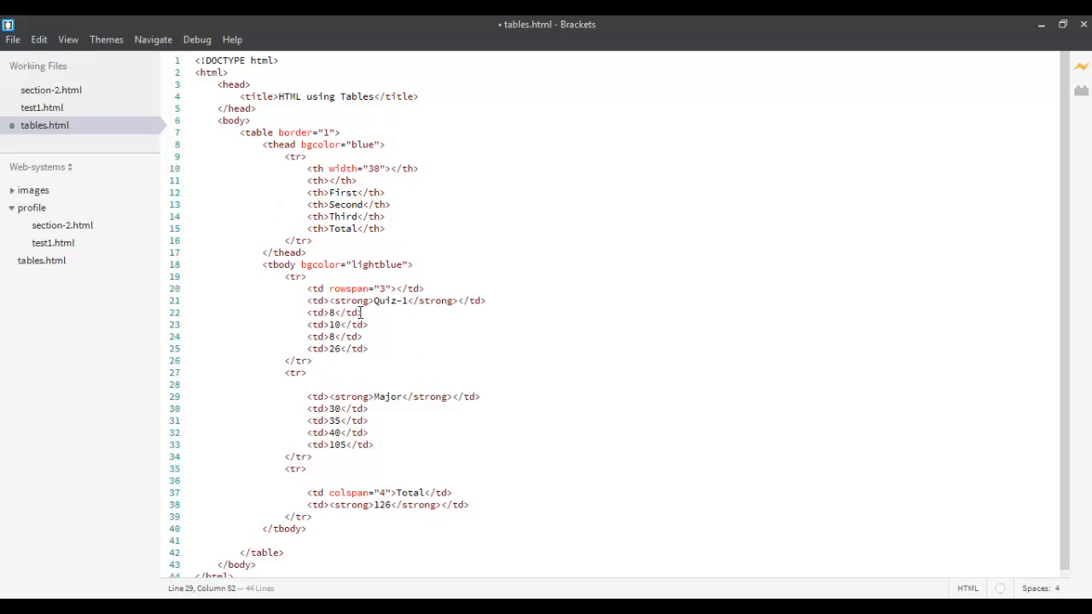
pyautogui.moveTo(384, 304)
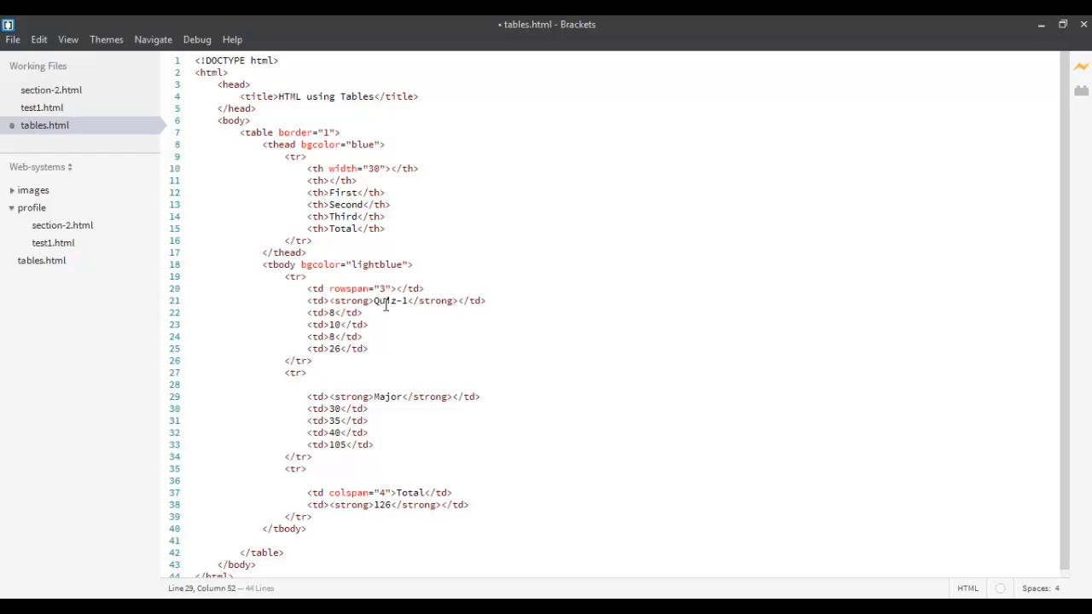
pyautogui.moveTo(348, 338)
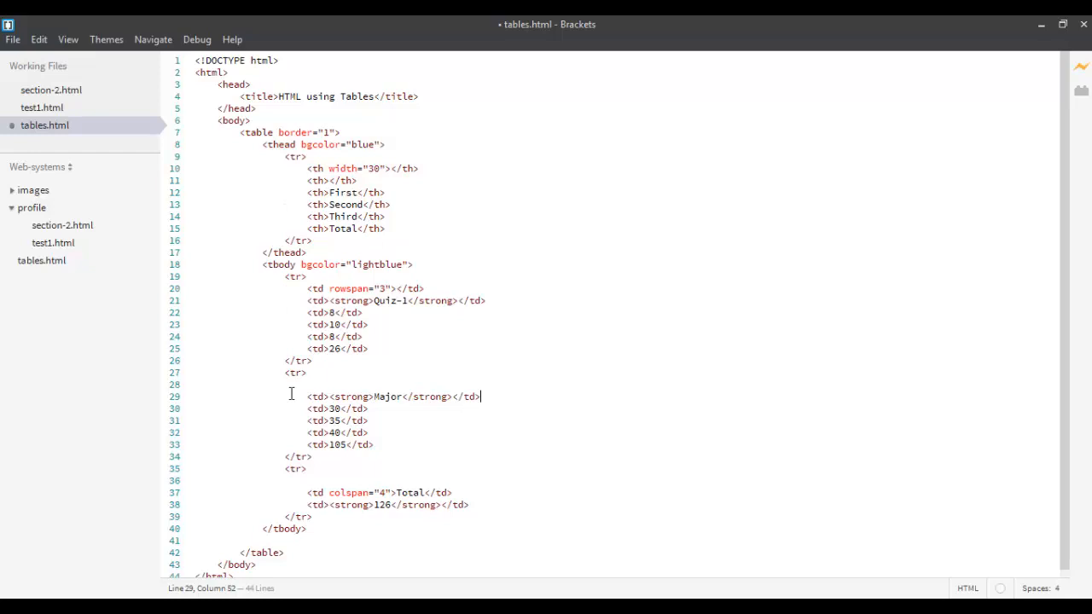
pyautogui.moveTo(362, 232)
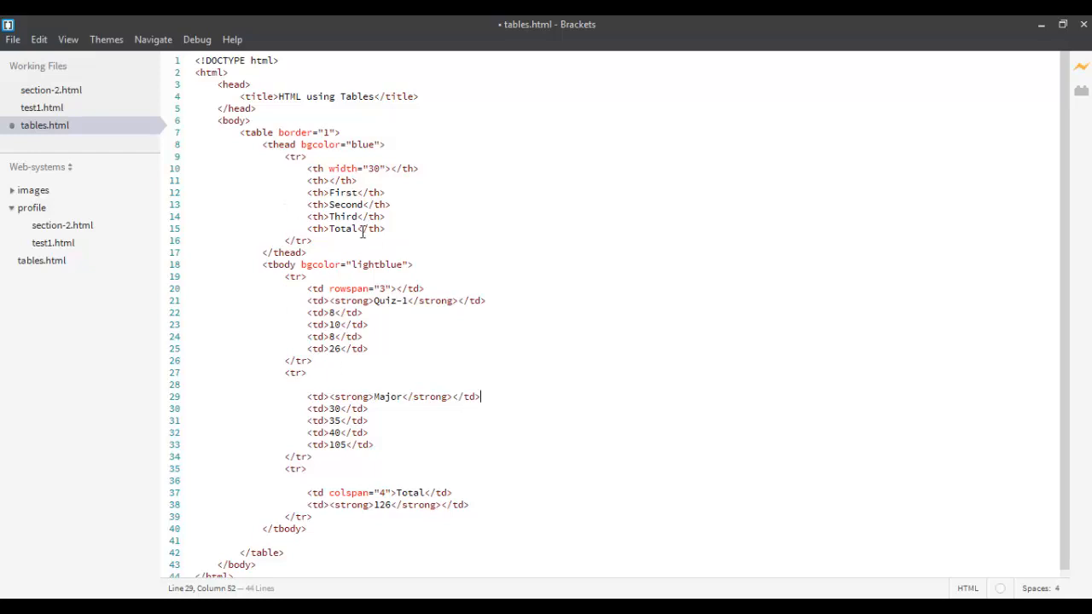
pyautogui.moveTo(268, 124)
pyautogui.write(' style=""')
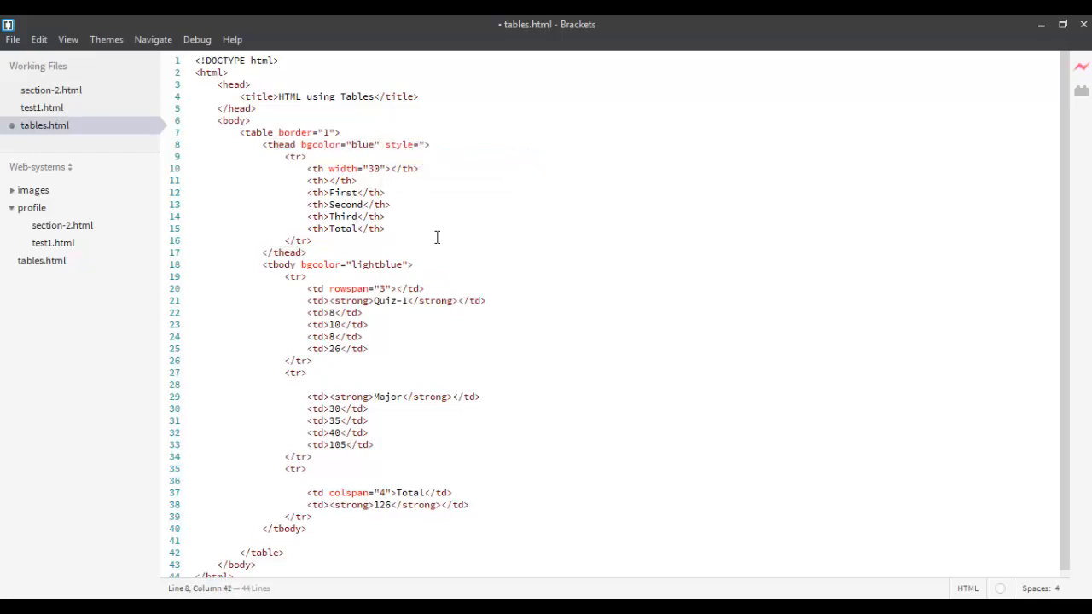
# Add style="color: white;" to the <thead> tag
pyautogui.click(425, 144)
pyautogui.write('"')
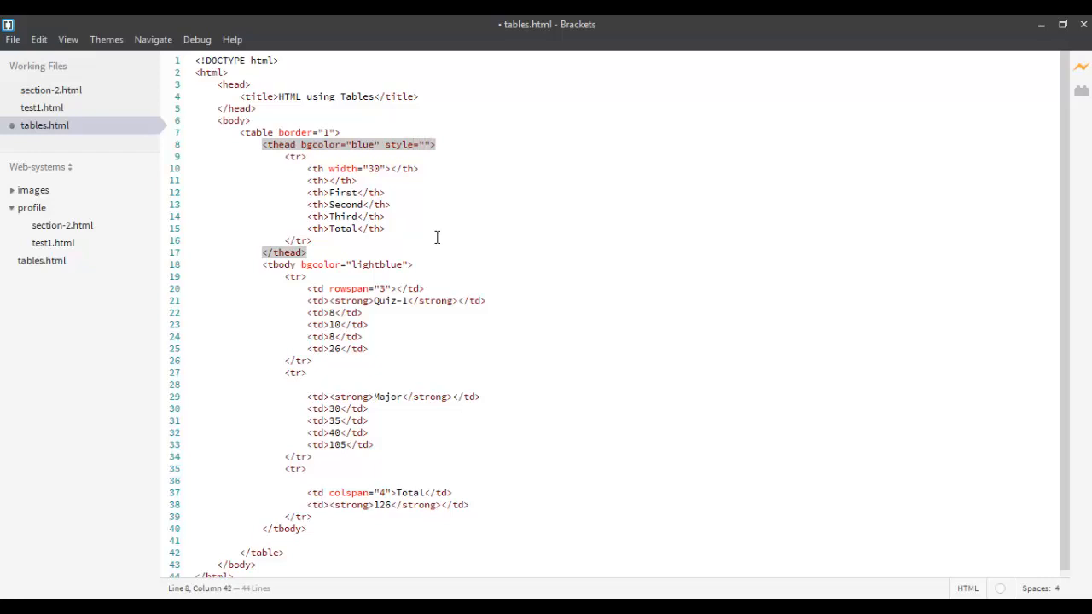
pyautogui.click(426, 145)
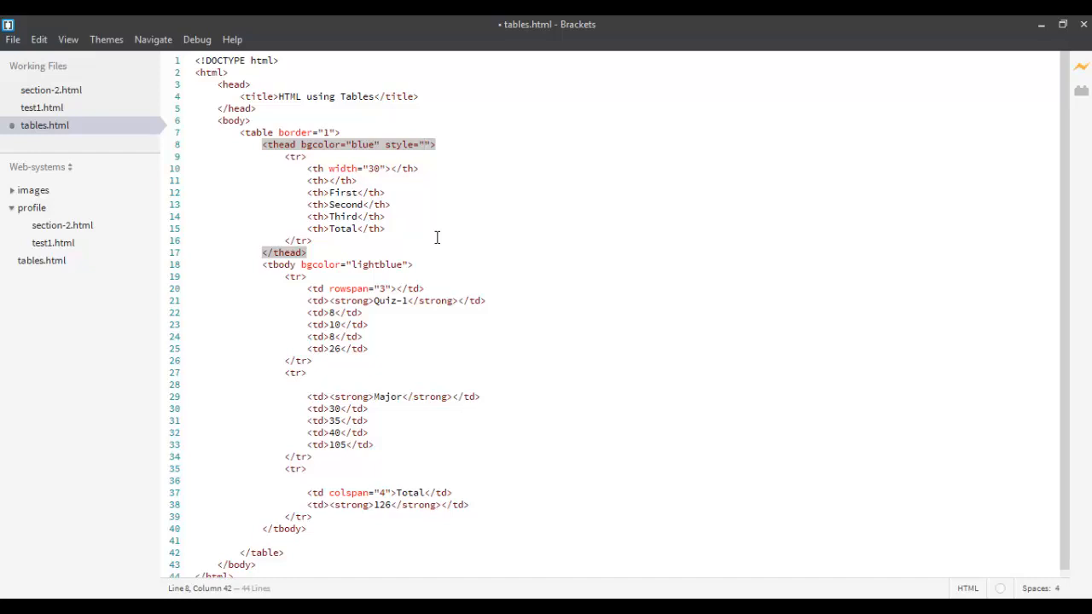
pyautogui.write('color')
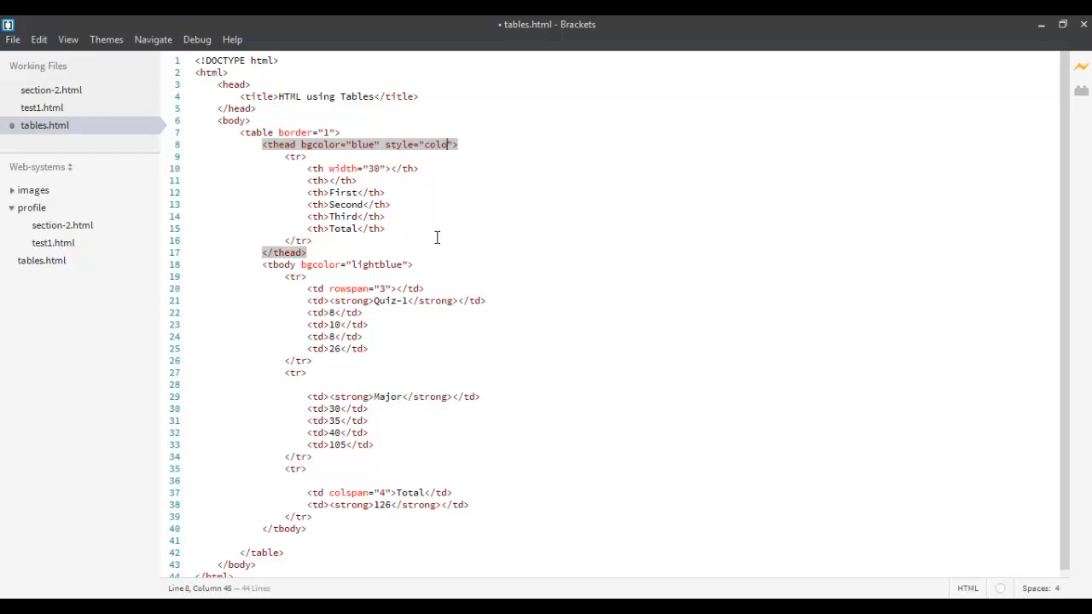
pyautogui.write('r:')
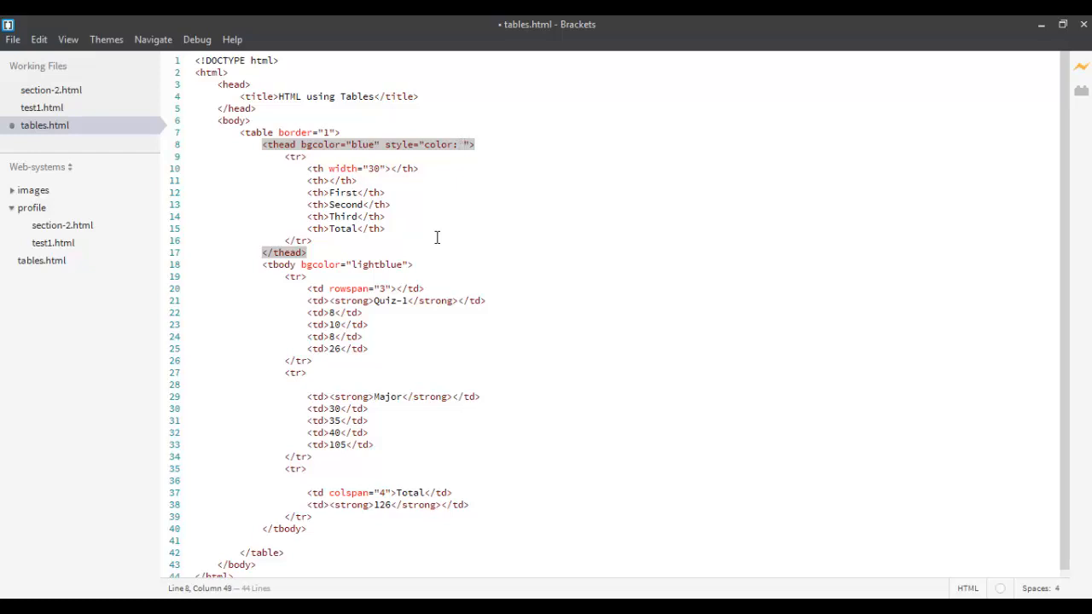
pyautogui.write('white')
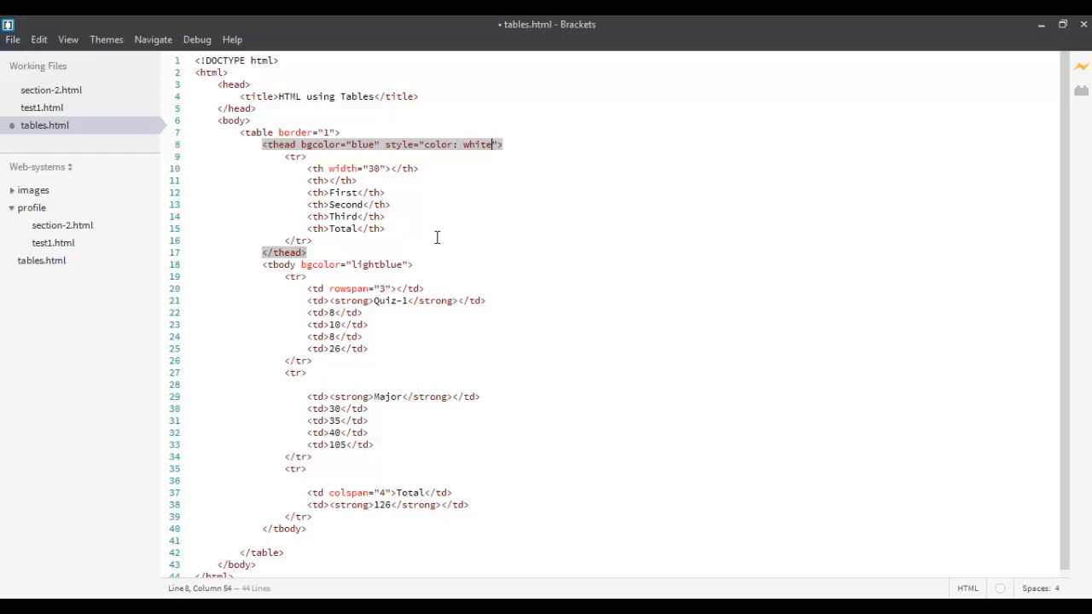
pyautogui.write('>')
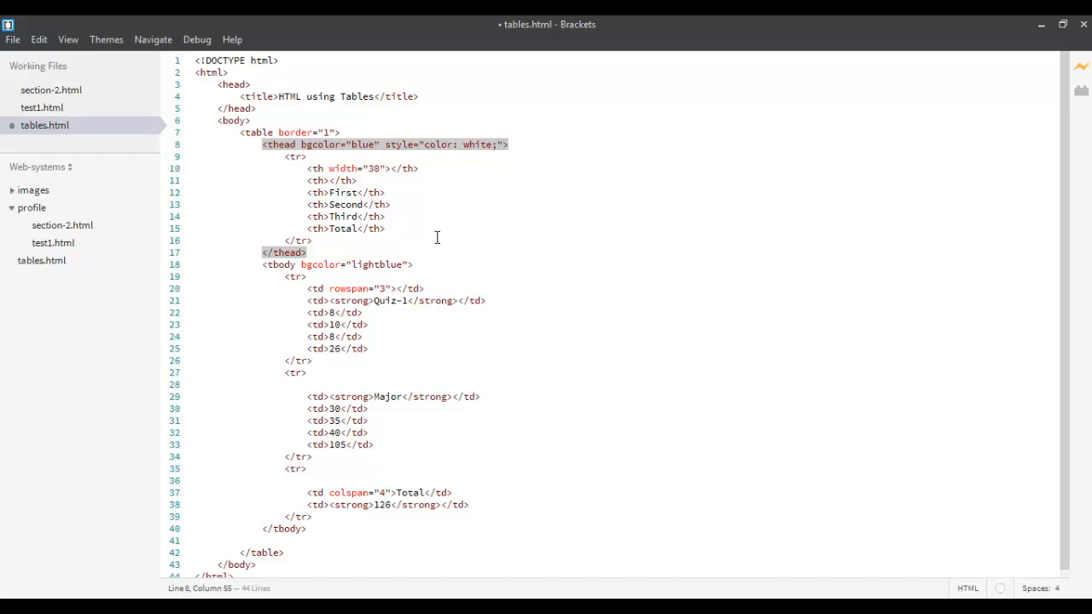
pyautogui.moveTo(519, 510)
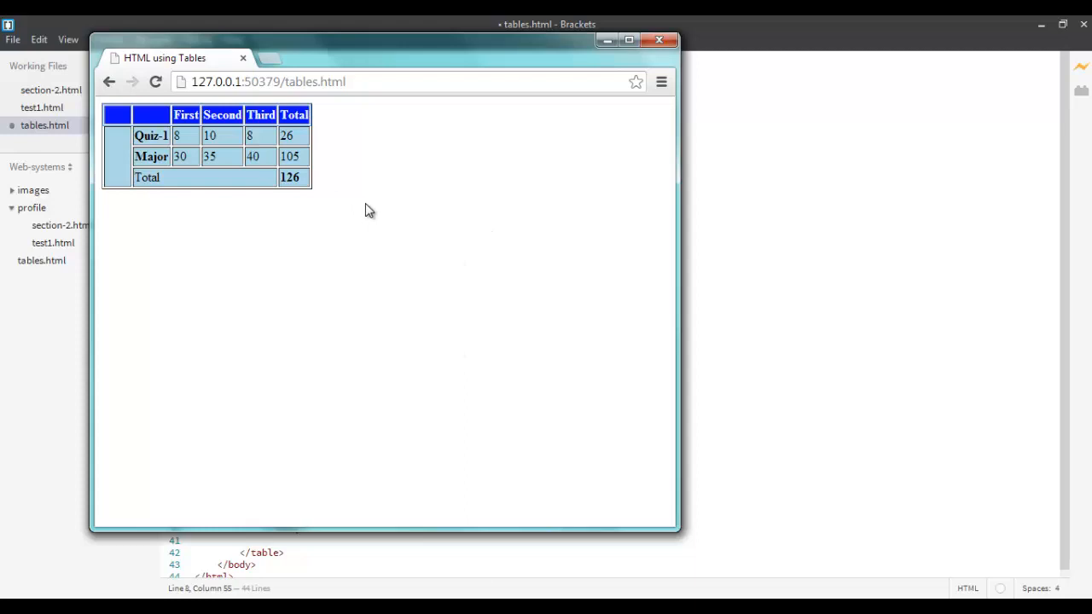
pyautogui.moveTo(321, 212)
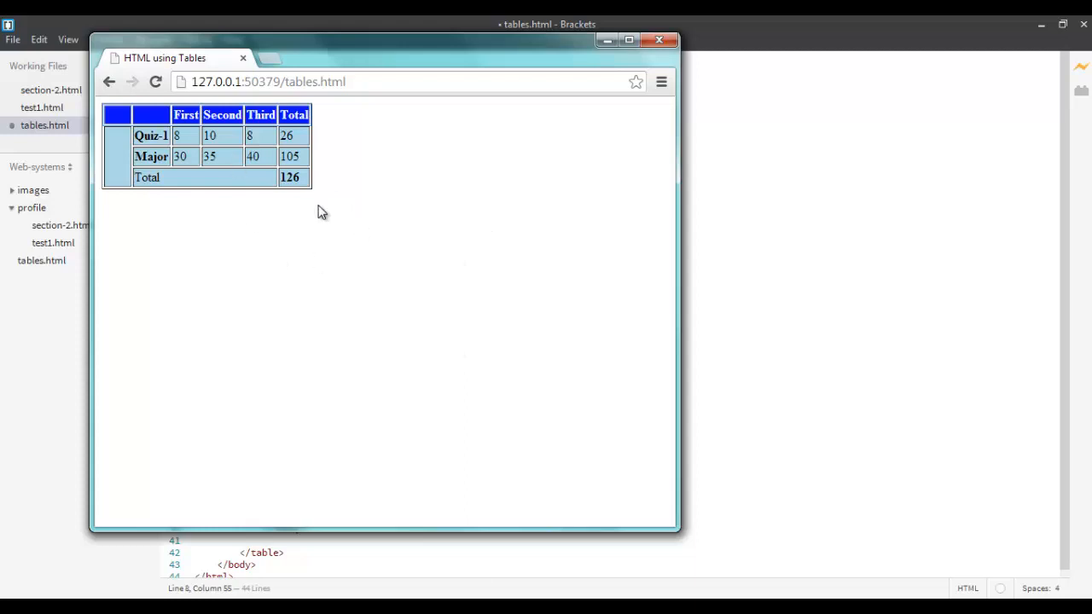
pyautogui.moveTo(294, 144)
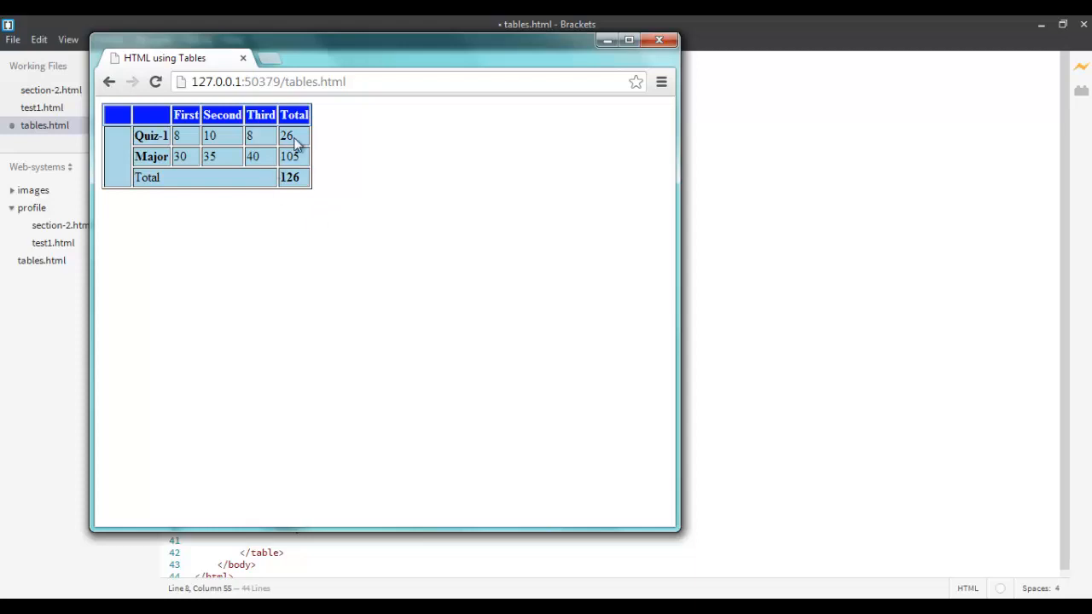
pyautogui.moveTo(297, 144)
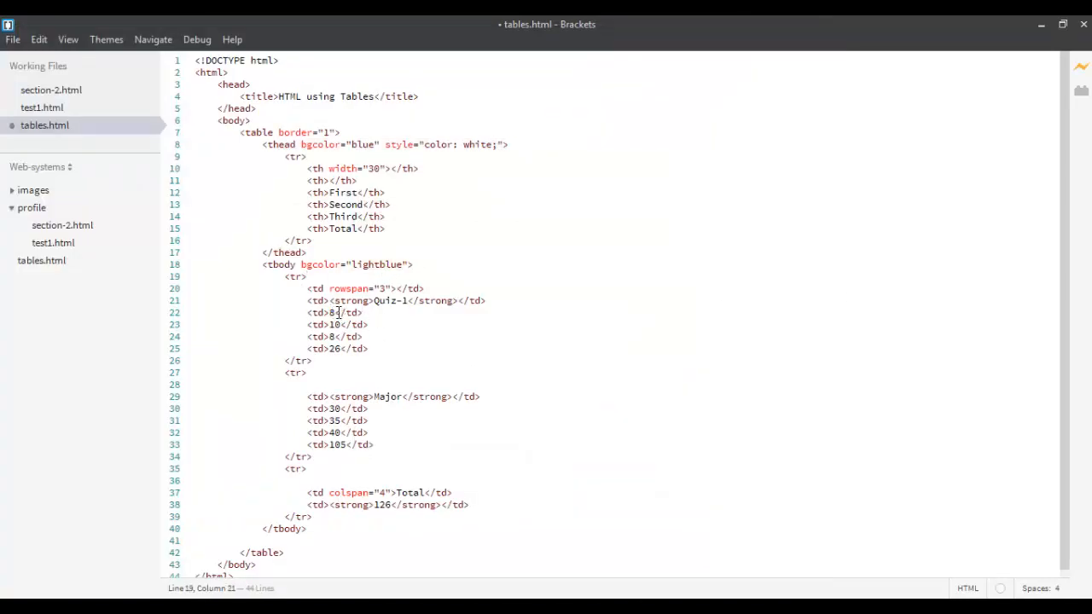
# Back in the code, select the first Quiz-1 score cell on line 22
pyautogui.doubleClick(332, 312)
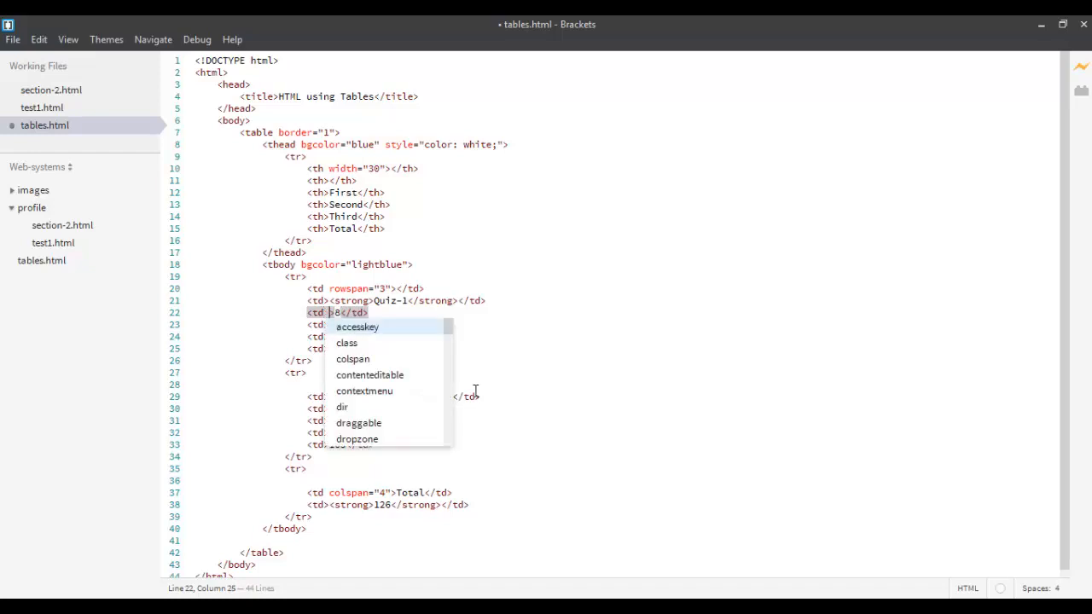
# Add align="center" to the first Quiz-1 score cell and paste it into the other score cells
pyautogui.write('align="cent')
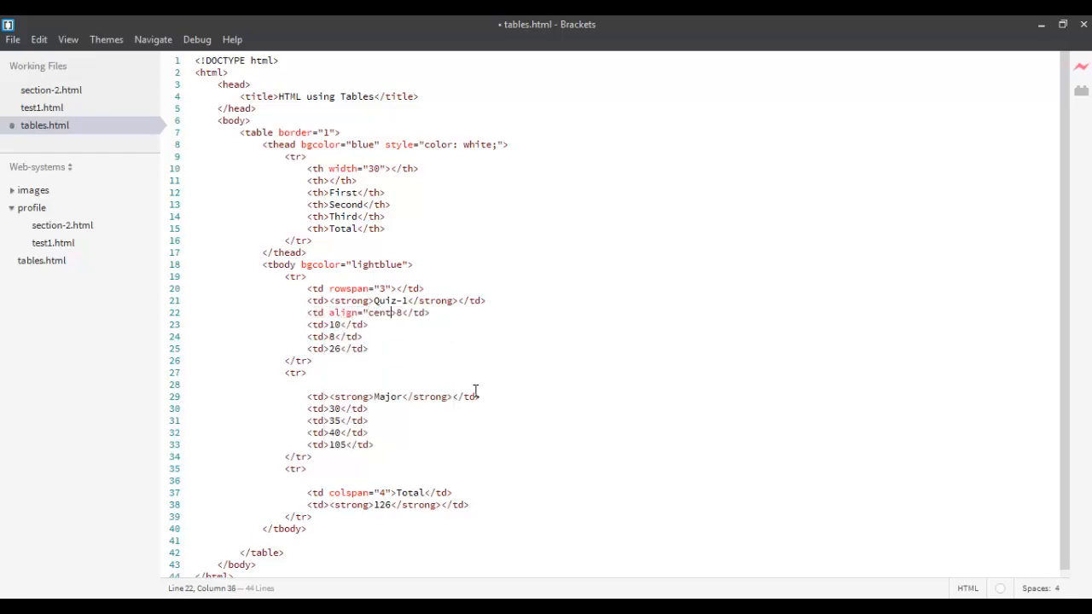
pyautogui.doubleClick(385, 312)
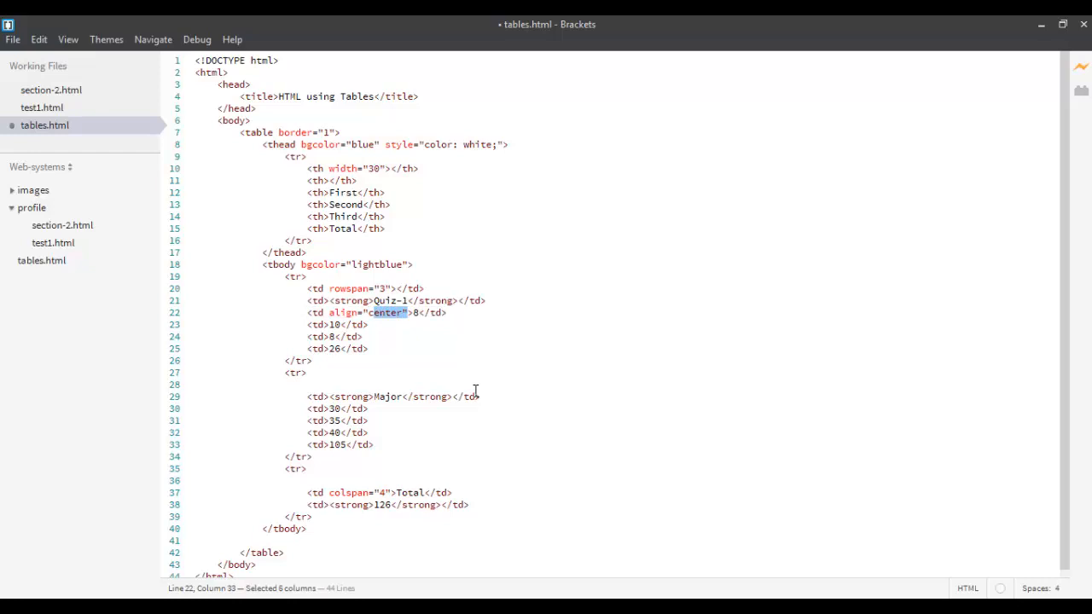
pyautogui.moveTo(398, 313); pyautogui.dragTo(328, 312)
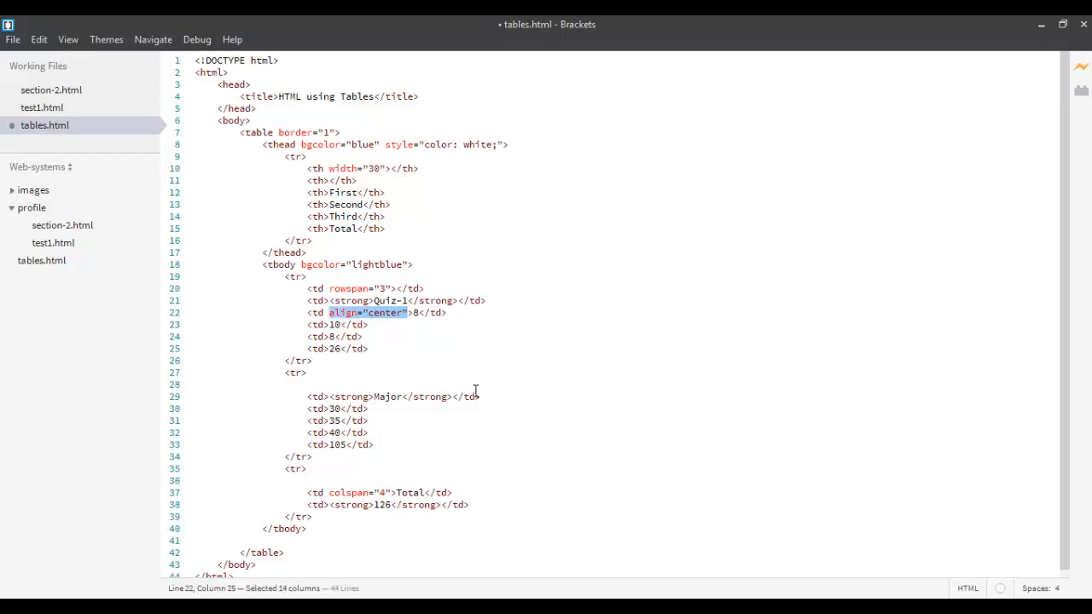
pyautogui.click(324, 324)
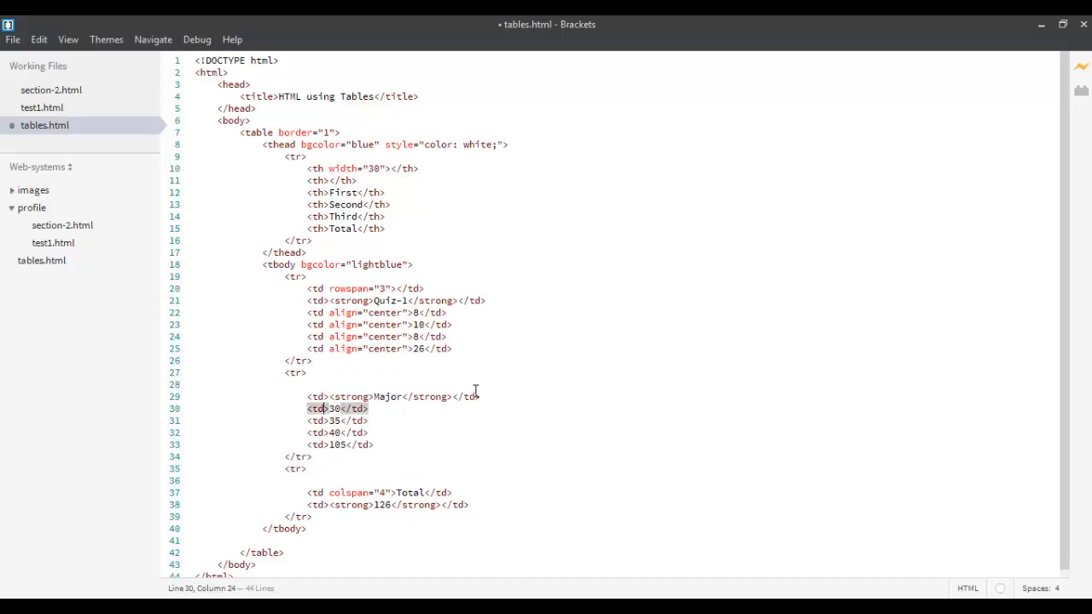
pyautogui.write('align="center"')
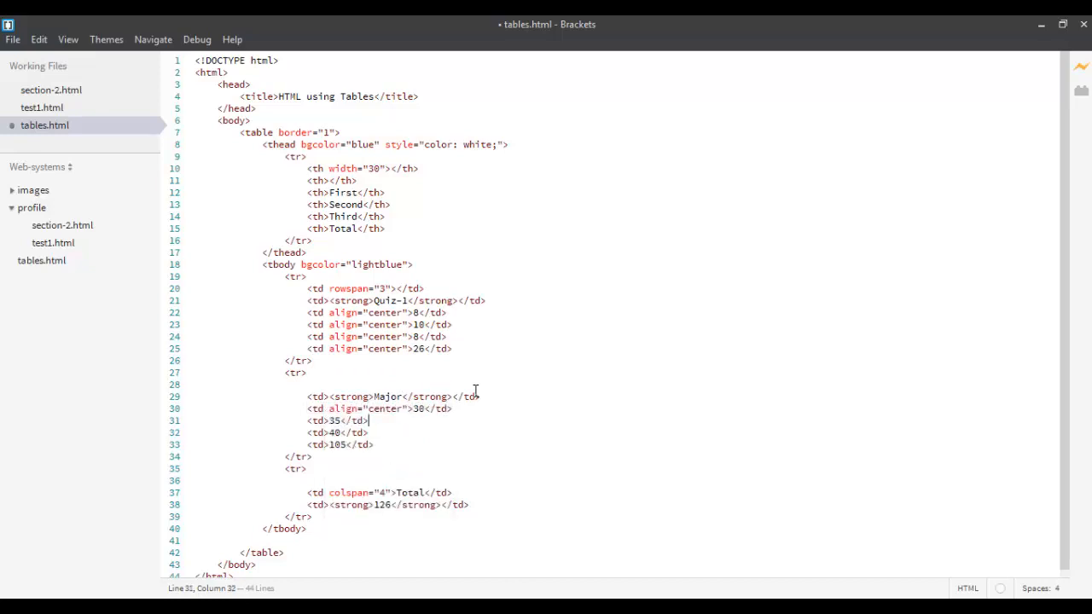
pyautogui.write('align="center"')
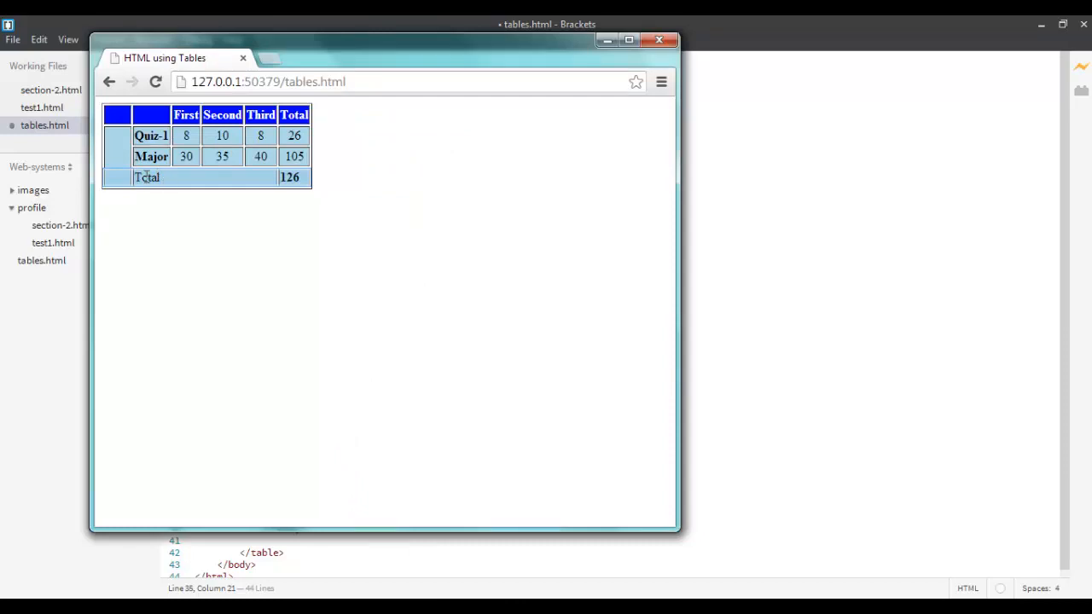
pyautogui.click(658, 39)
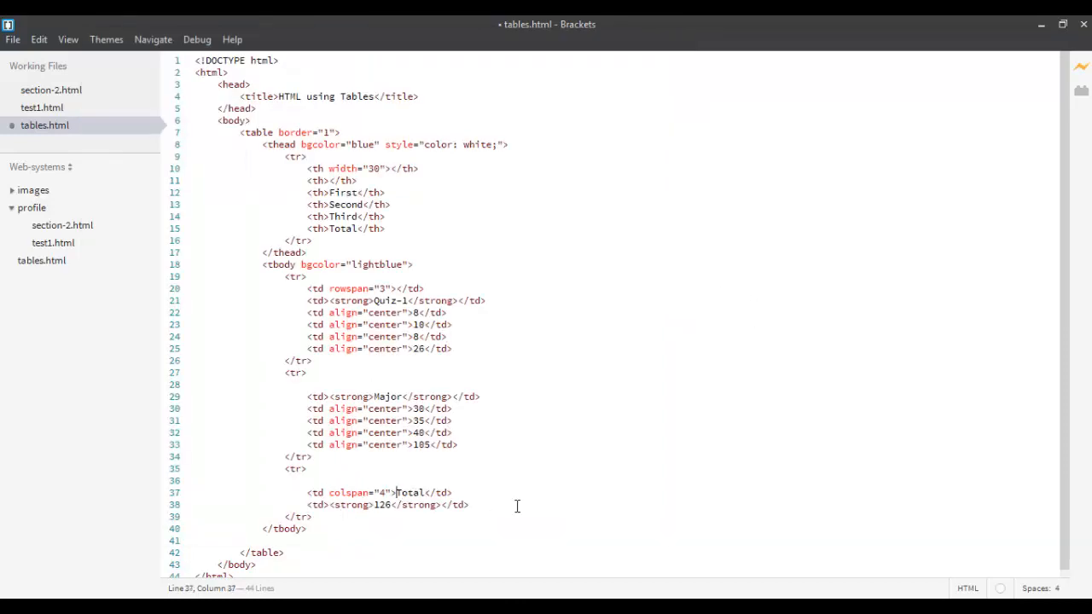
# Give the colspan="4" Total cell align="right" and wrap Total in <em> tags
pyautogui.write('align="center"')
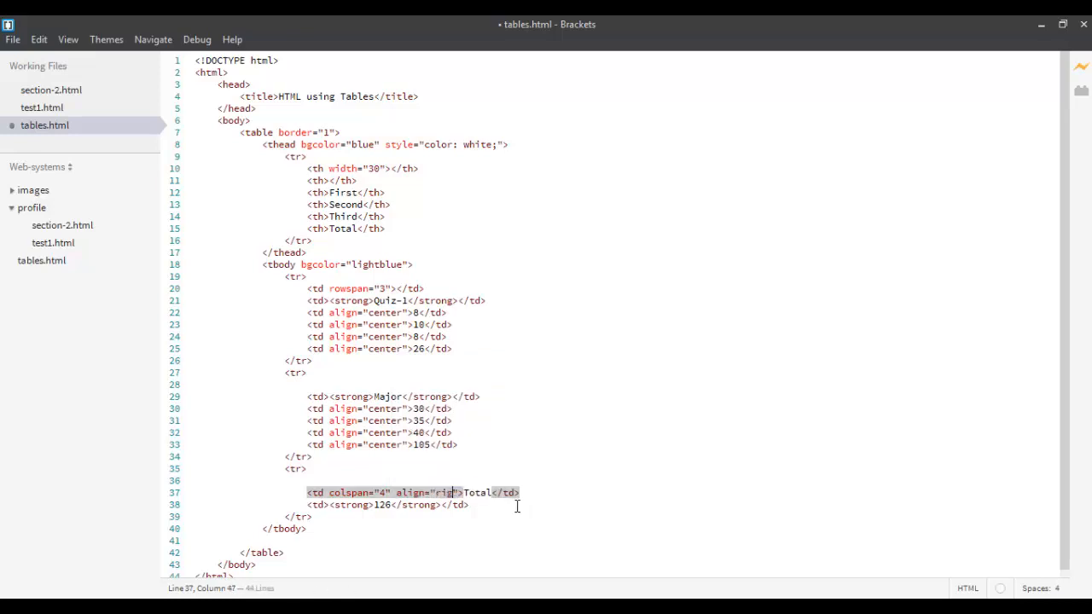
pyautogui.write('ght')
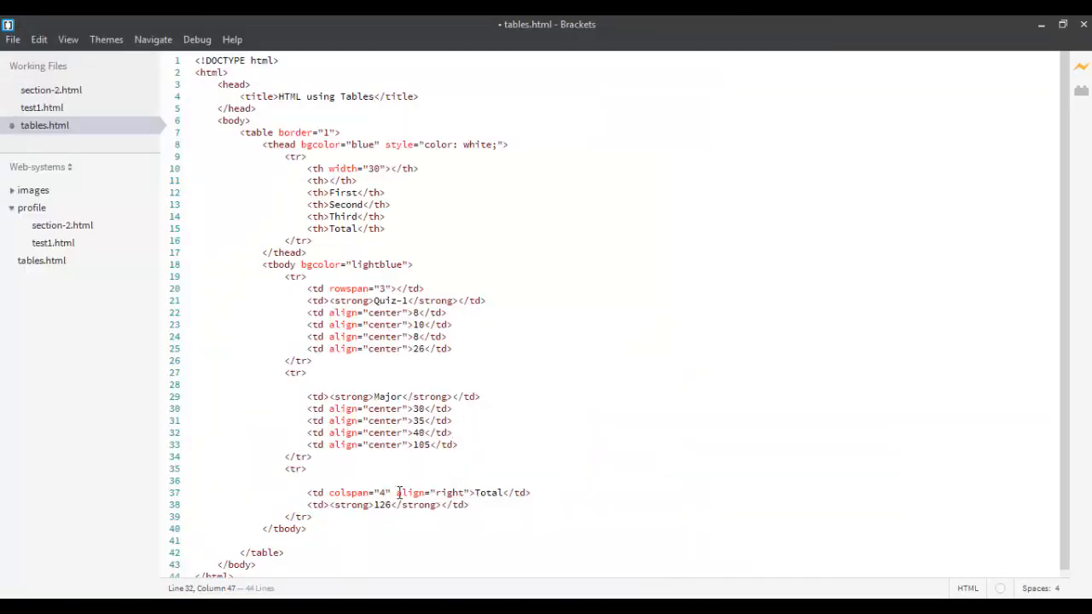
pyautogui.click(564, 533)
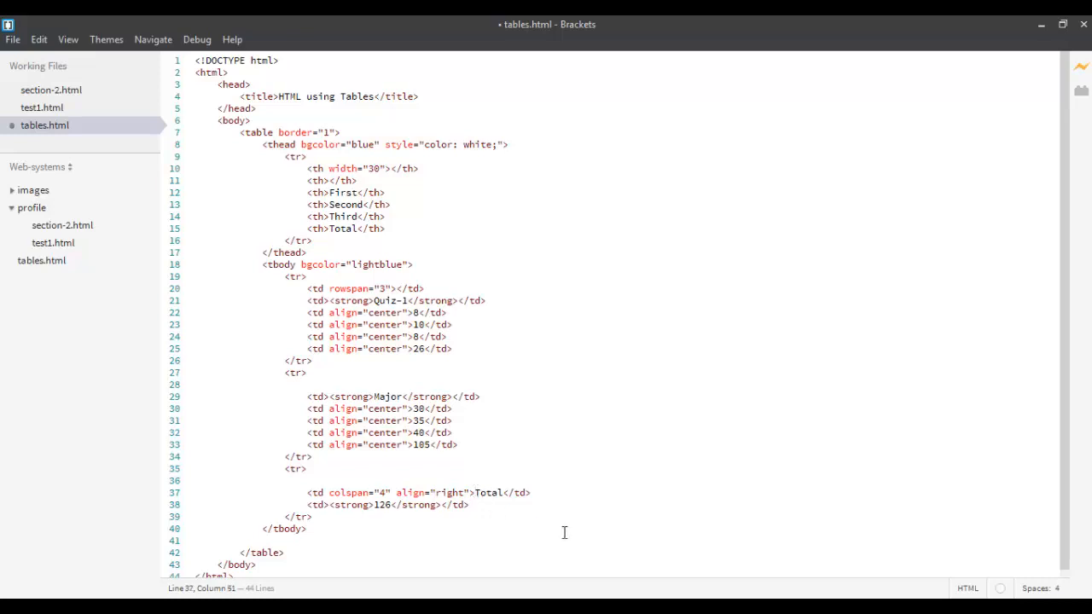
pyautogui.write('<em></em>')
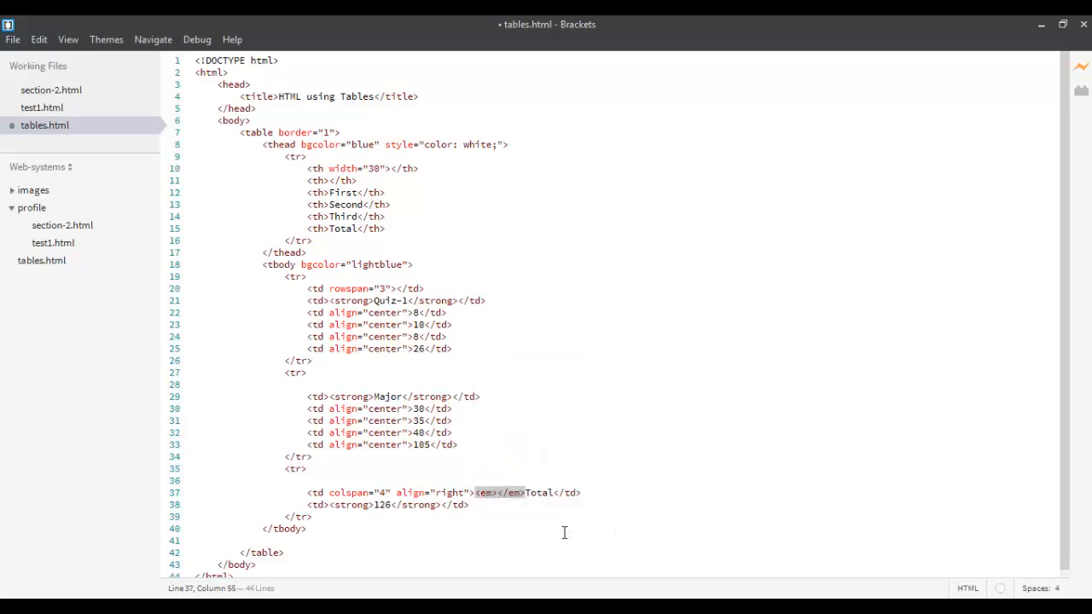
pyautogui.moveTo(480, 492); pyautogui.dragTo(524, 492)
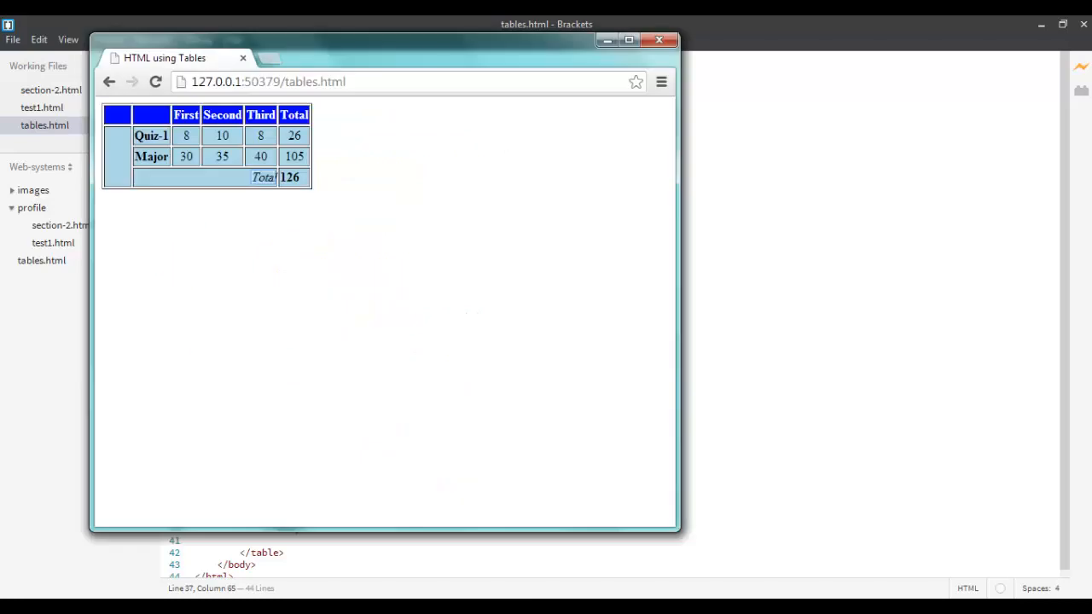
pyautogui.moveTo(331, 179)
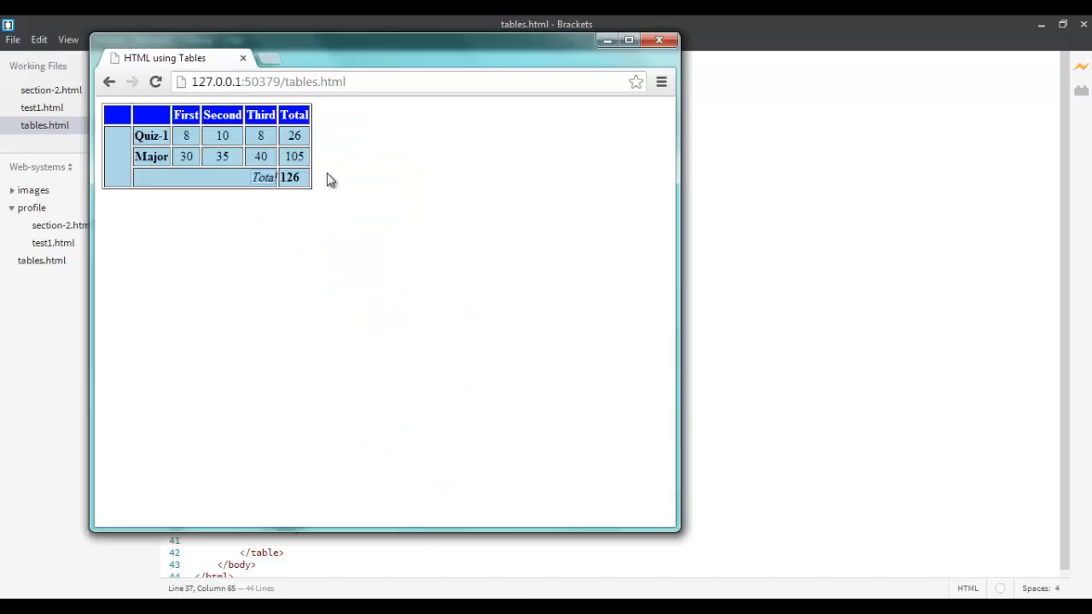
pyautogui.moveTo(335, 160)
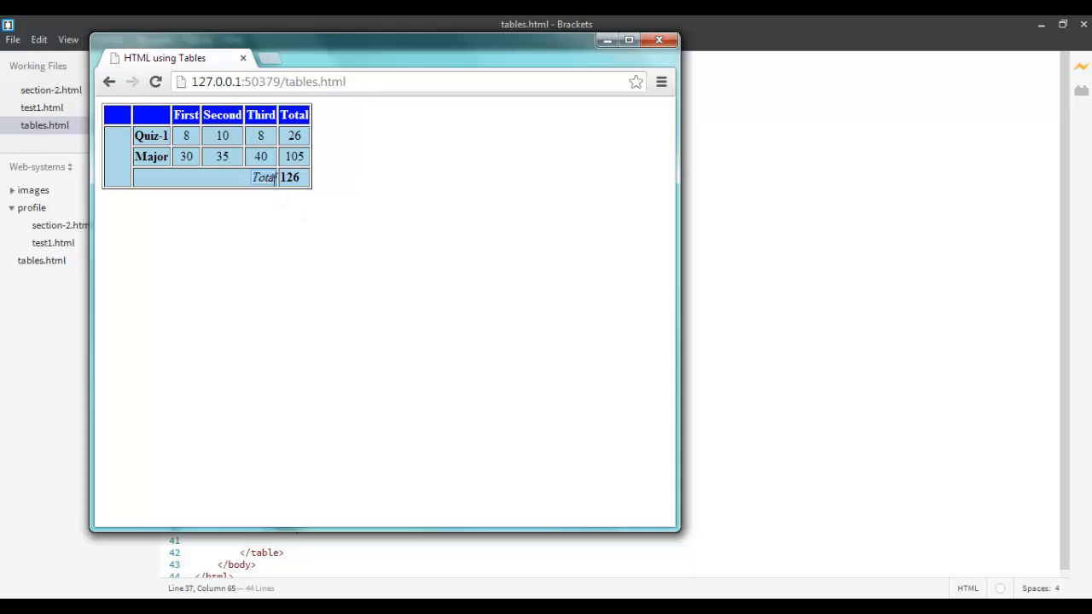
pyautogui.moveTo(277, 183)
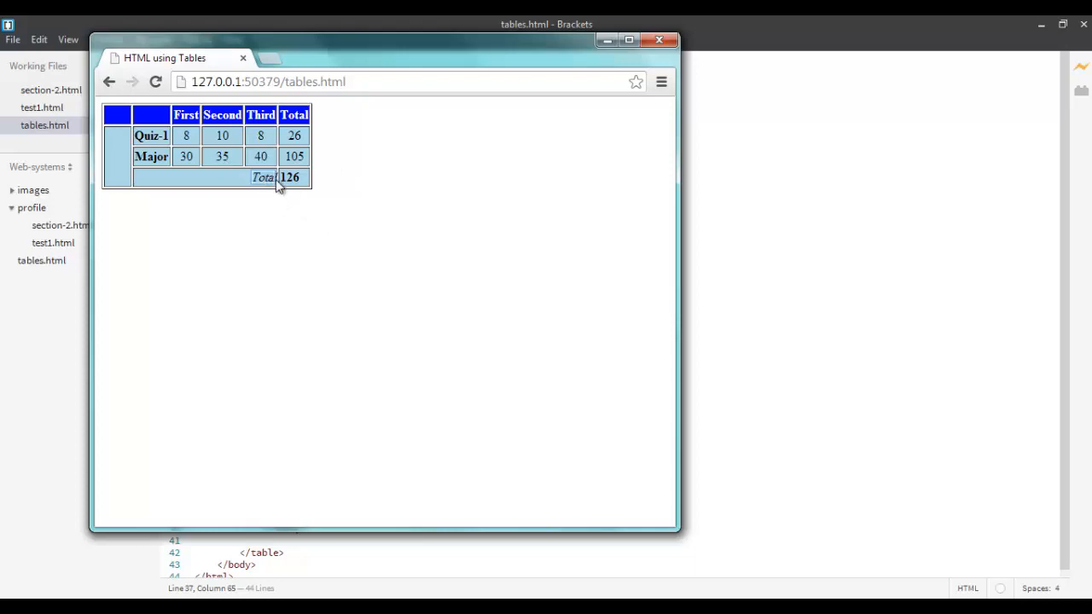
pyautogui.moveTo(500, 416)
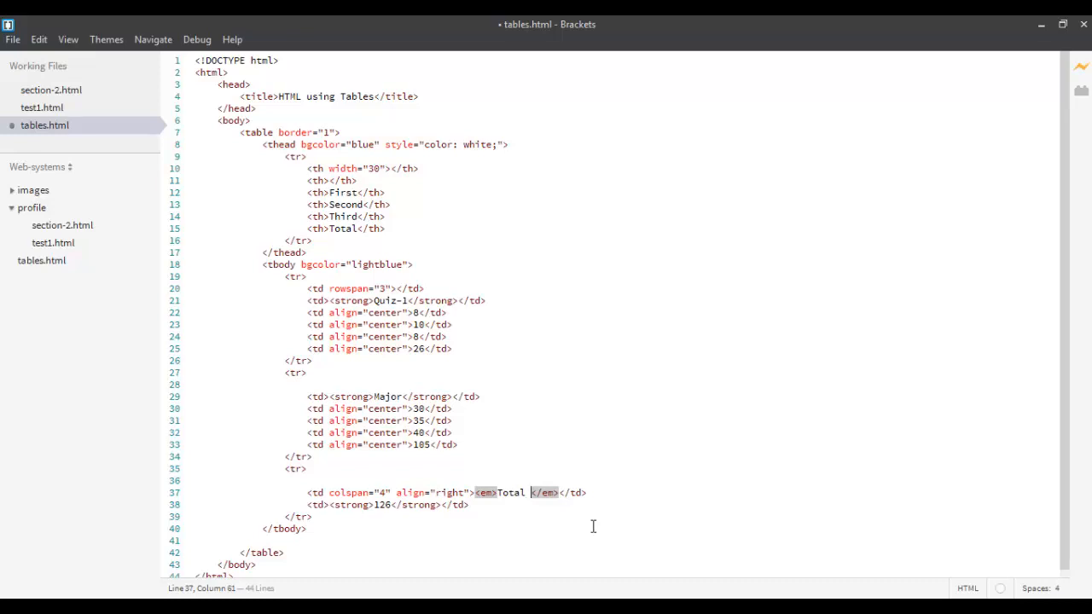
# Insert &nbsp; after Total inside the <em>, chosen from the code hints
pyautogui.write('&')
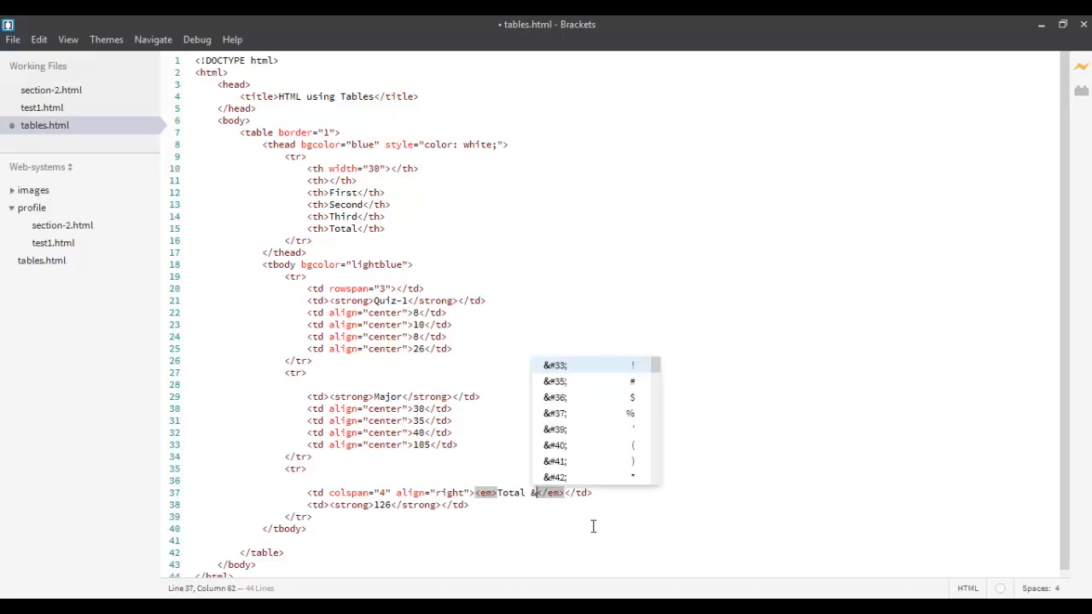
pyautogui.write('nb')
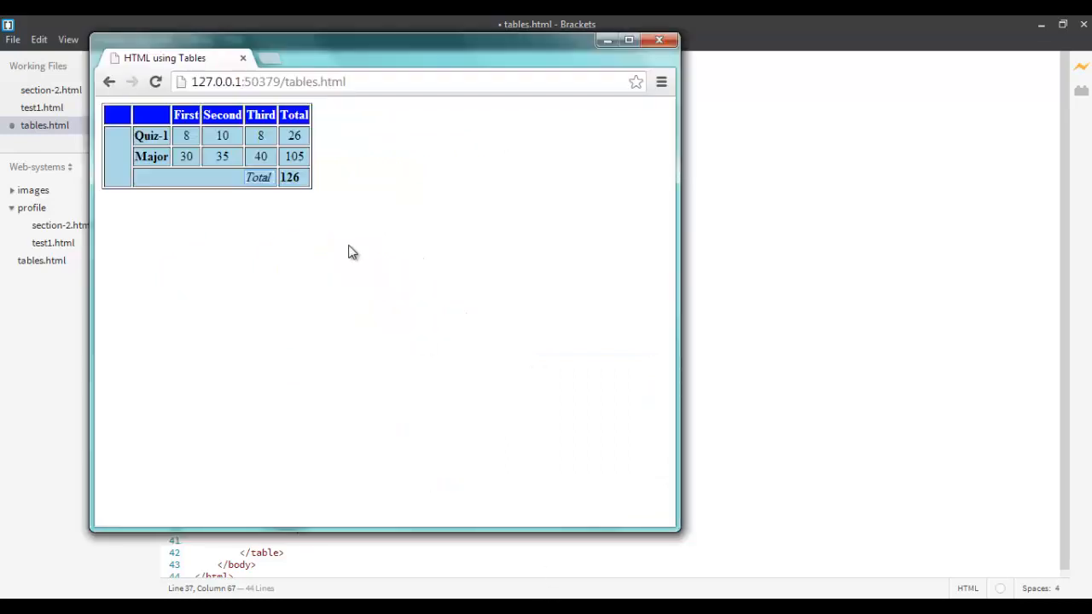
pyautogui.moveTo(266, 194)
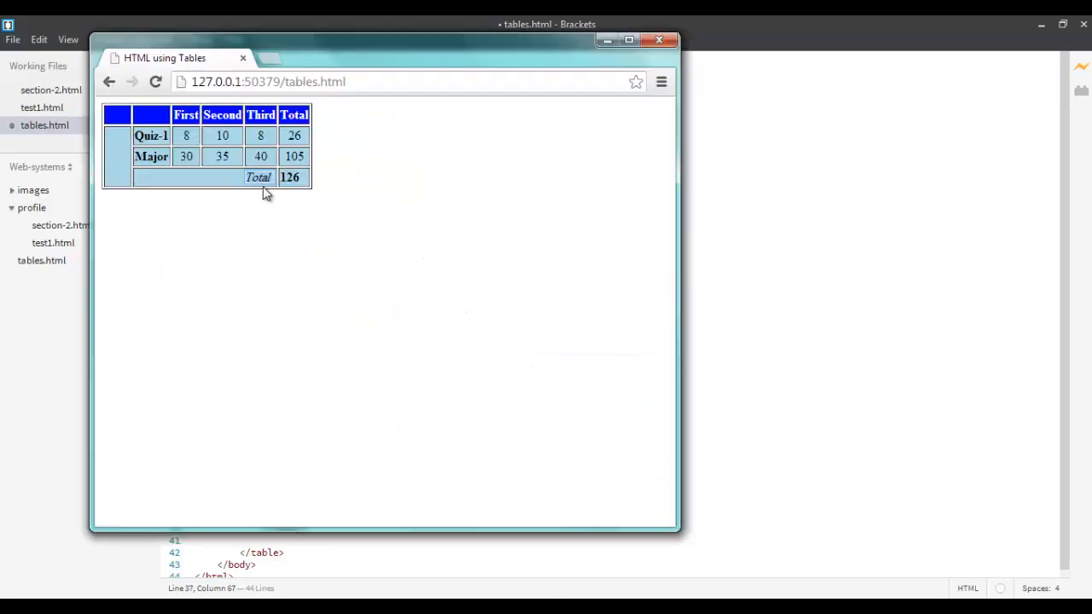
pyautogui.moveTo(284, 206)
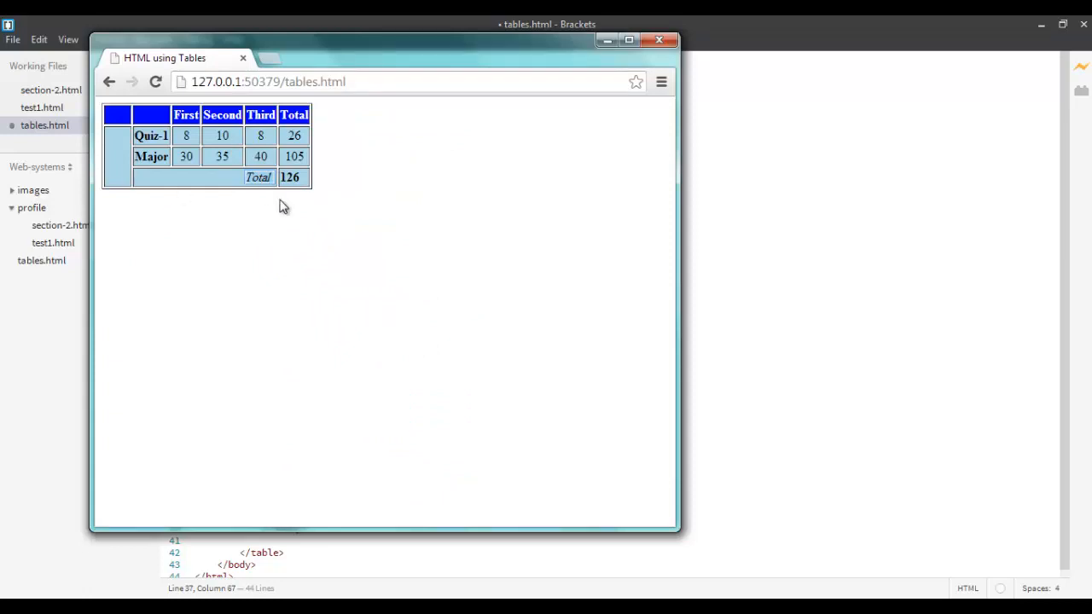
pyautogui.moveTo(292, 190)
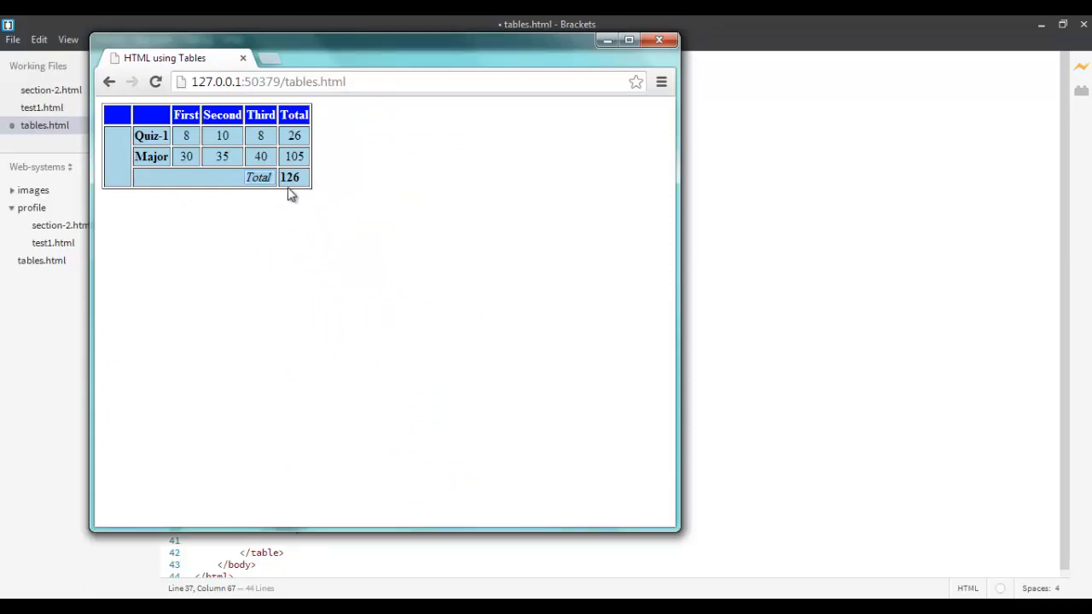
pyautogui.moveTo(211, 173)
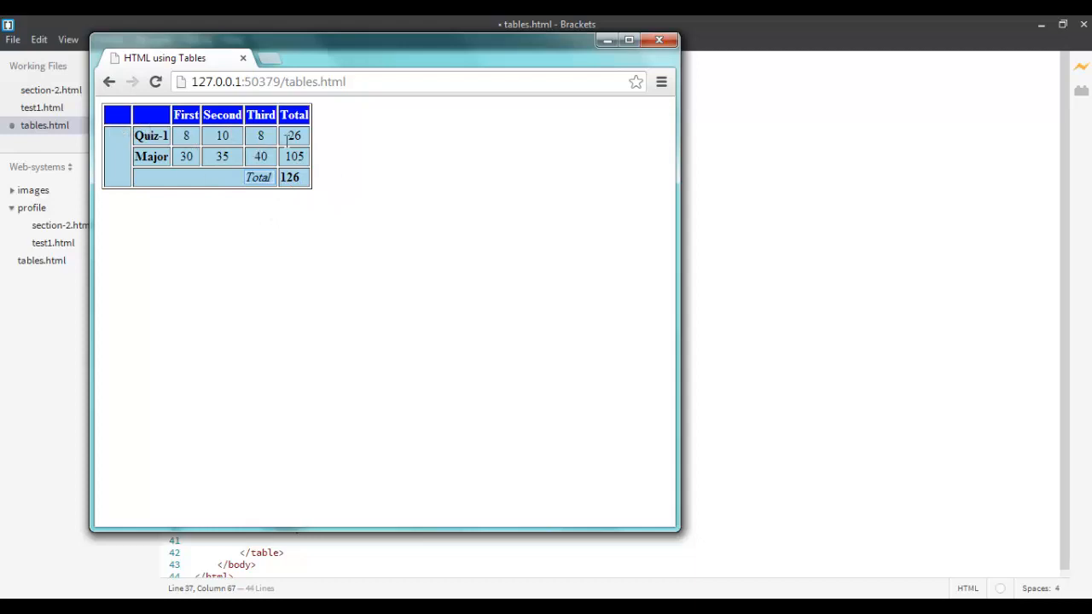
pyautogui.moveTo(498, 342)
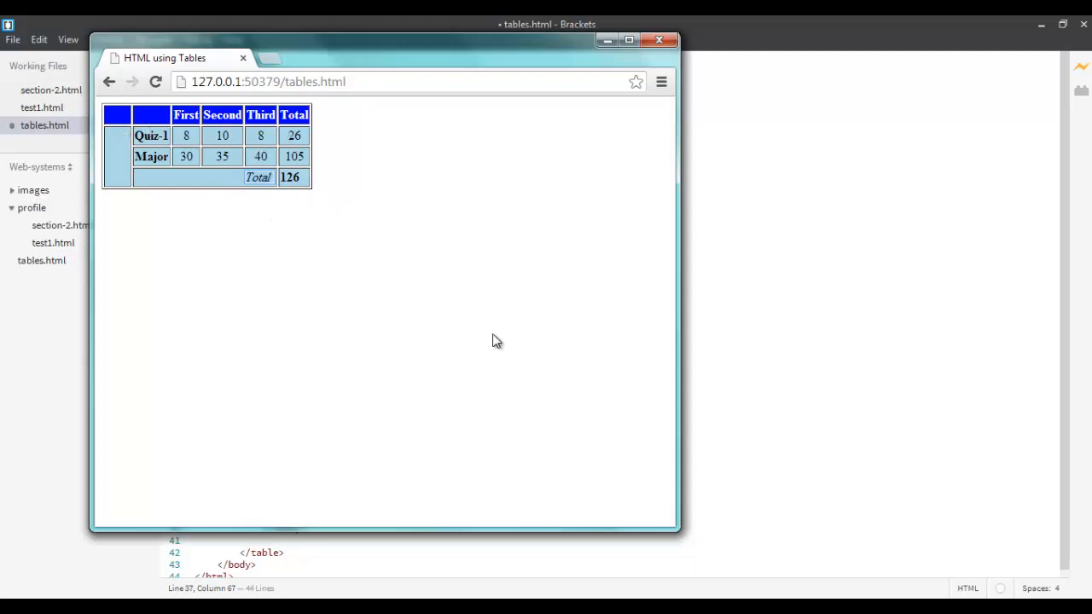
pyautogui.moveTo(518, 325)
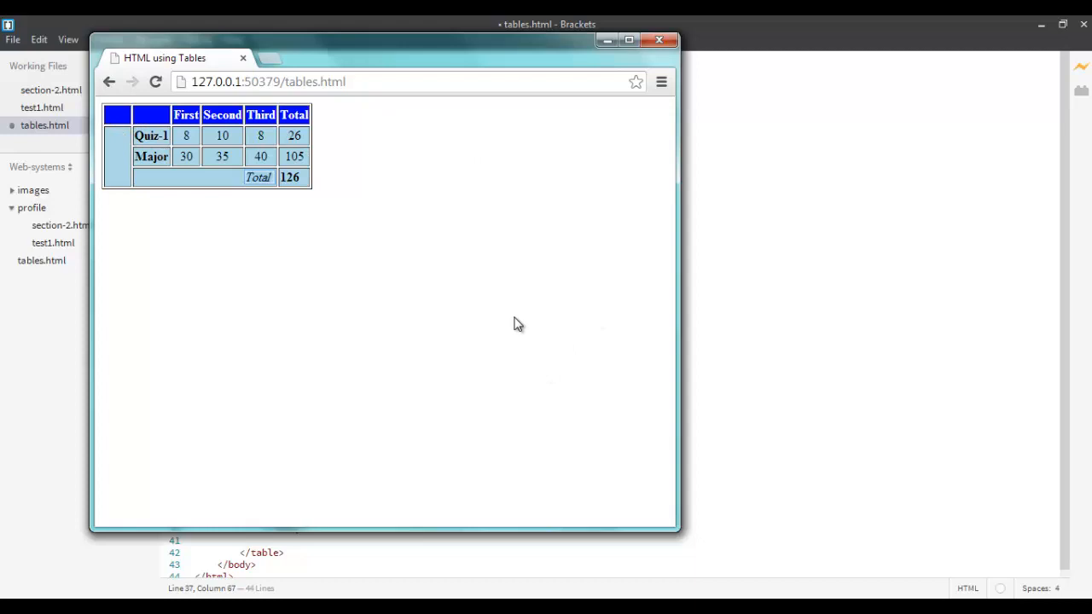
pyautogui.moveTo(311, 171)
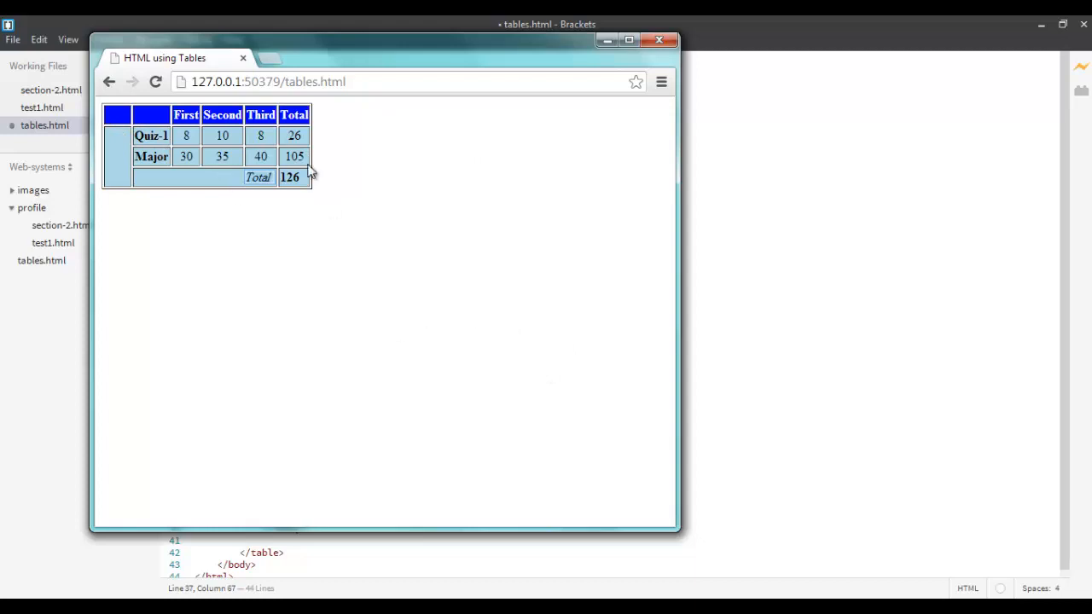
pyautogui.moveTo(297, 156)
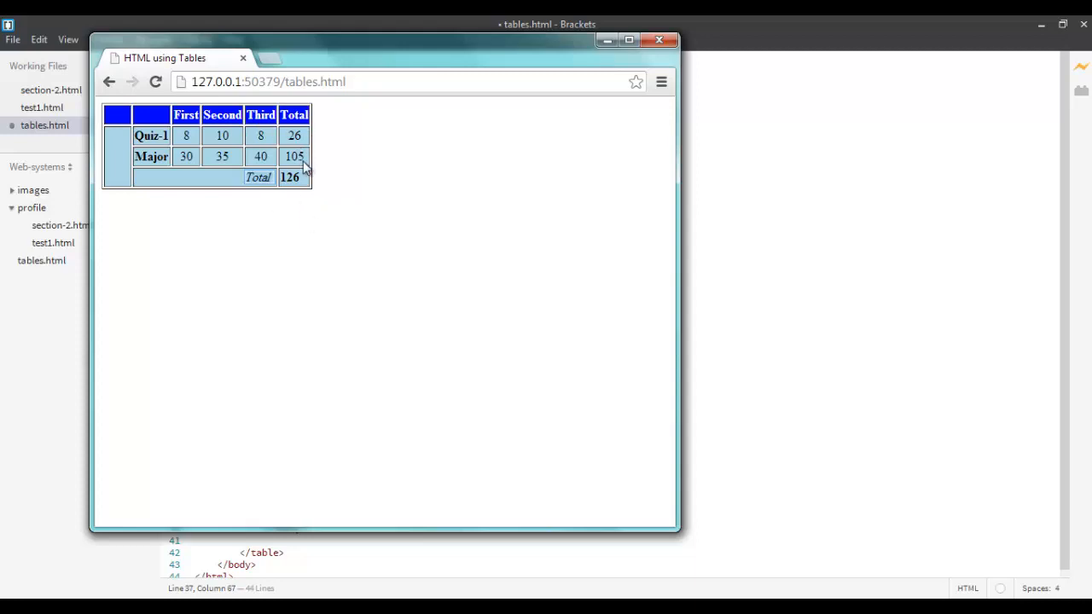
pyautogui.moveTo(284, 166)
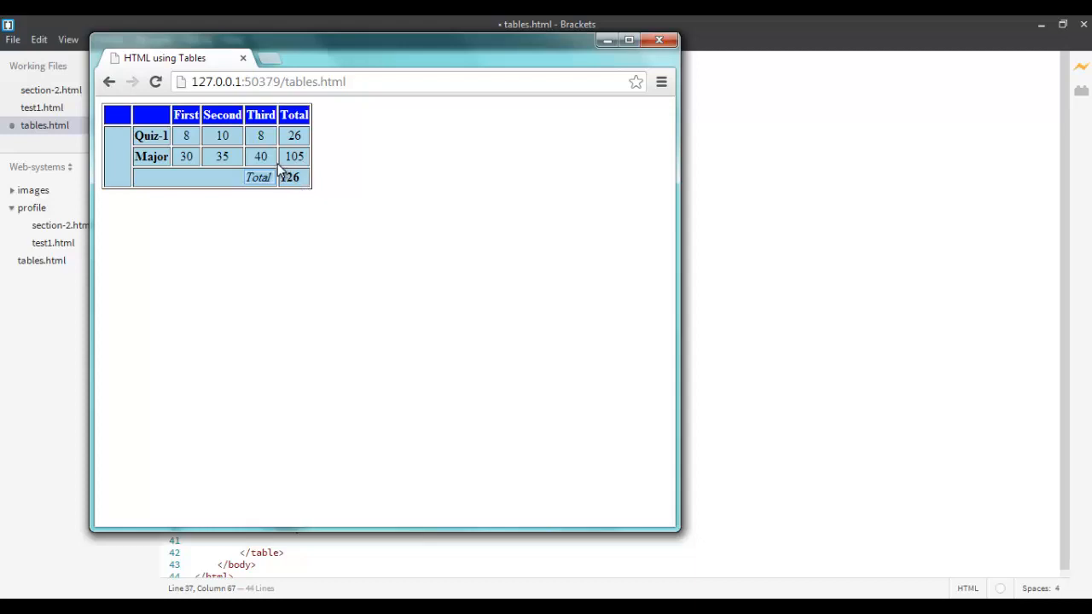
pyautogui.moveTo(797, 282)
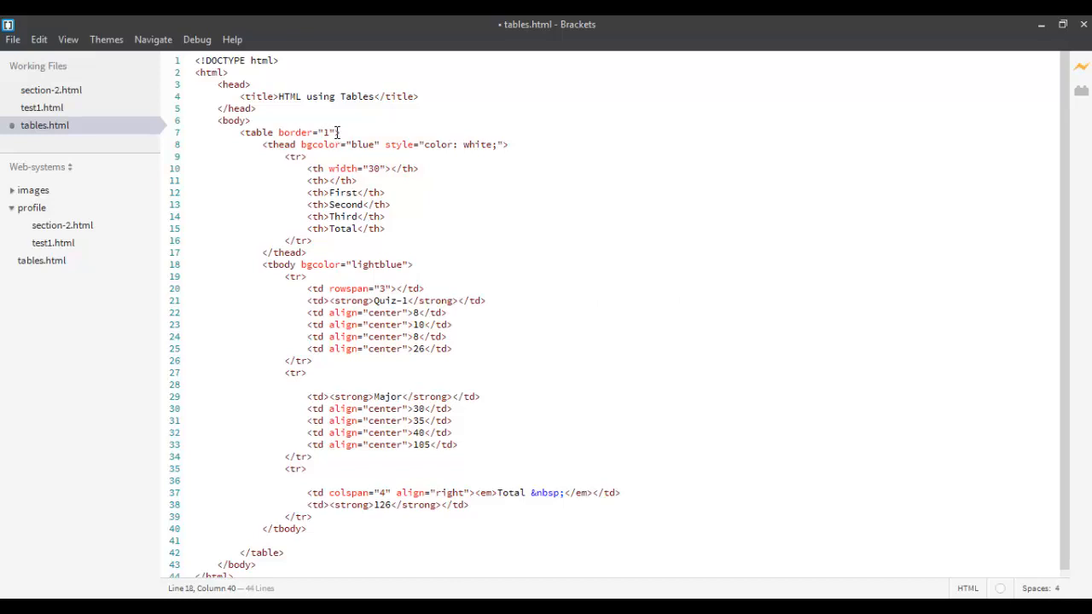
# Add cellspacing="10" after border="1" in the <table> tag and check the preview
pyautogui.write('cellspacing')
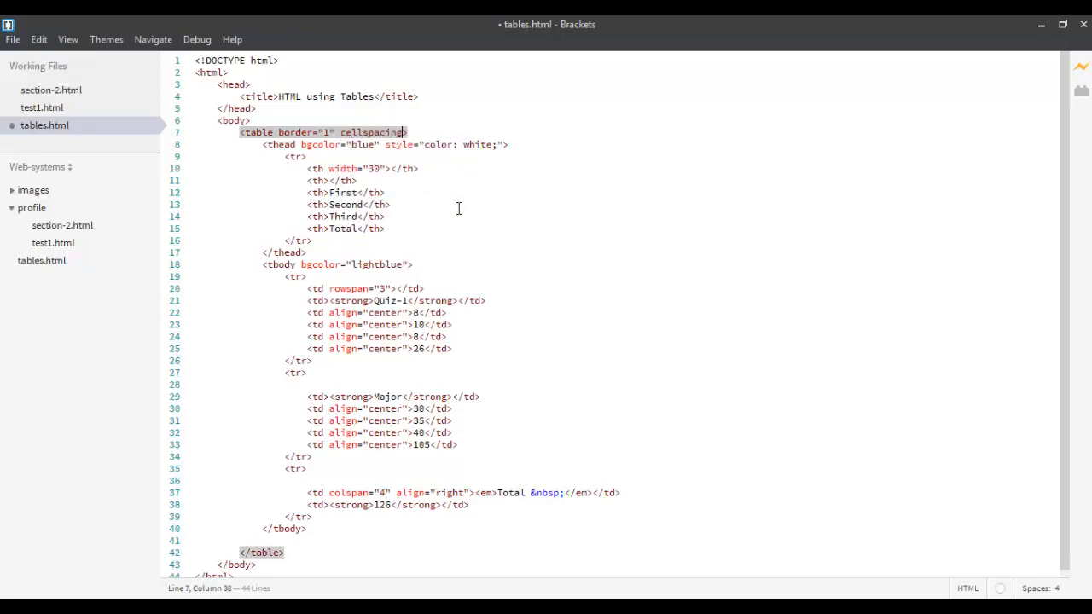
pyautogui.write('="1"')
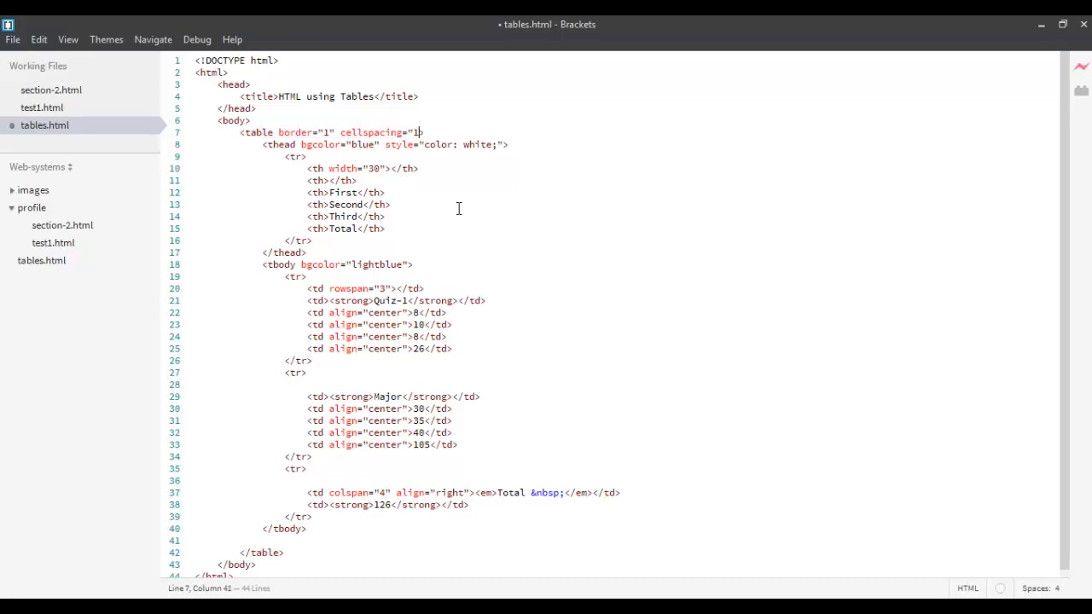
pyautogui.write('8')
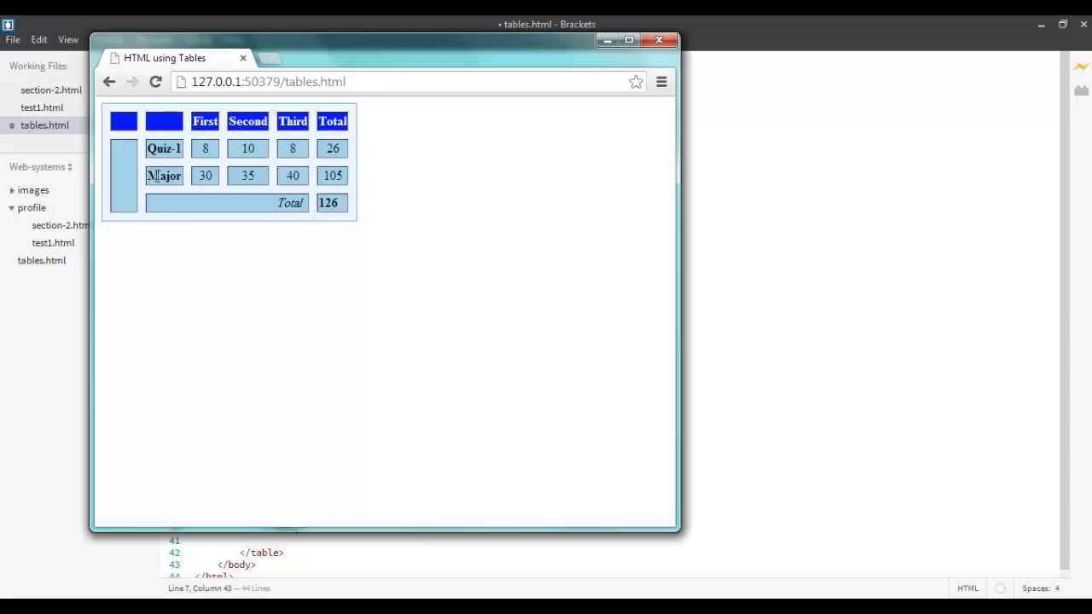
pyautogui.moveTo(333, 145)
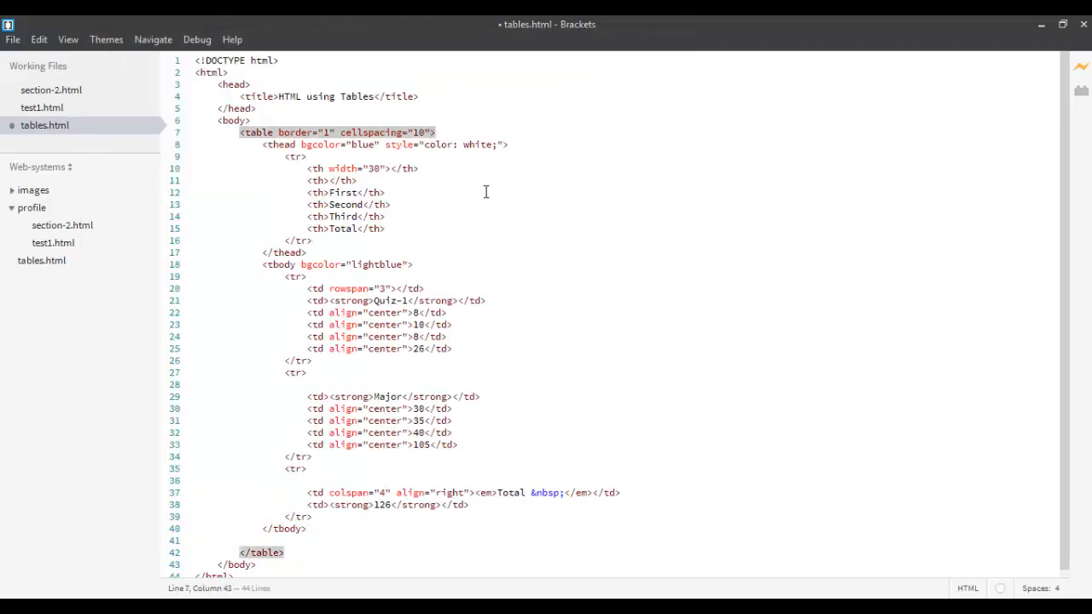
# Add cellpadding="10" to the <table> tag after cellspacing
pyautogui.write('cellpadding="')
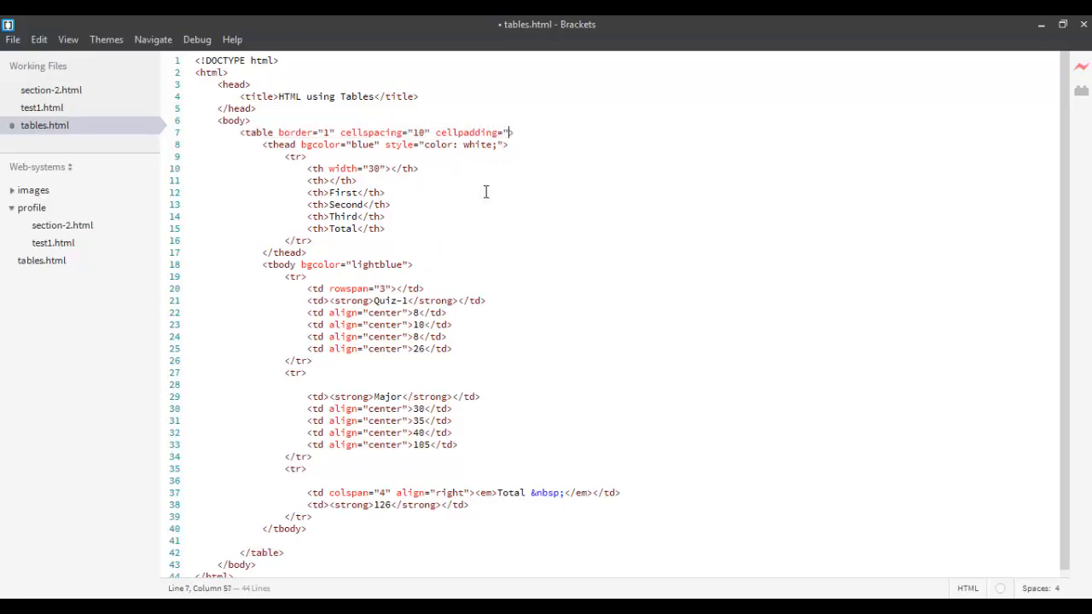
pyautogui.write('10"')
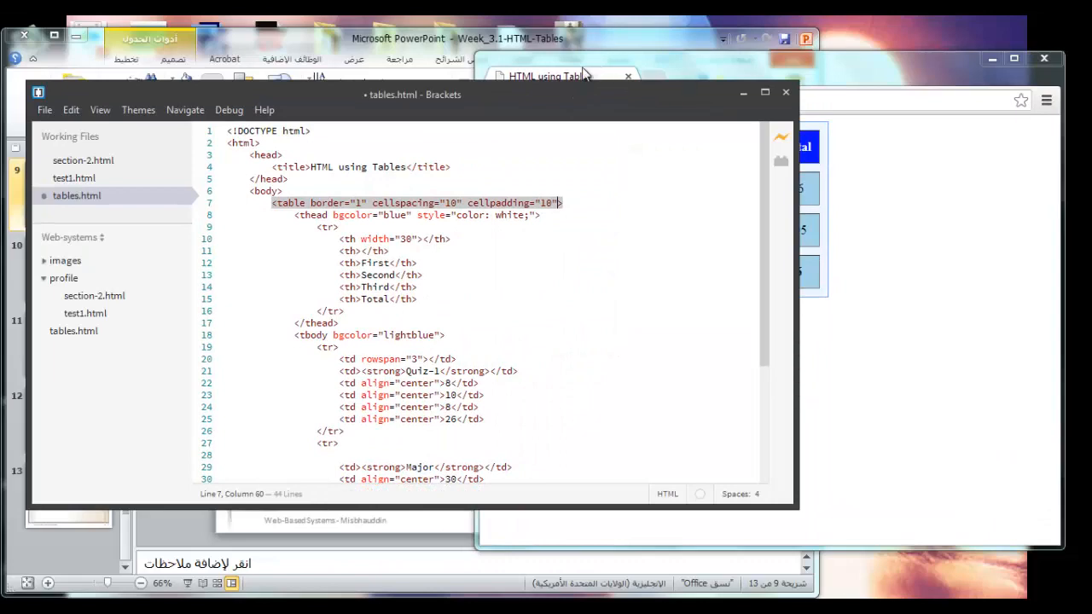
pyautogui.moveTo(418, 100)
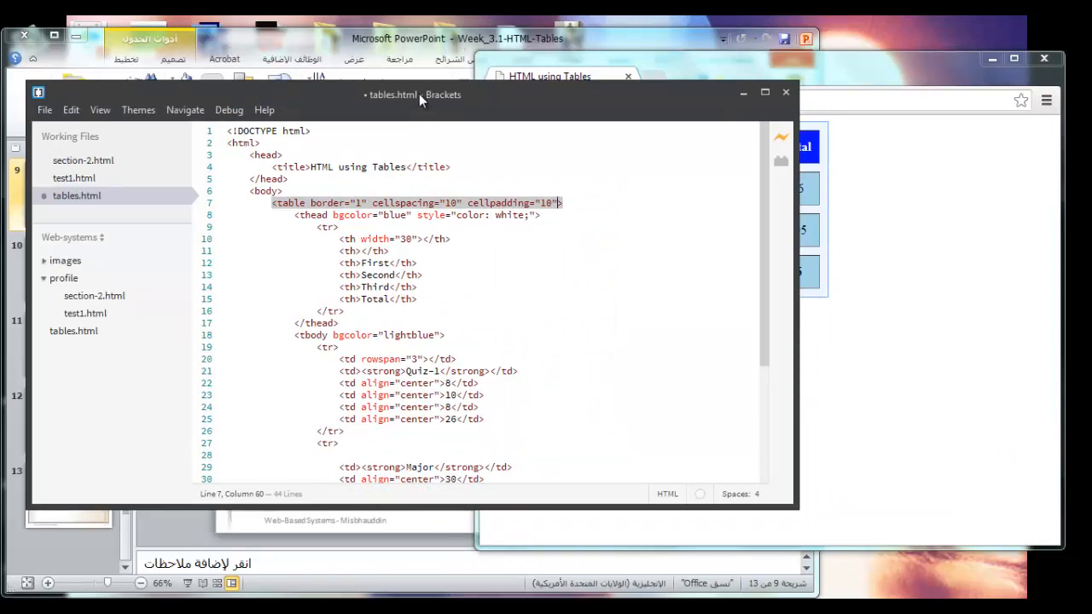
# Move Brackets below the Chrome preview and change cellpadding to 5
pyautogui.moveTo(418, 95); pyautogui.dragTo(557, 230)
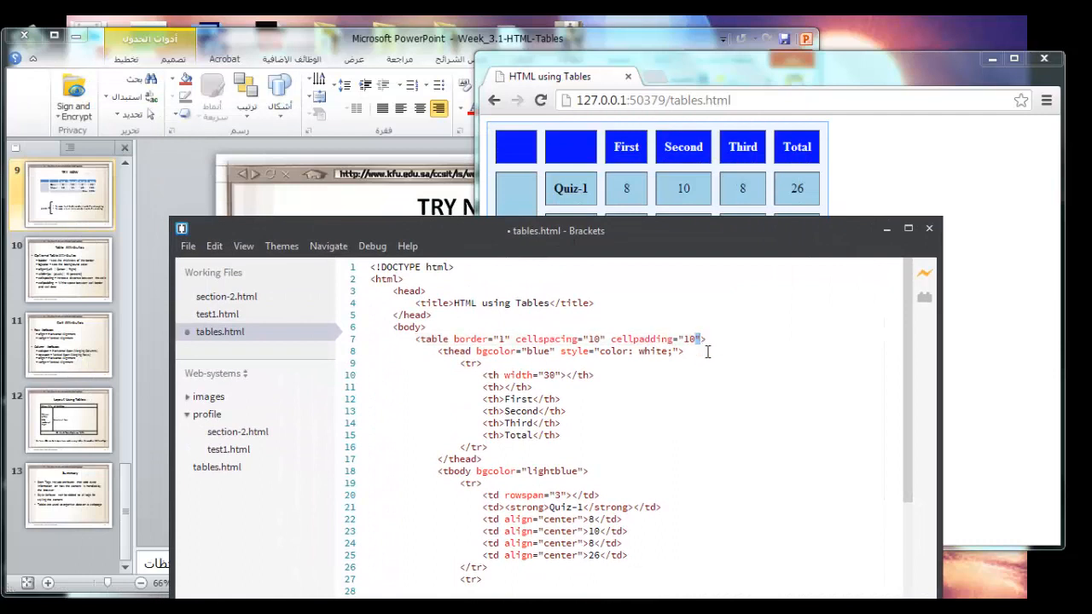
pyautogui.write('5')
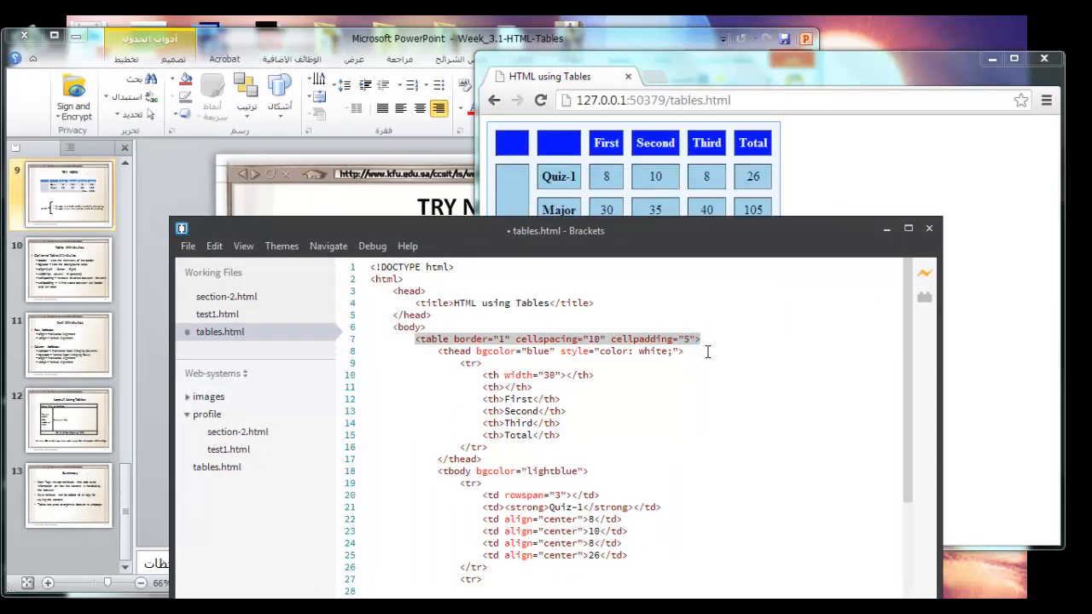
pyautogui.moveTo(655, 187)
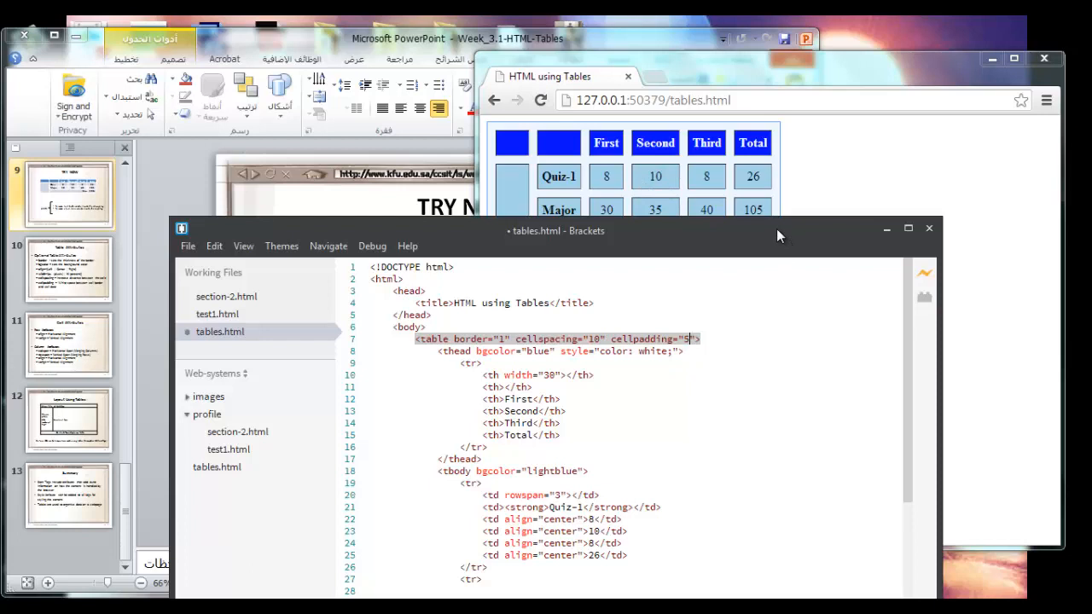
# Maximize Brackets and select the bgcolor attribute on the <thead> line
pyautogui.click(908, 228)
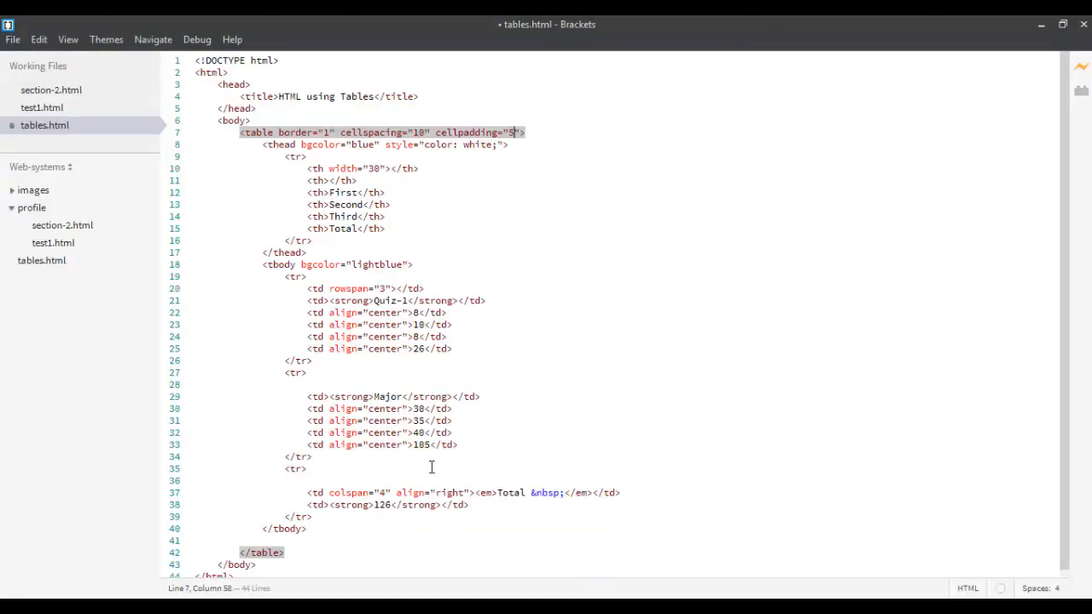
pyautogui.moveTo(548, 311)
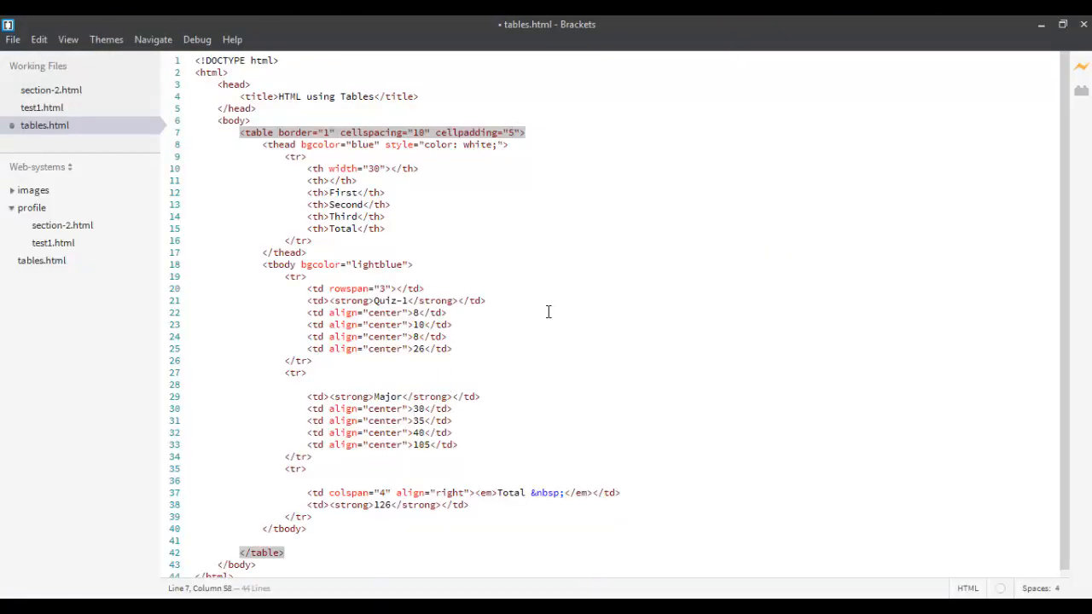
pyautogui.doubleClick(322, 144)
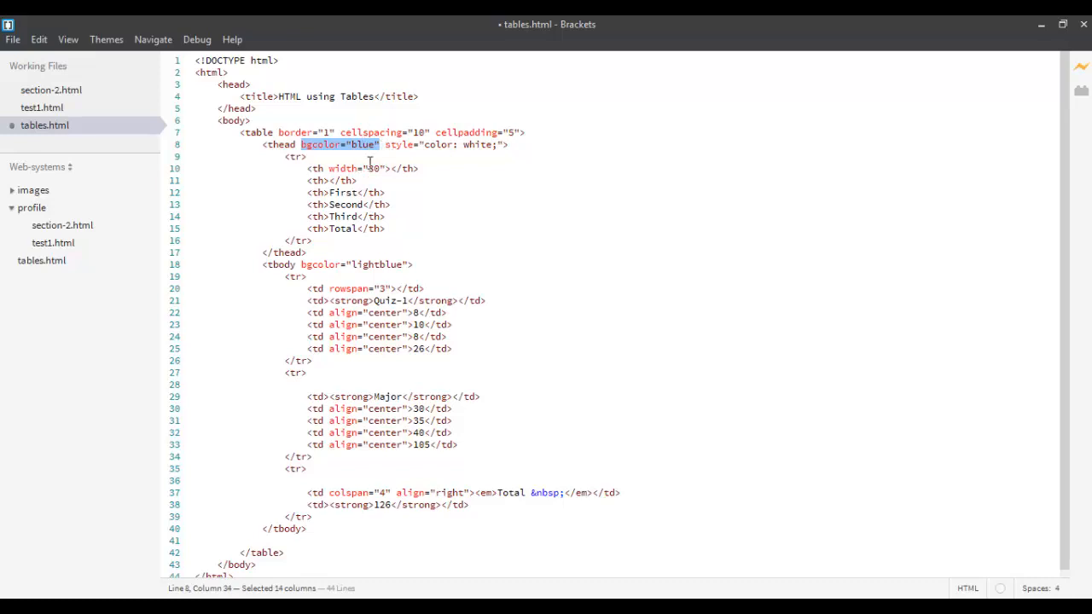
pyautogui.moveTo(396, 145)
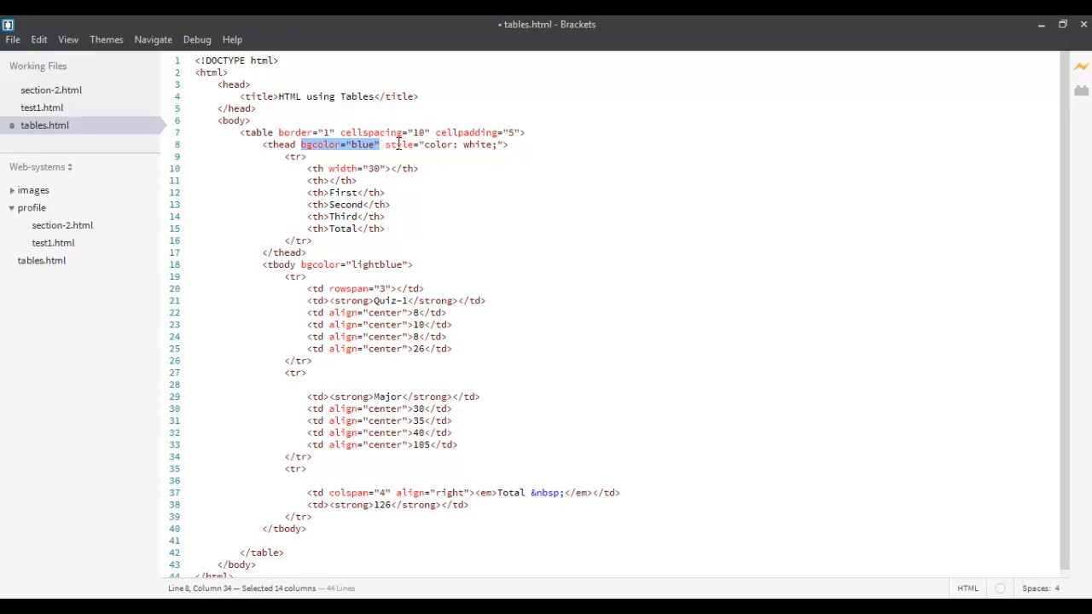
pyautogui.moveTo(430, 164)
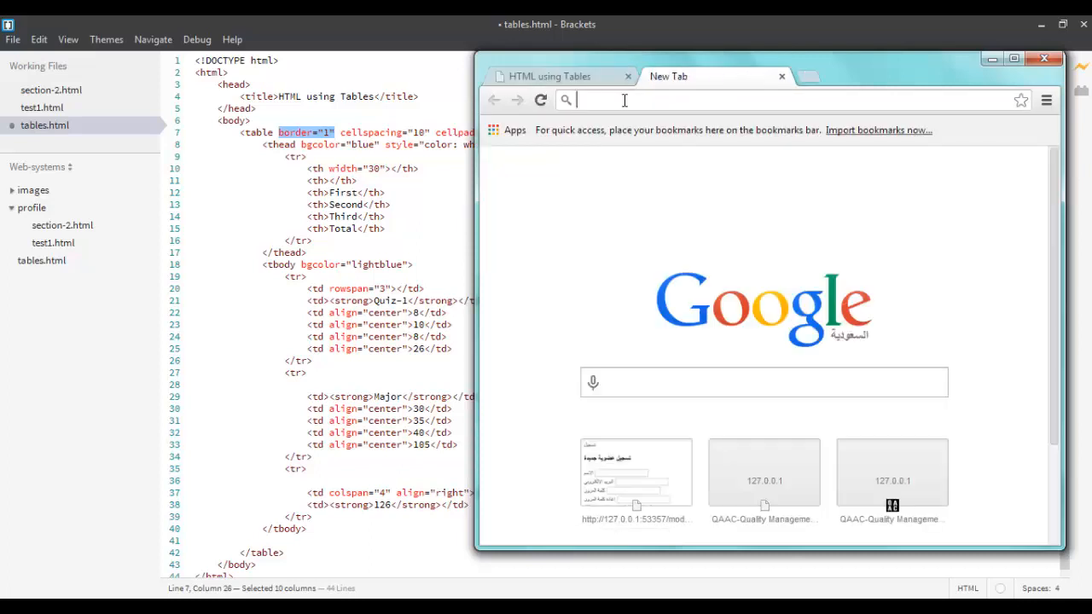
# Load devdocs.io in a new Chrome tab
pyautogui.write('devdocs.i')
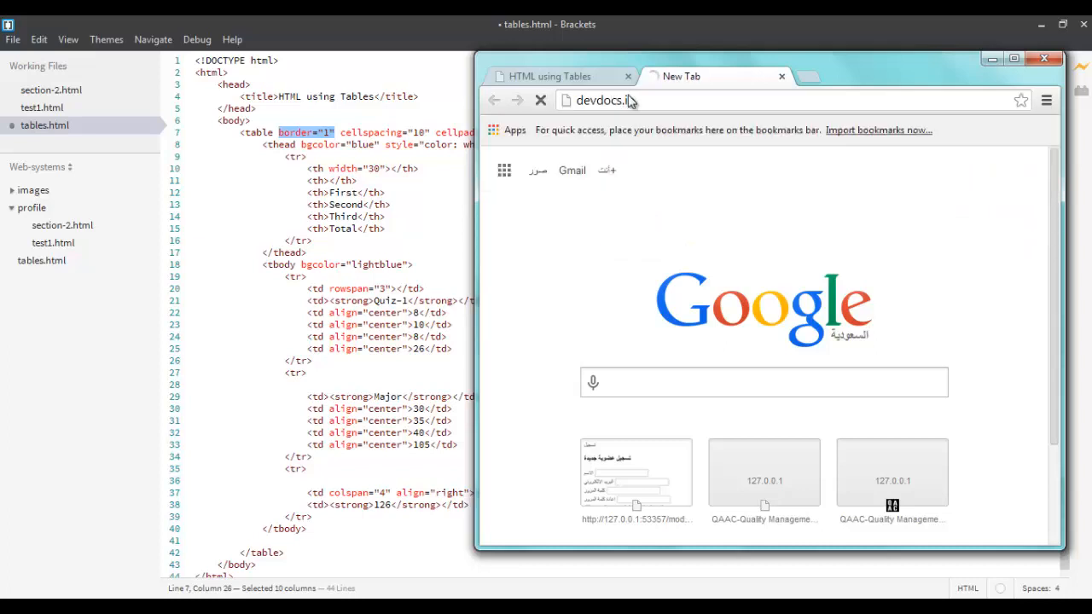
pyautogui.press('Return')
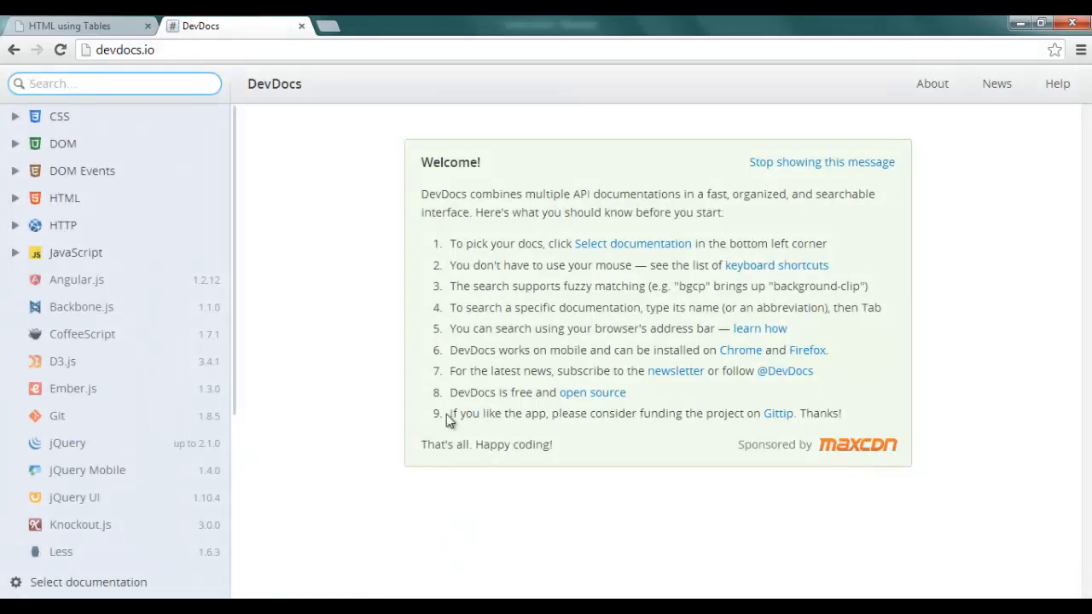
# Open DevDocs' HTML Obsolete elements page and expand the Standard elements list
pyautogui.click(64, 197)
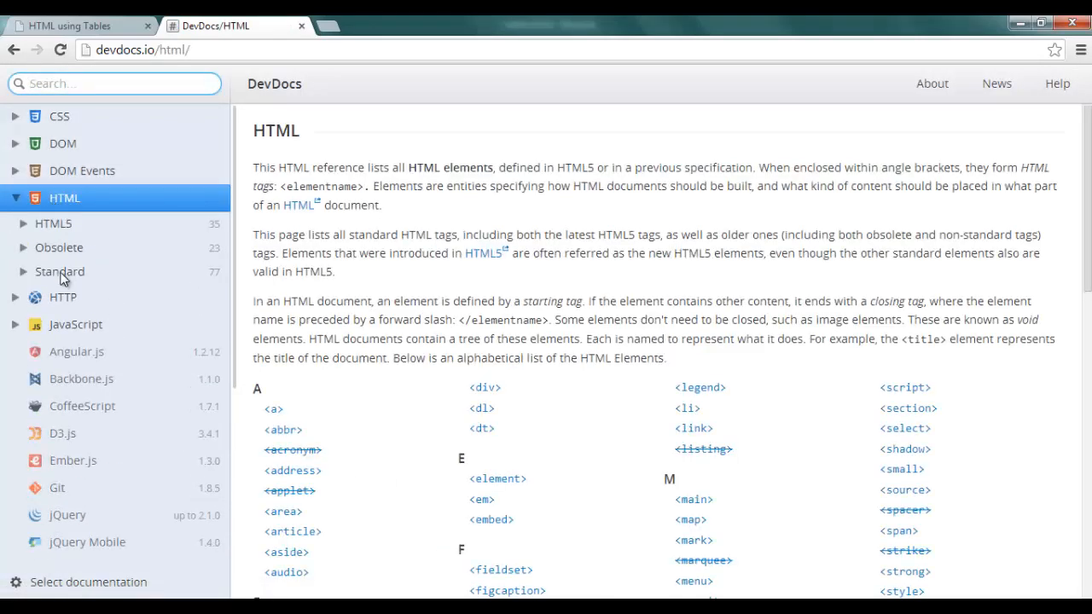
pyautogui.click(59, 247)
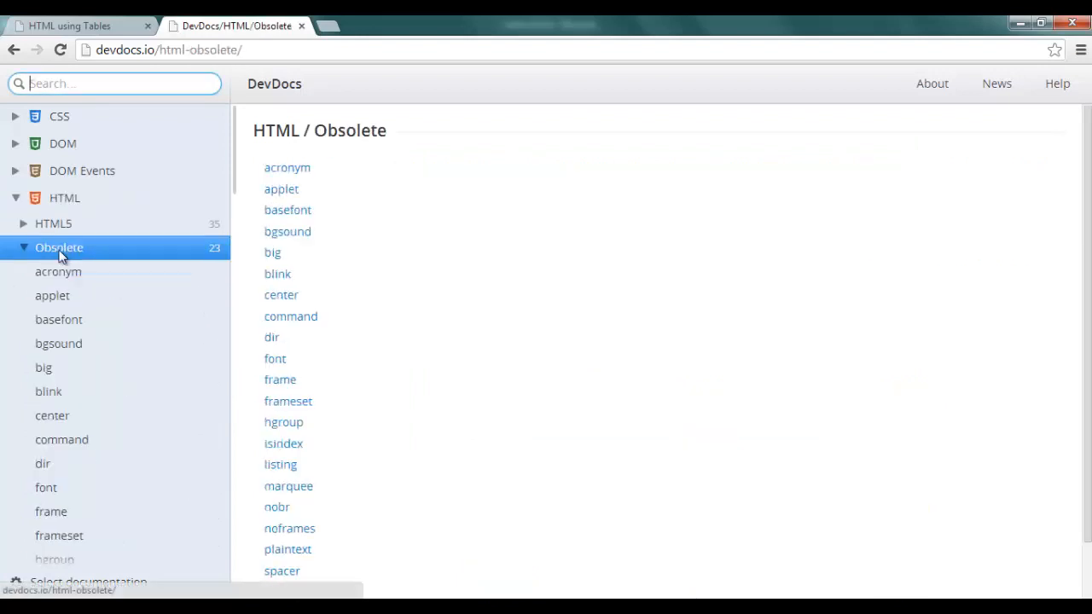
pyautogui.moveTo(179, 268)
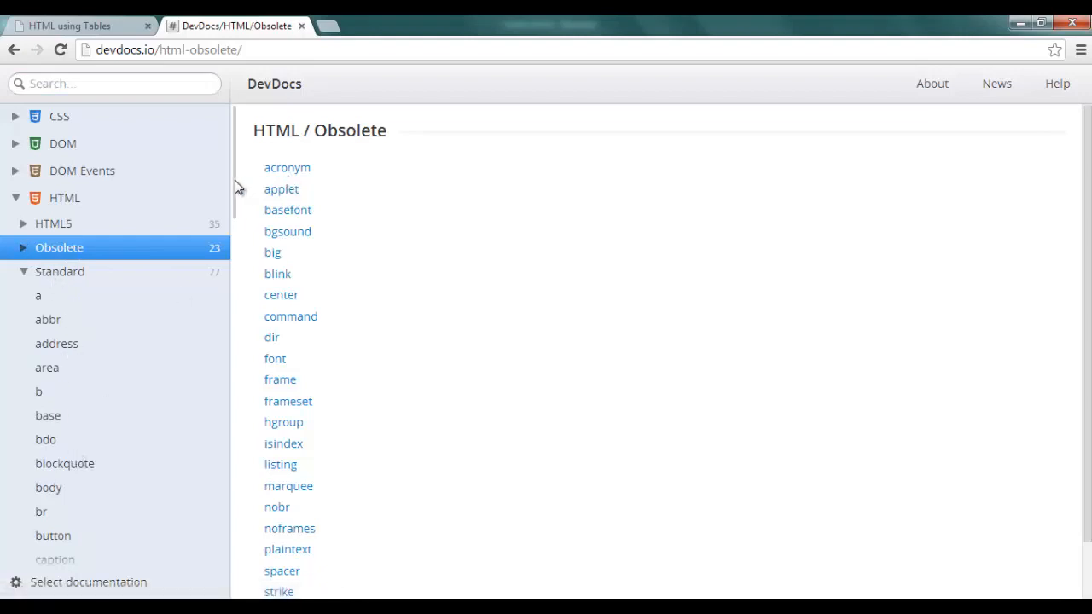
pyautogui.scroll(-3)
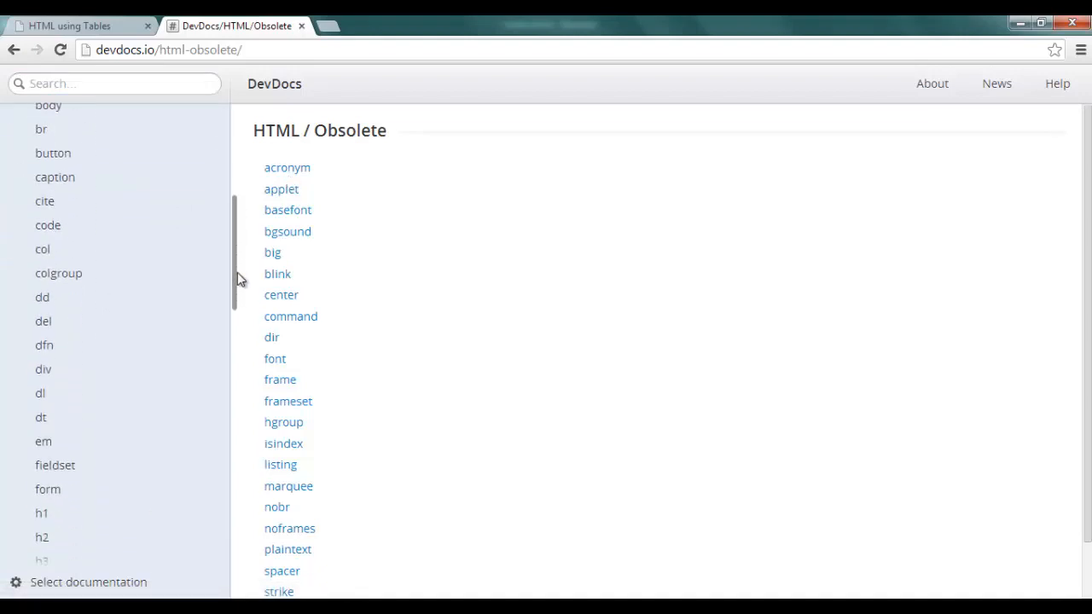
pyautogui.scroll(-3)
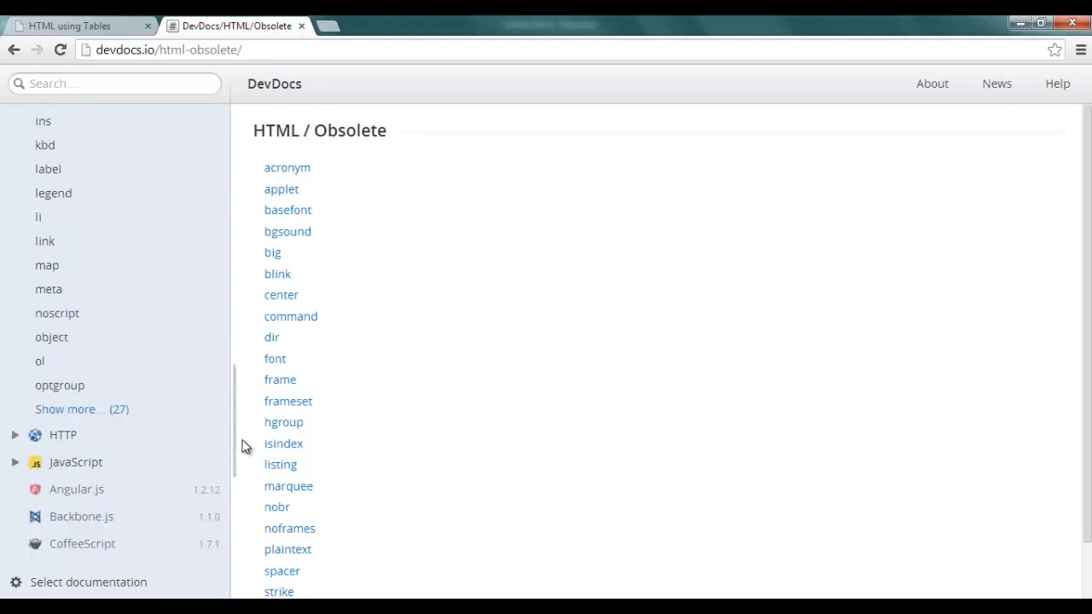
pyautogui.click(70, 408)
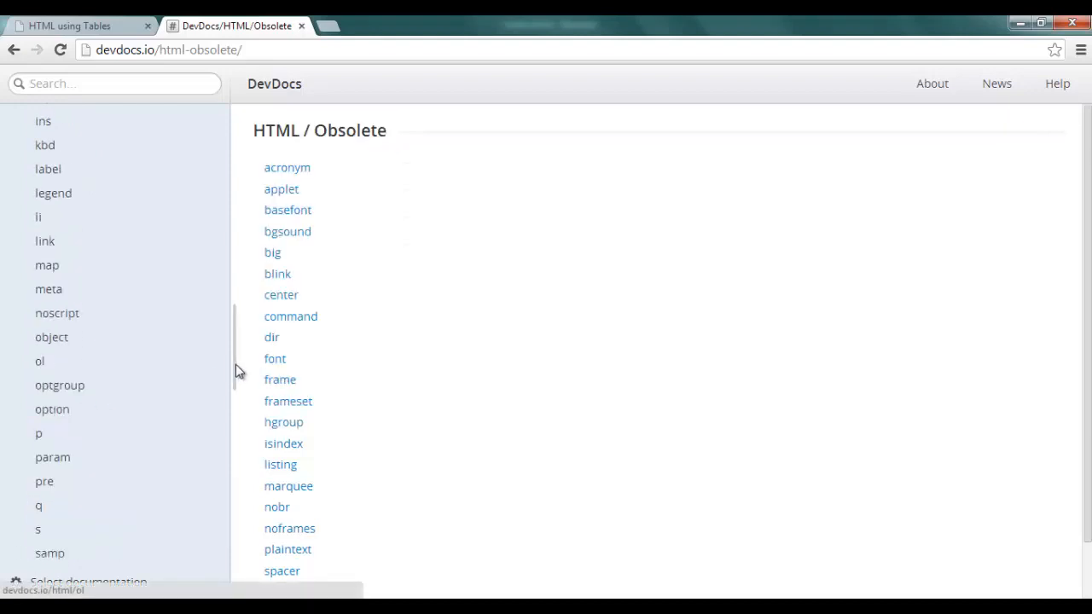
pyautogui.scroll(-3)
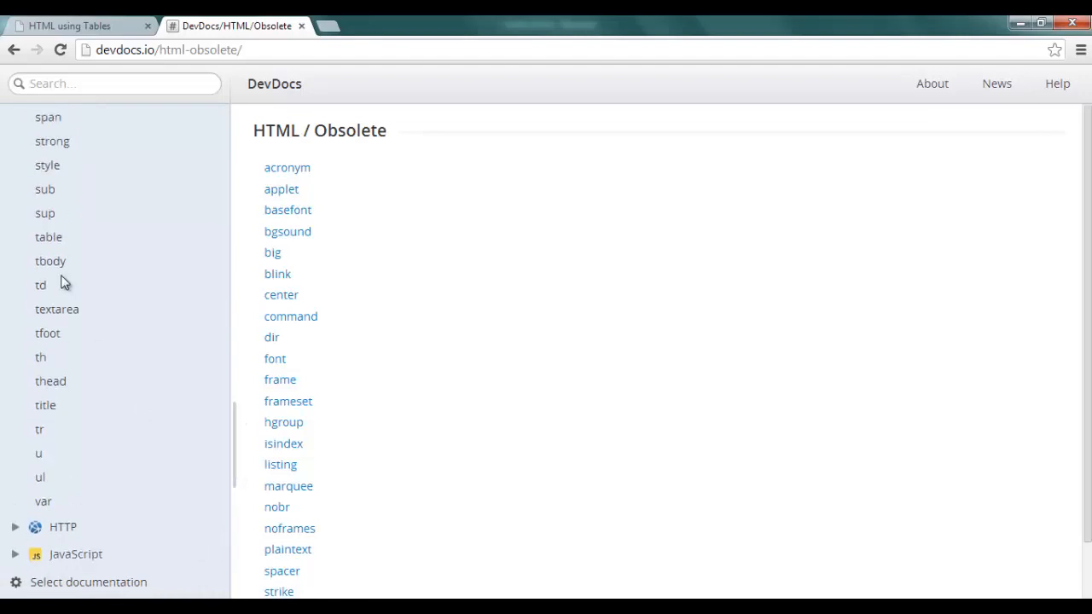
# Open the table element reference and scroll to its Attributes section
pyautogui.click(49, 236)
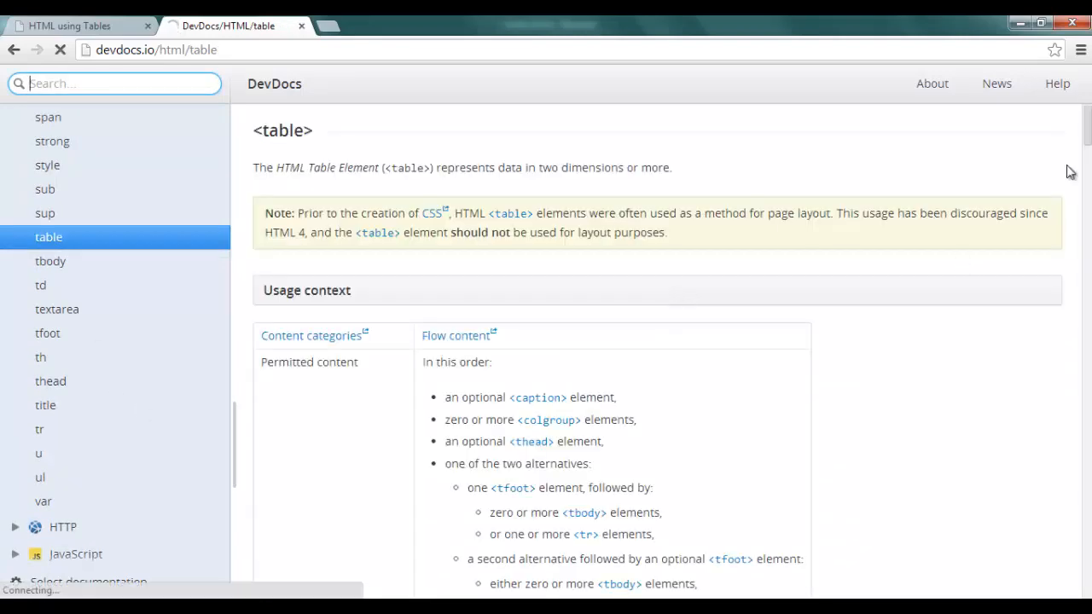
pyautogui.scroll(-3)
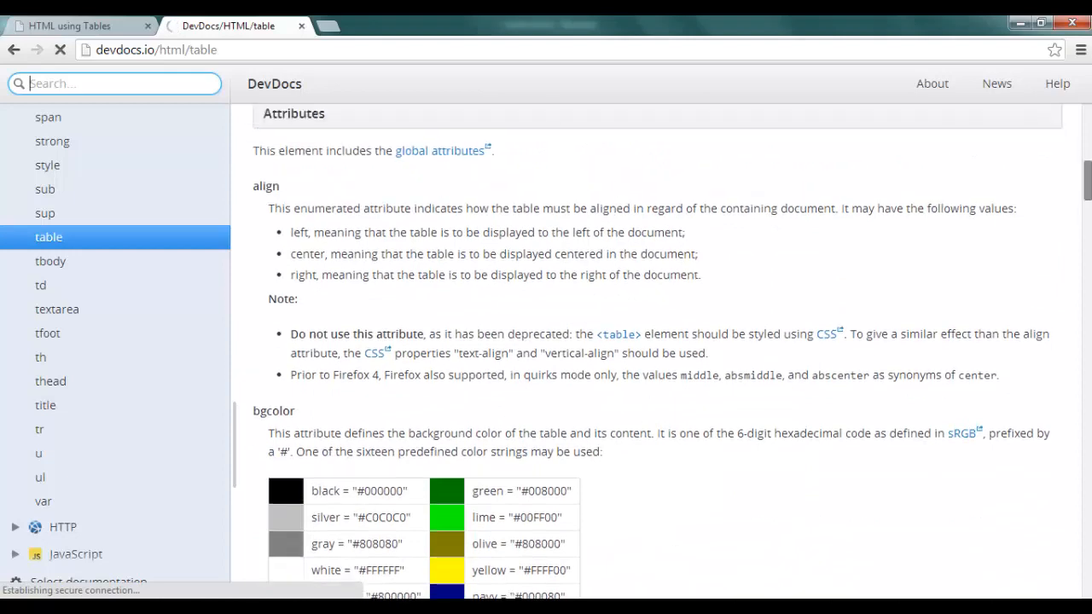
pyautogui.scroll(3)
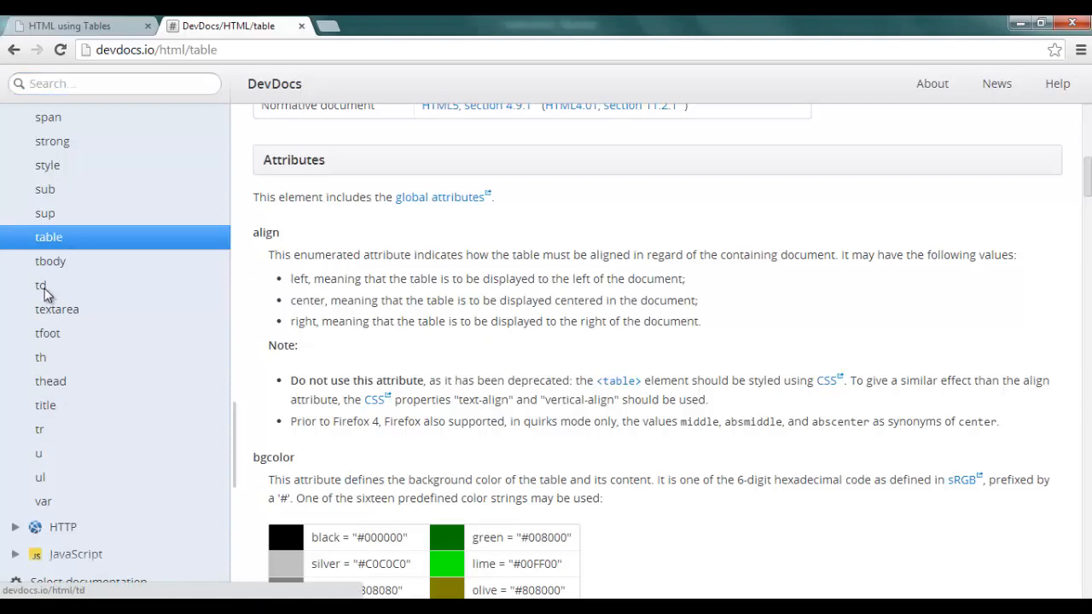
# Scroll the td reference's attributes down to its browser compatibility table
pyautogui.click(40, 284)
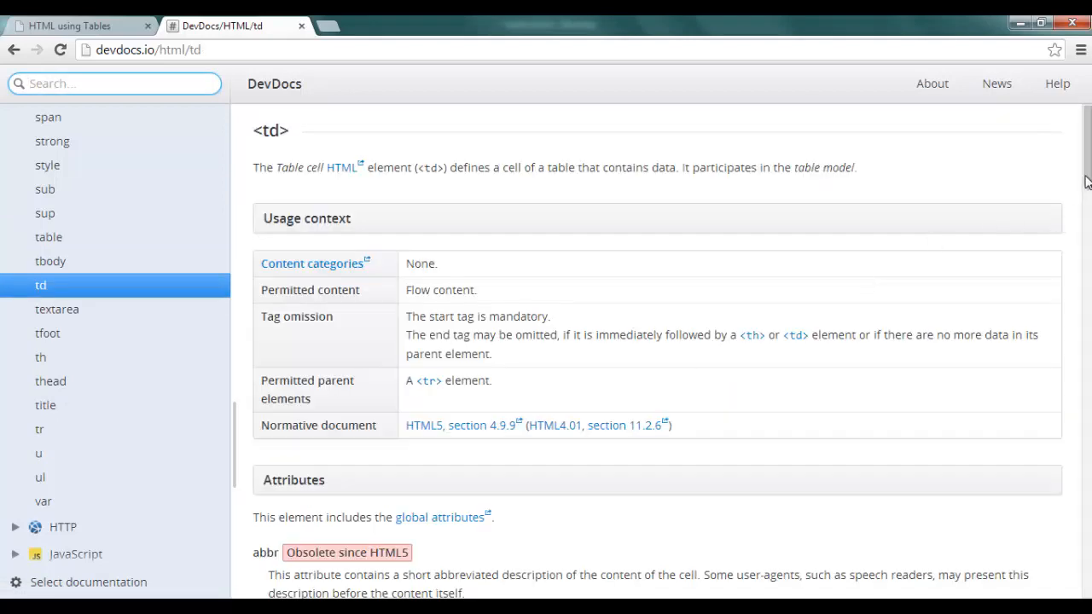
pyautogui.scroll(-3)
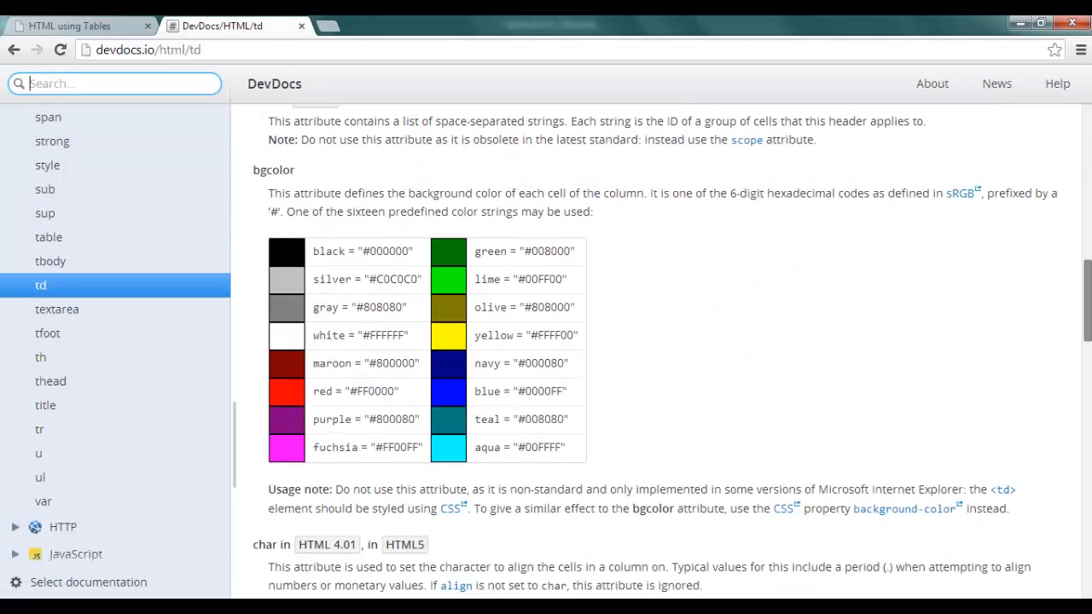
pyautogui.scroll(-3)
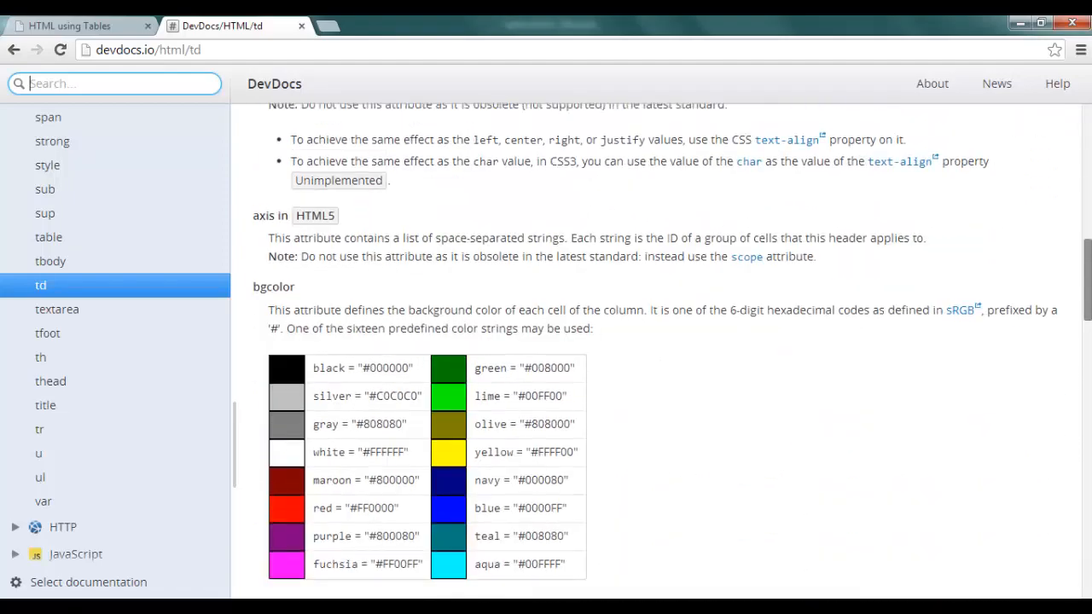
pyautogui.scroll(3)
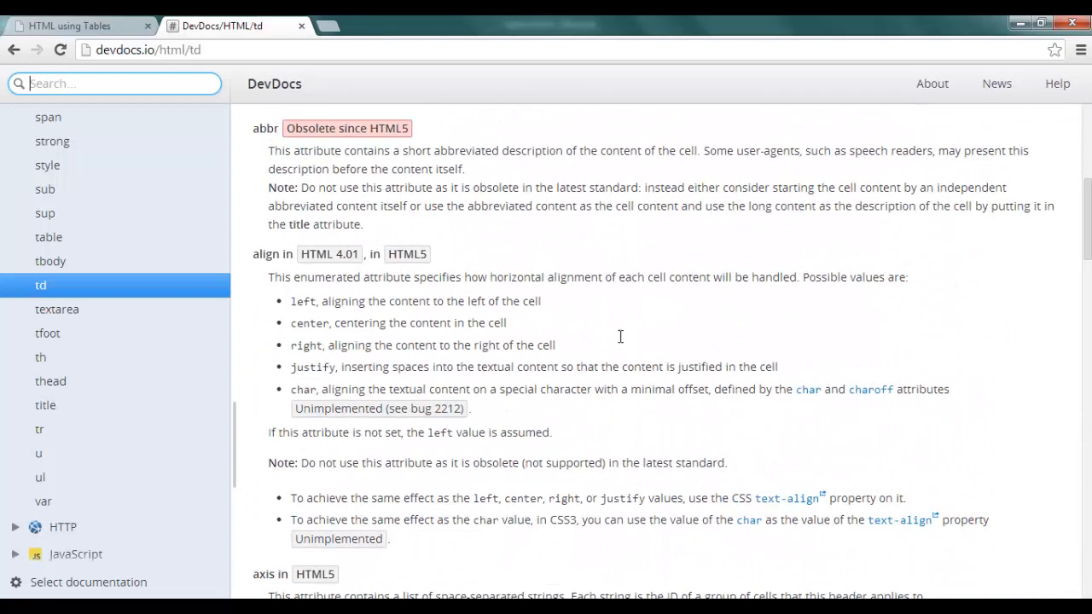
pyautogui.moveTo(358, 271)
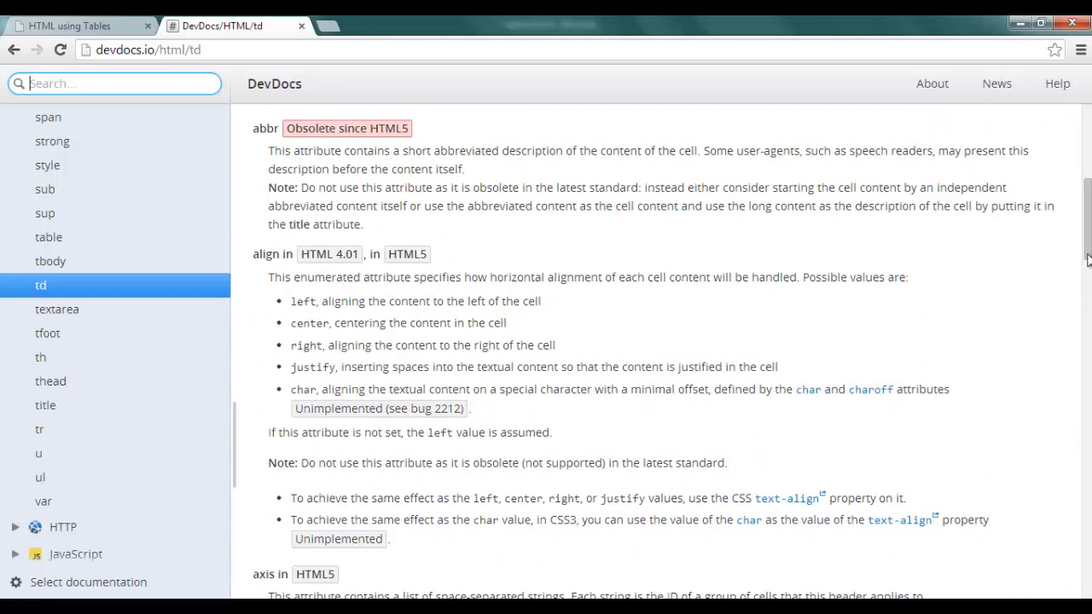
pyautogui.scroll(-3)
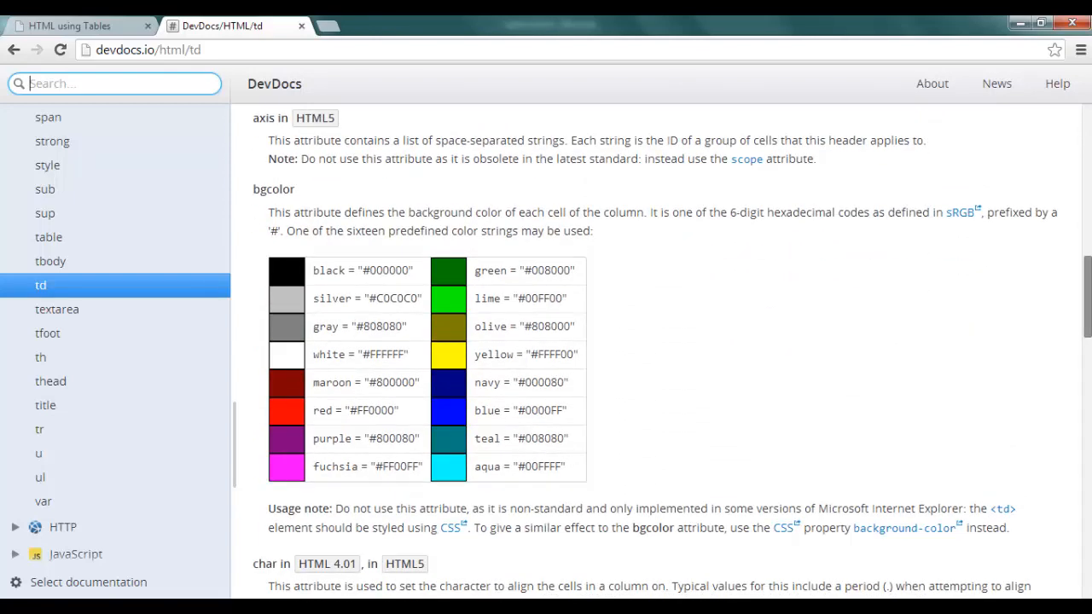
pyautogui.moveTo(1036, 266)
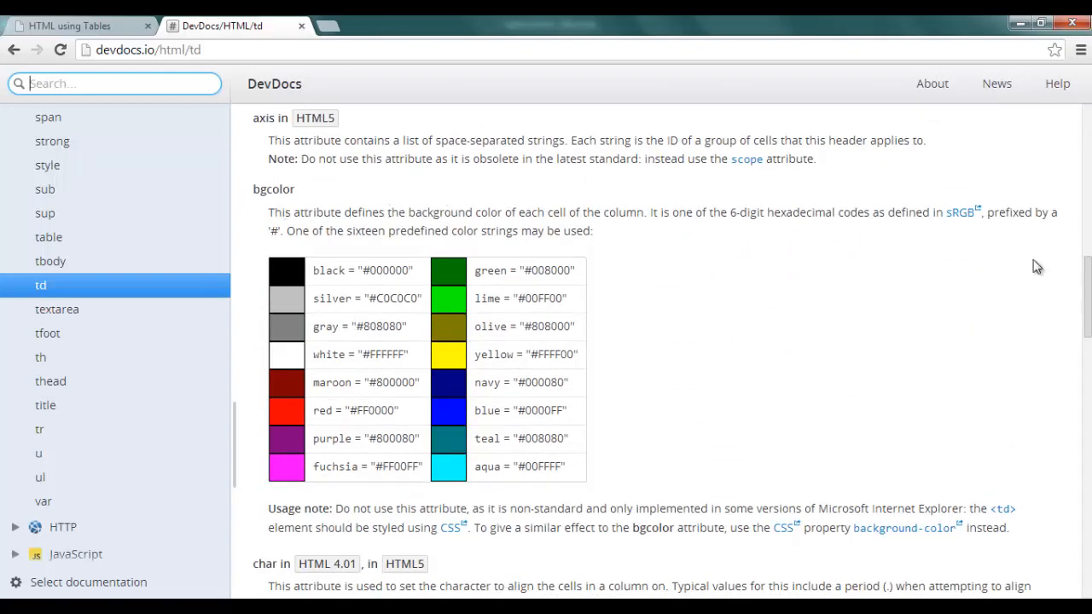
pyautogui.scroll(-3)
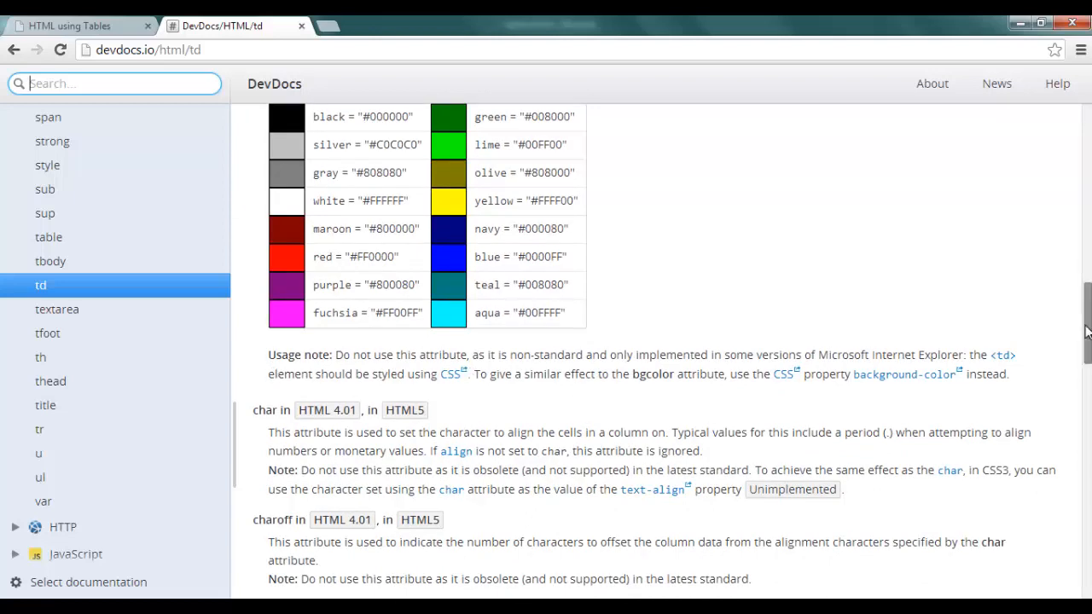
pyautogui.scroll(-3)
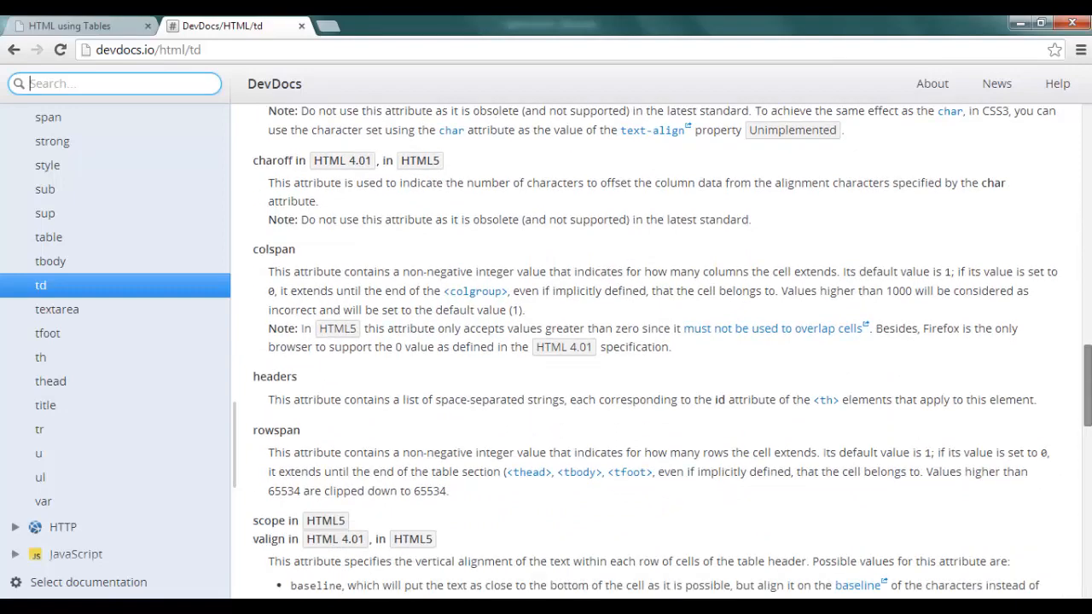
pyautogui.scroll(-3)
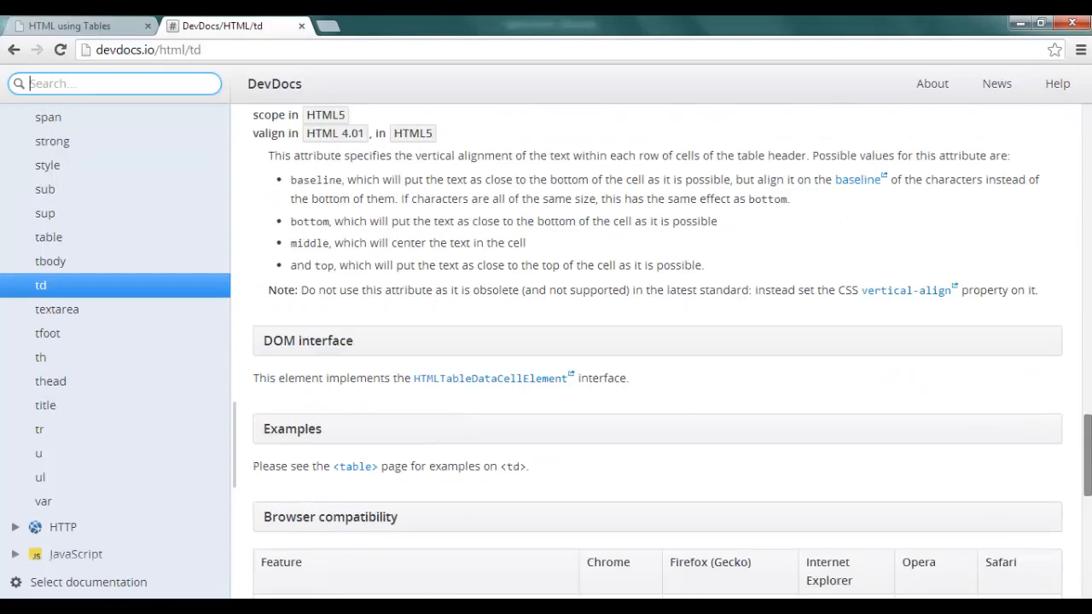
pyautogui.scroll(-3)
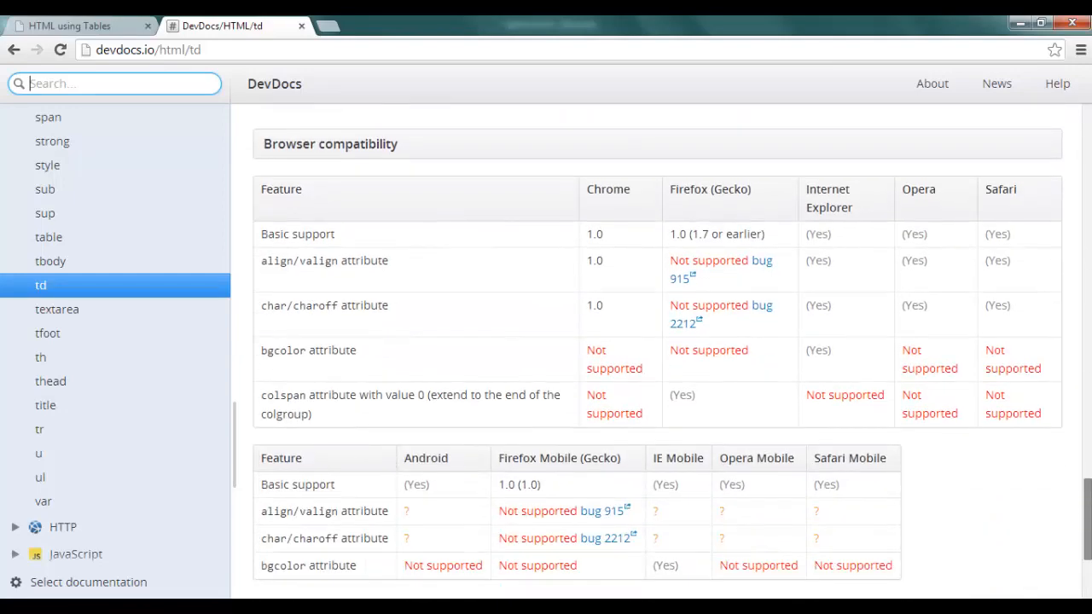
pyautogui.moveTo(409, 338)
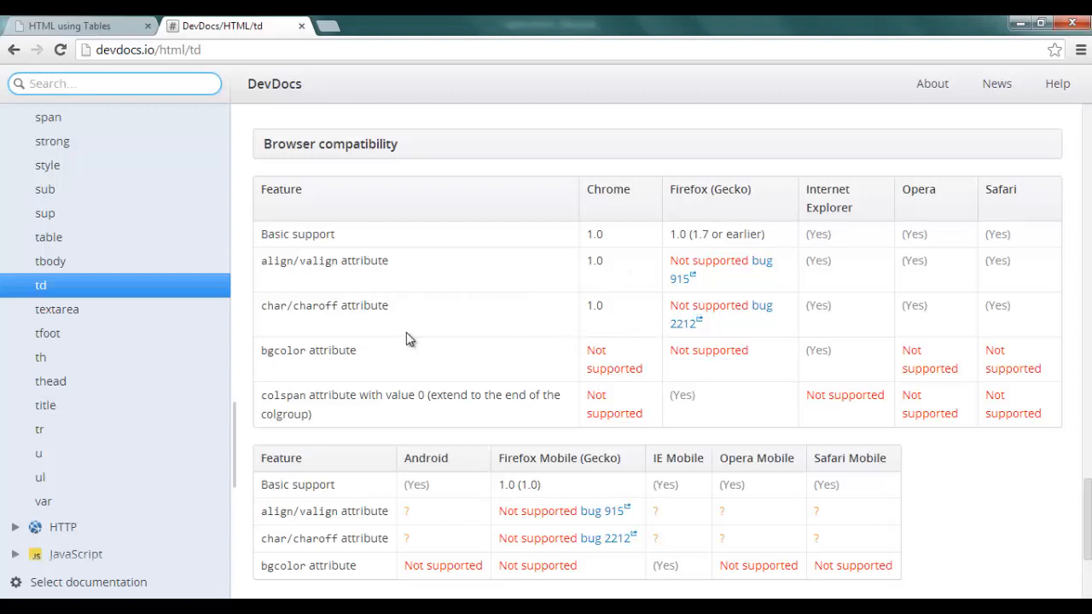
pyautogui.moveTo(682, 278)
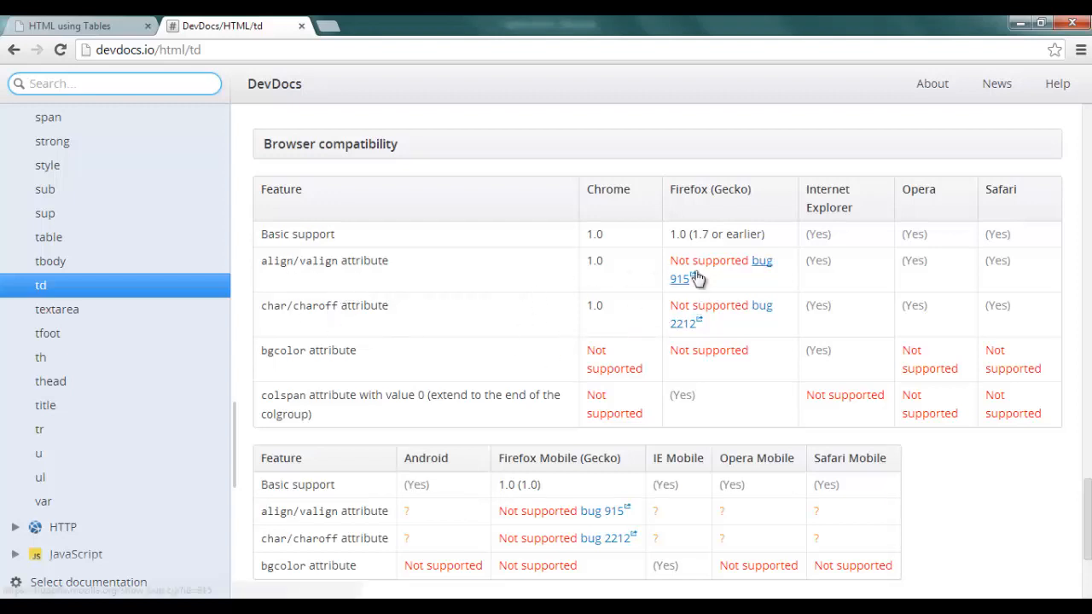
pyautogui.moveTo(566, 451)
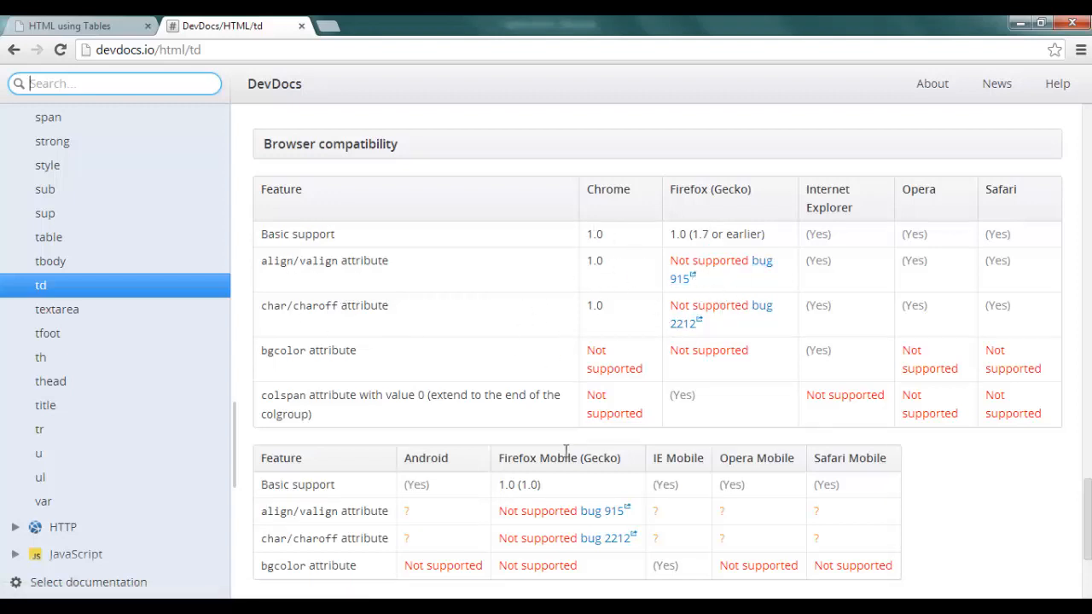
pyautogui.moveTo(266, 490)
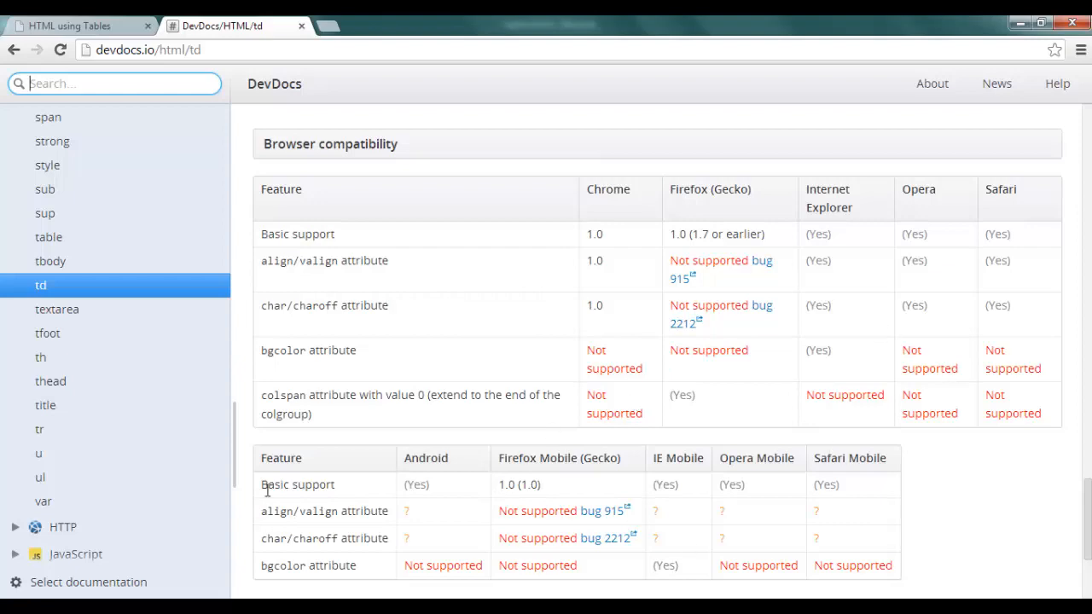
# Review the table element's attributes in DevDocs, then open the thead reference
pyautogui.click(49, 237)
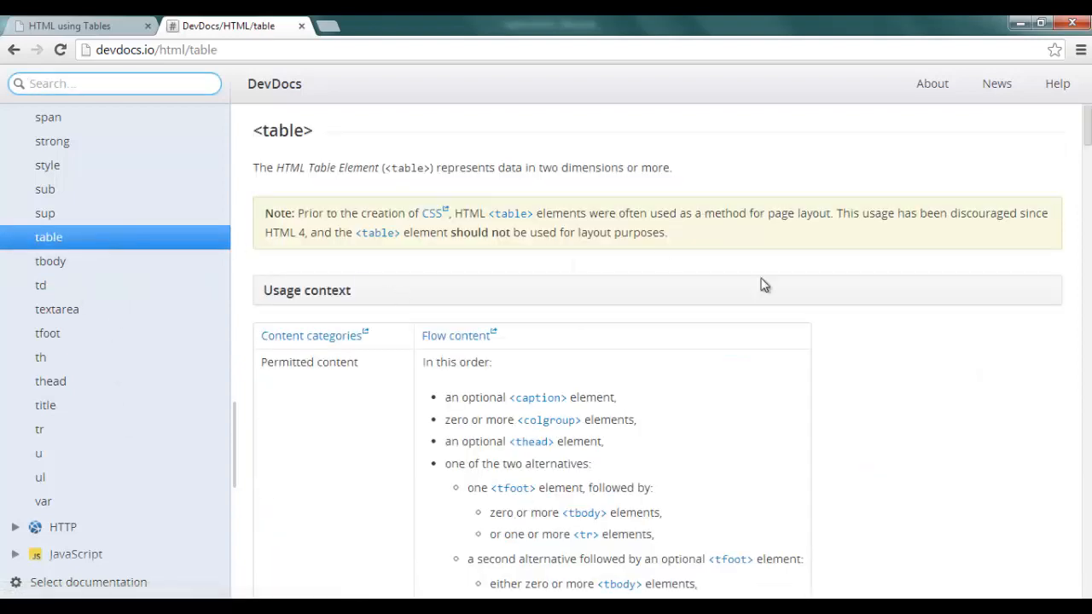
pyautogui.scroll(-3)
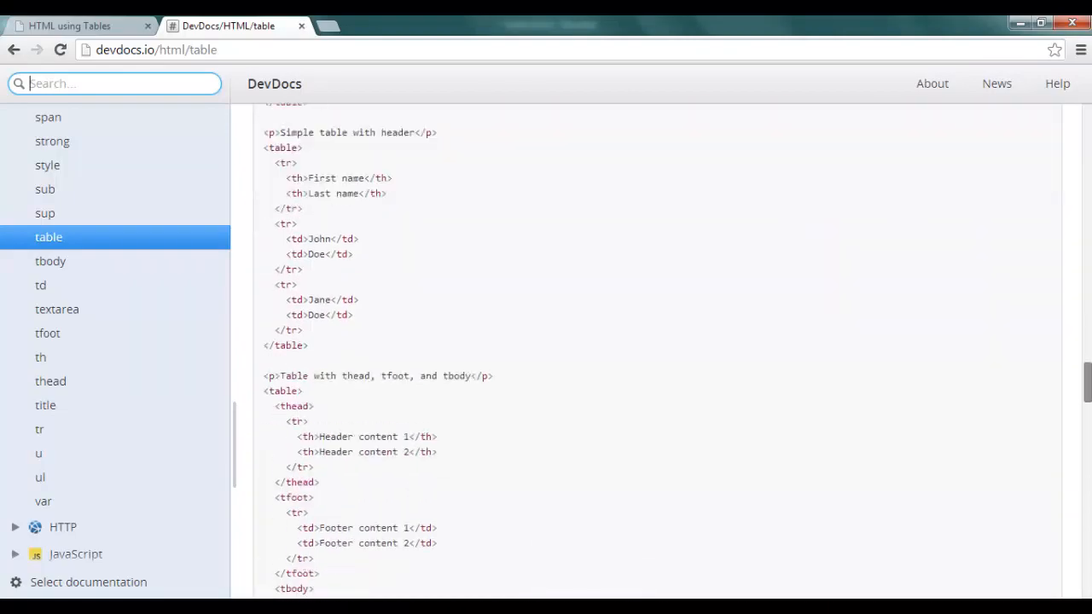
pyautogui.scroll(-3)
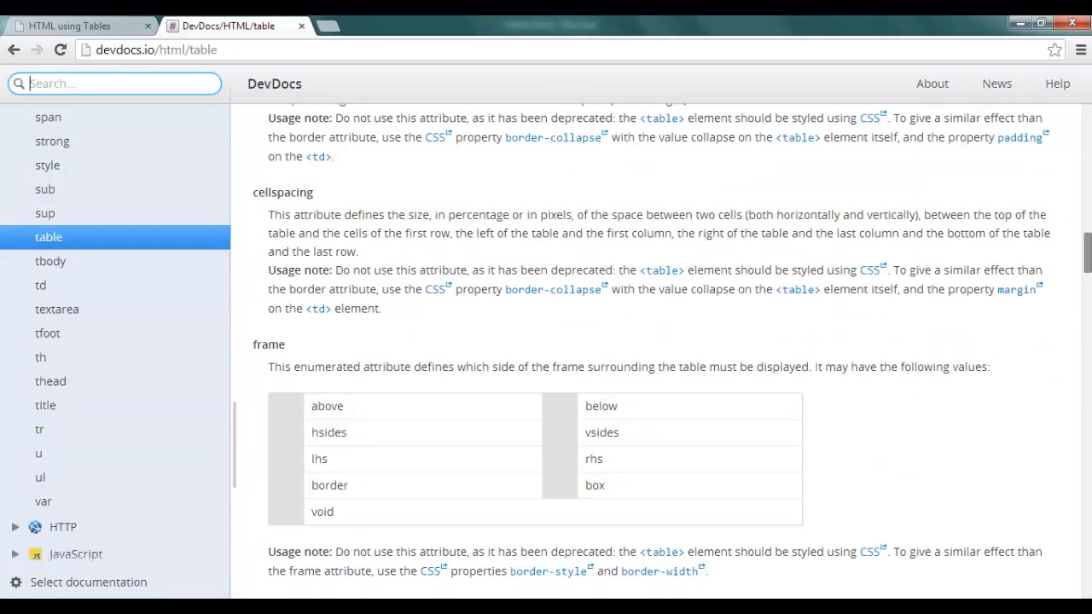
pyautogui.scroll(3)
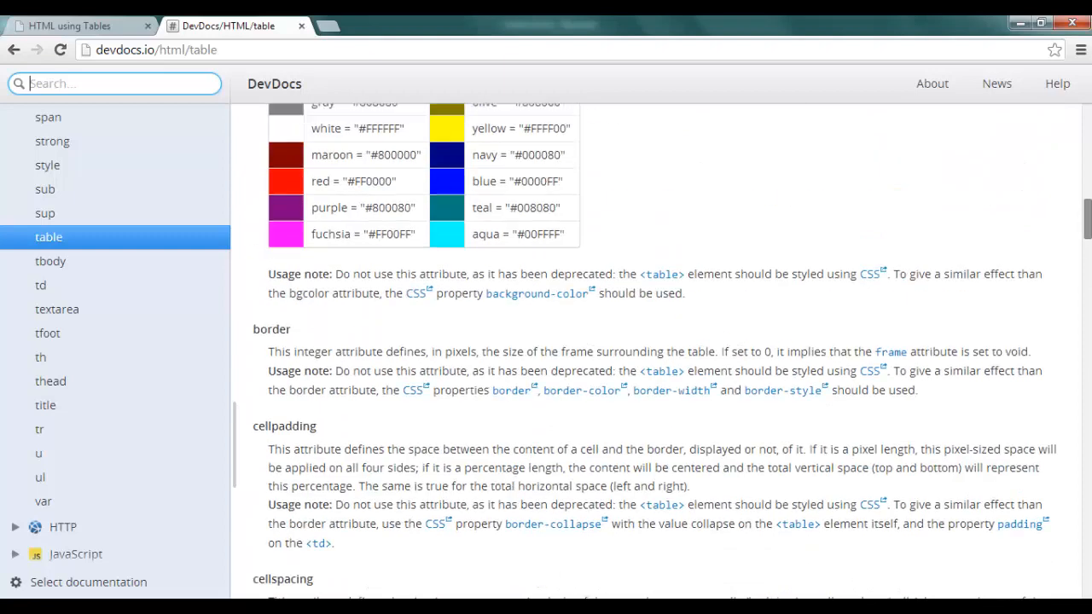
pyautogui.scroll(3)
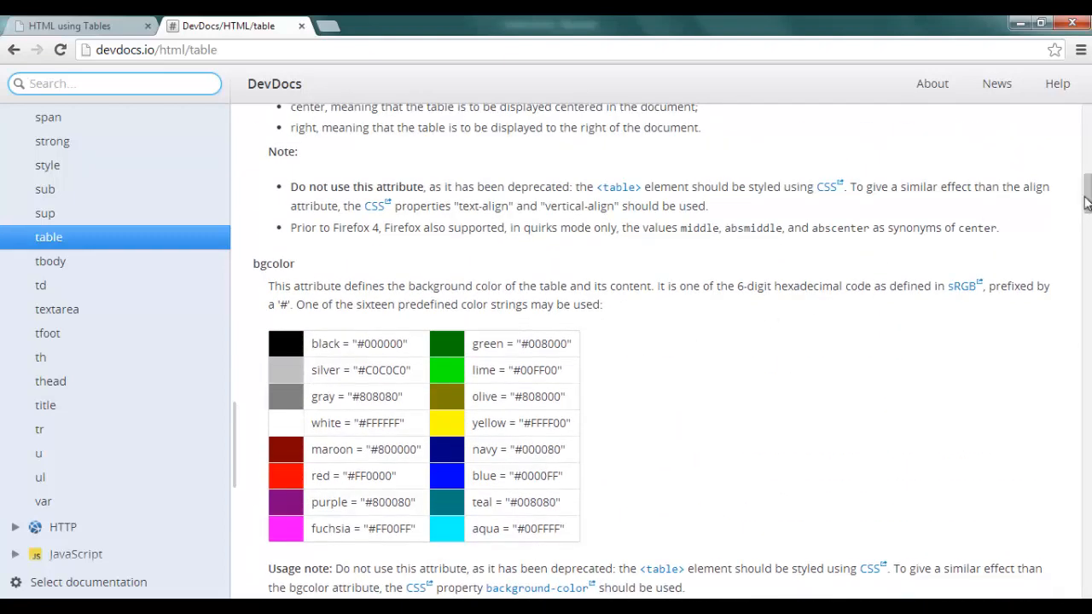
pyautogui.scroll(3)
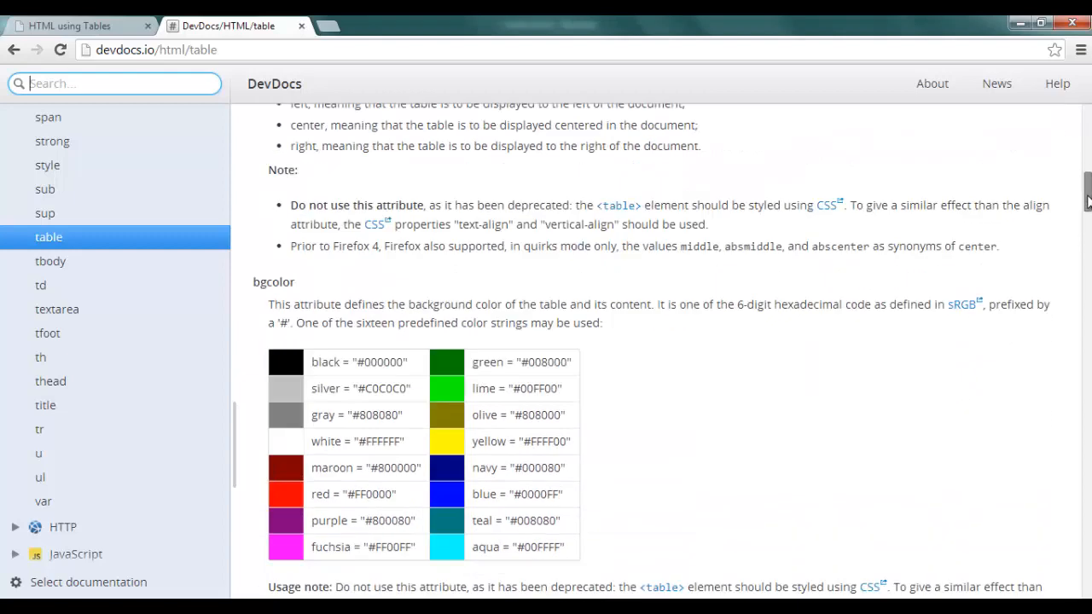
pyautogui.scroll(3)
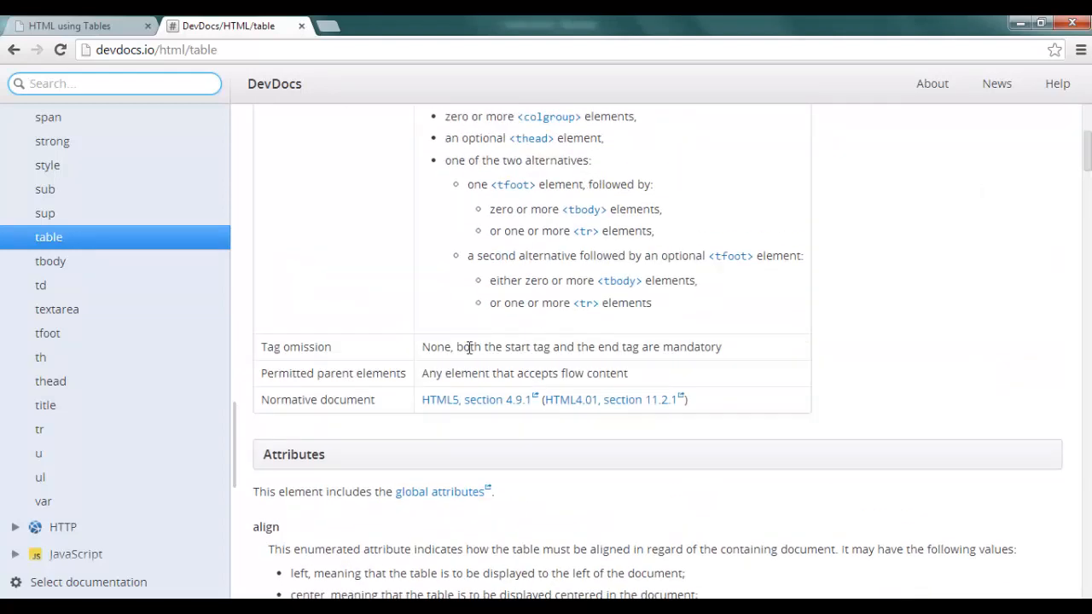
pyautogui.moveTo(50, 381)
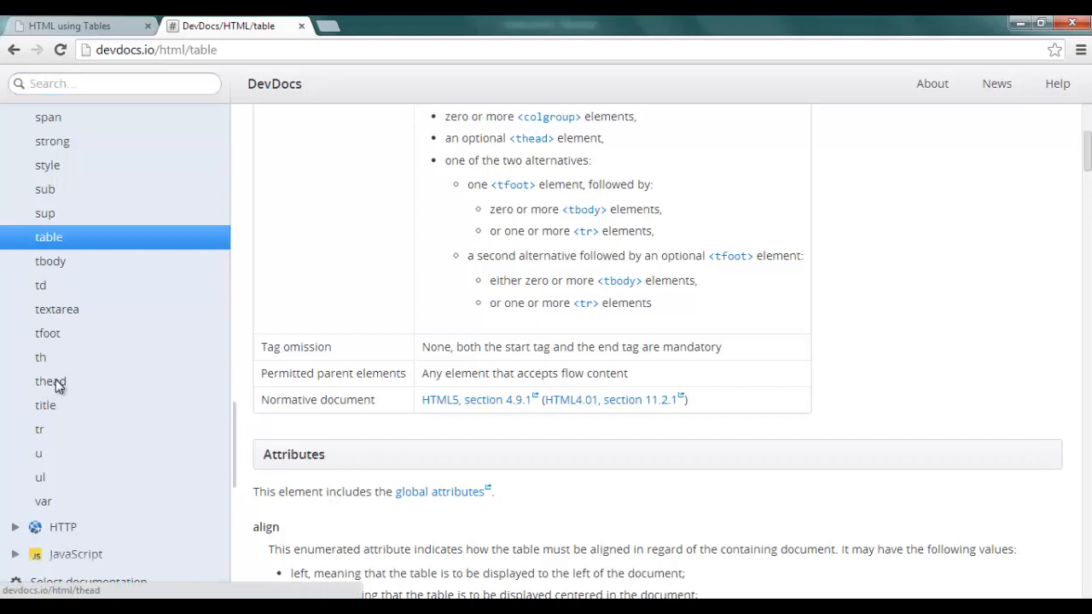
pyautogui.click(50, 381)
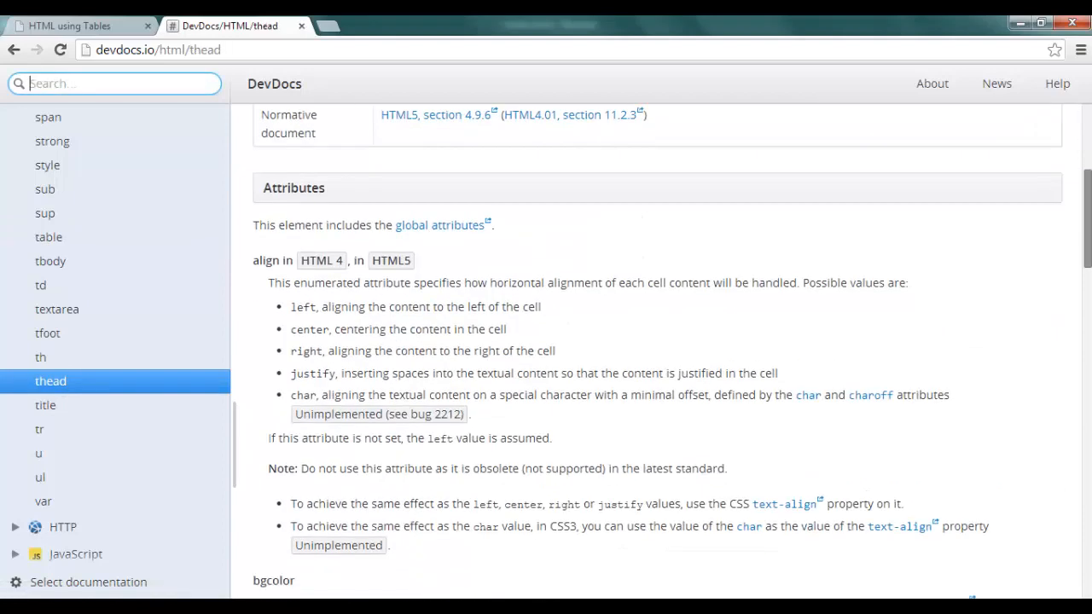
pyautogui.scroll(-3)
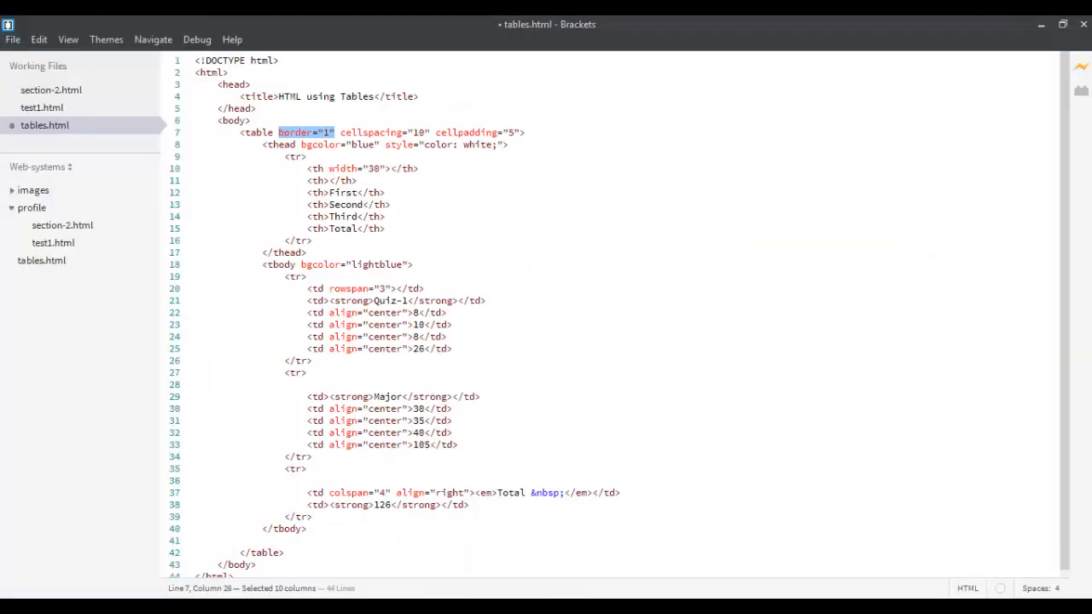
pyautogui.moveTo(528, 368)
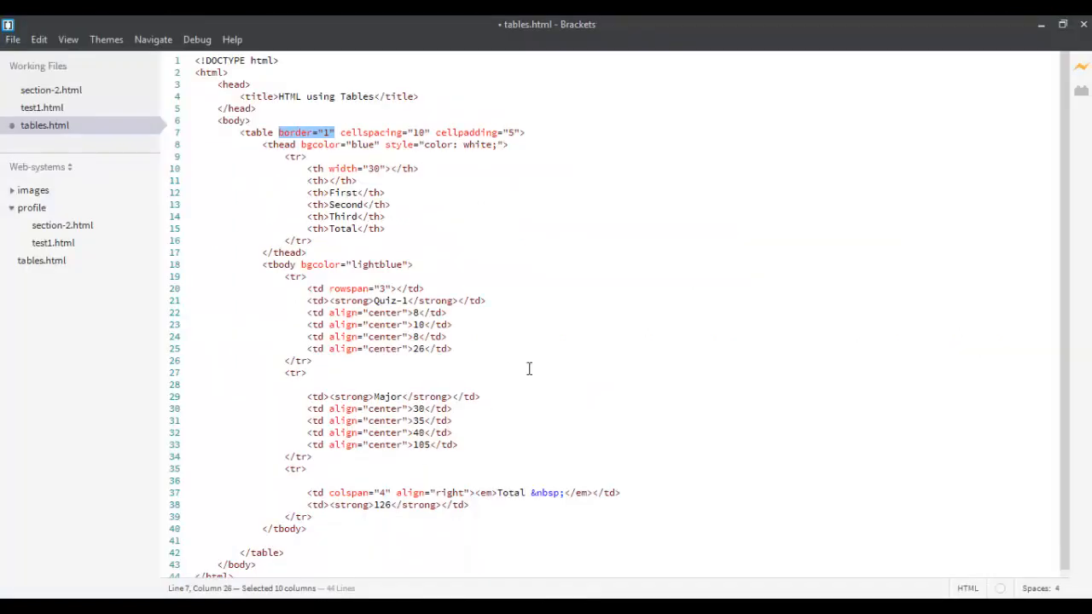